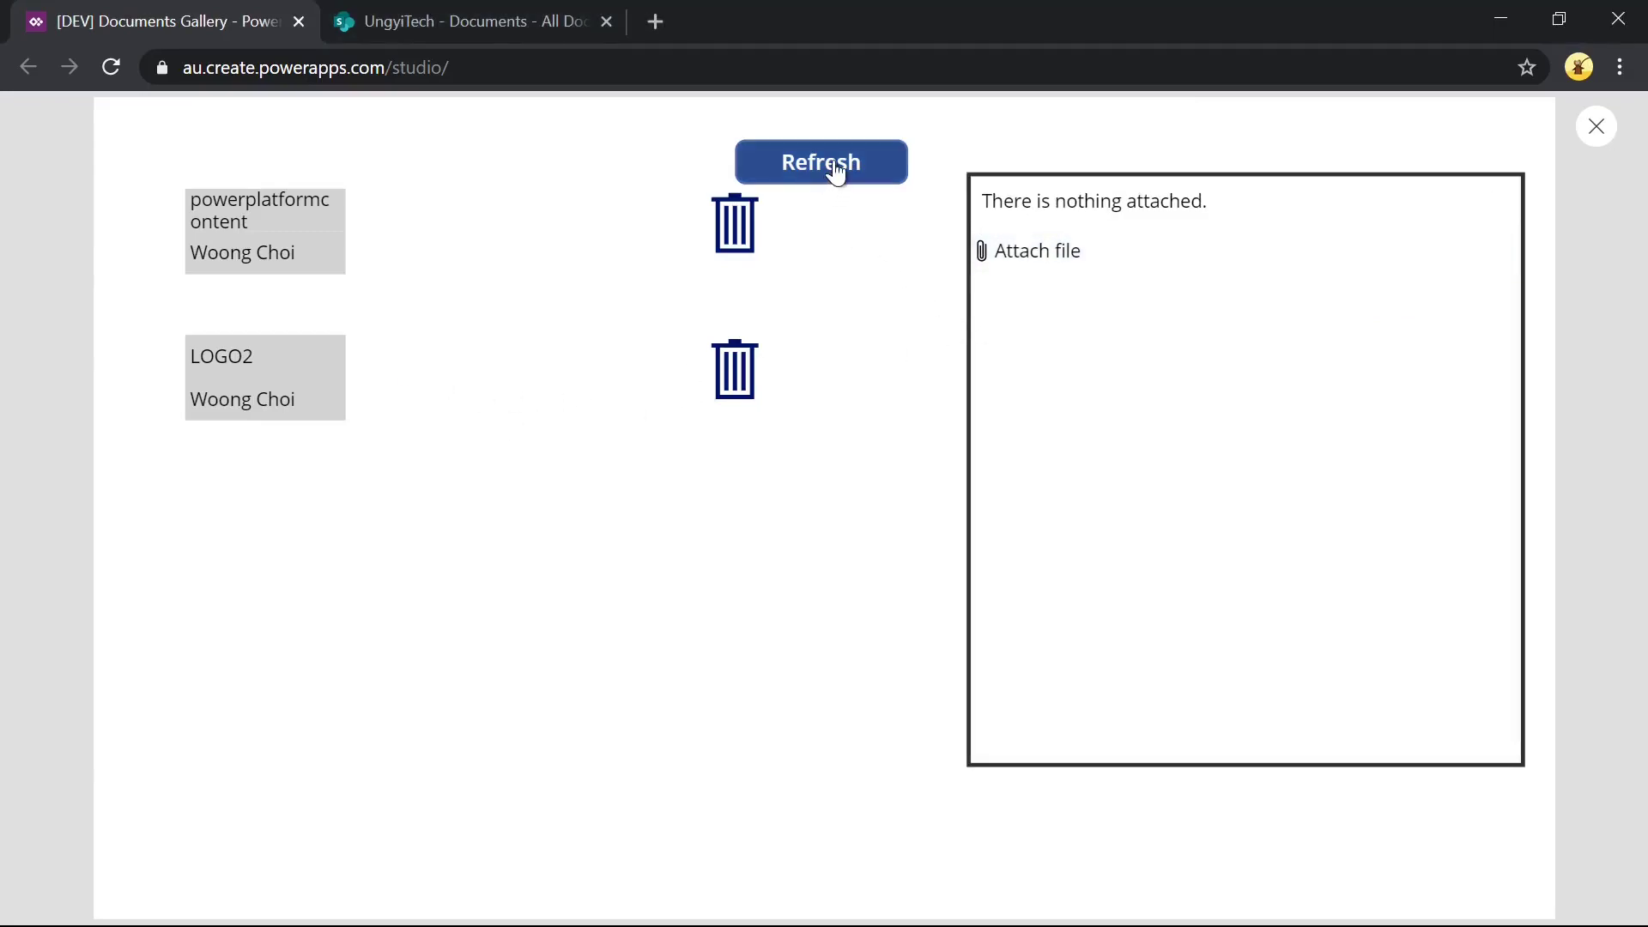
Refresh the finished app's document list, view the SharePoint Documents library, and delete Rplot01 via its trash icon.
left_click(820, 162)
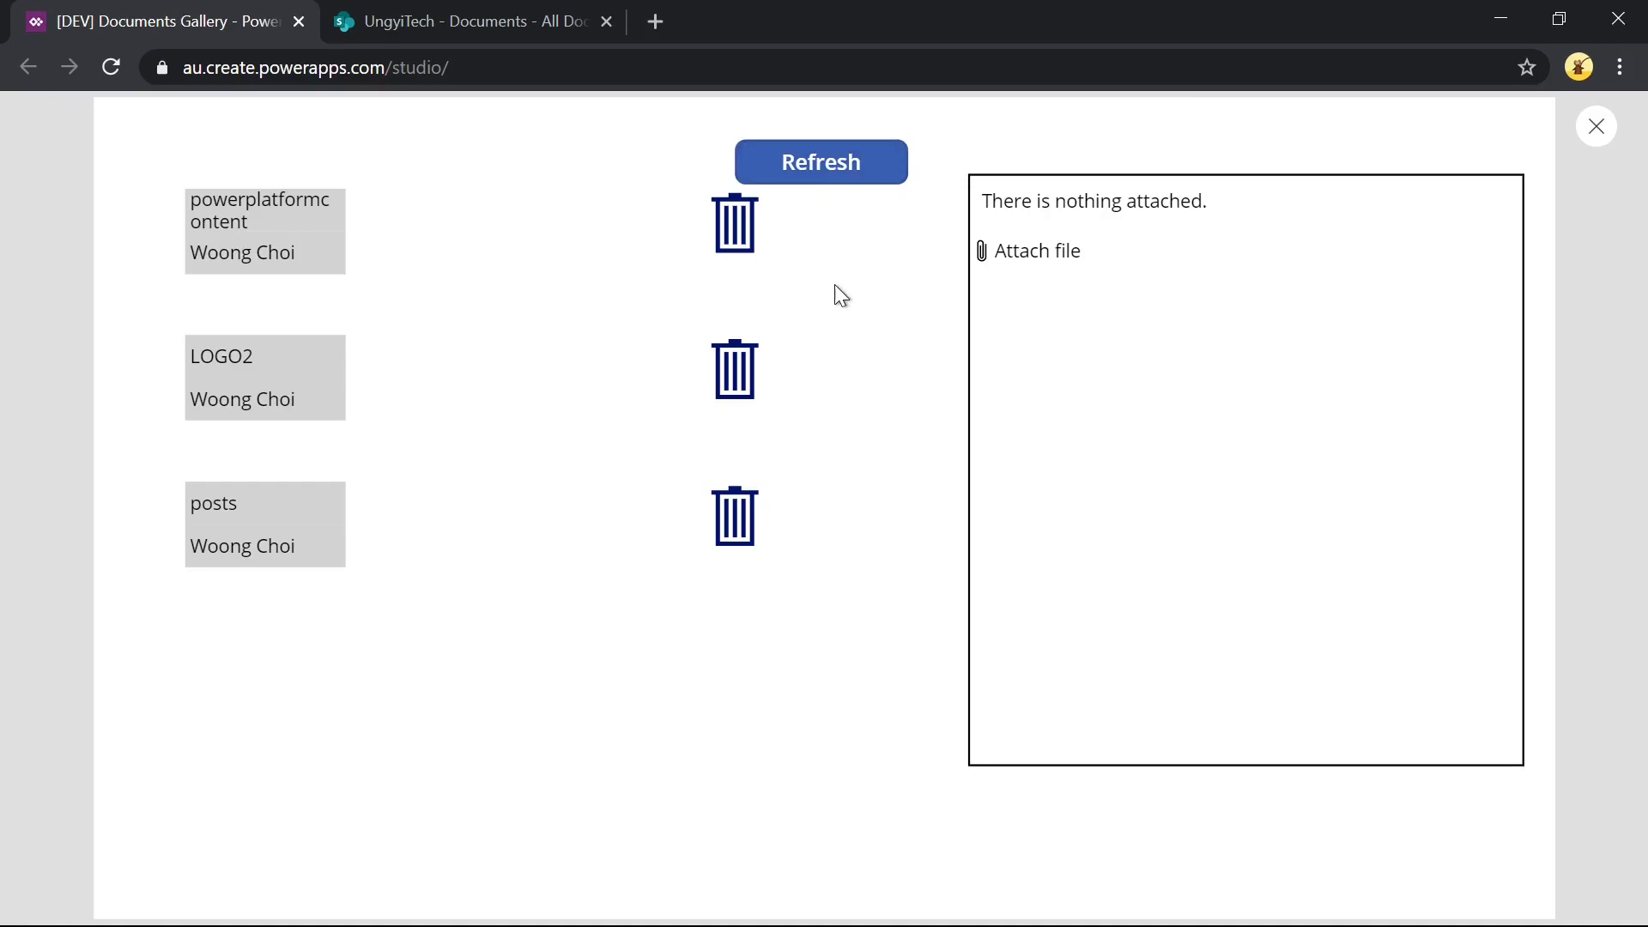
left_click(465, 21)
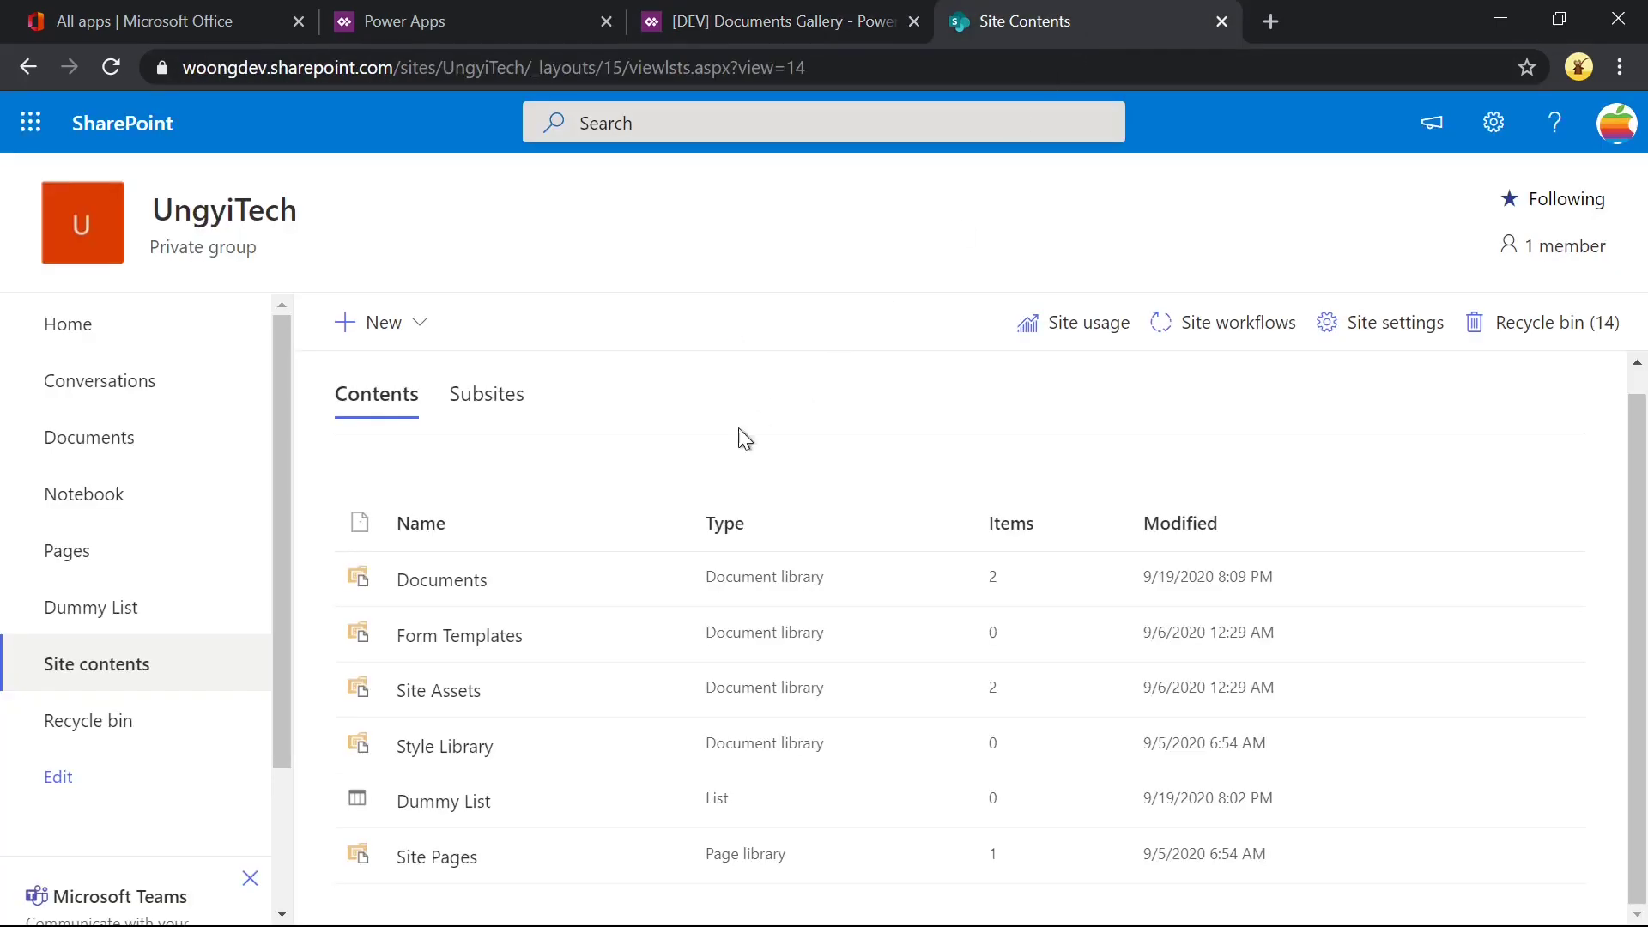
left_click(442, 579)
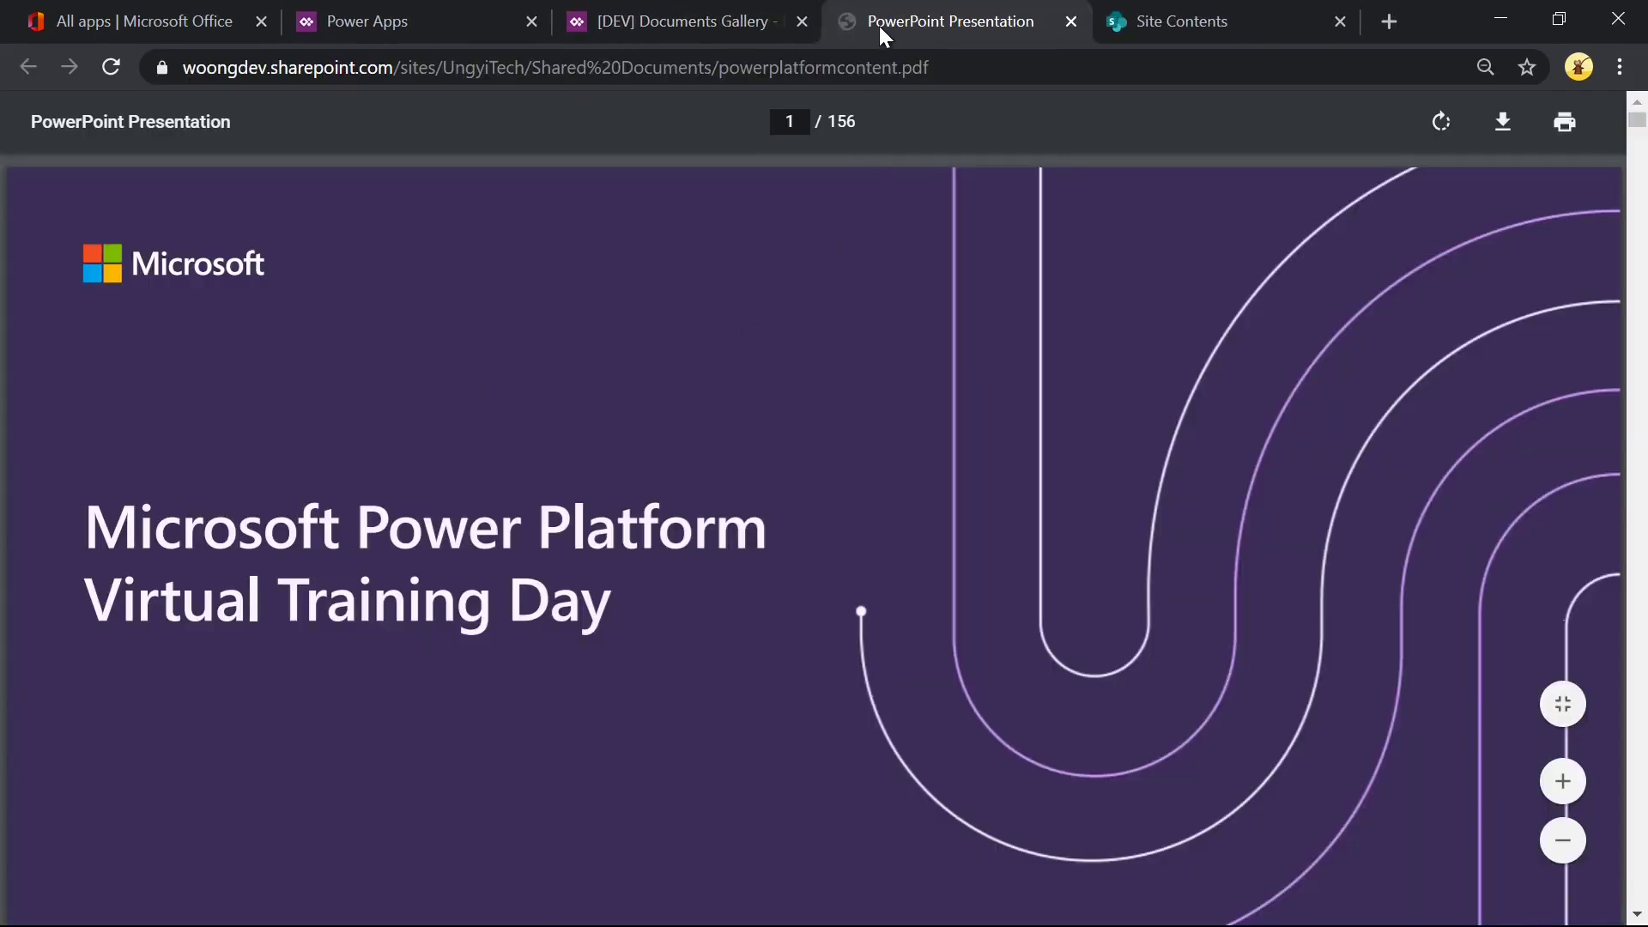
left_click(1070, 20)
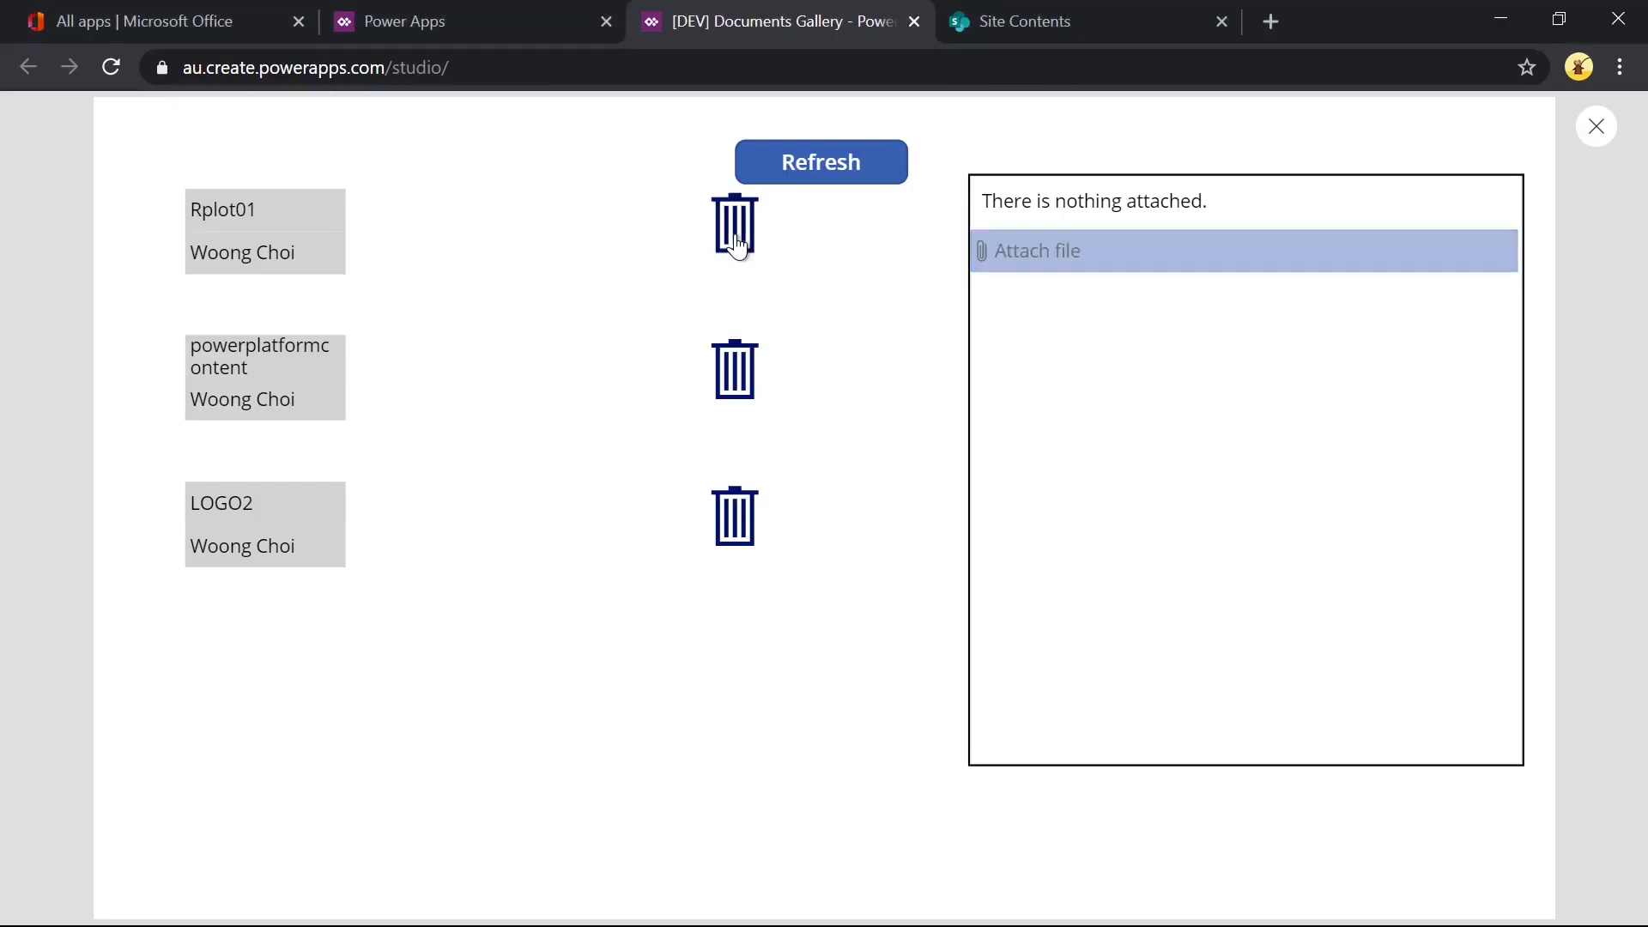
left_click(152, 20)
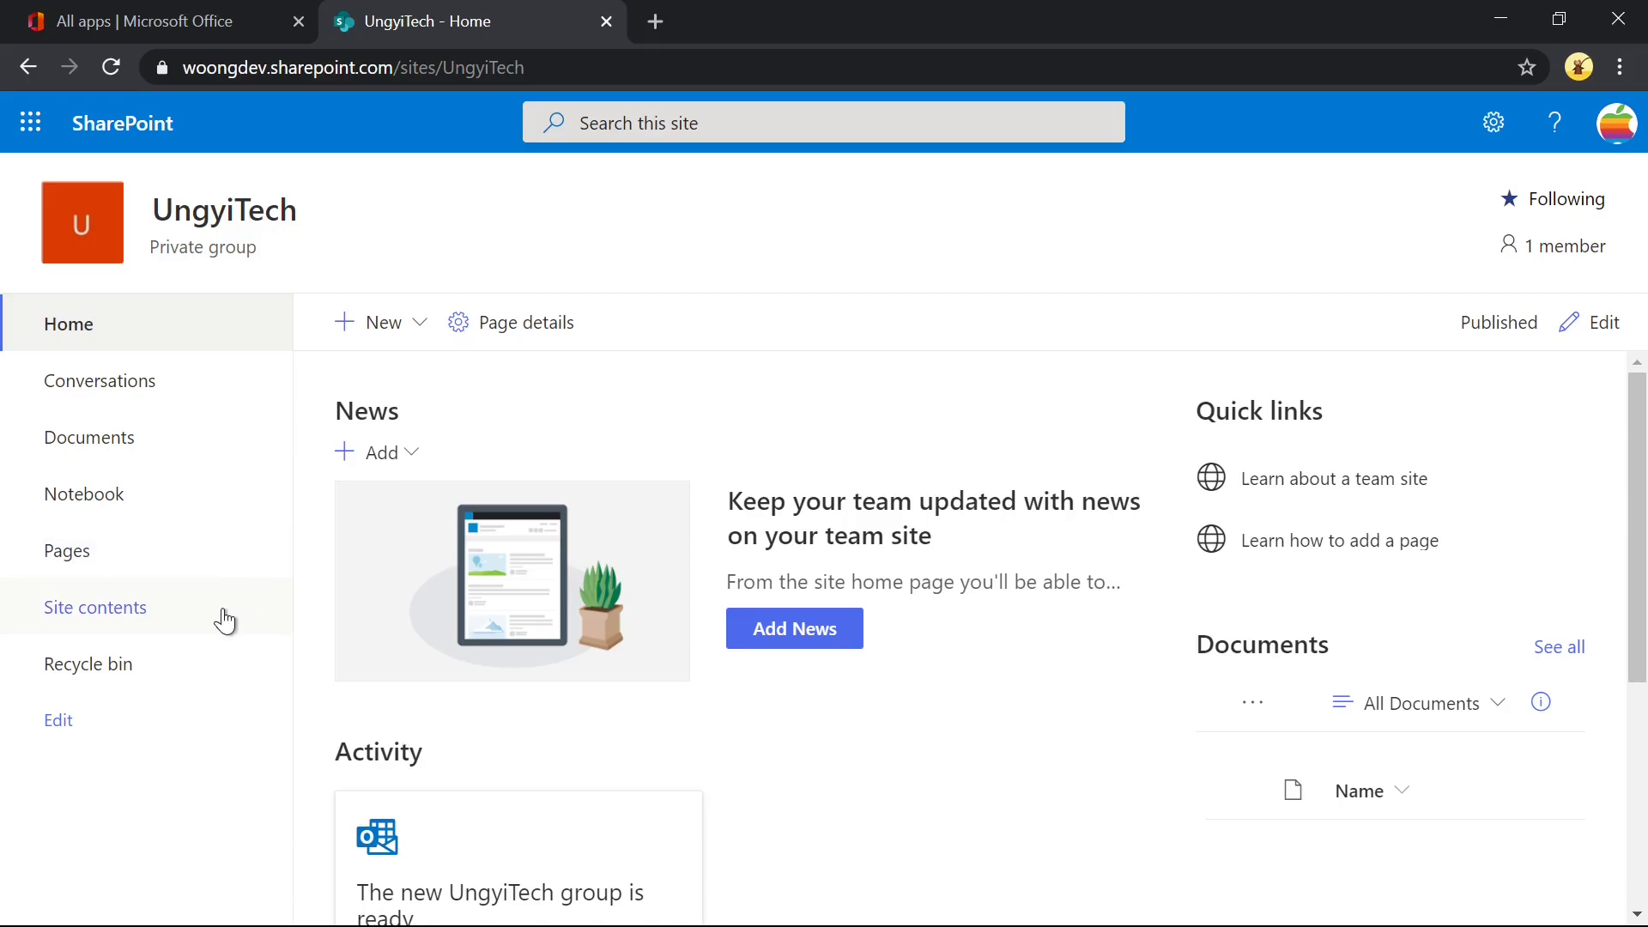
View the UngyiTech site contents and its Documents library, now holding 3 items.
left_click(95, 606)
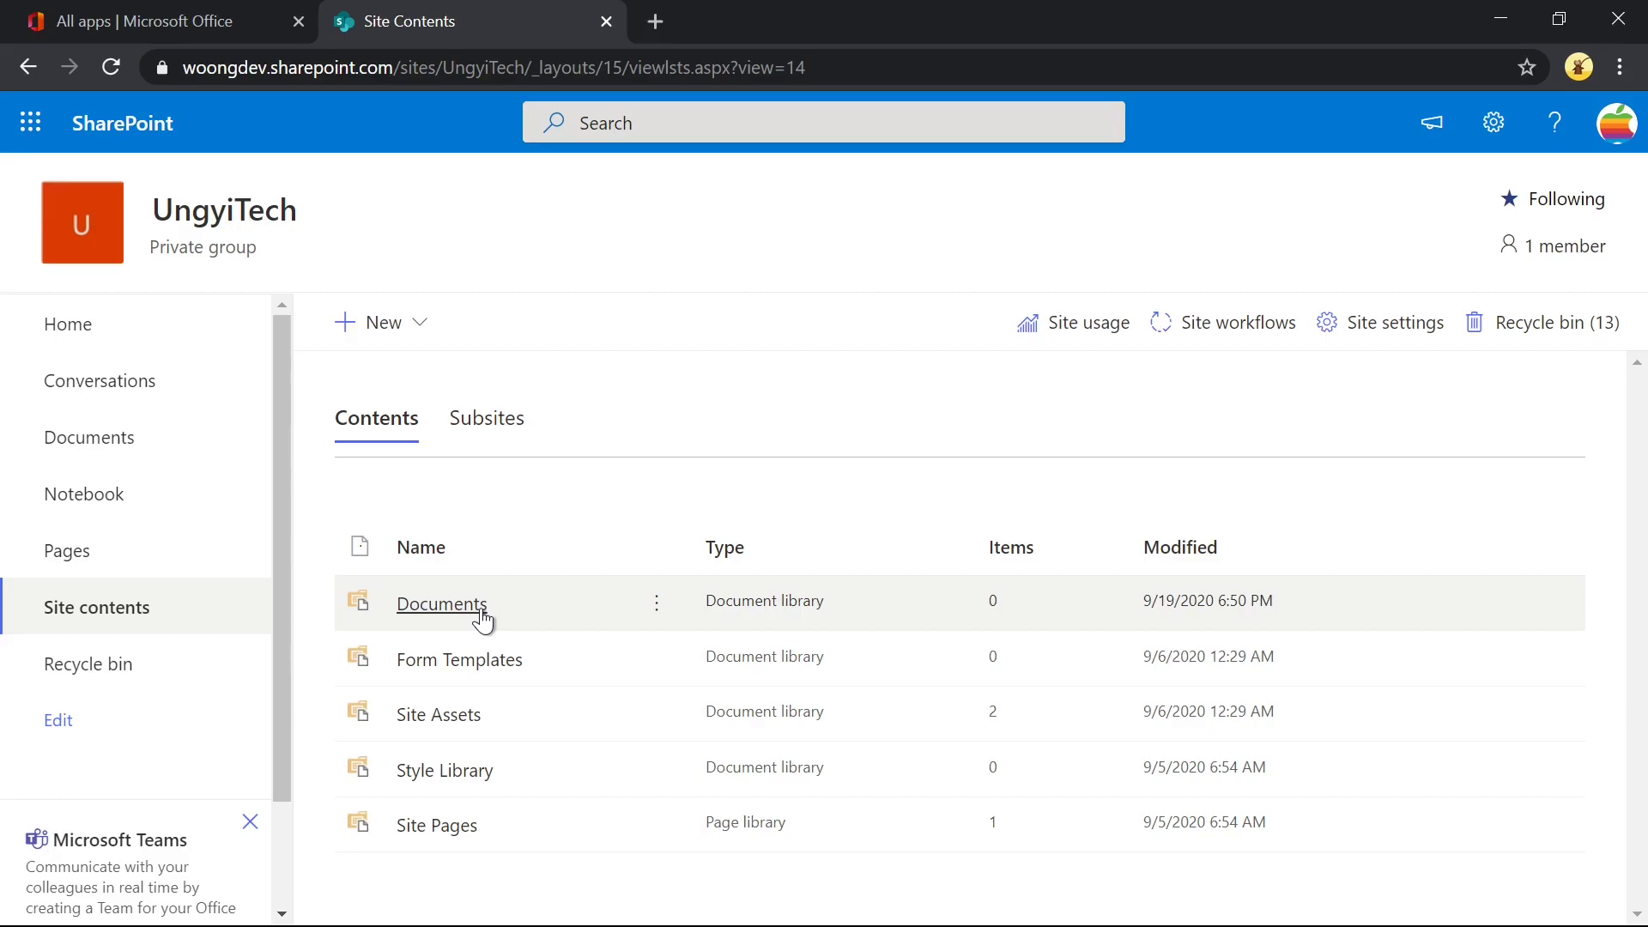
mouse_move(451, 441)
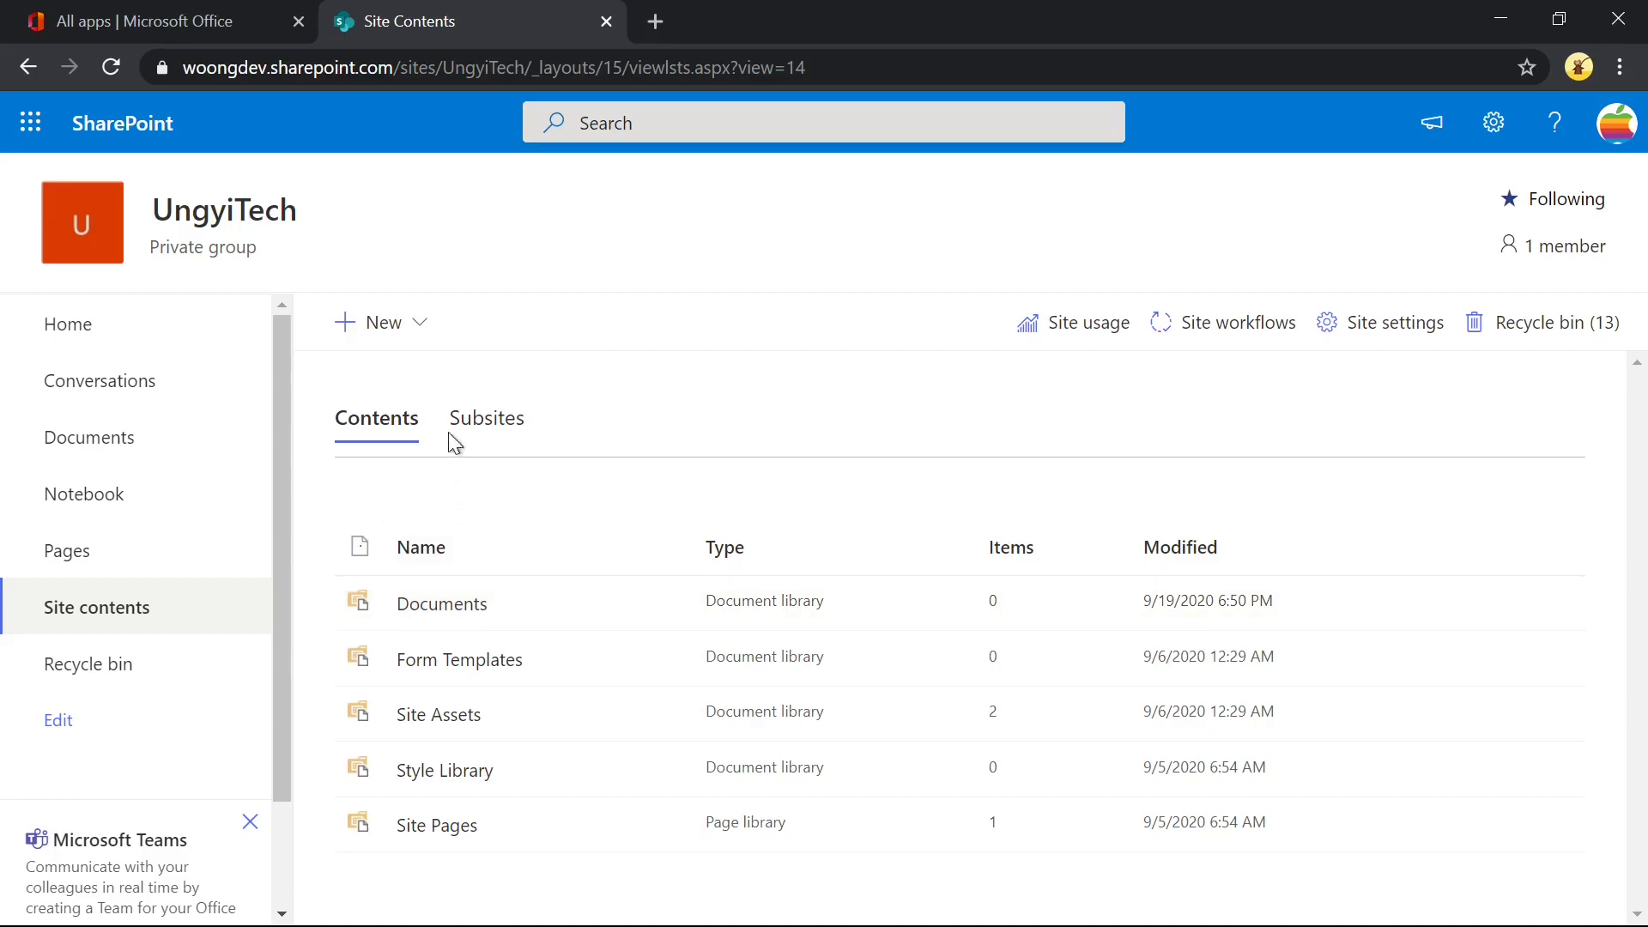
left_click(377, 321)
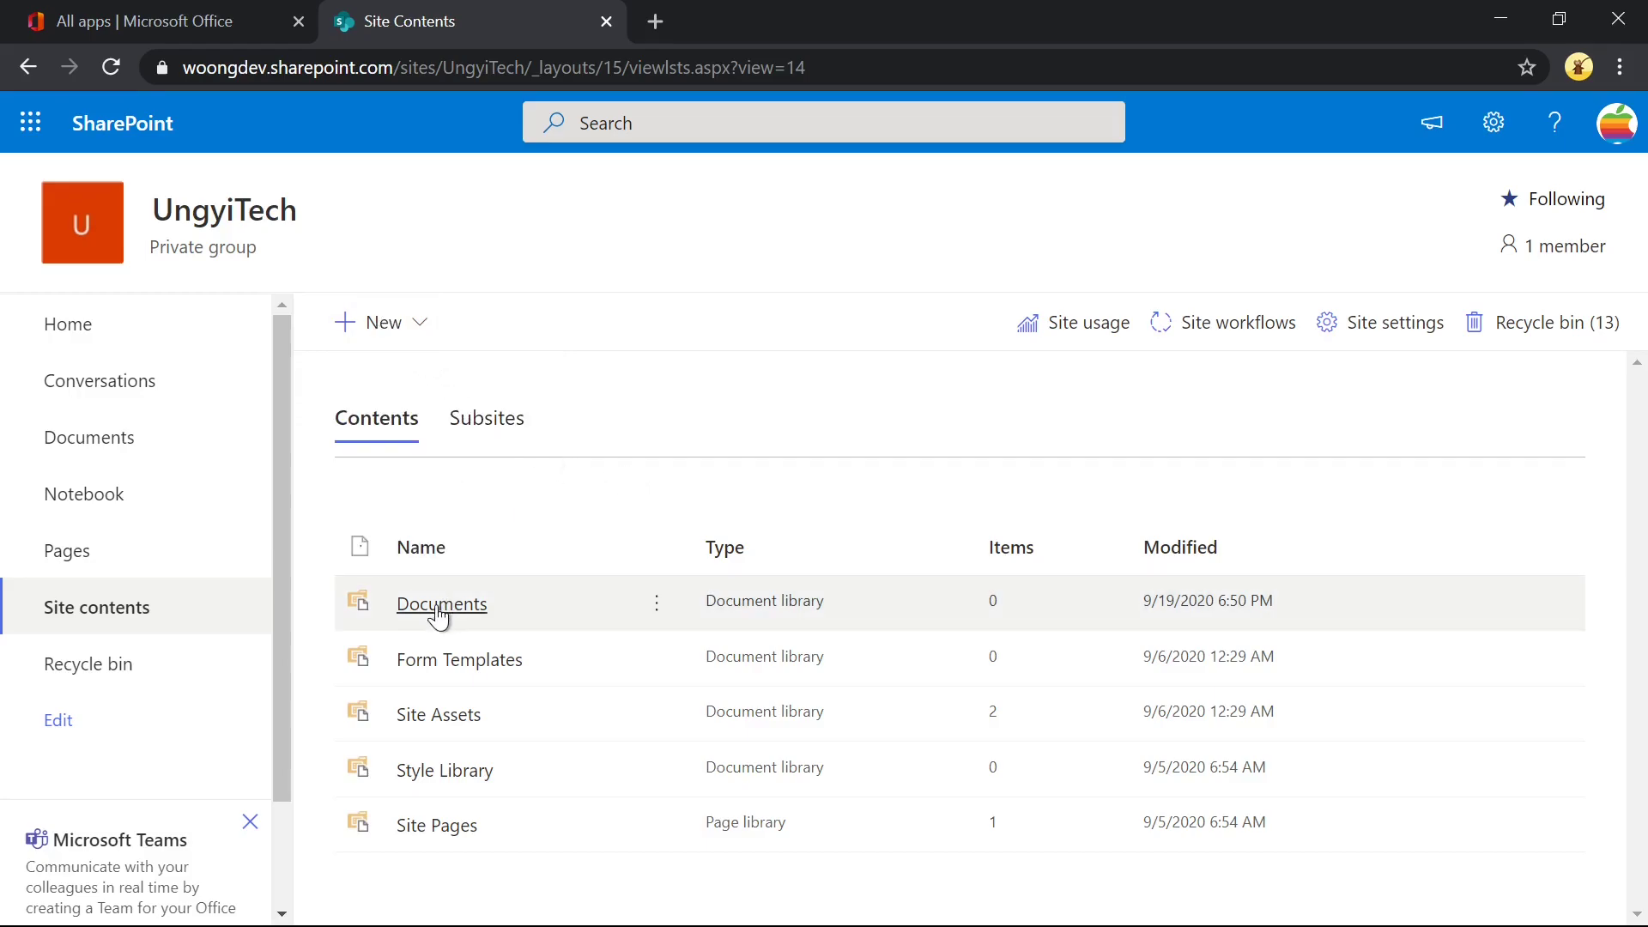
left_click(441, 603)
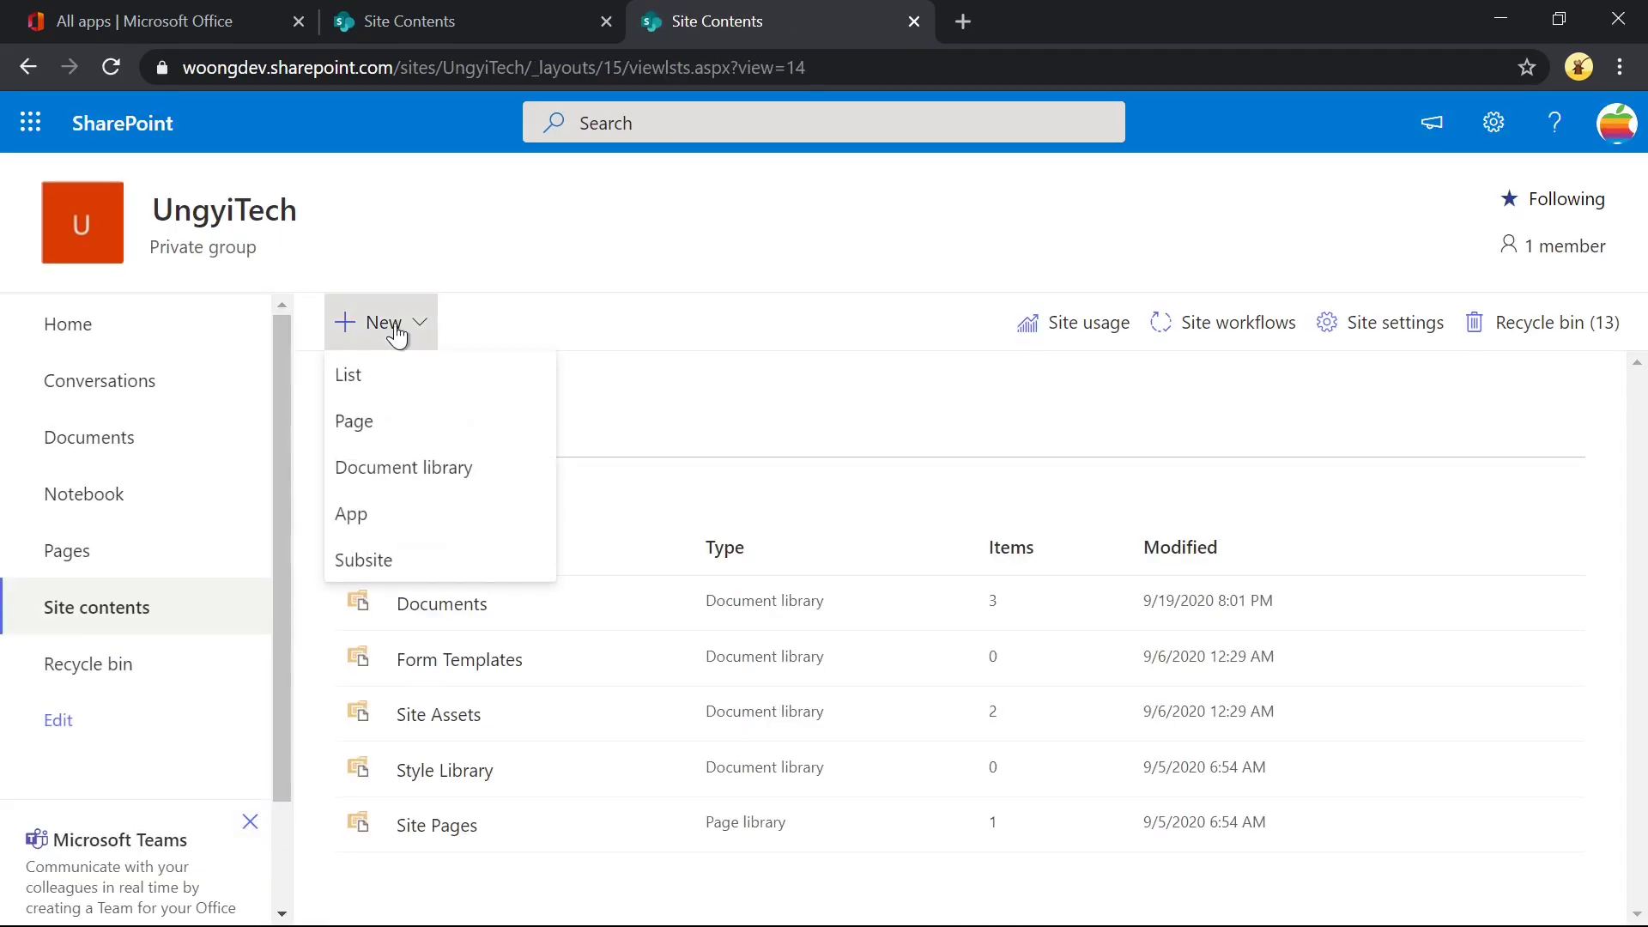
left_click(349, 374)
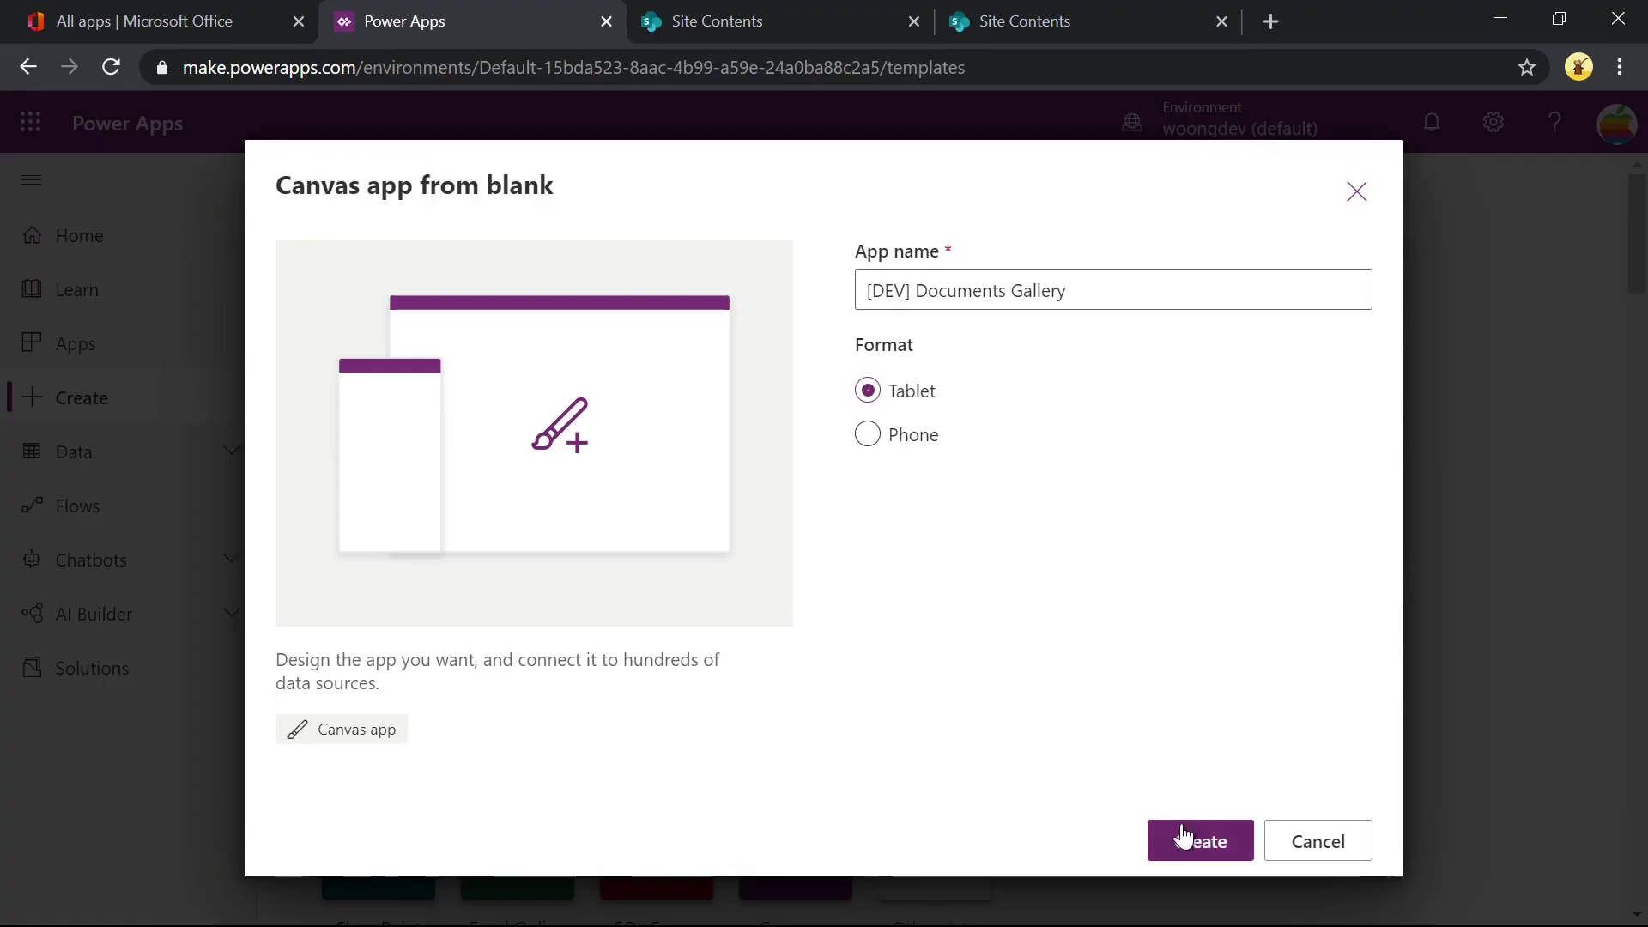
Create the blank canvas app and connect it to the UngyiTech SharePoint site's Documents library.
left_click(1198, 839)
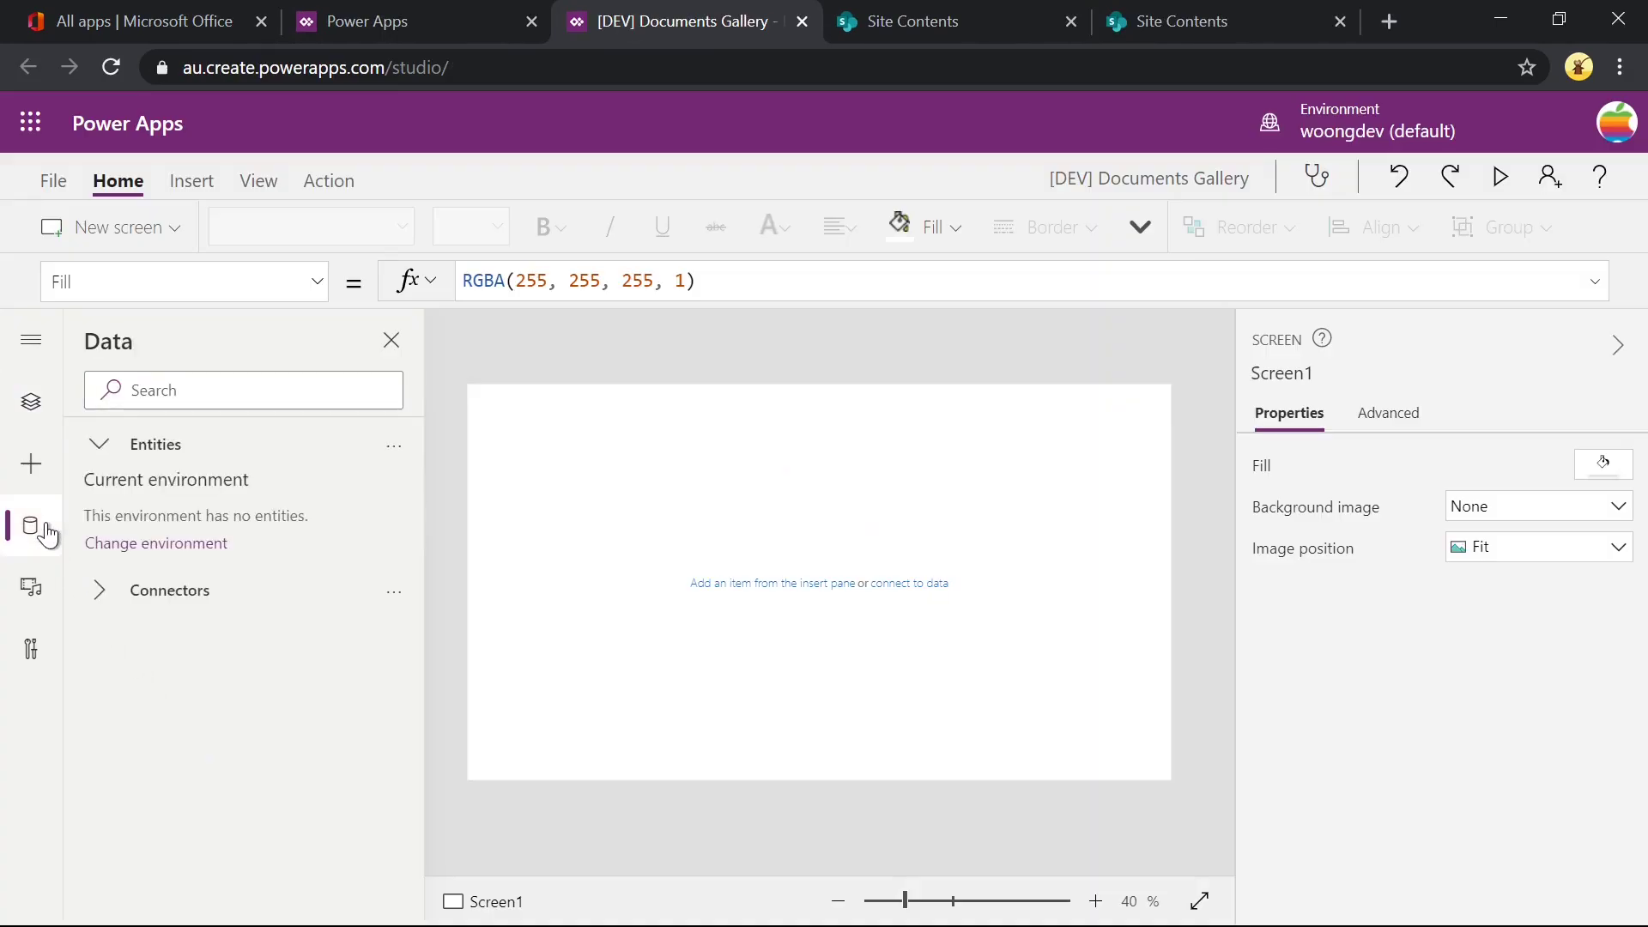
type("SharePoint")
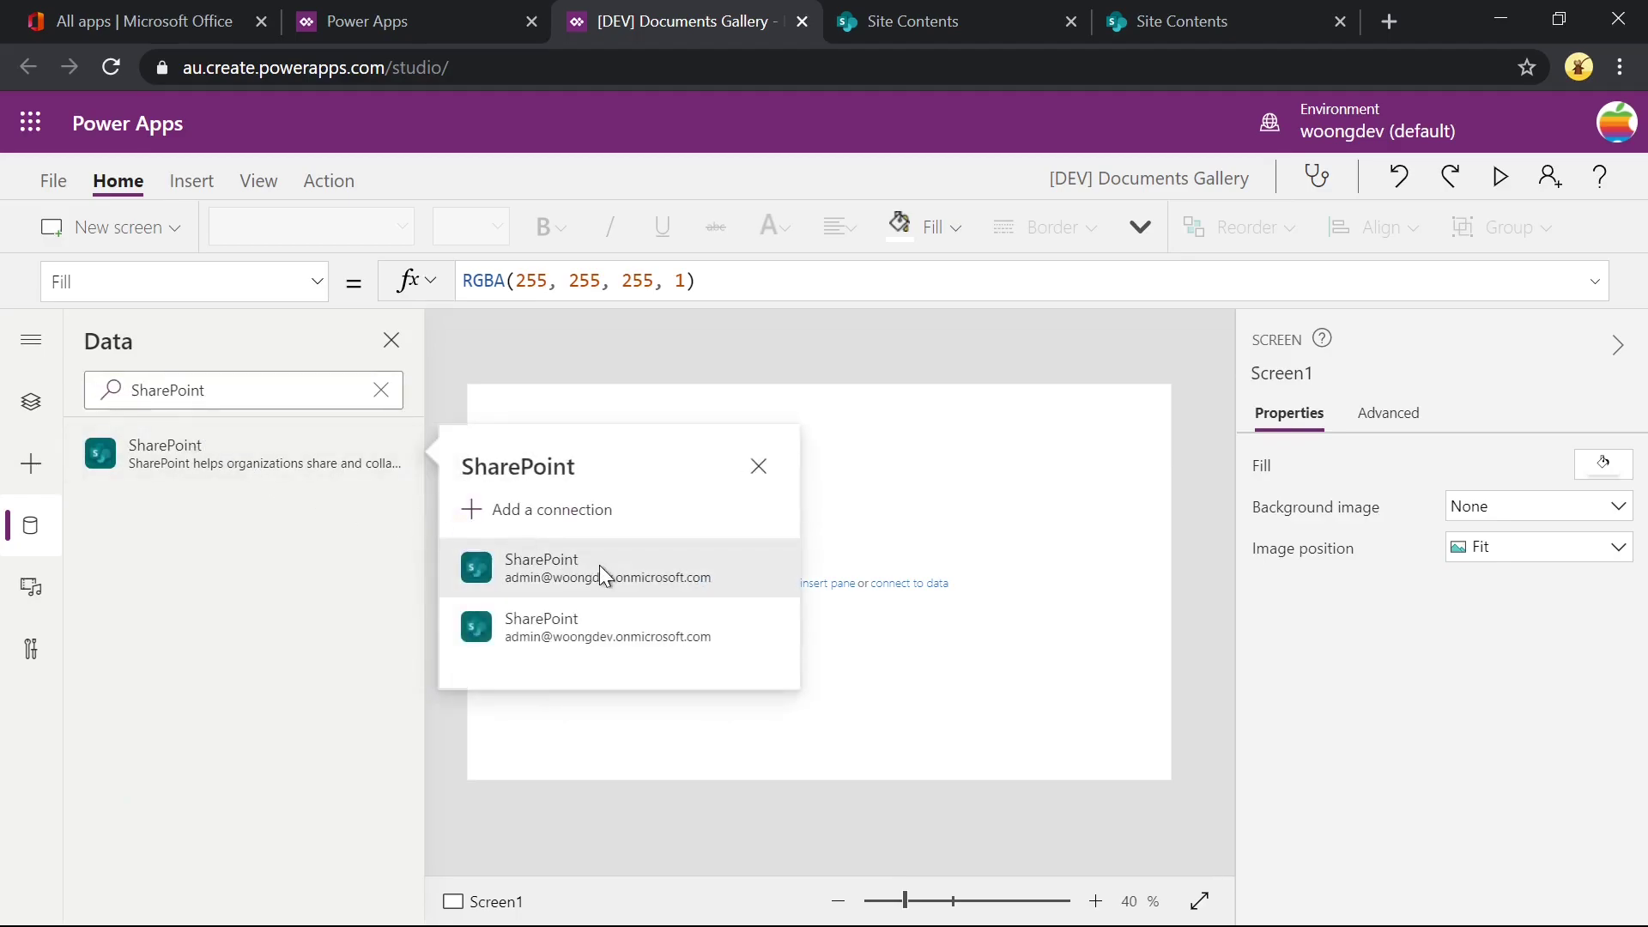
mouse_move(639, 525)
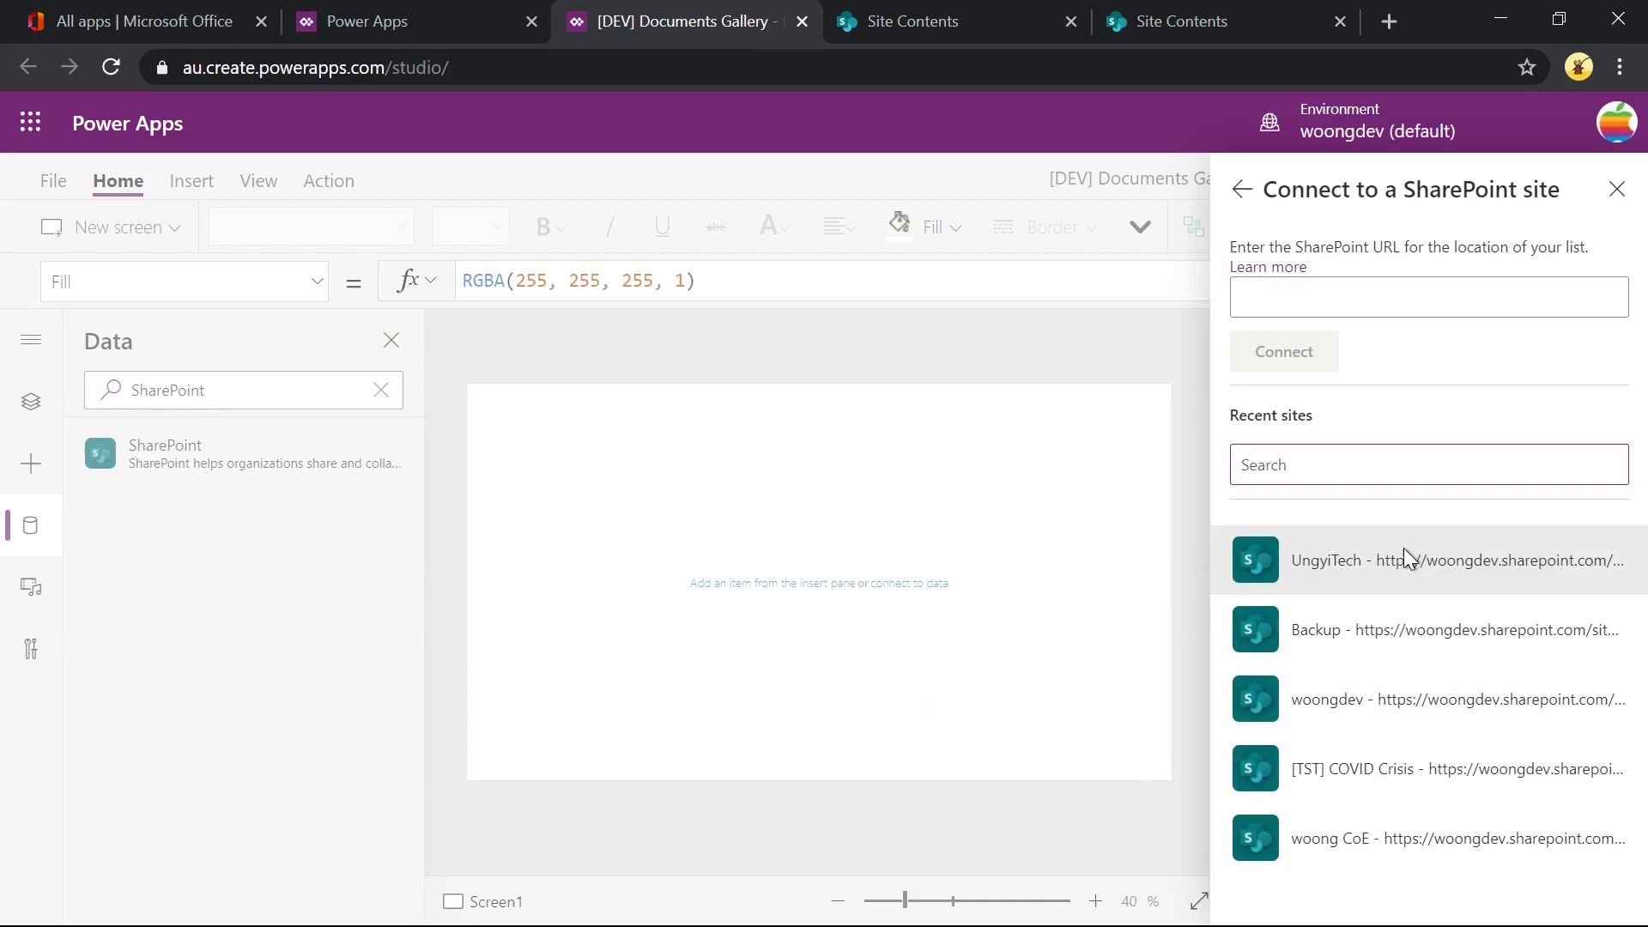
mouse_move(1466, 570)
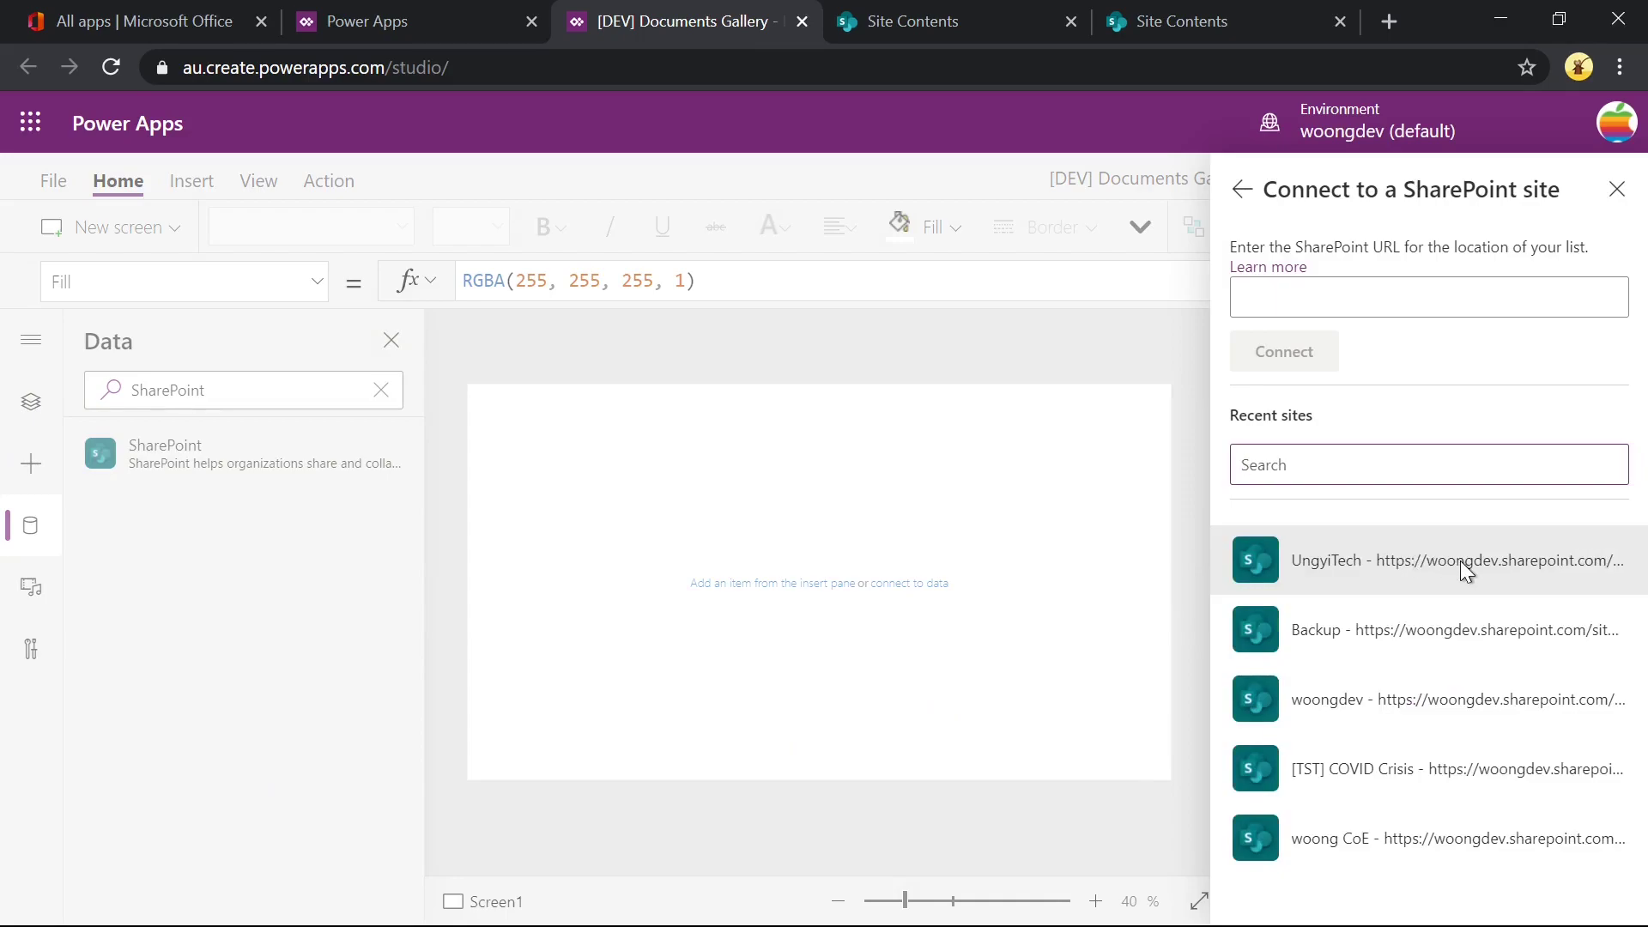
left_click(1430, 560)
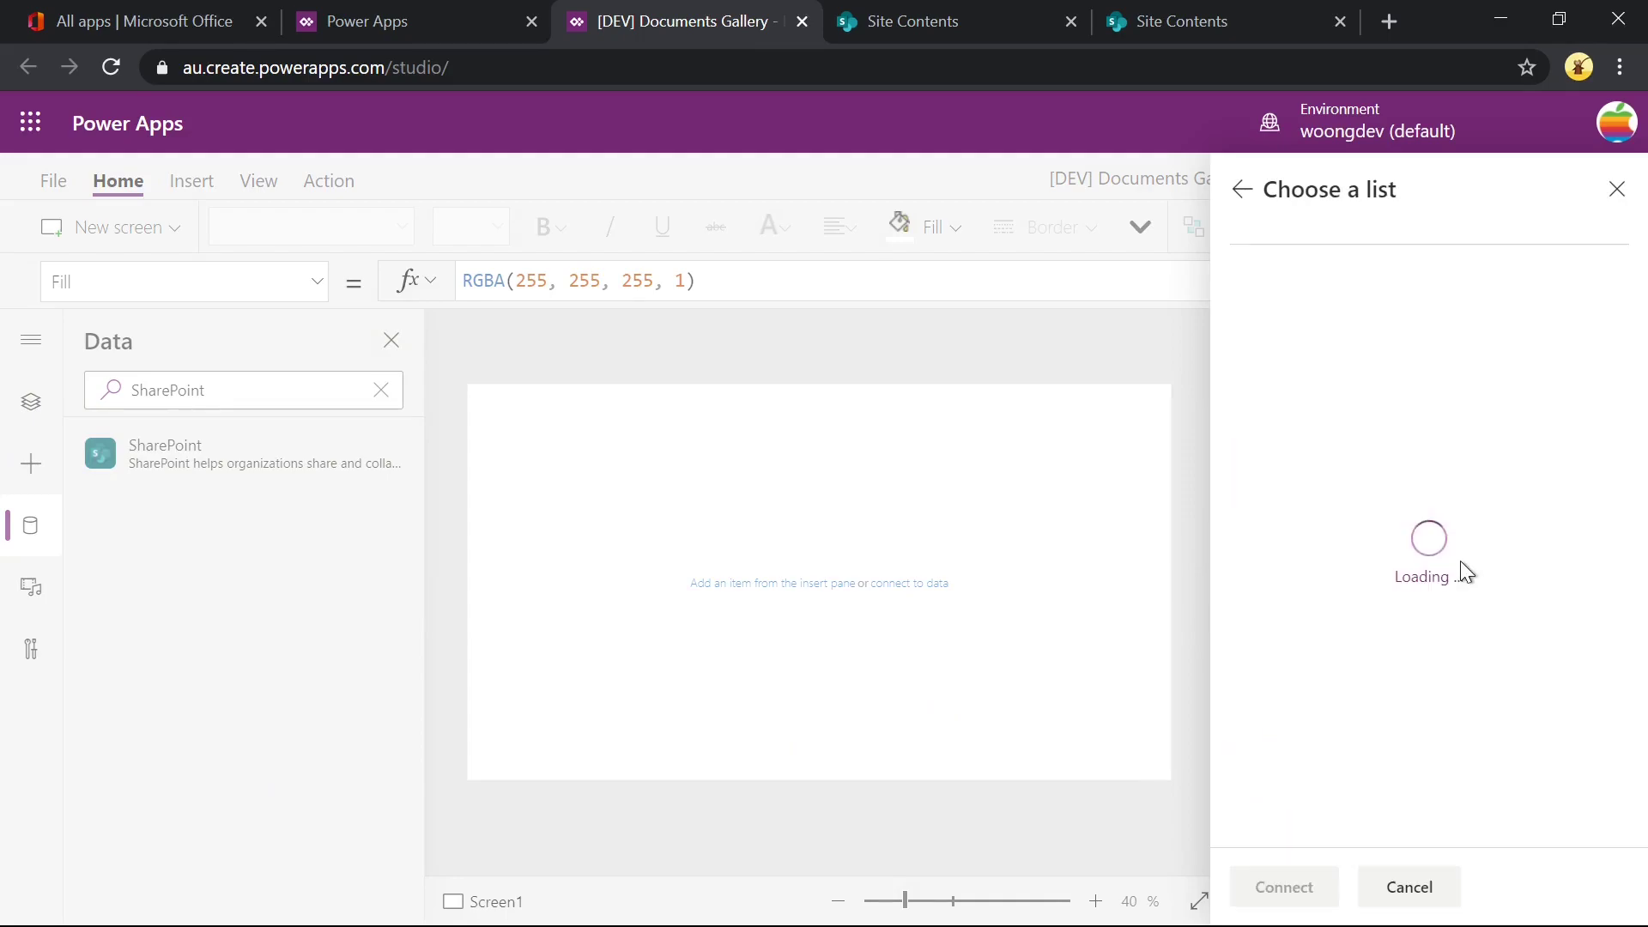
left_click(1248, 316)
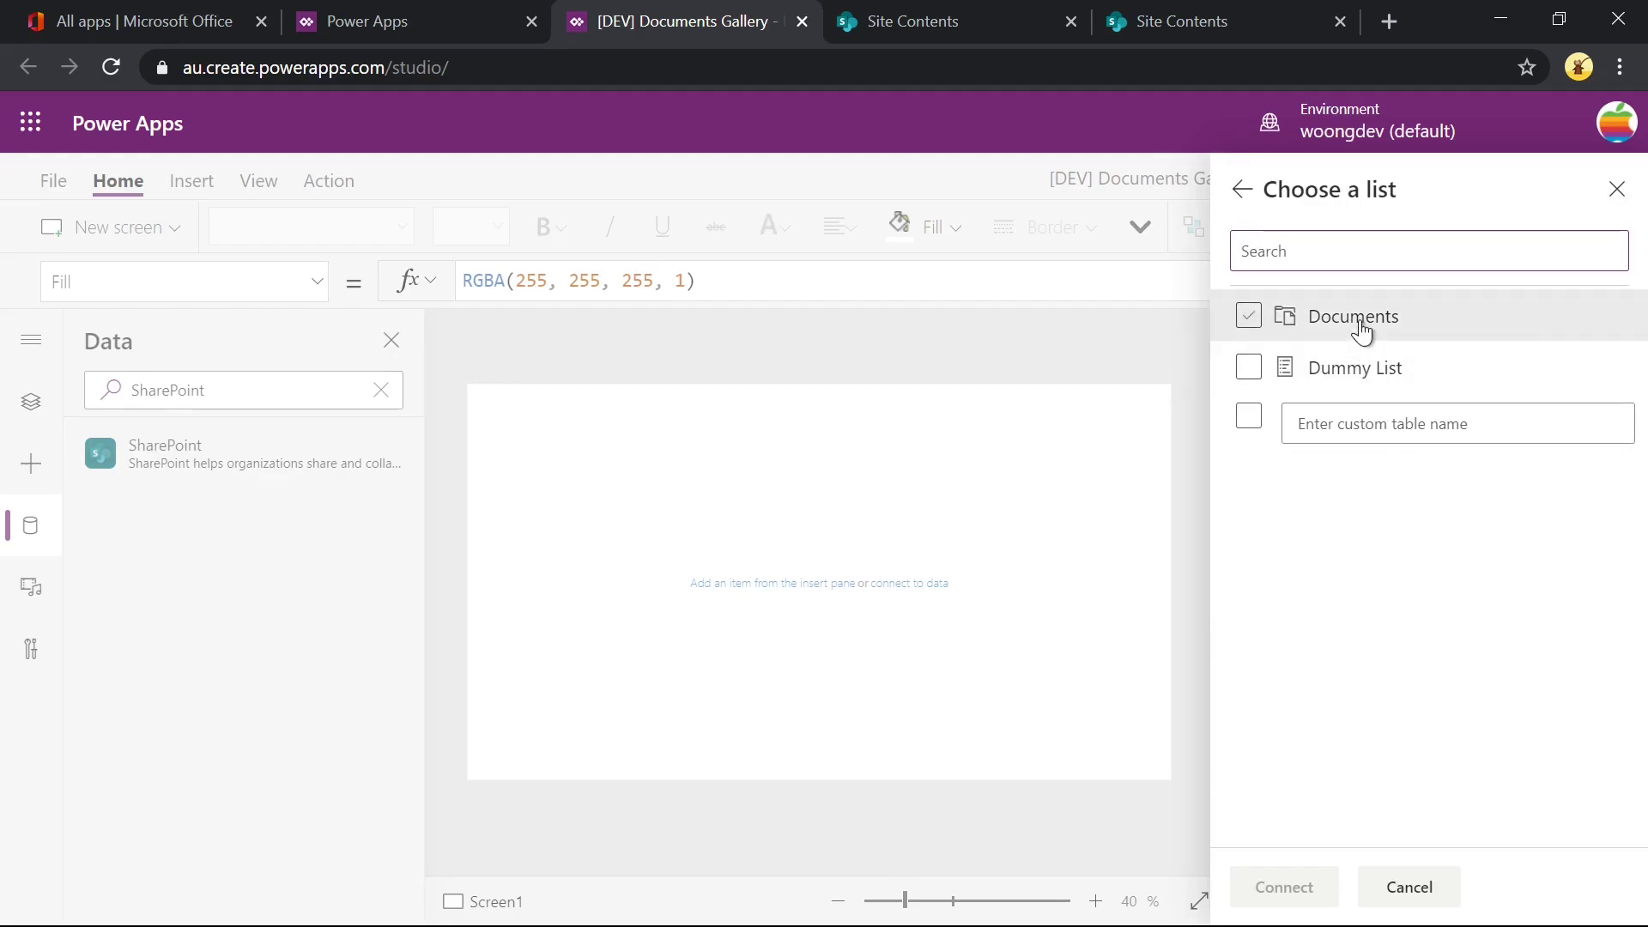
left_click(1248, 316)
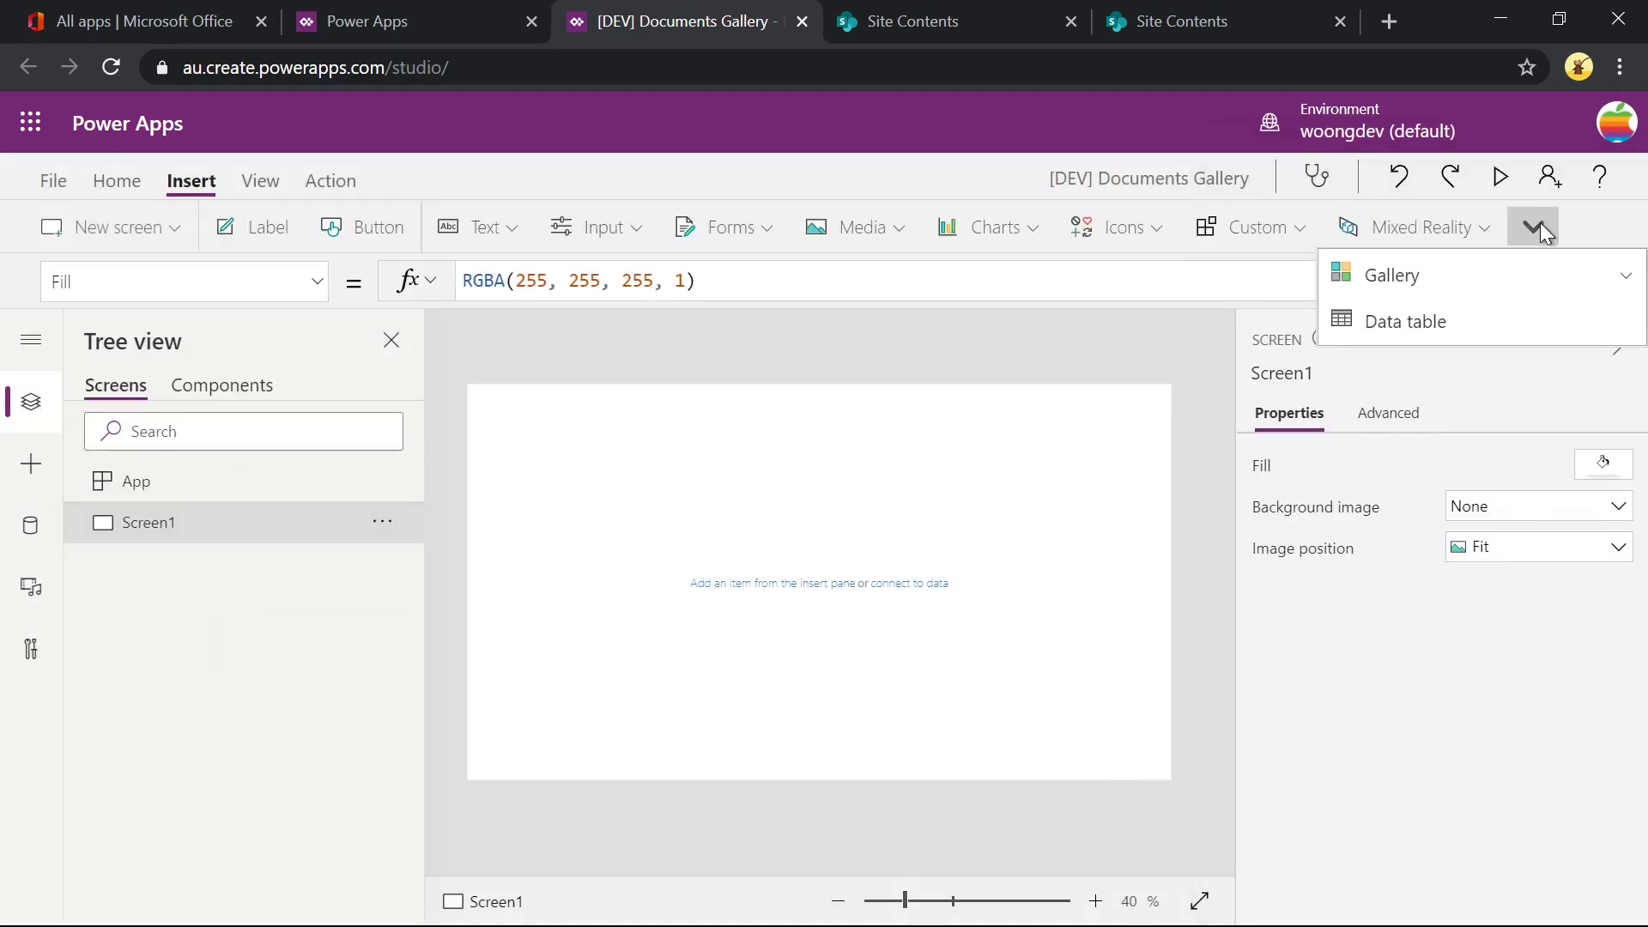
mouse_move(1392, 275)
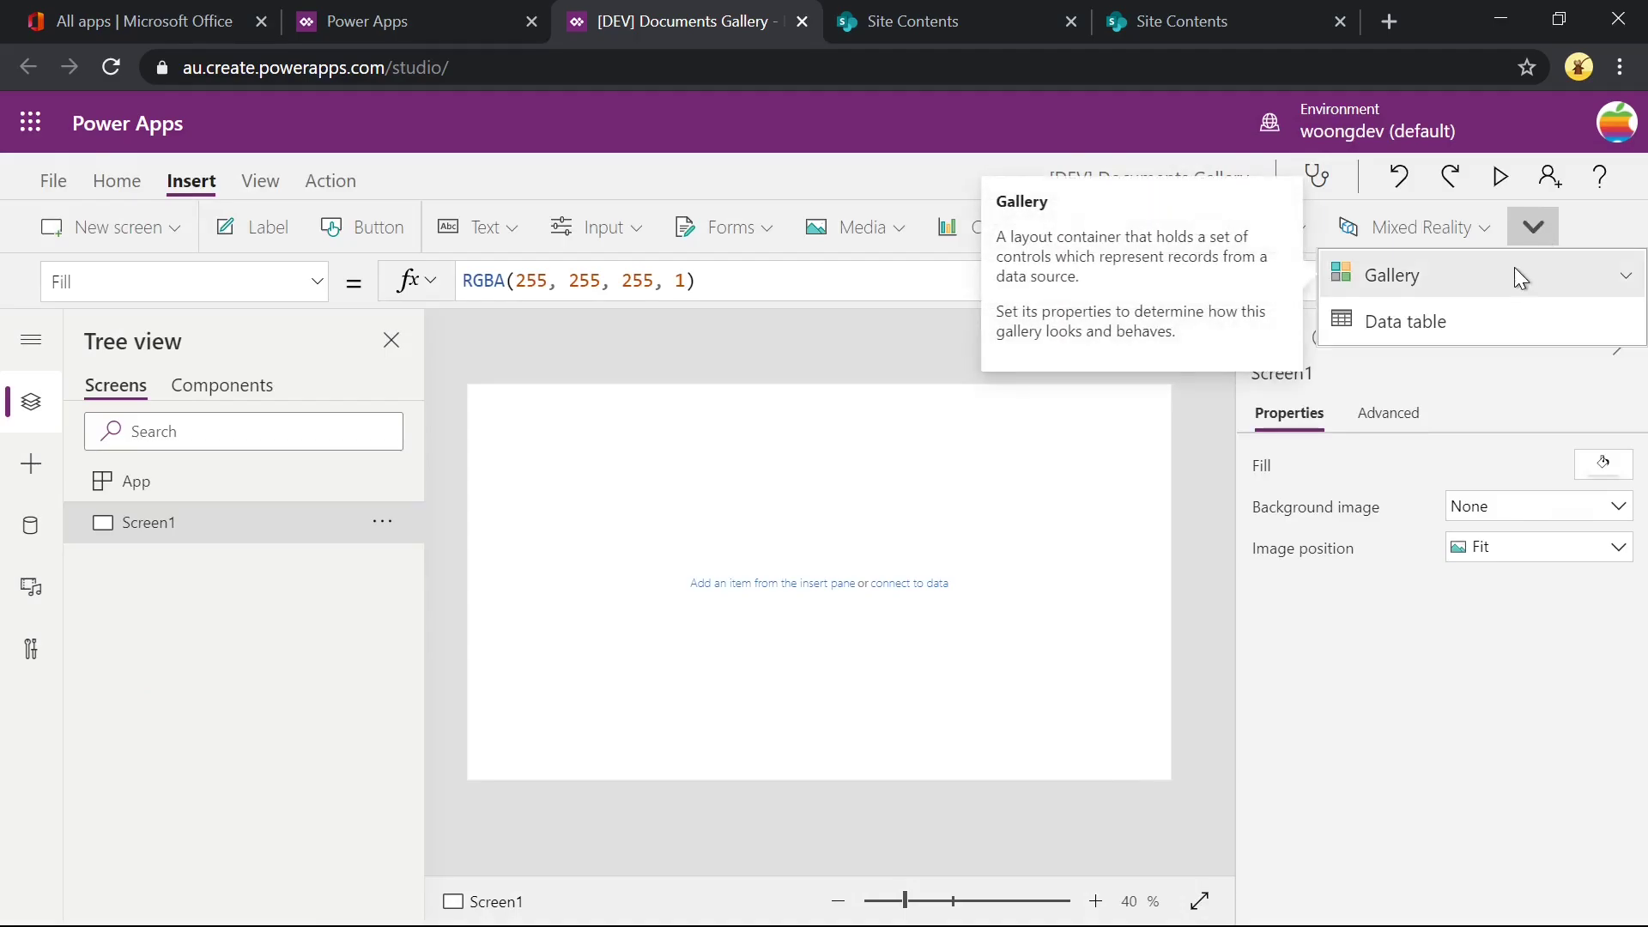
Add a blank vertical gallery bound to the Documents library.
left_click(1392, 275)
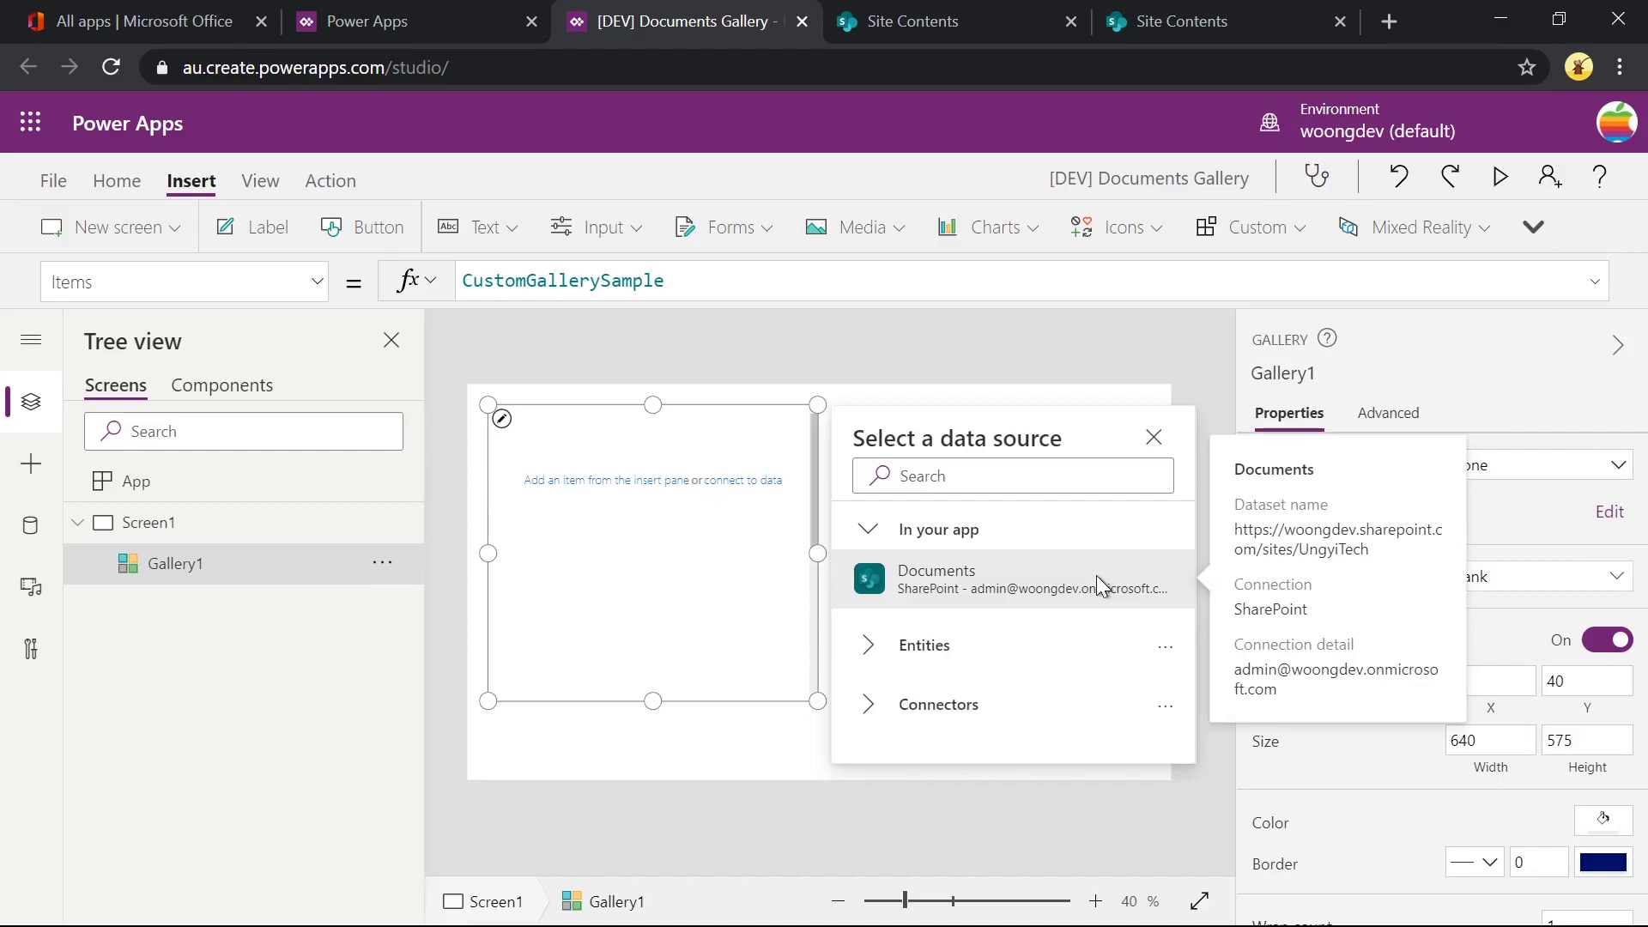
left_click(936, 578)
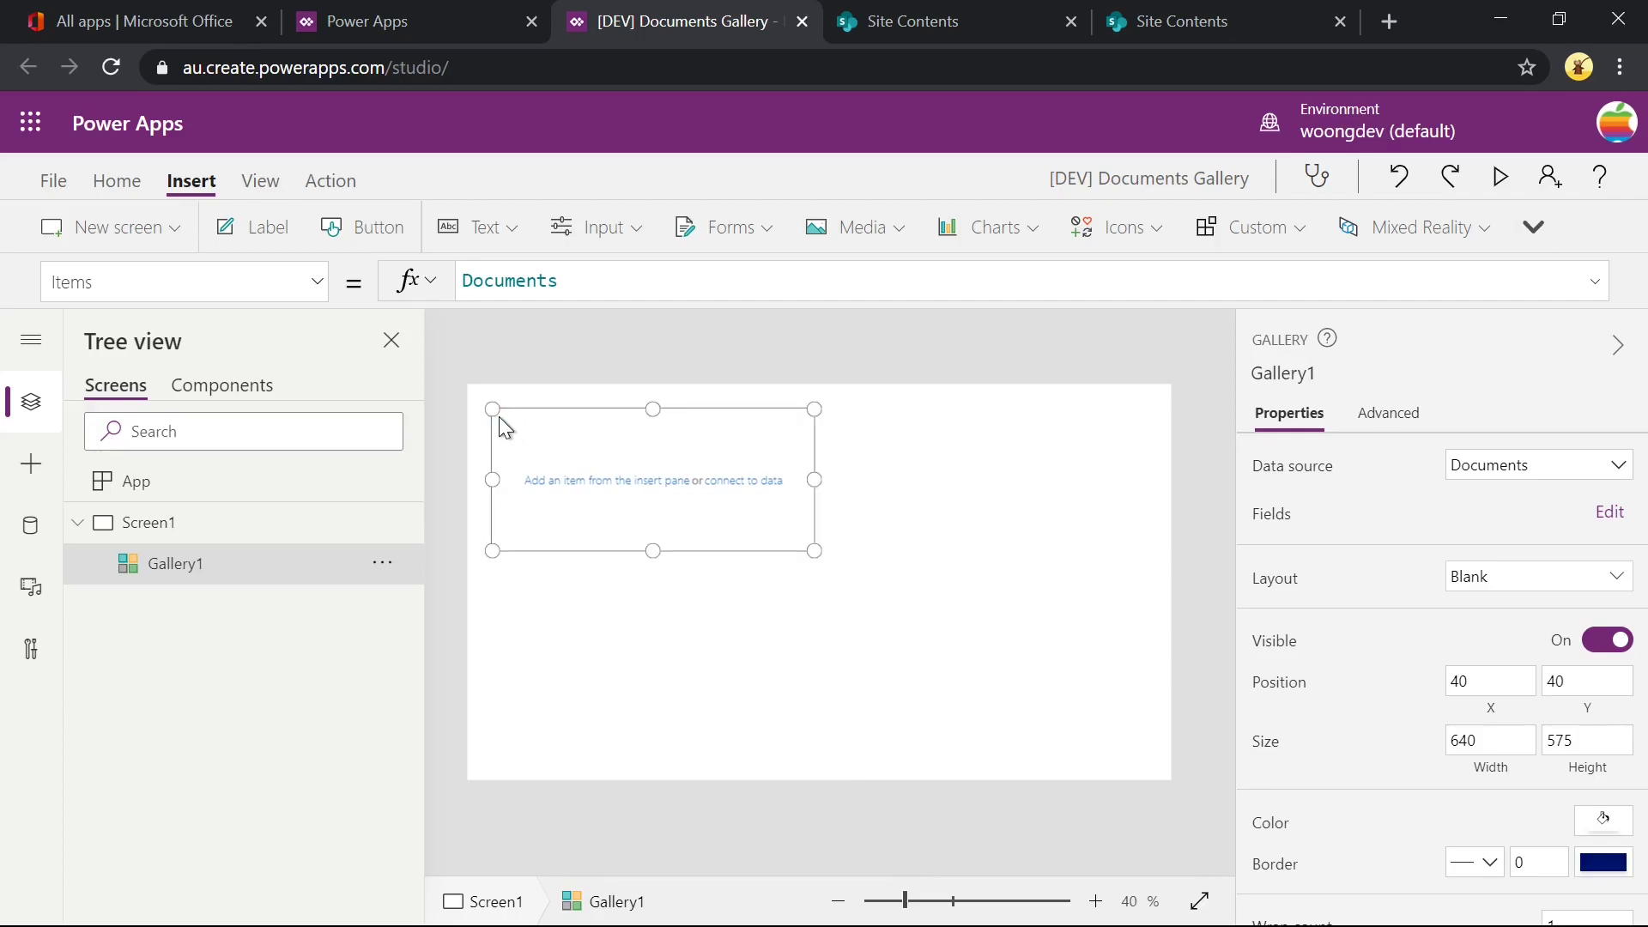
mouse_move(796, 510)
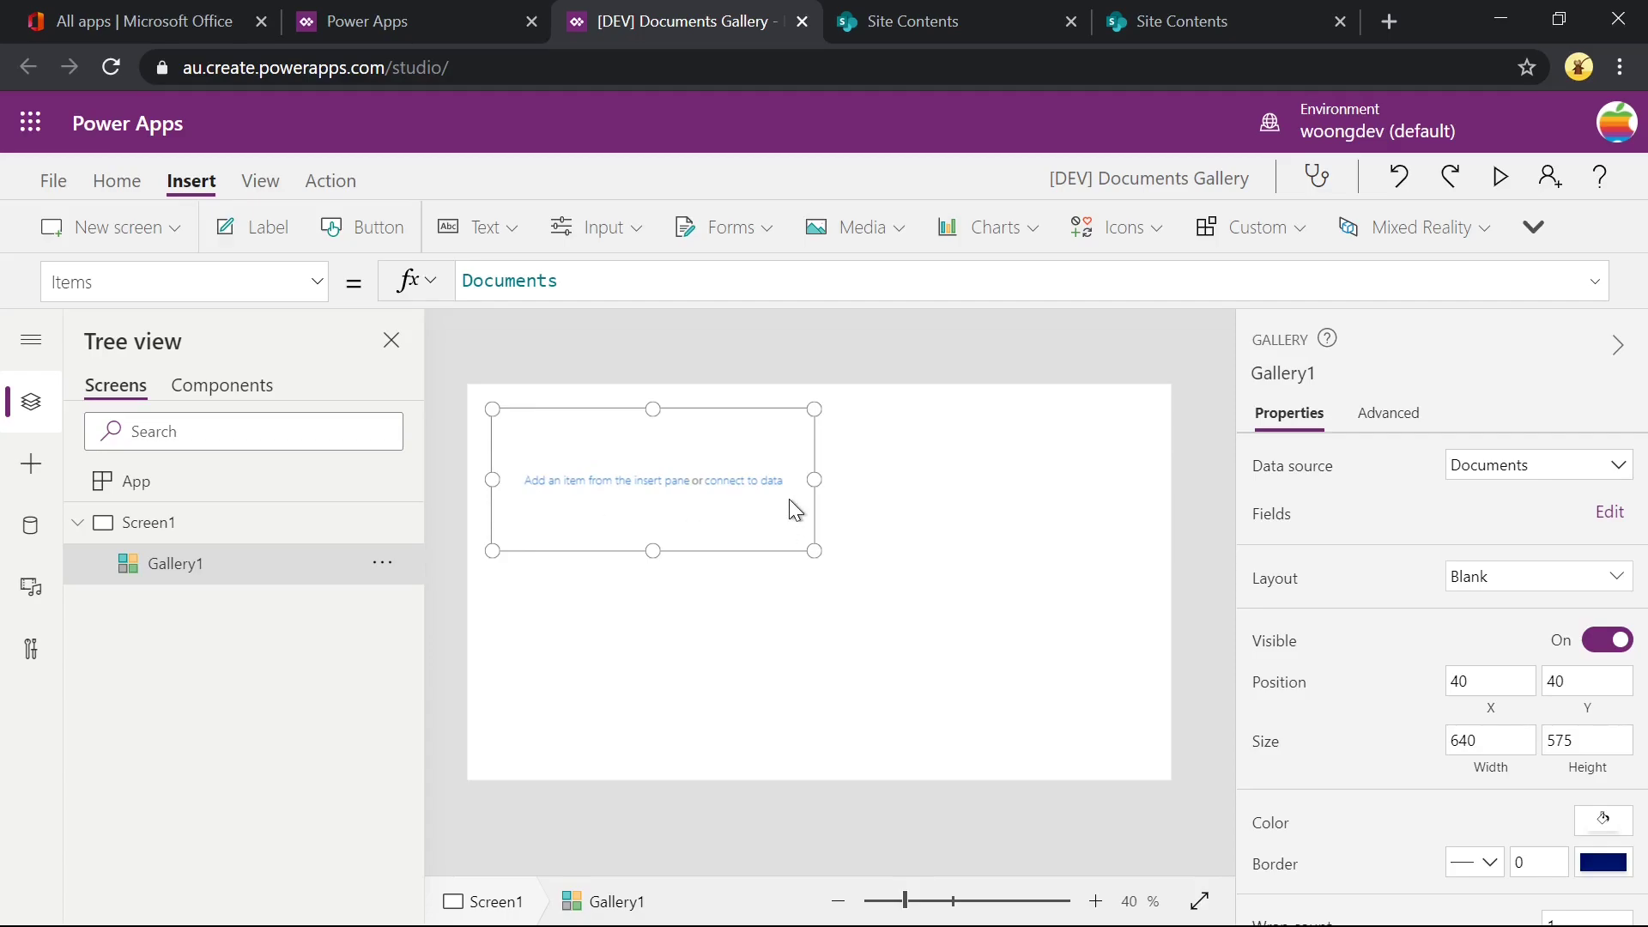
mouse_move(515, 441)
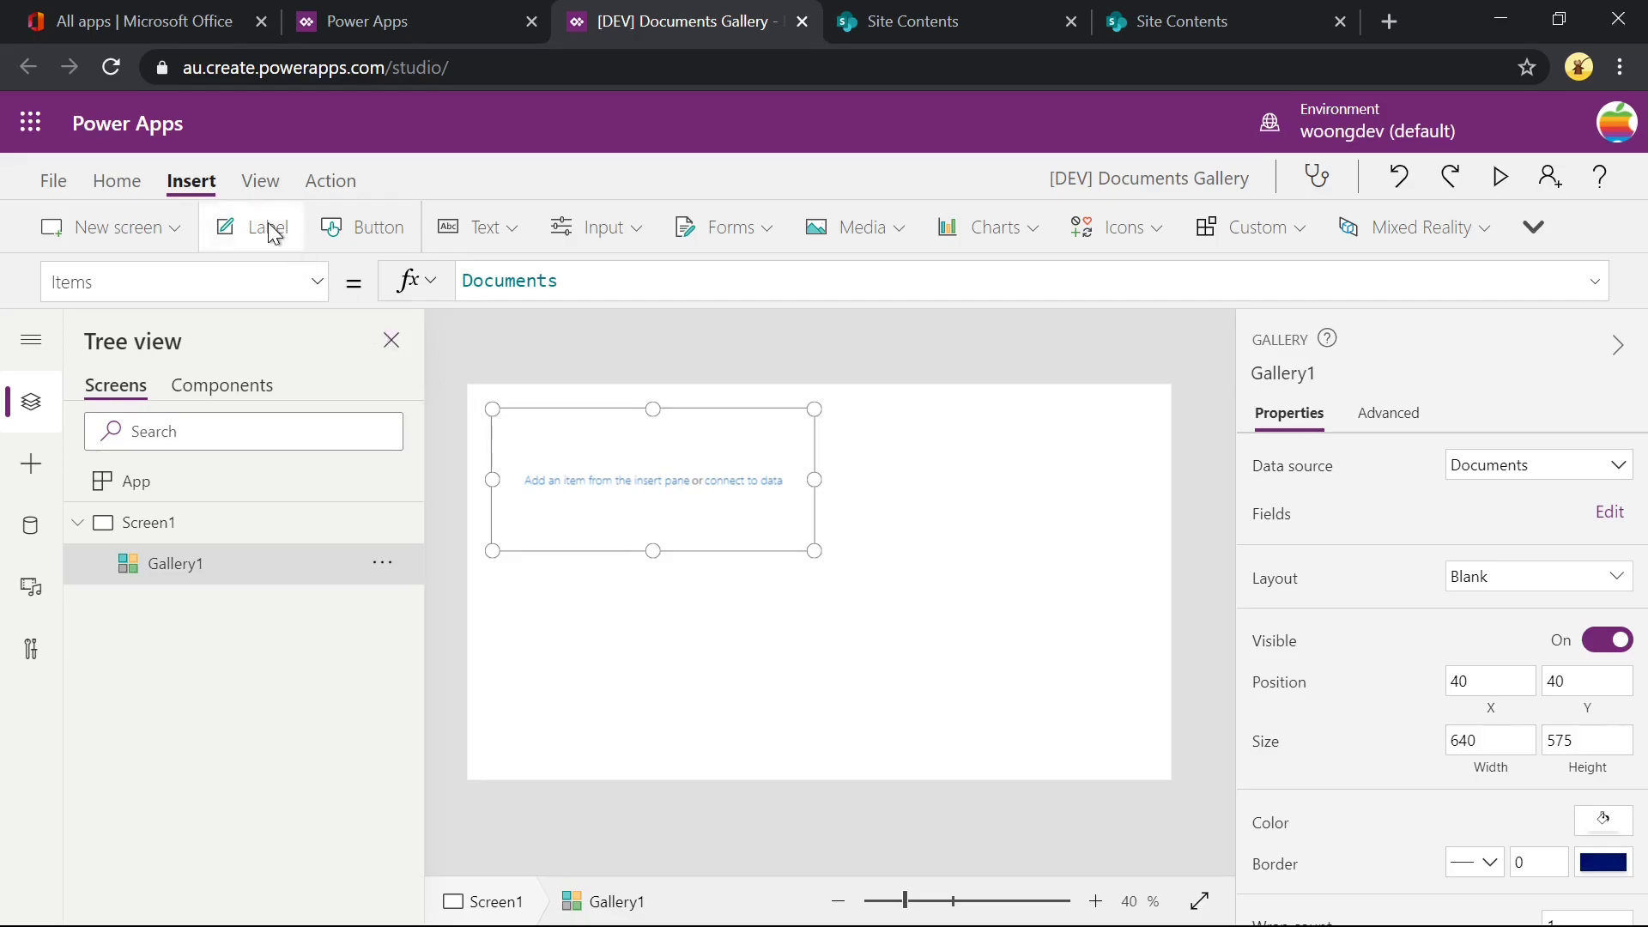
Add gallery labels showing ThisItem.Name and ThisItem.Author.DisplayName for each document.
left_click(270, 227)
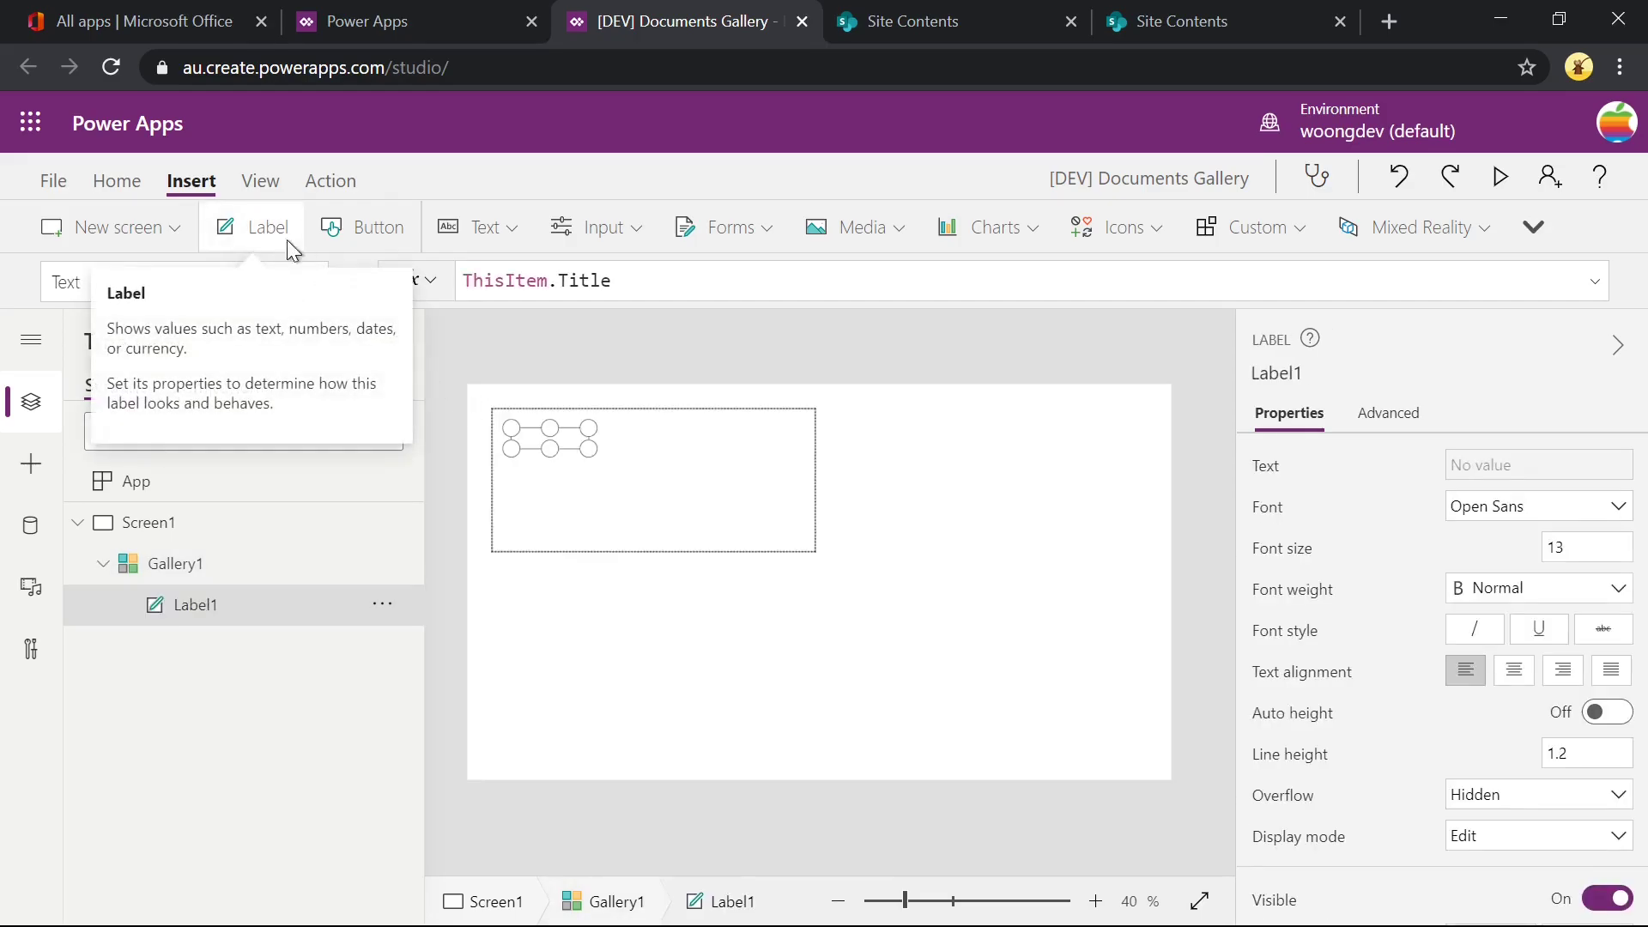
double_click(585, 280)
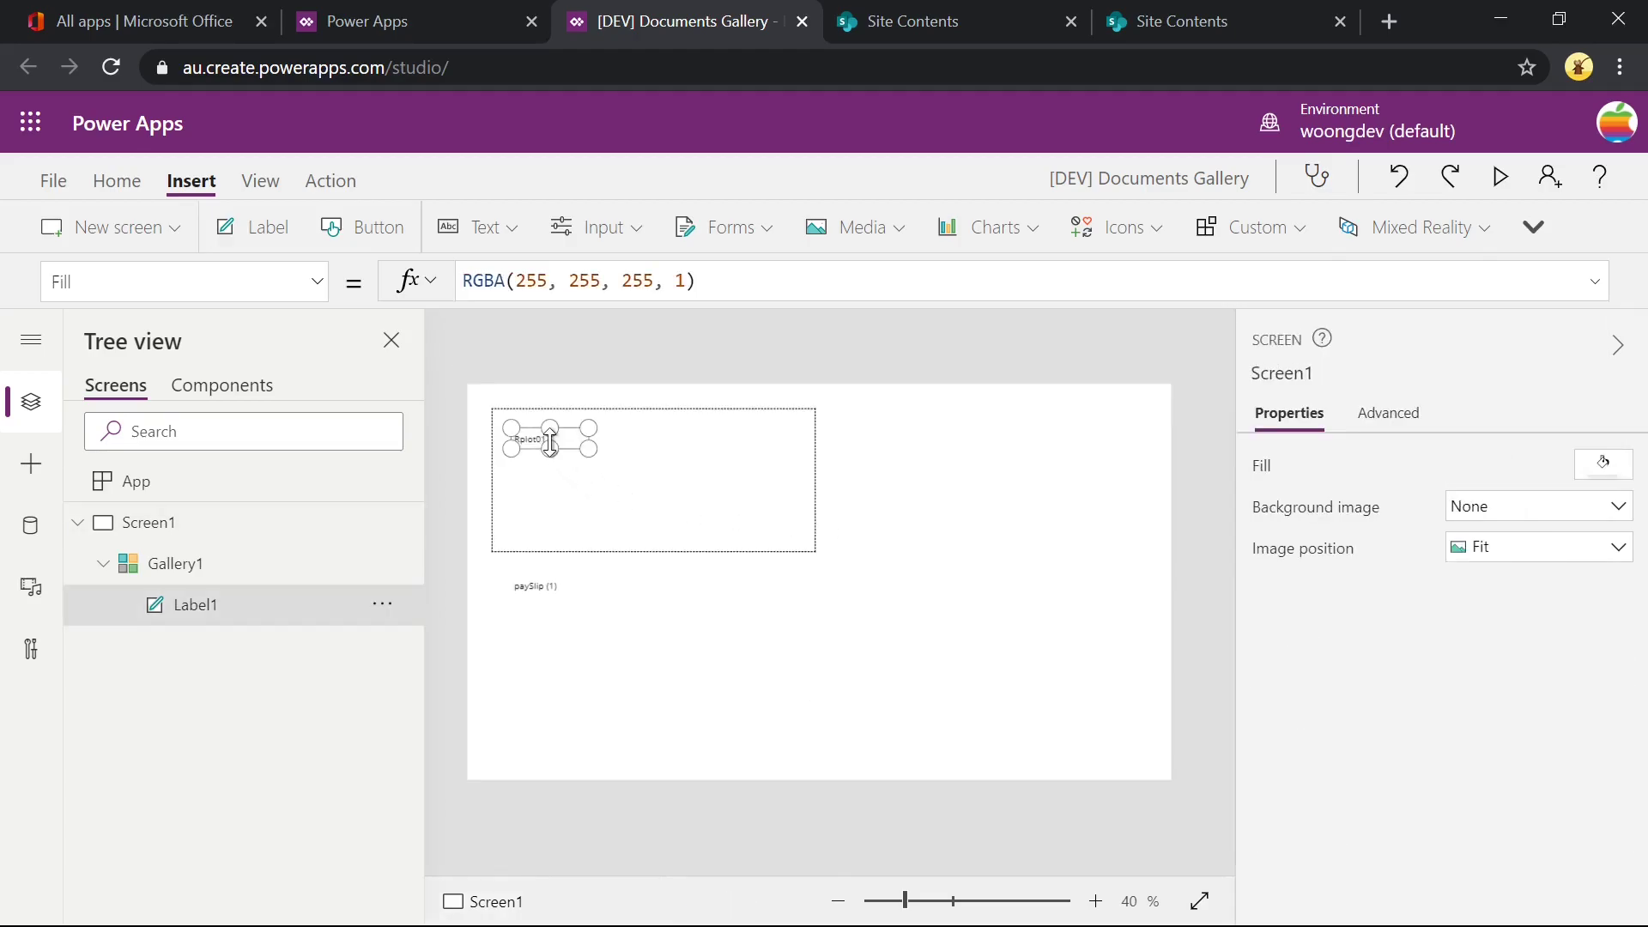
left_click(531, 438)
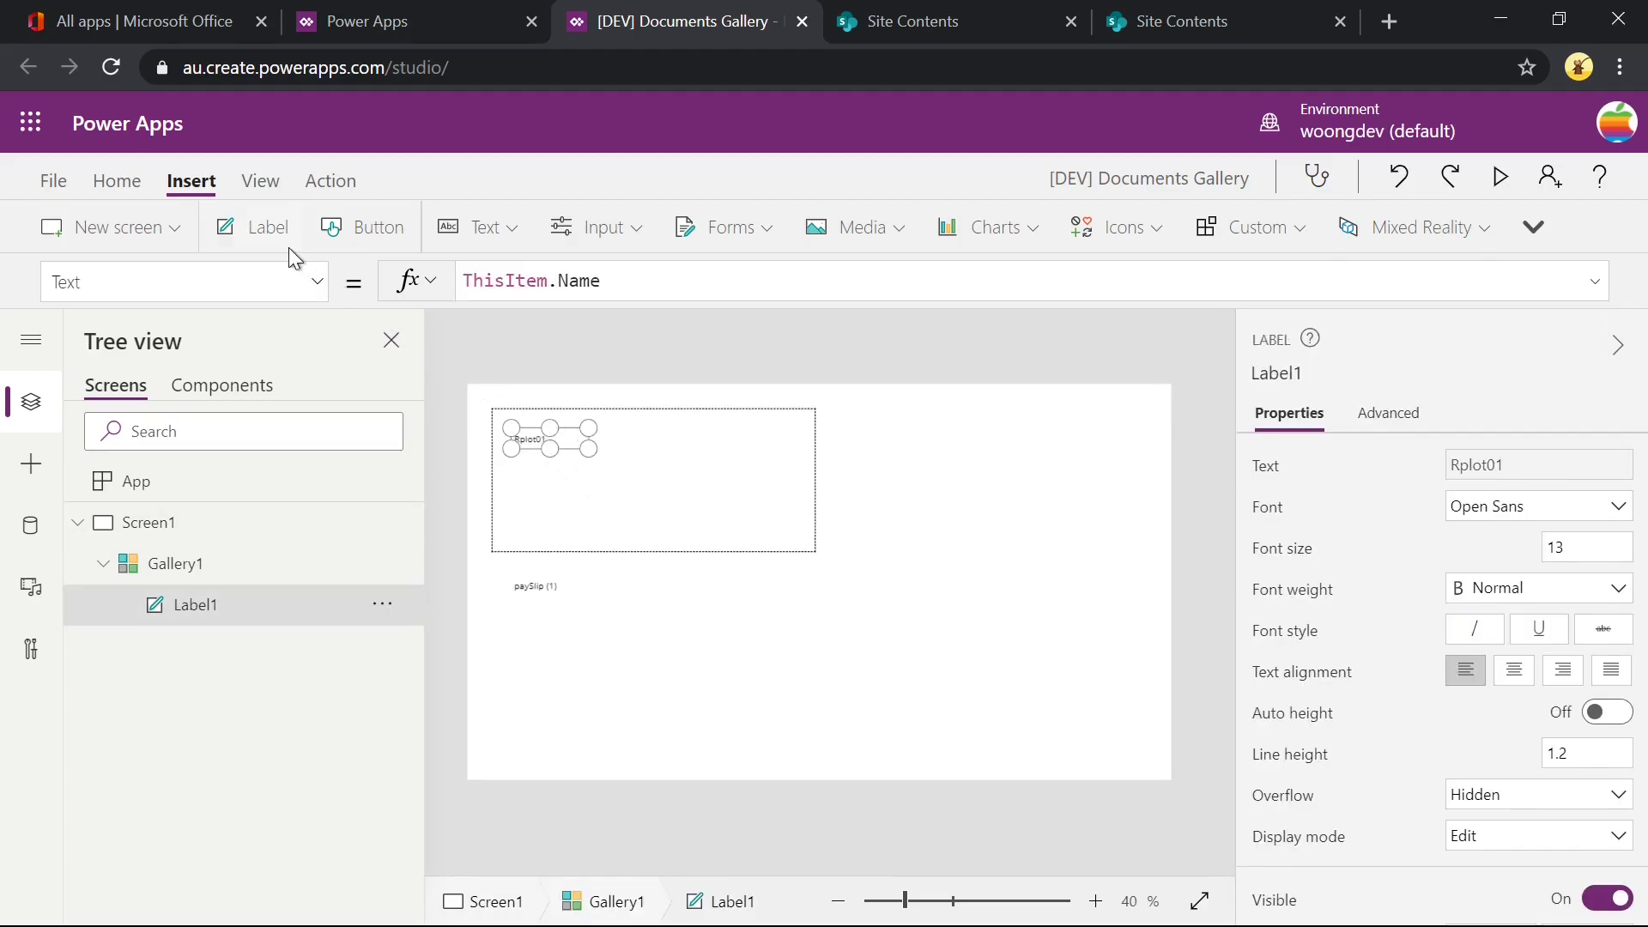
left_click(266, 226)
type("Author.Di")
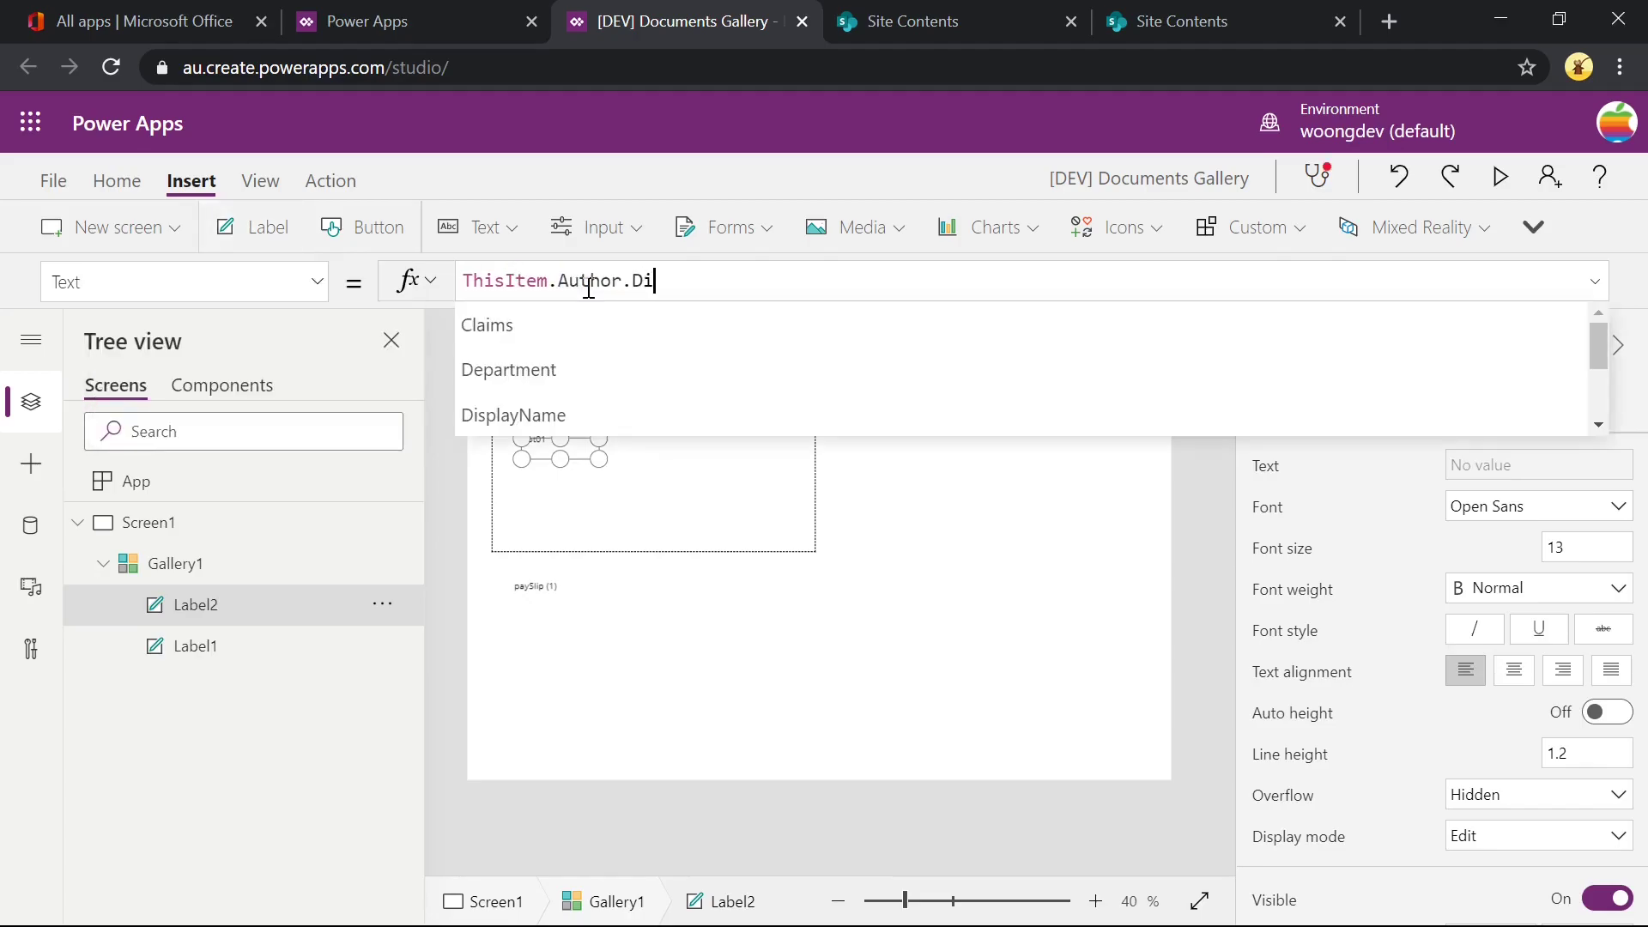
left_click(513, 413)
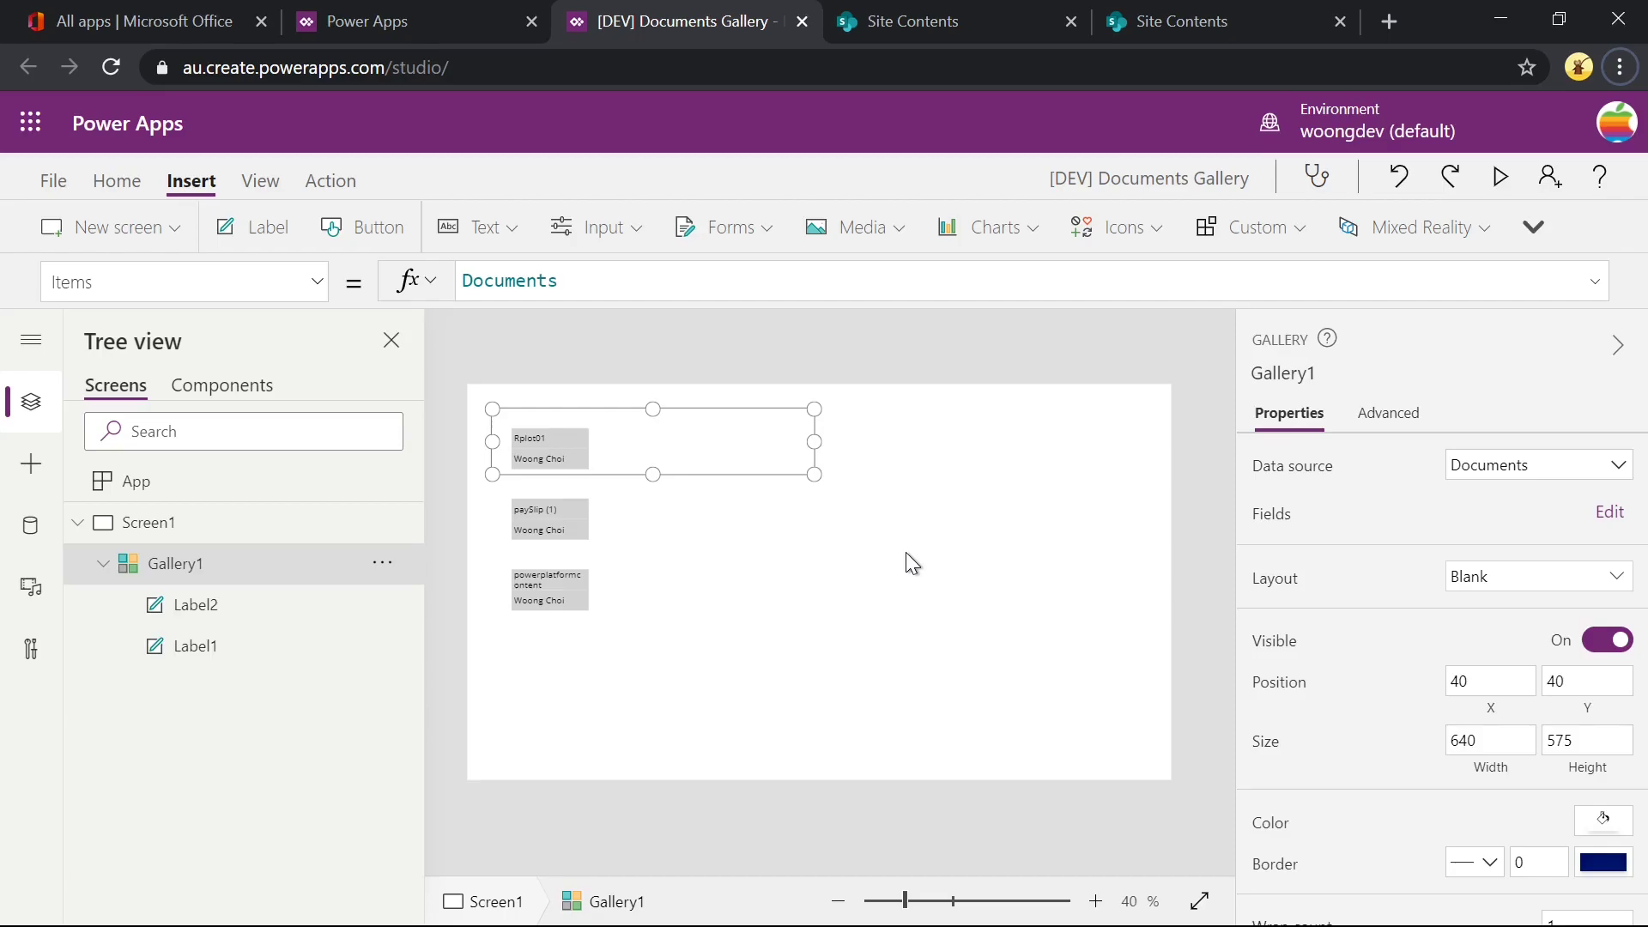
mouse_move(288, 573)
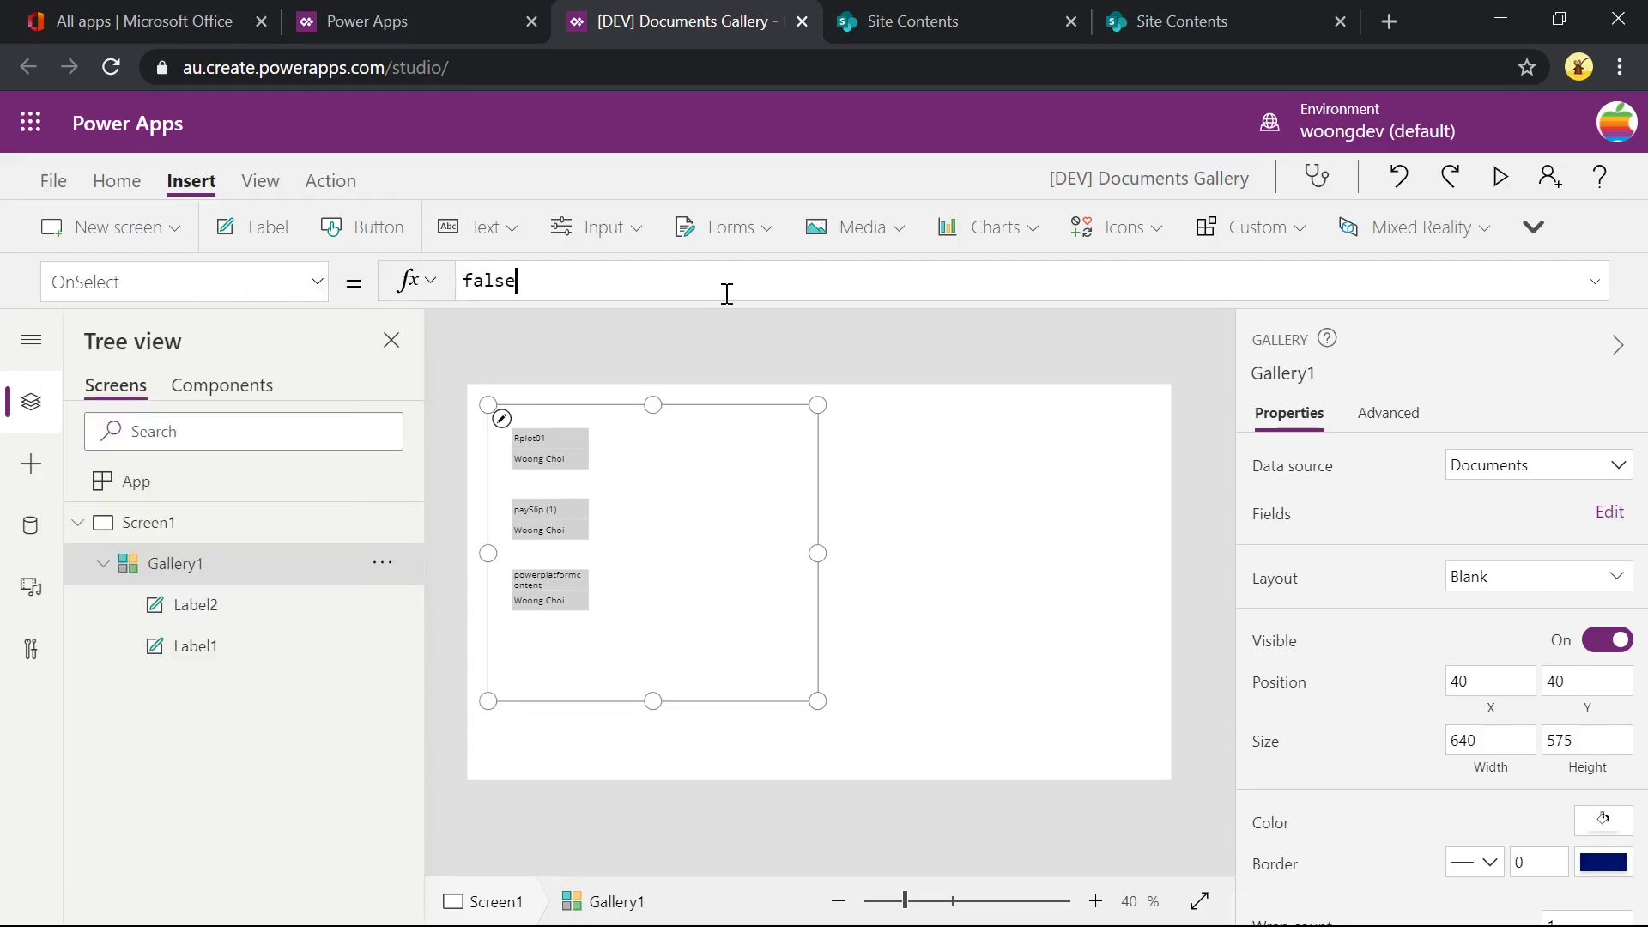
Set the gallery OnSelect to Launch(ThisItem.'Link to item') and test it by opening Rplot01 in preview.
type("Launch(ThisItem.'Link to item')")
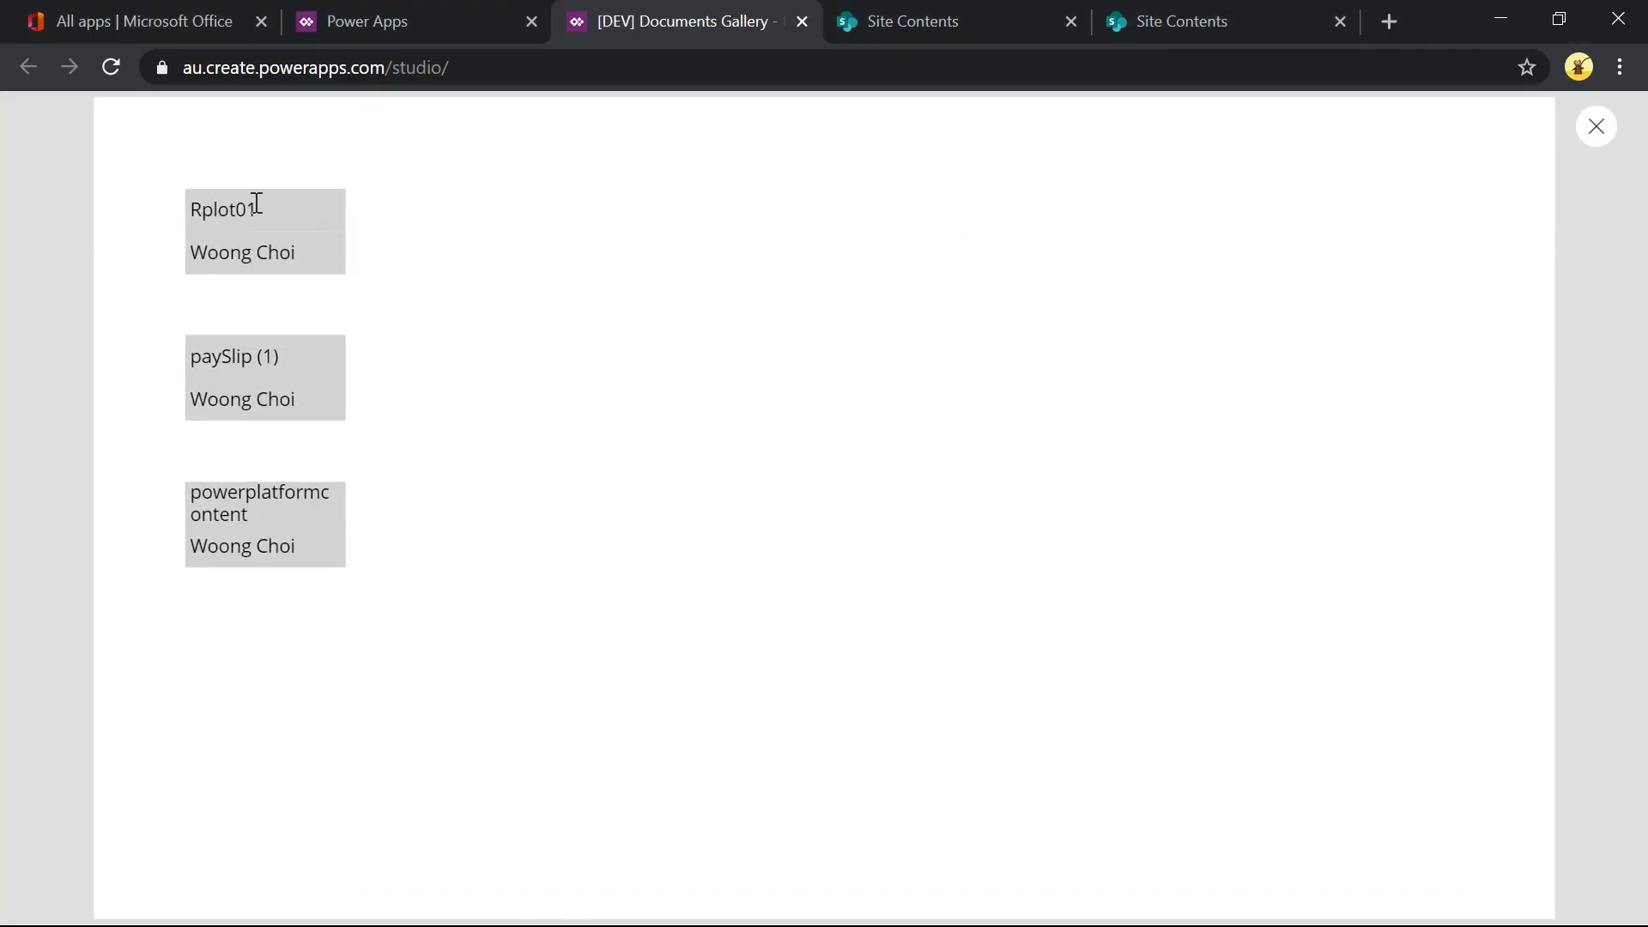
left_click(224, 208)
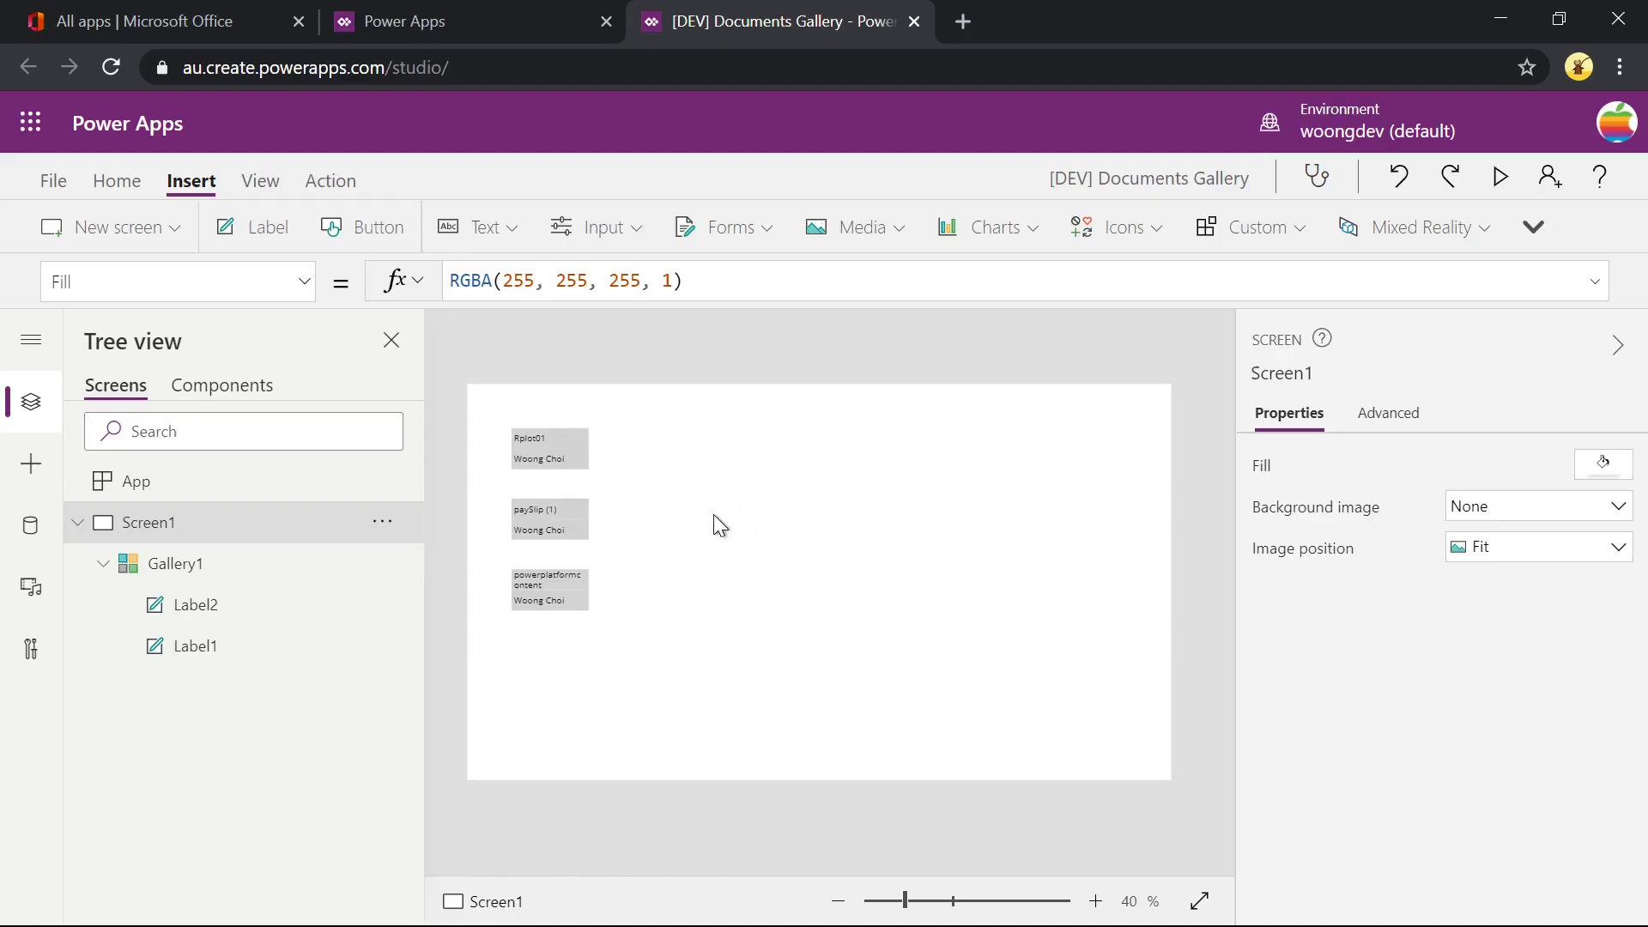
mouse_move(589, 465)
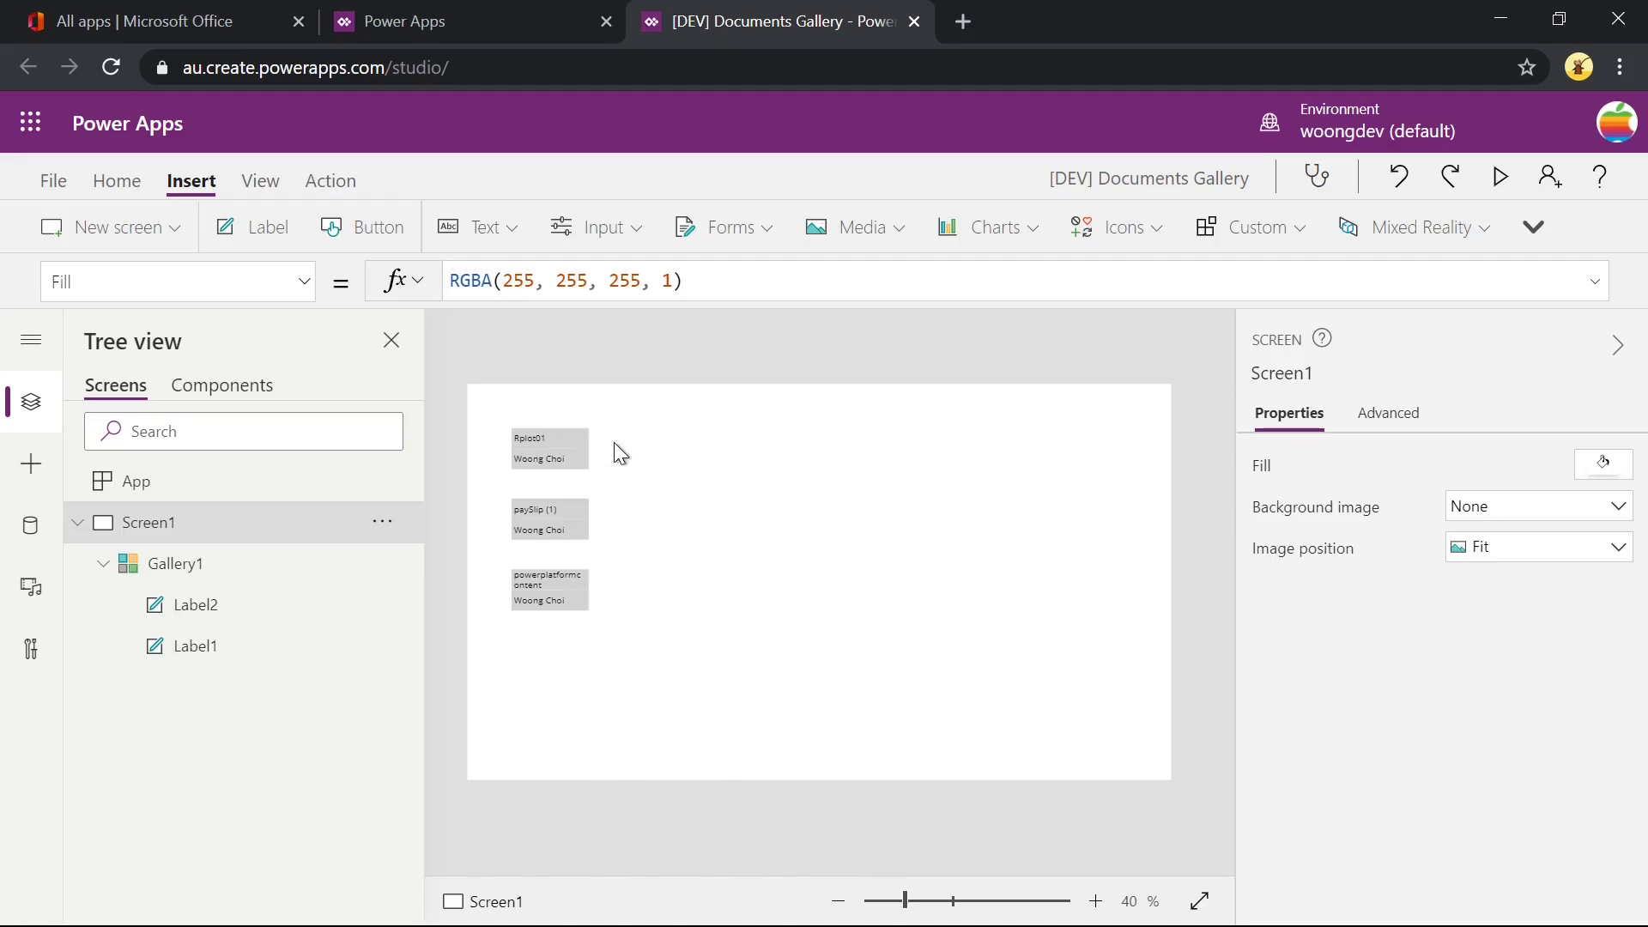
Add a Trash icon to each gallery row with OnSelect Remove(Documents, ThisItem).
left_click(546, 447)
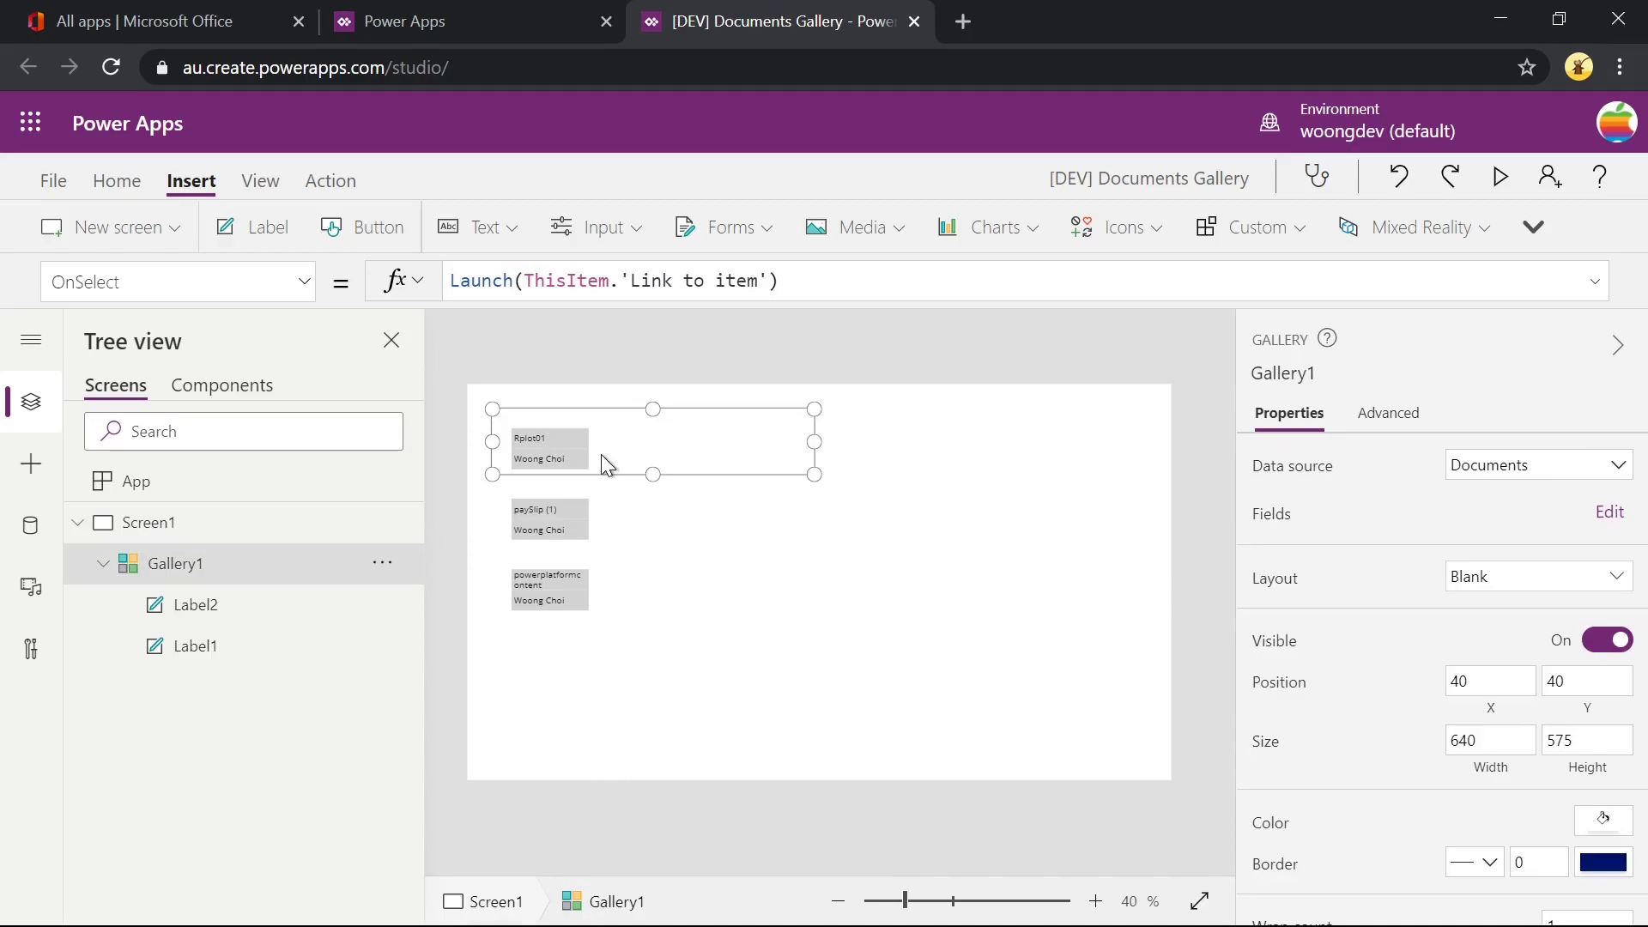
mouse_move(597, 452)
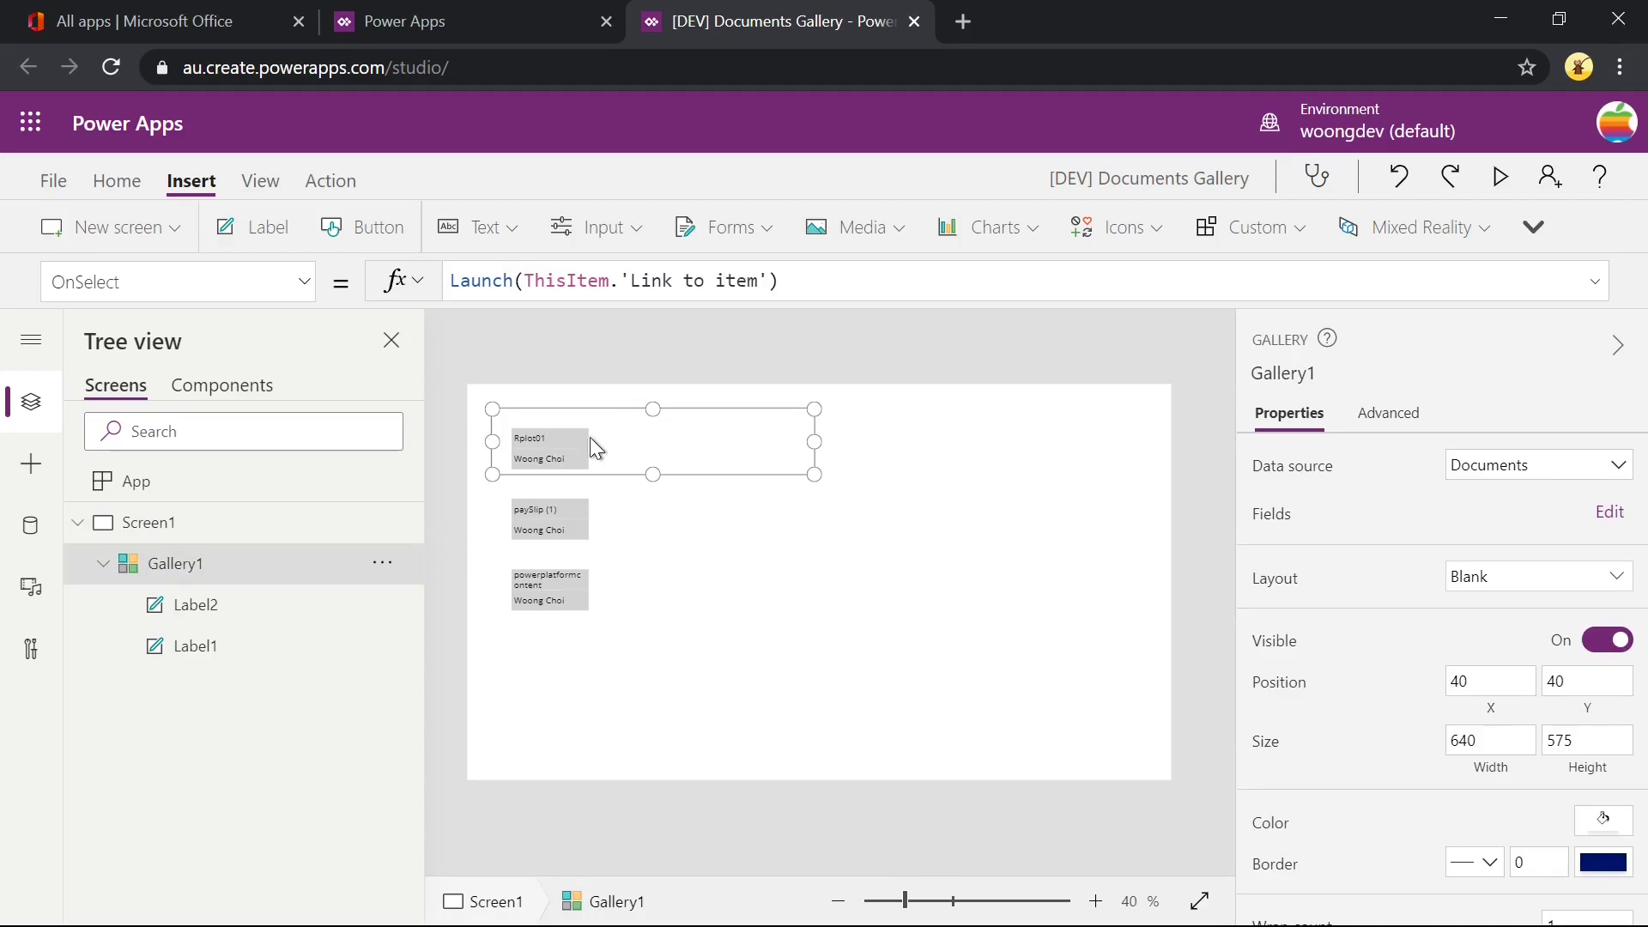
left_click(887, 642)
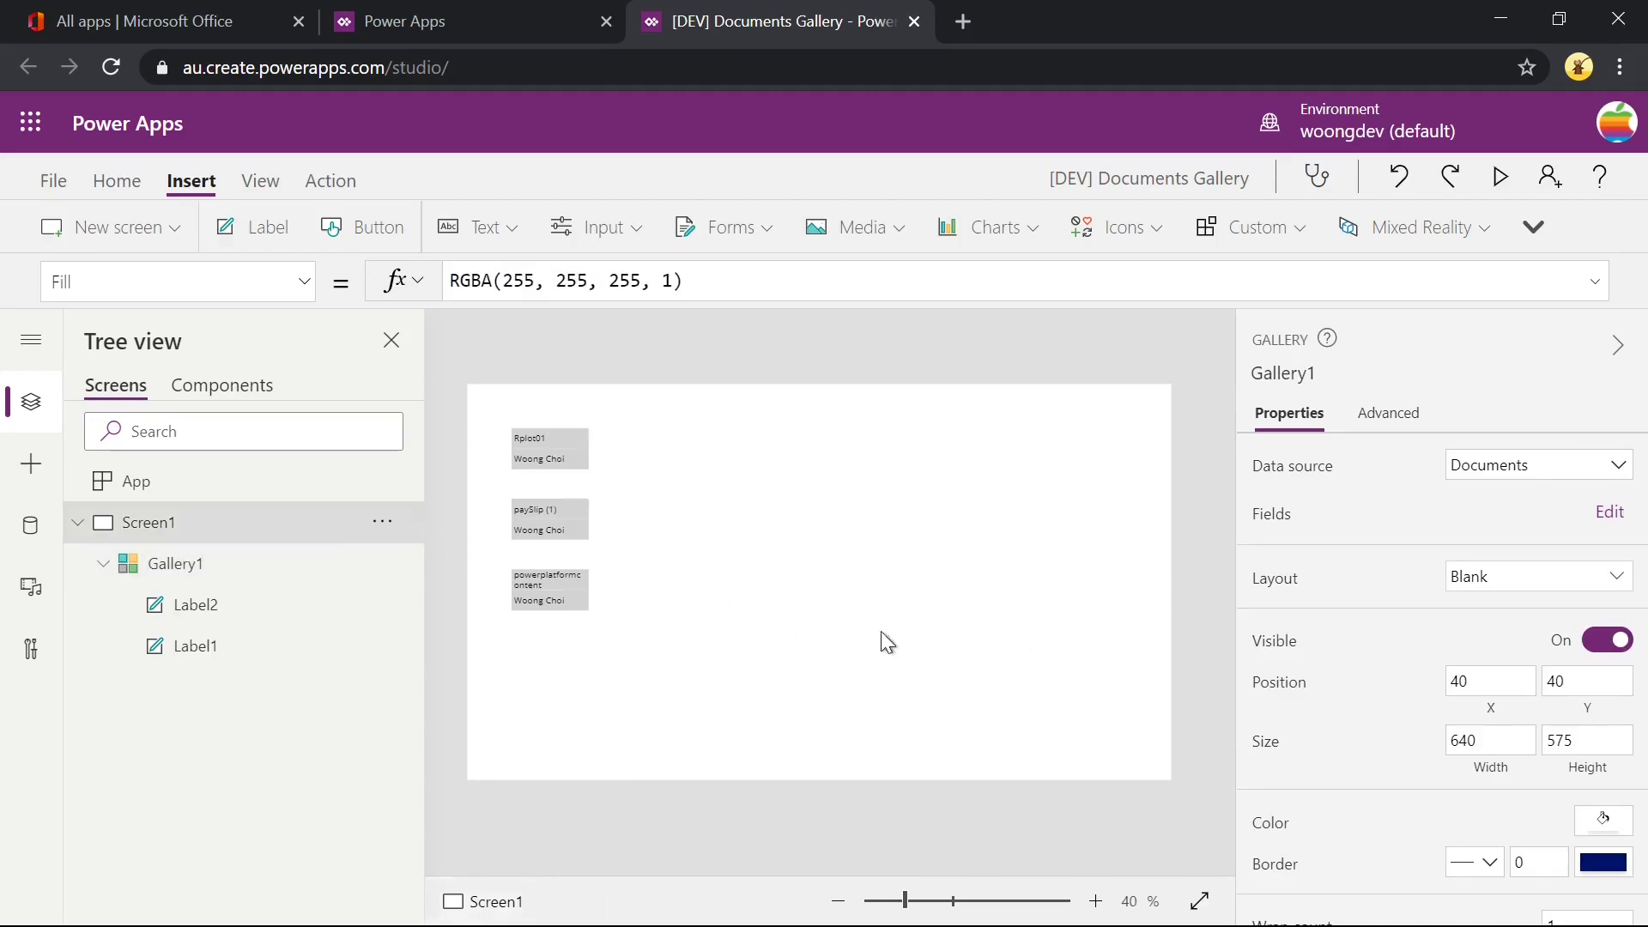
left_click(546, 441)
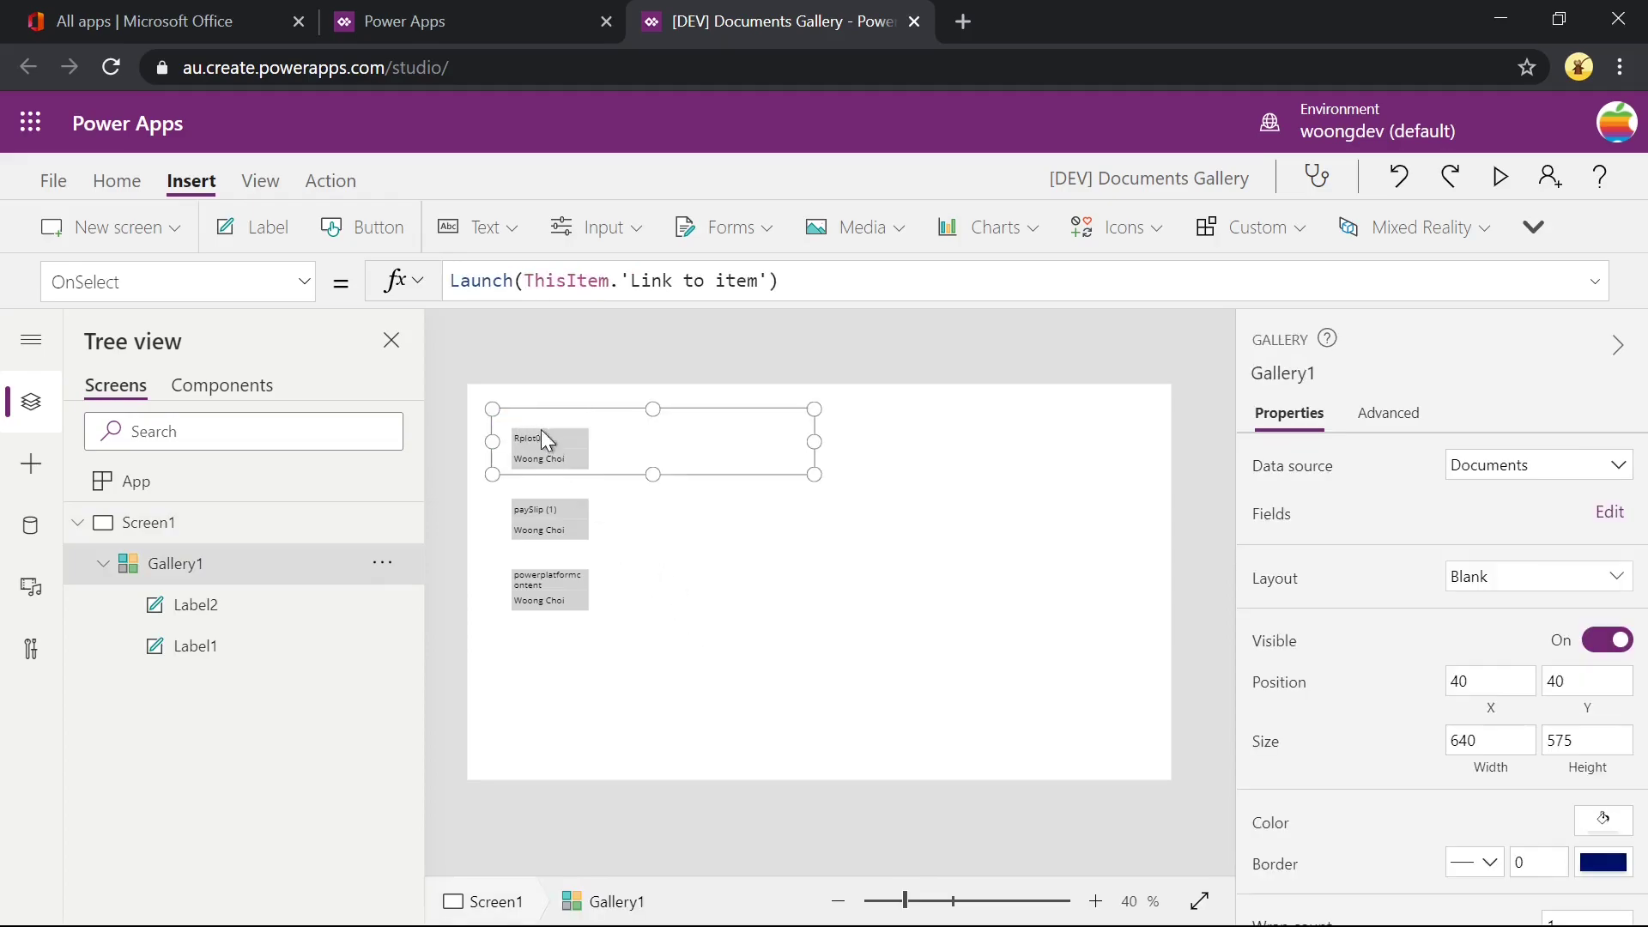
left_click(1115, 226)
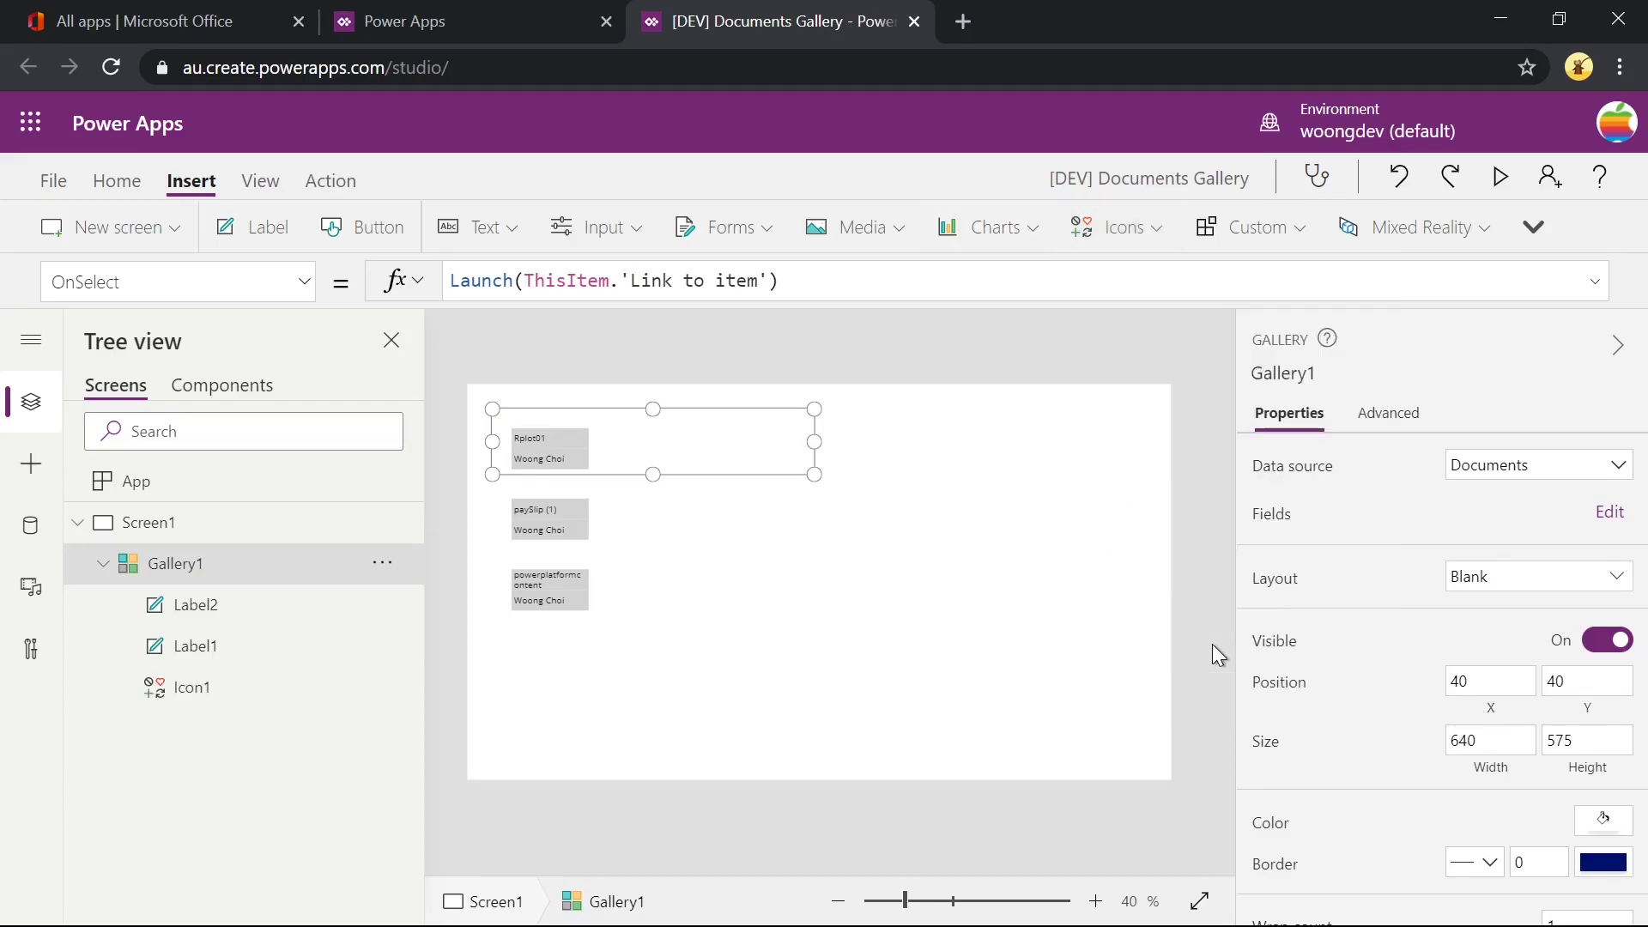
left_click(666, 443)
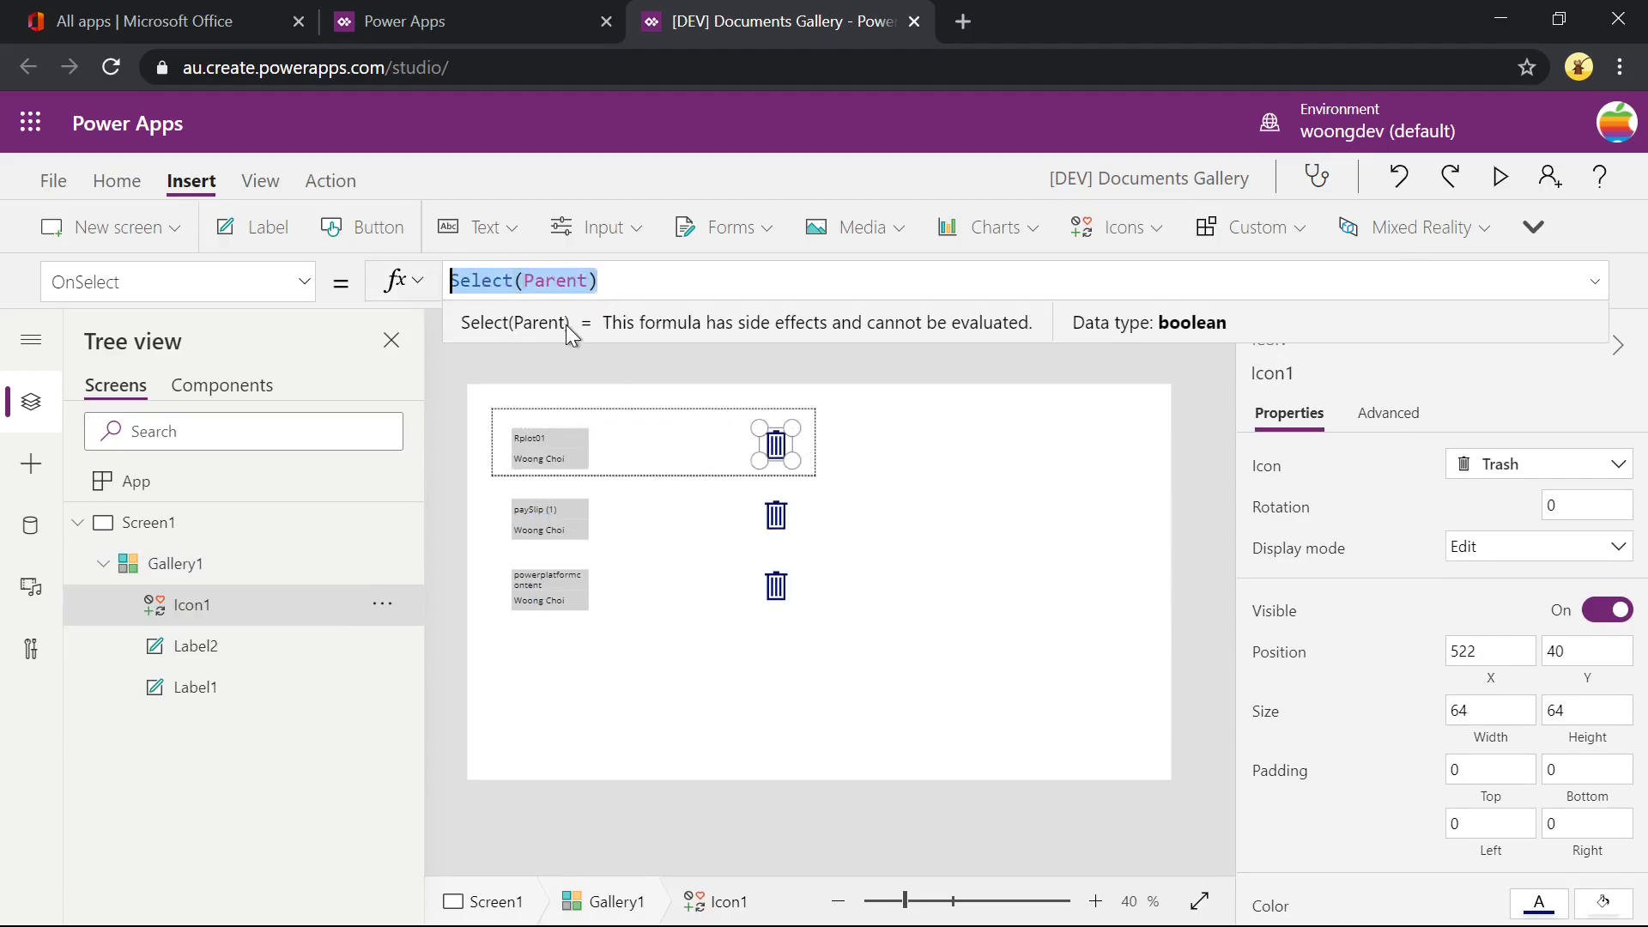
type("Remove(Docum")
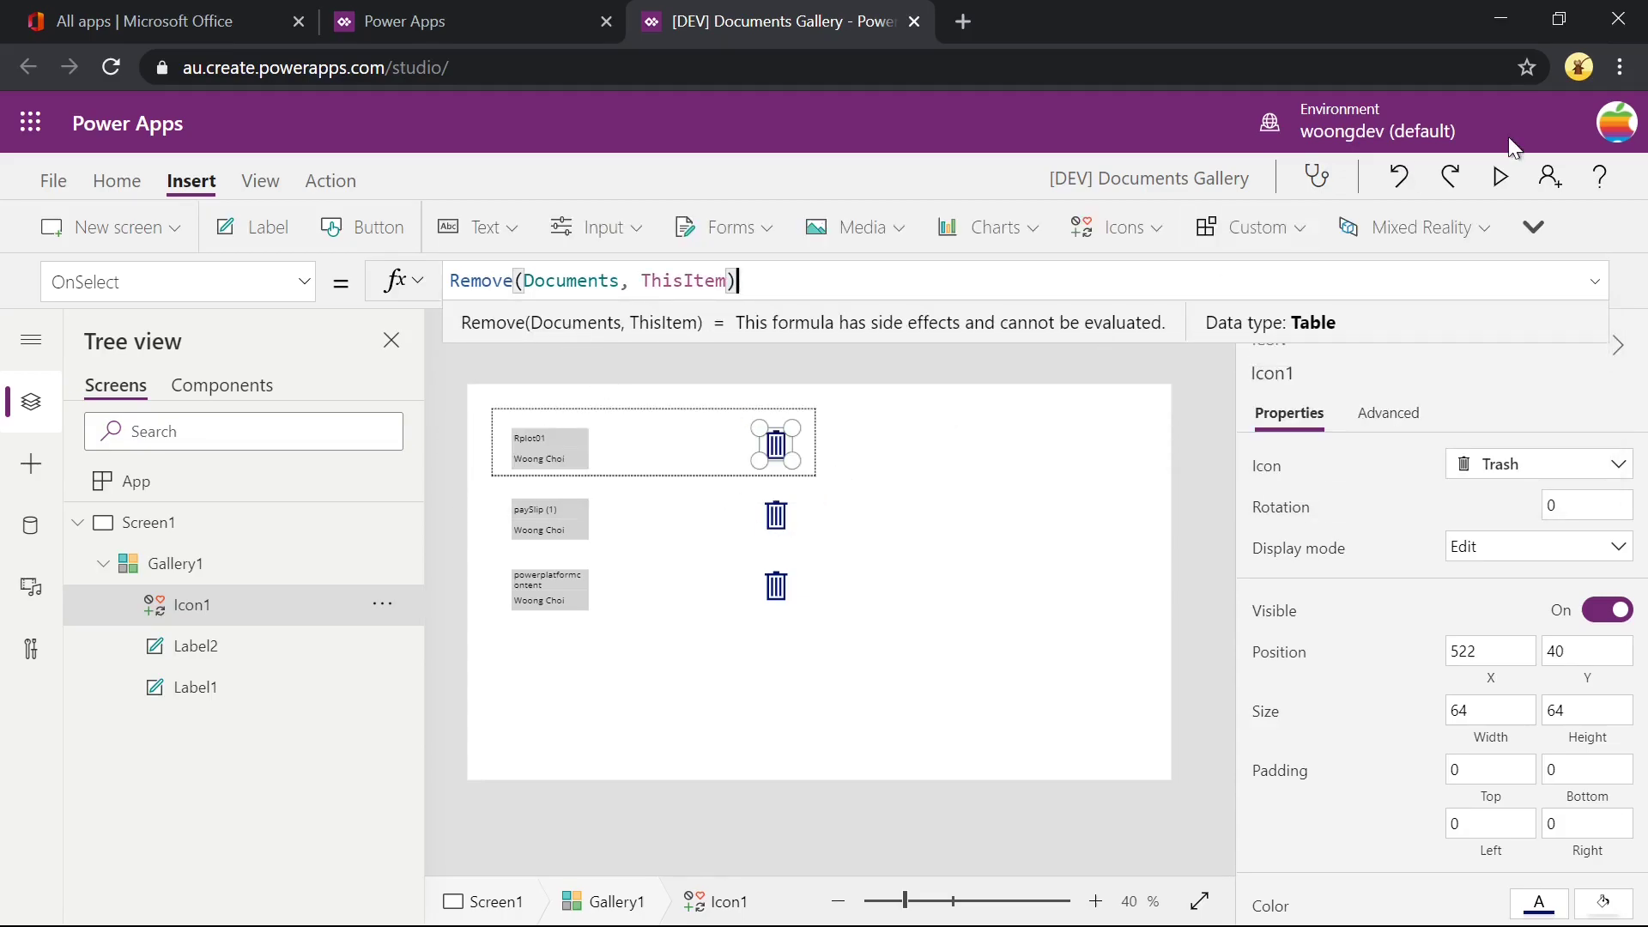
Preview the app, delete paySlip (1) with its trash icon, and attach LOGO2.png for upload.
left_click(1500, 175)
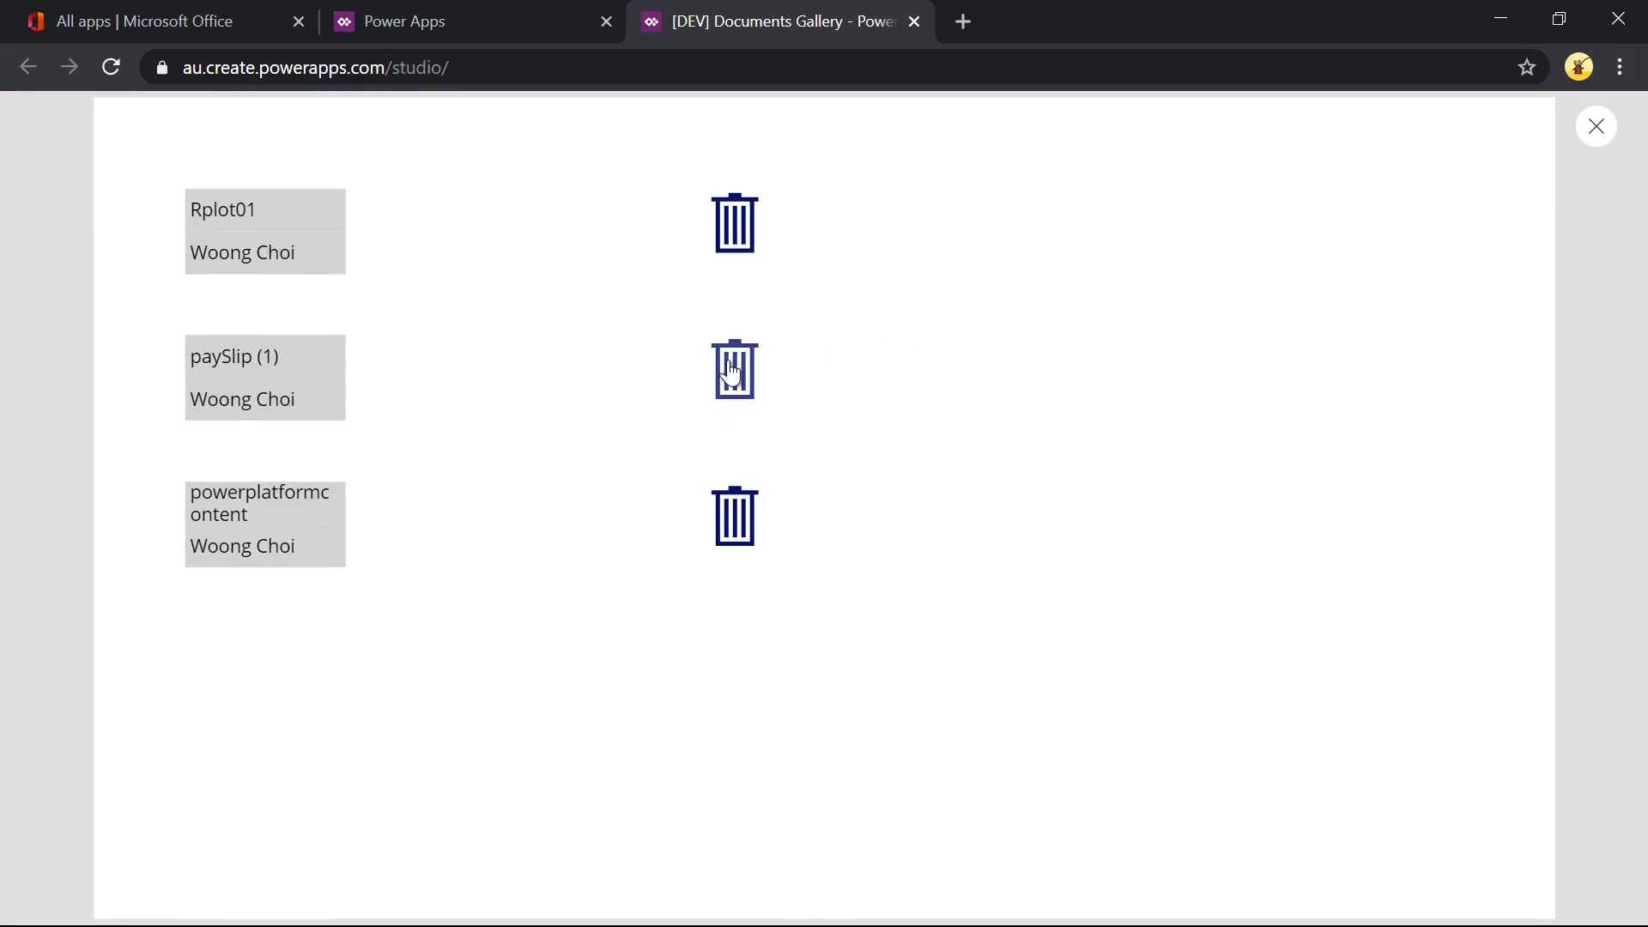
left_click(733, 369)
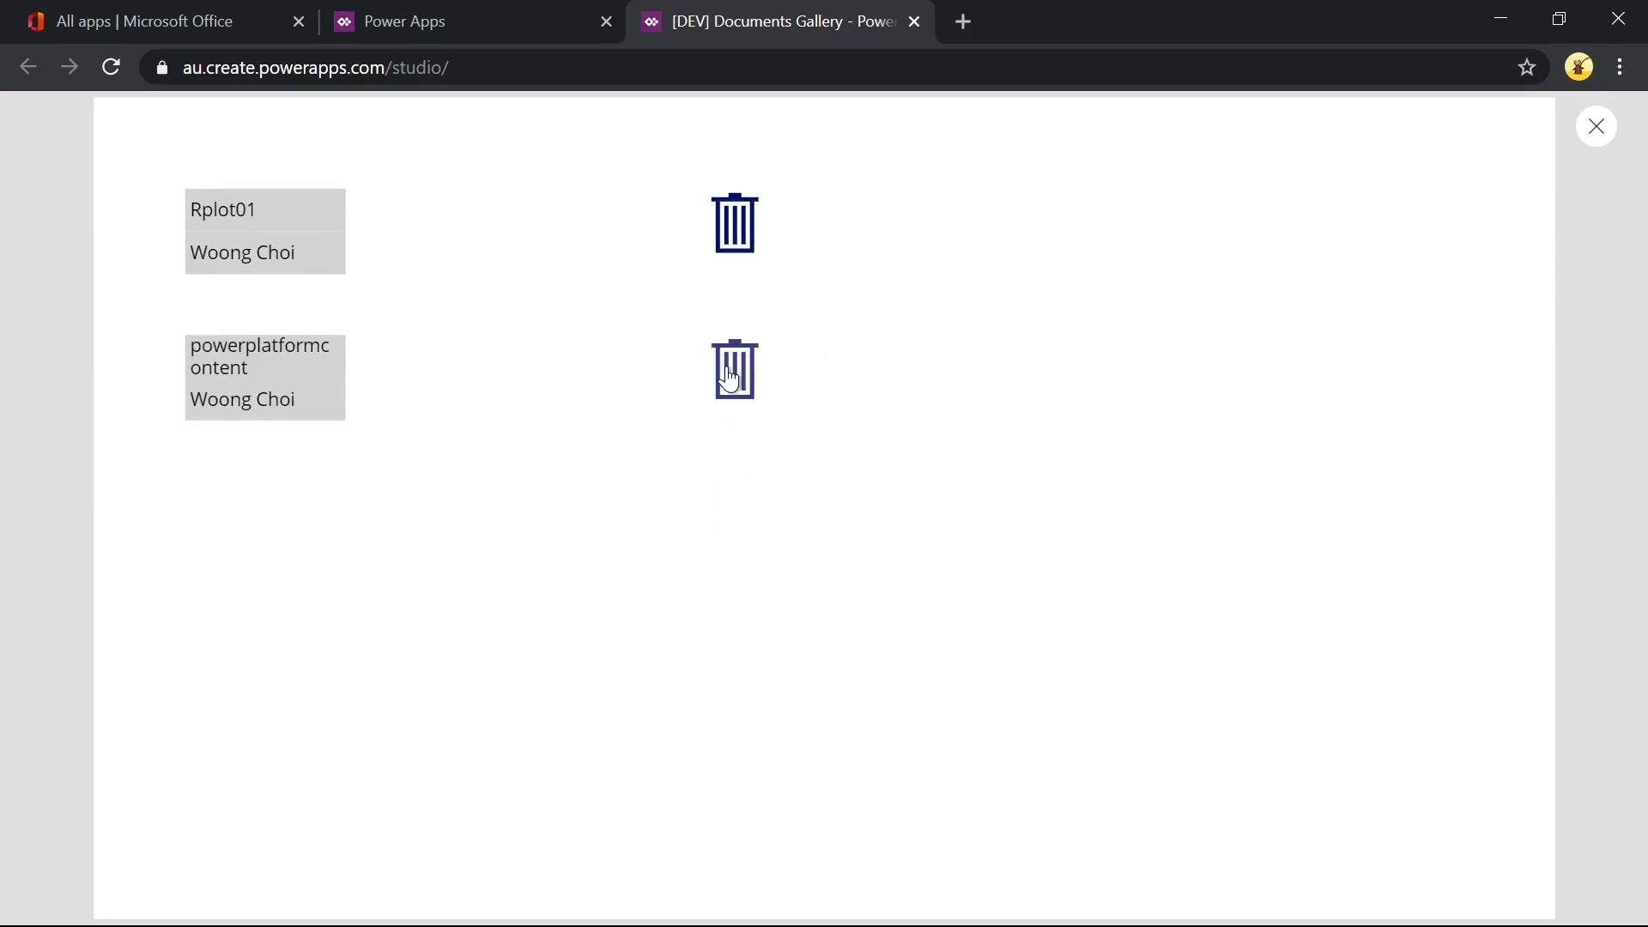
left_click(733, 368)
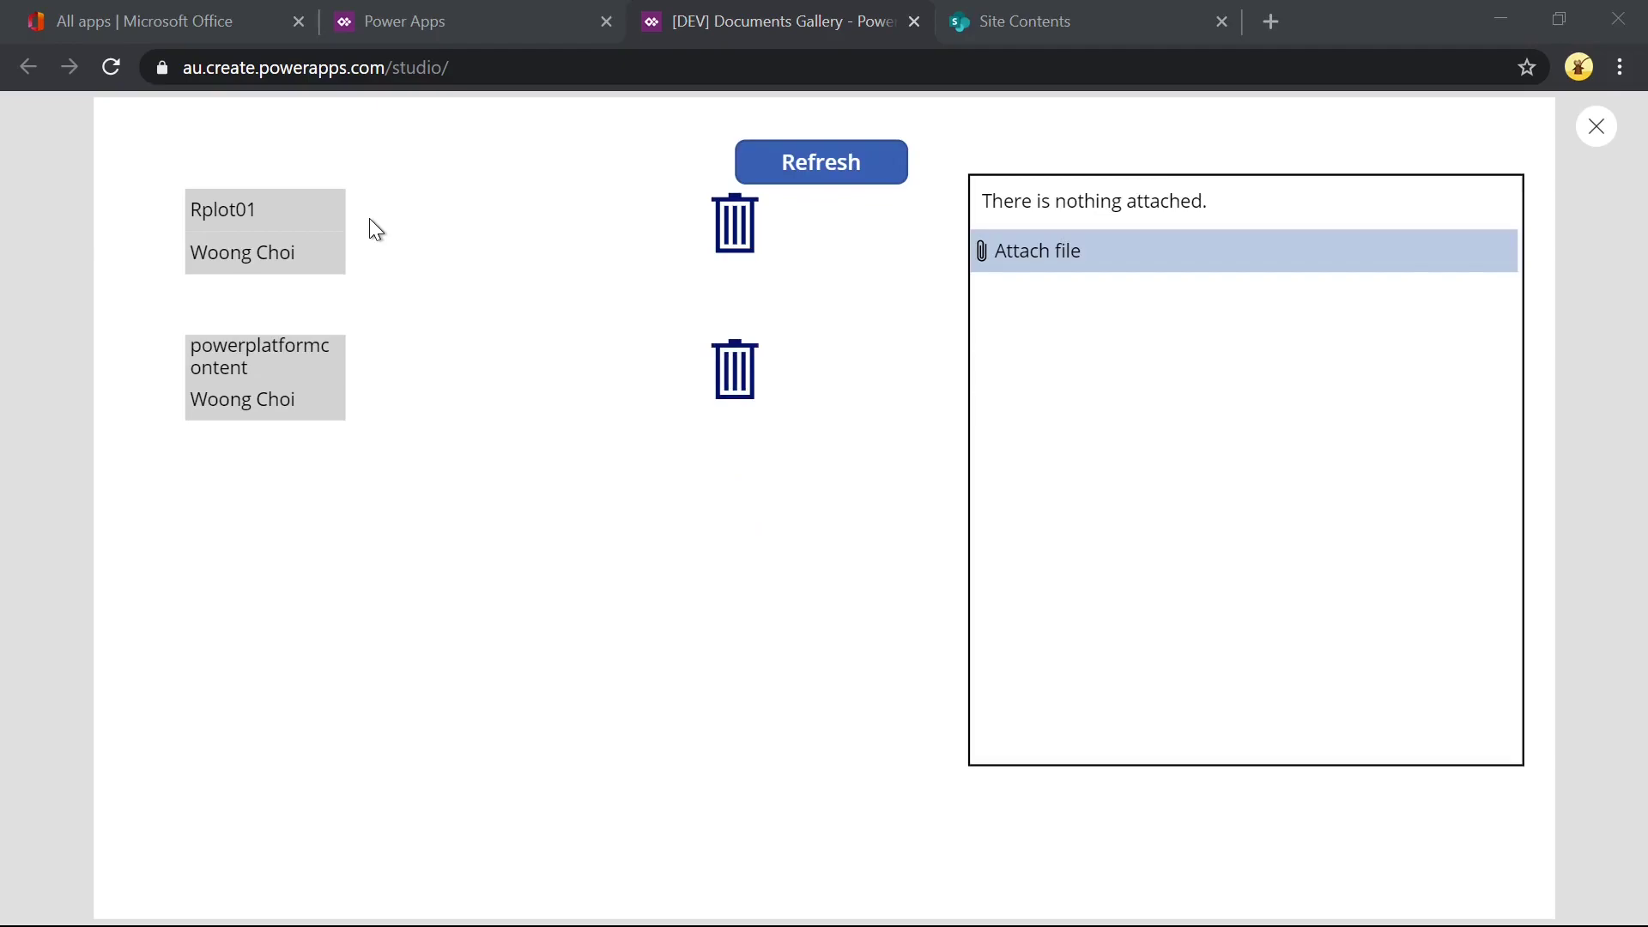
left_click(1039, 251)
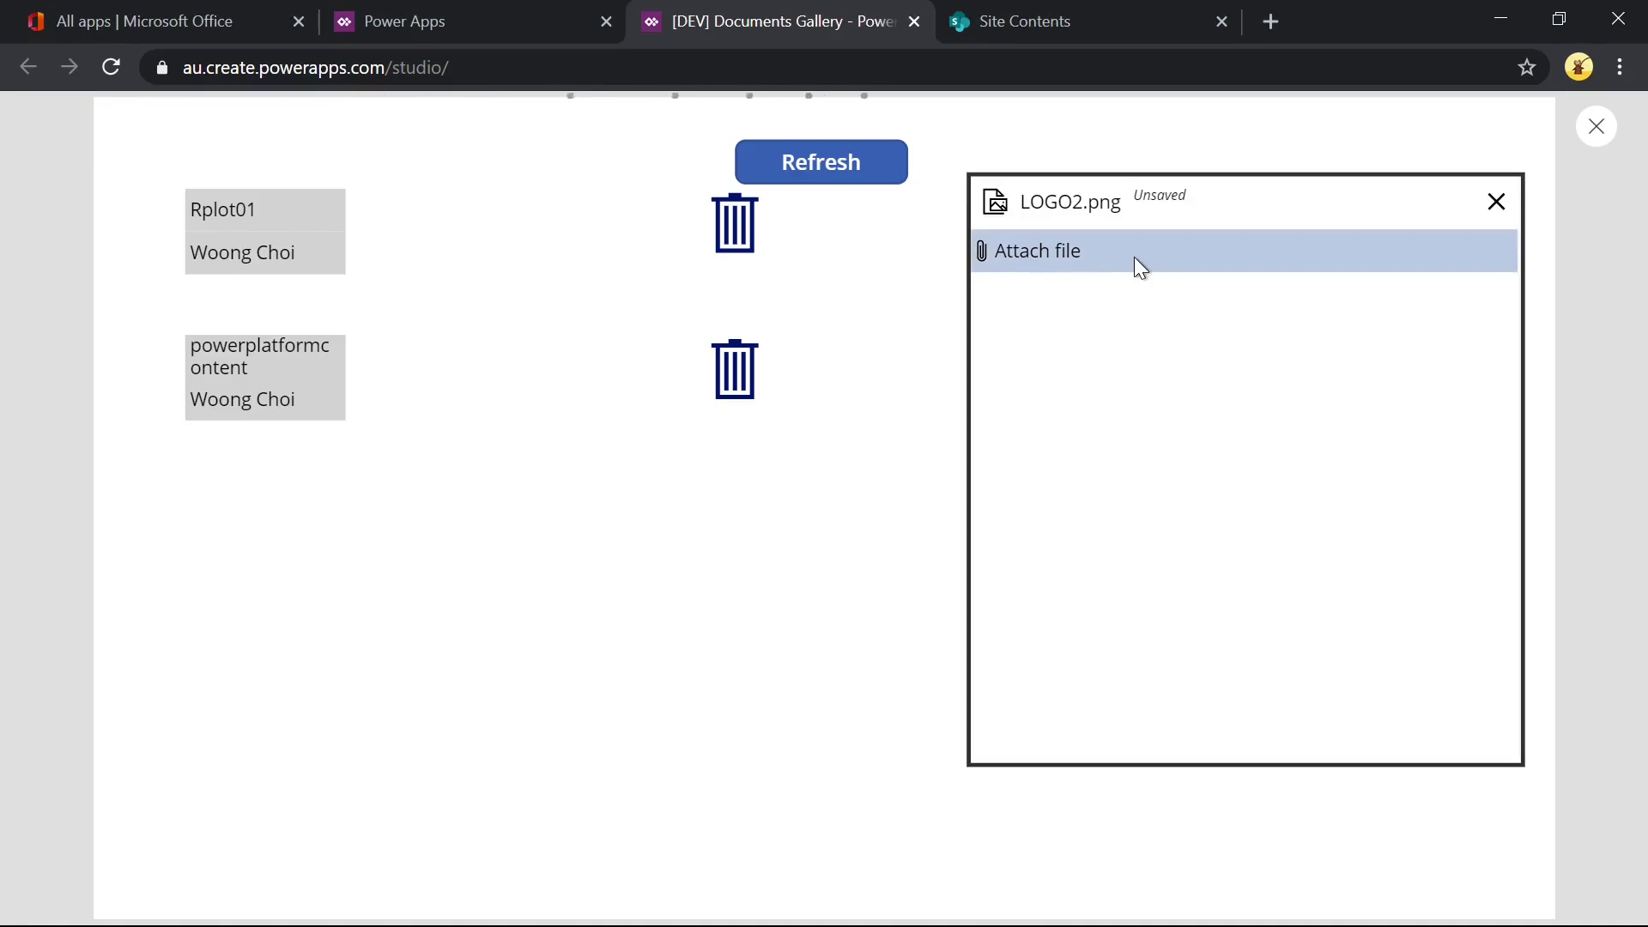
mouse_move(886, 316)
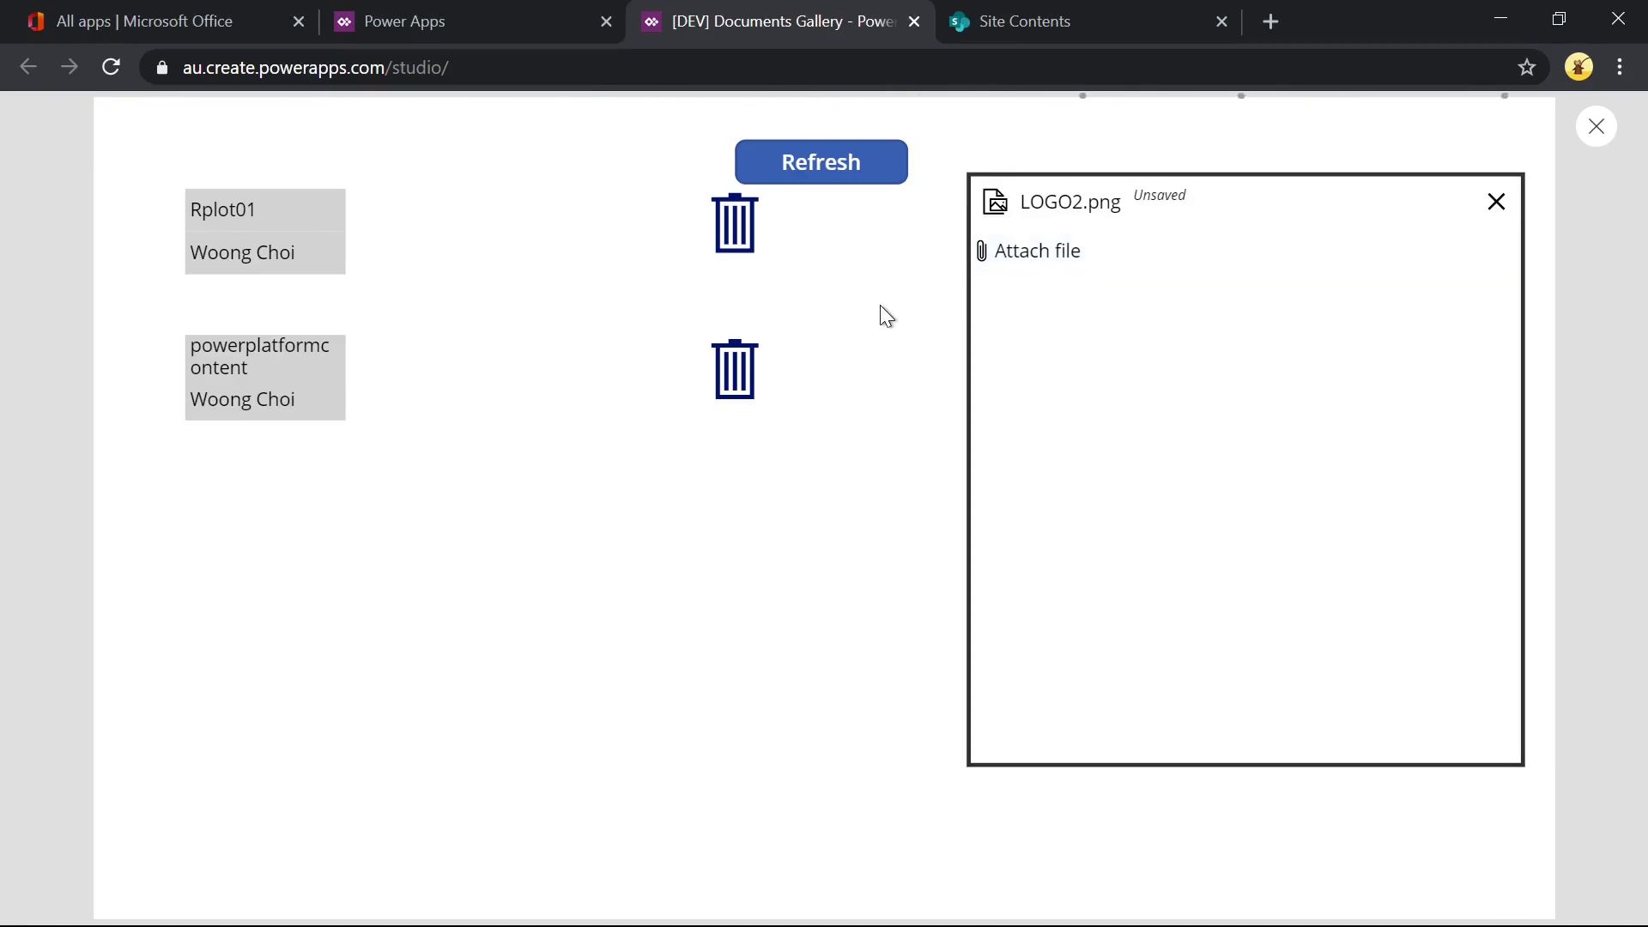
left_click(410, 21)
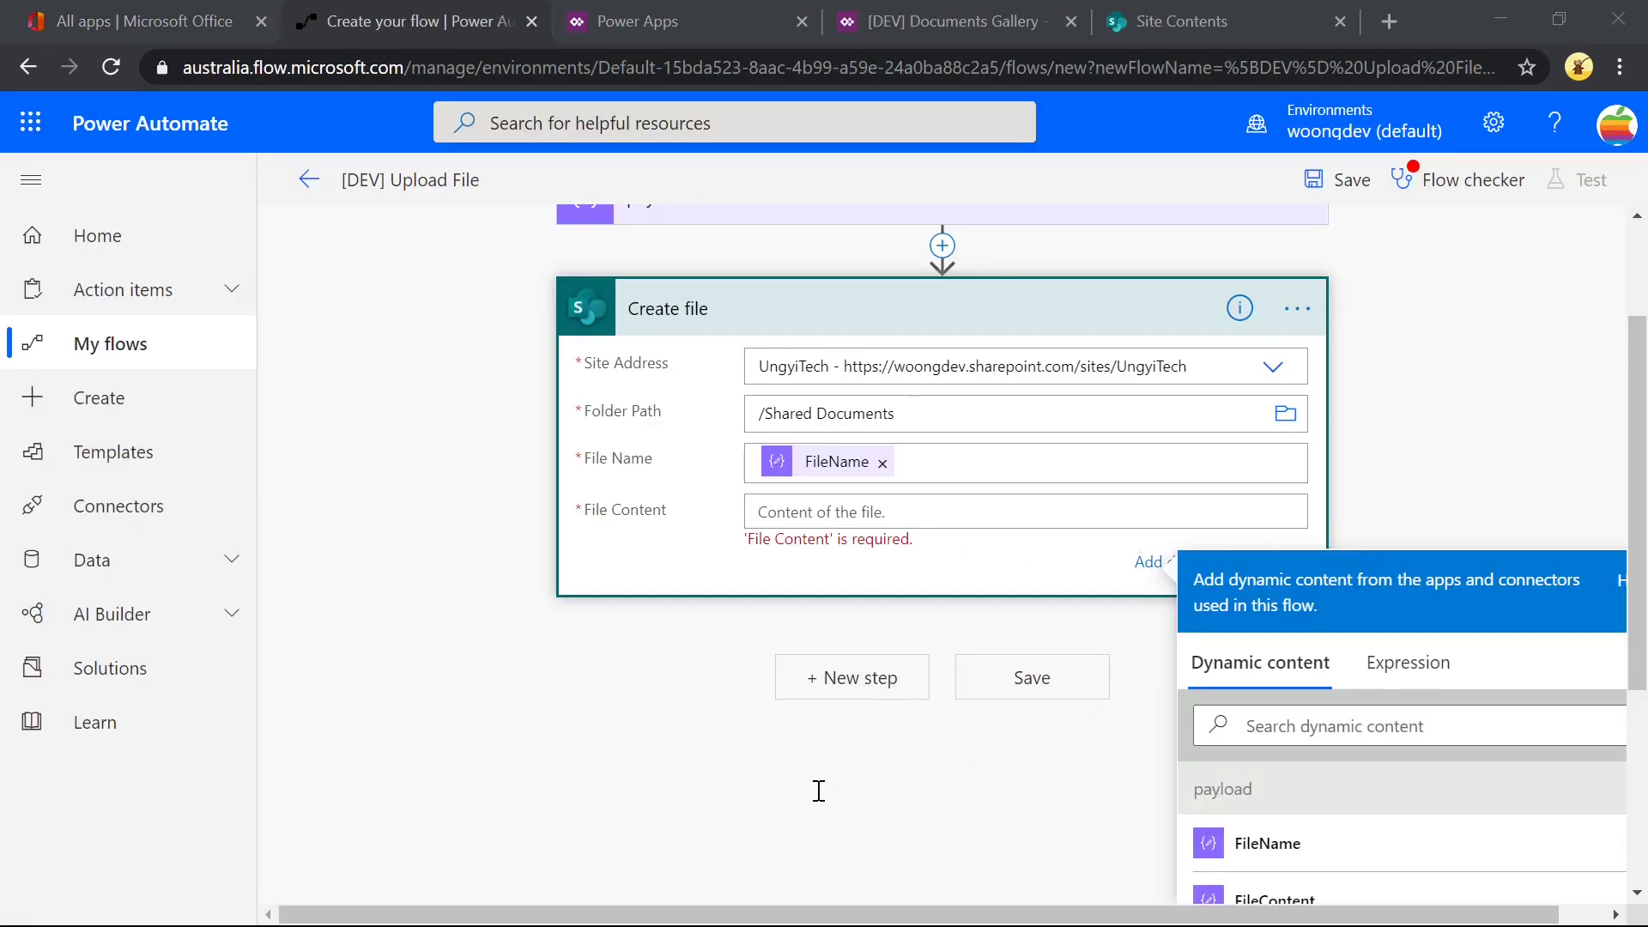
mouse_move(889, 750)
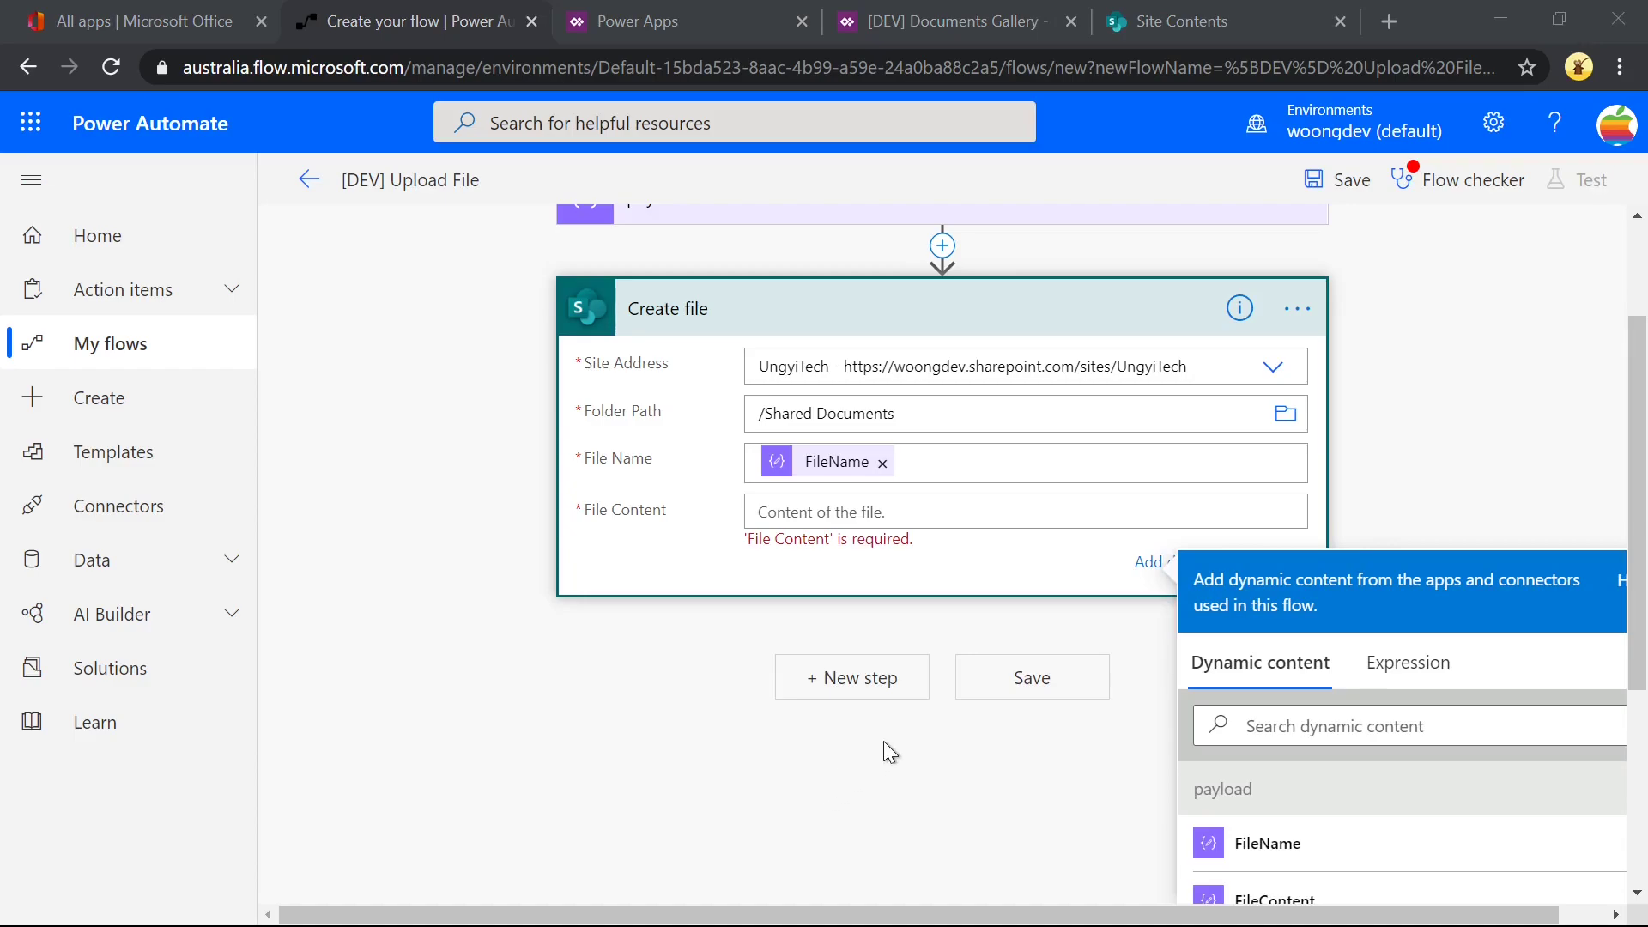
Start a blank instant flow in Power Automate named [DEV] Upload File with the PowerApps trigger.
left_click(1406, 663)
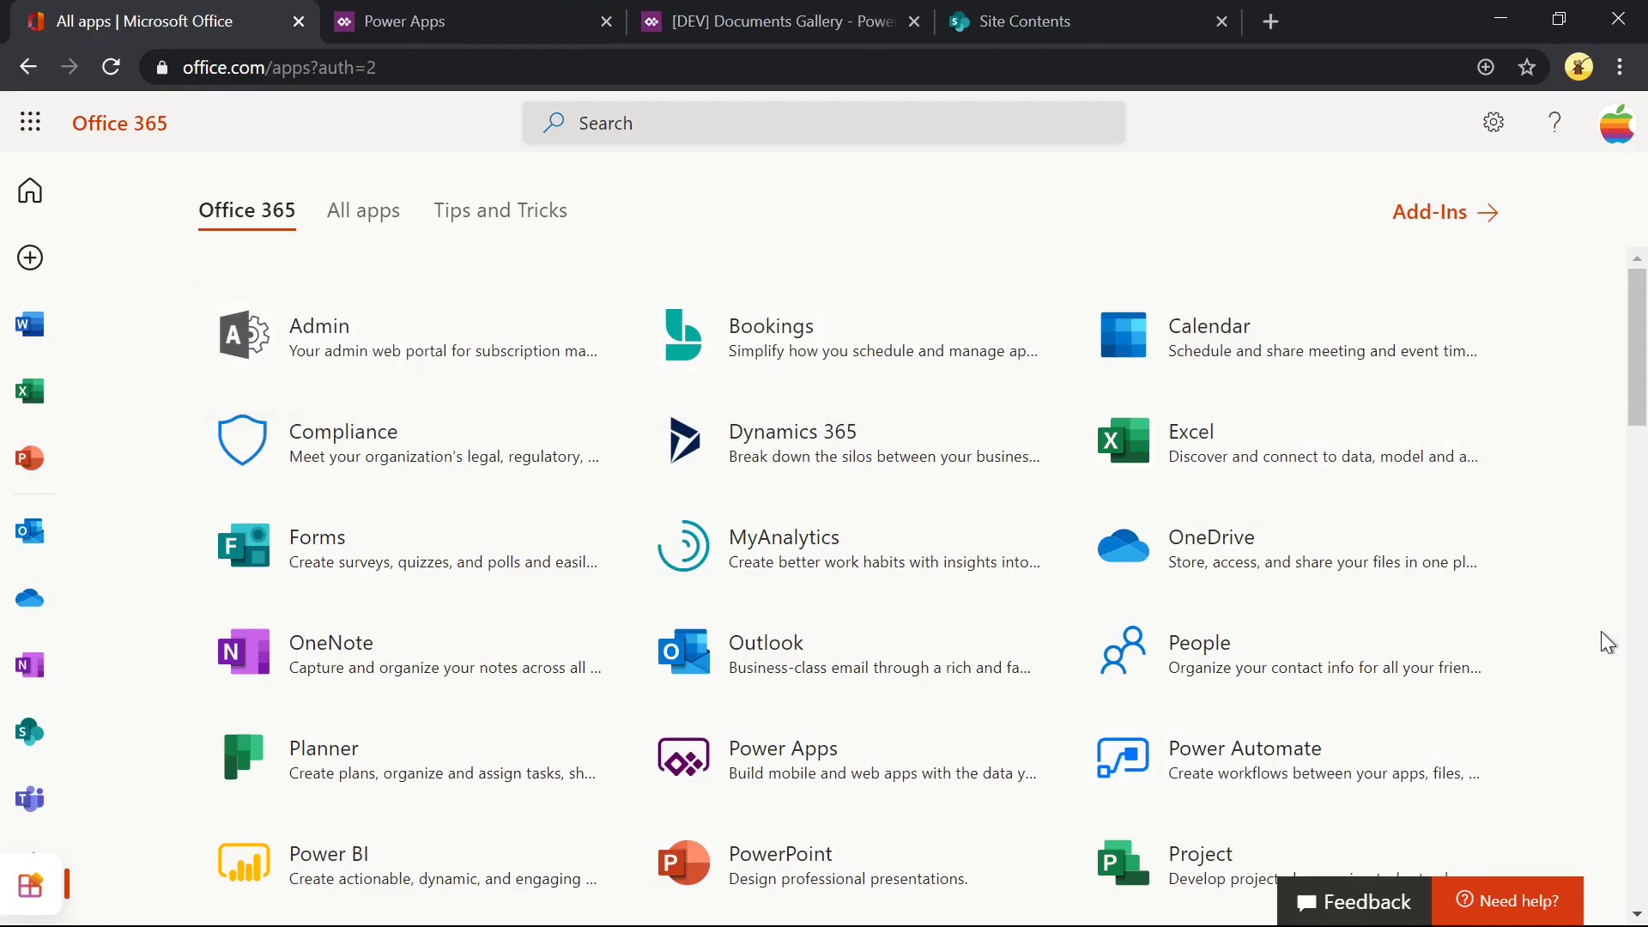
left_click(1245, 748)
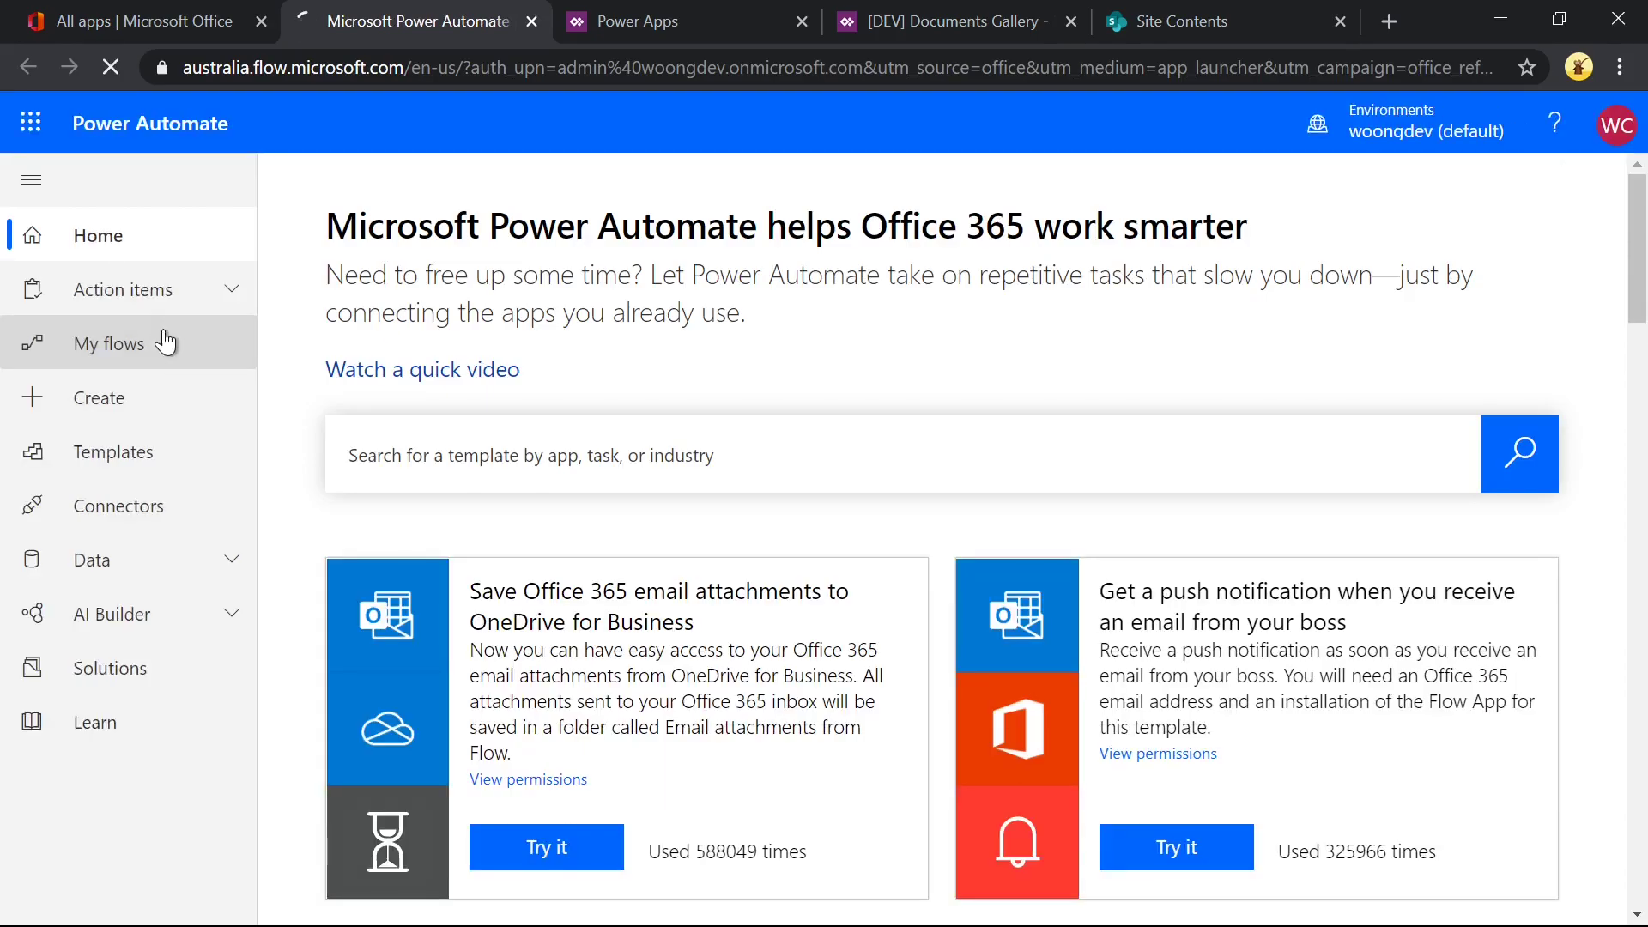
left_click(110, 343)
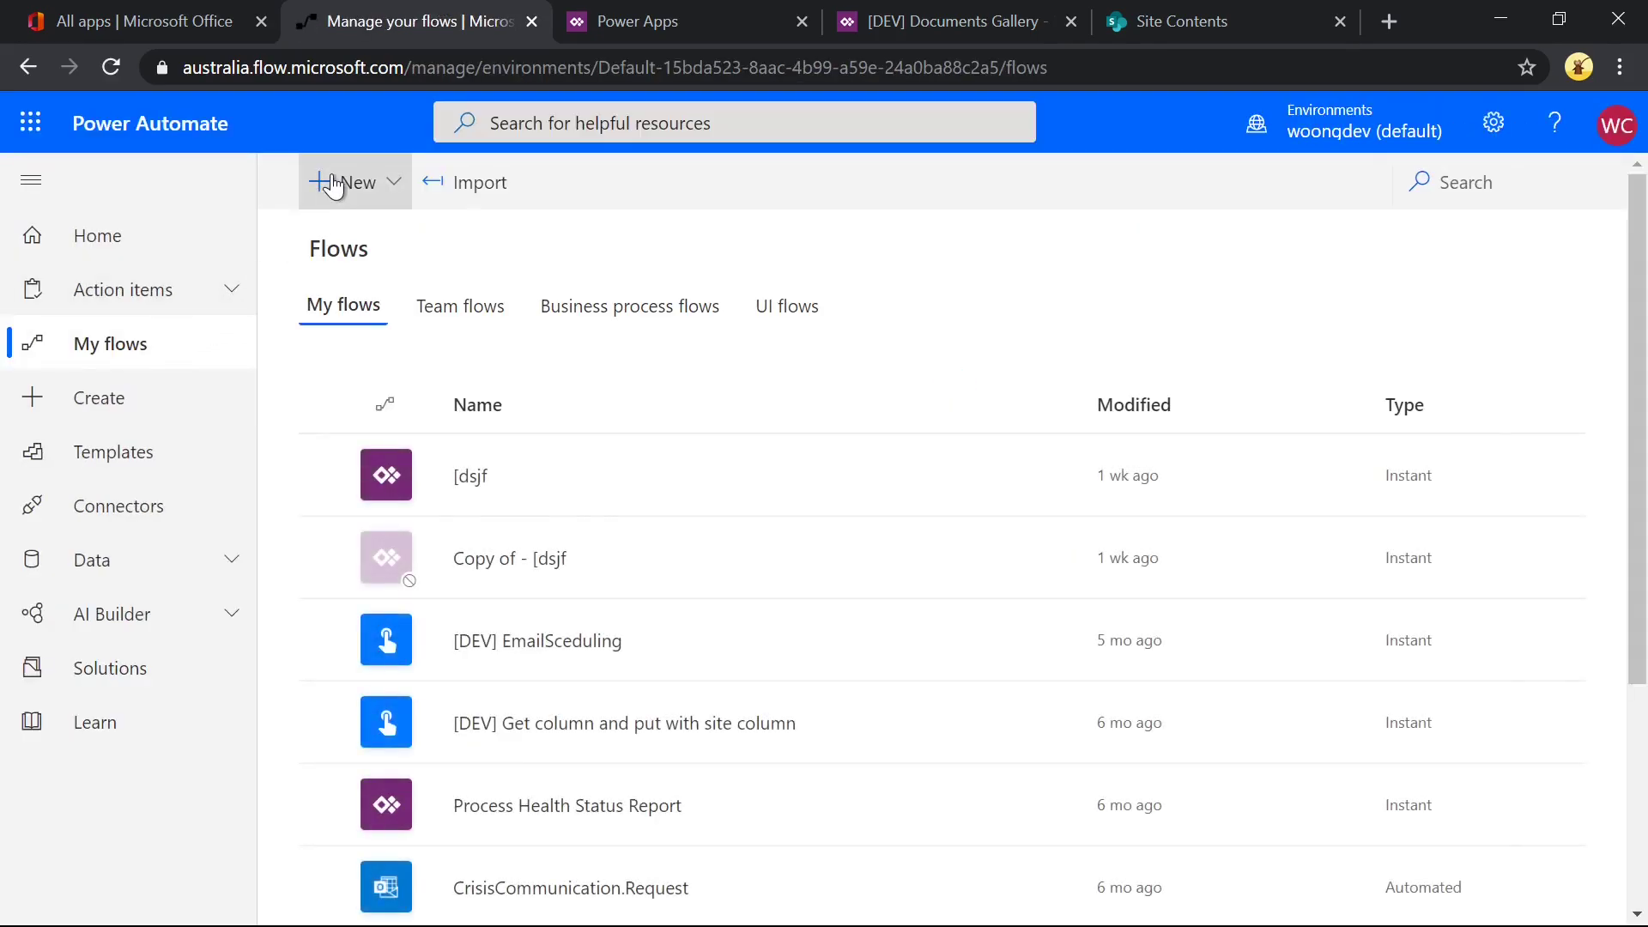
left_click(350, 181)
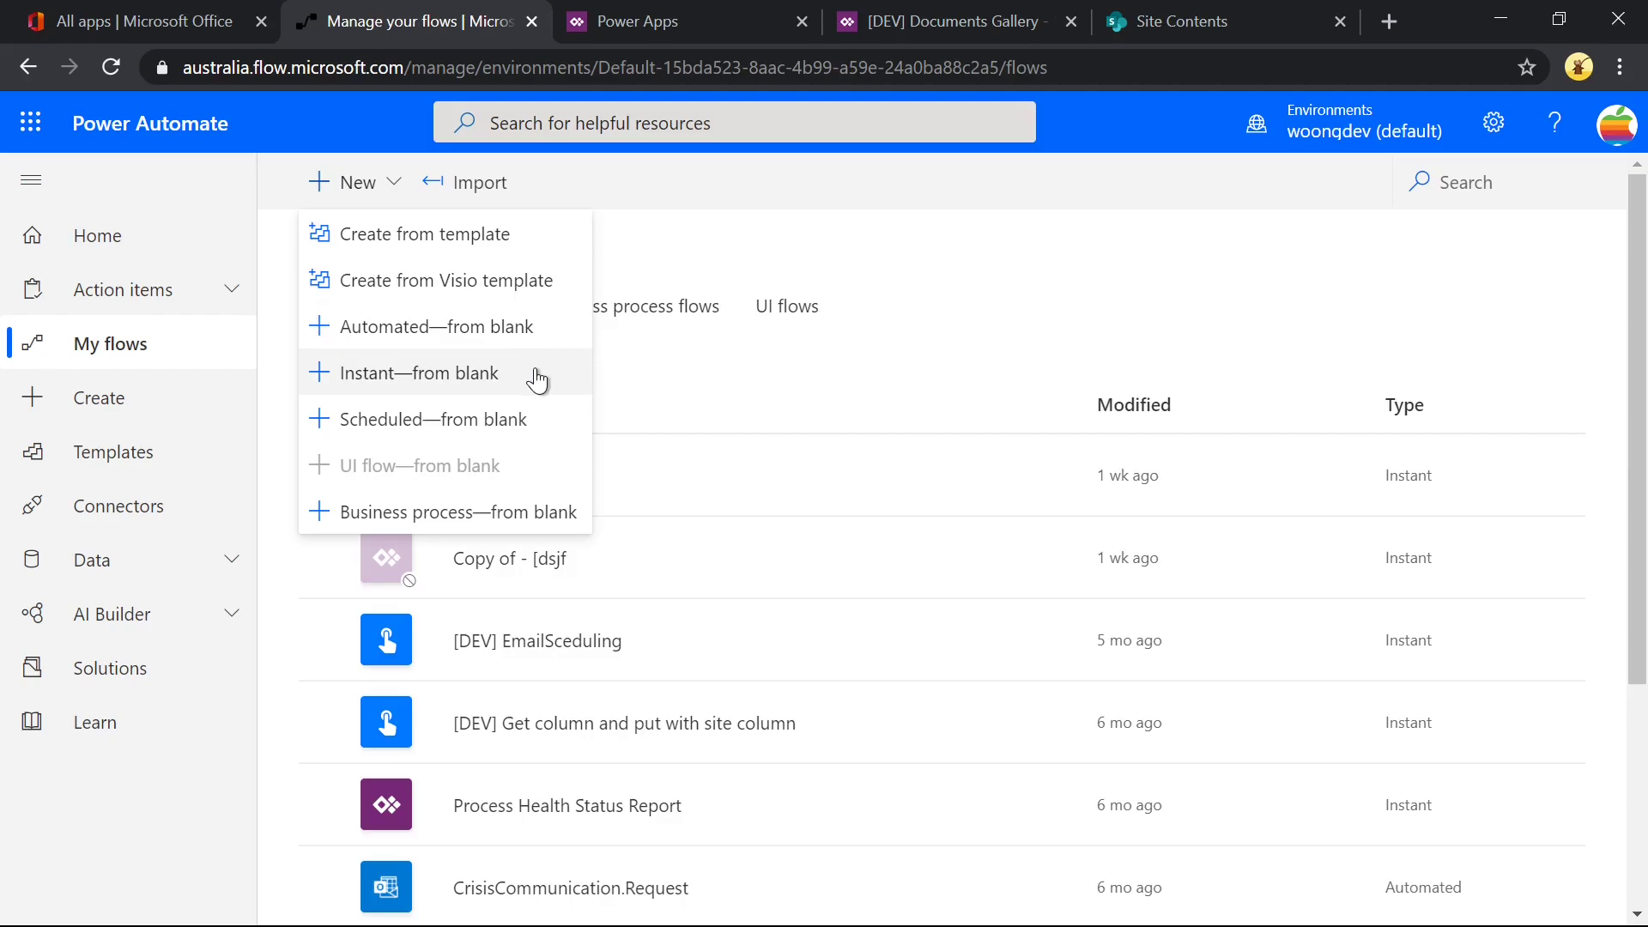
left_click(419, 372)
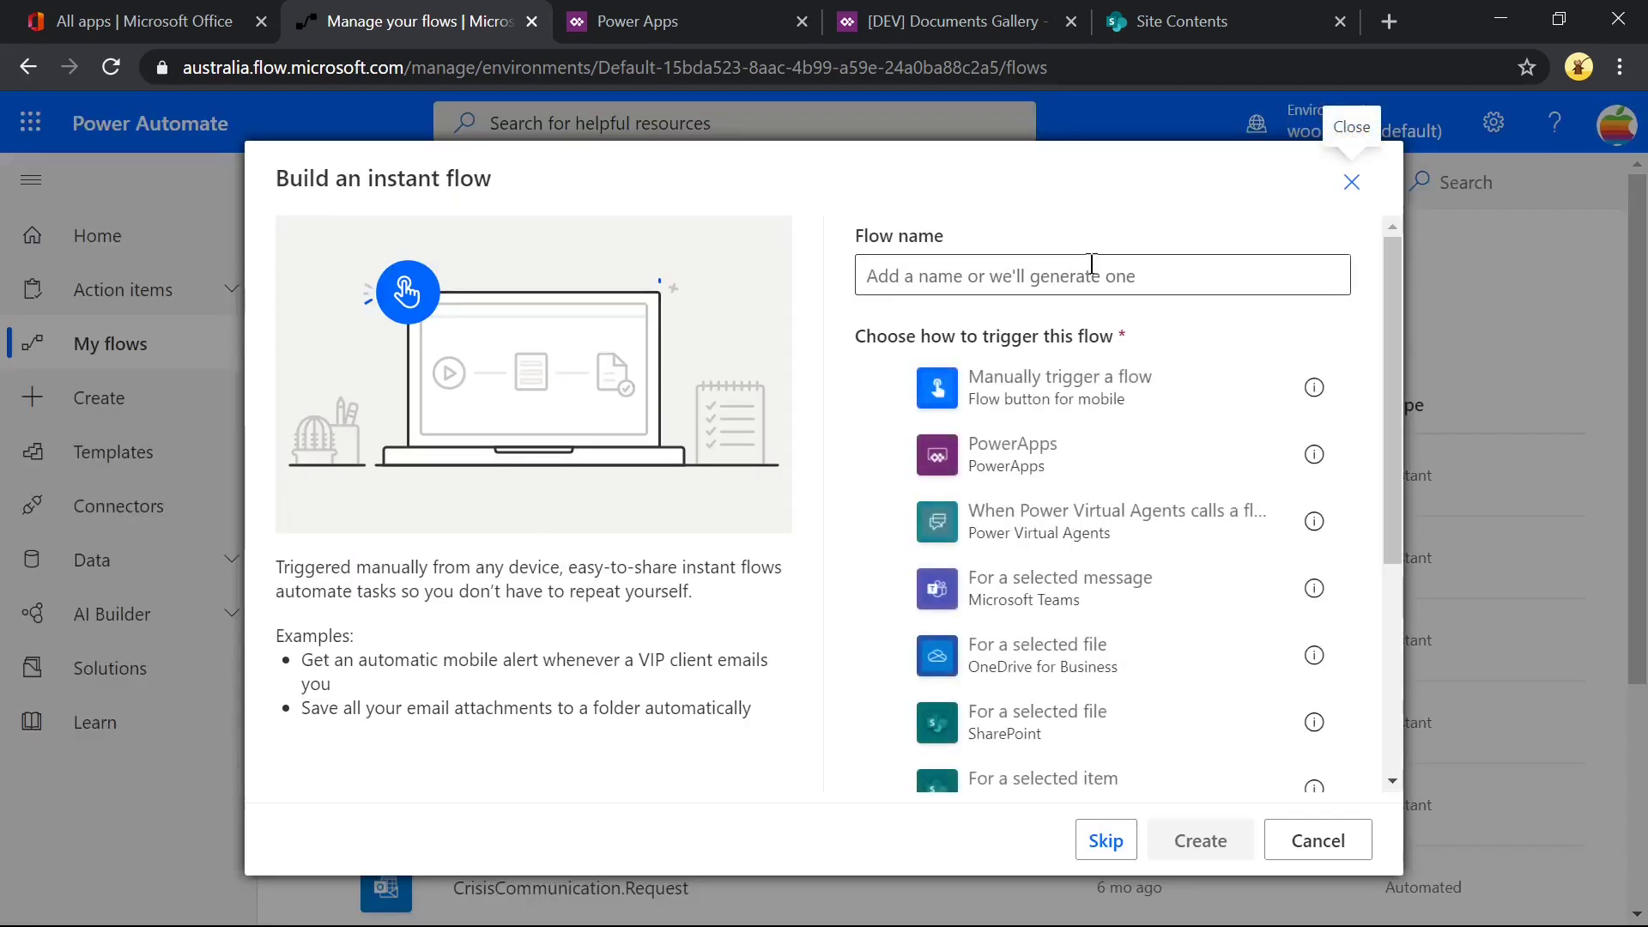
left_click(1102, 275)
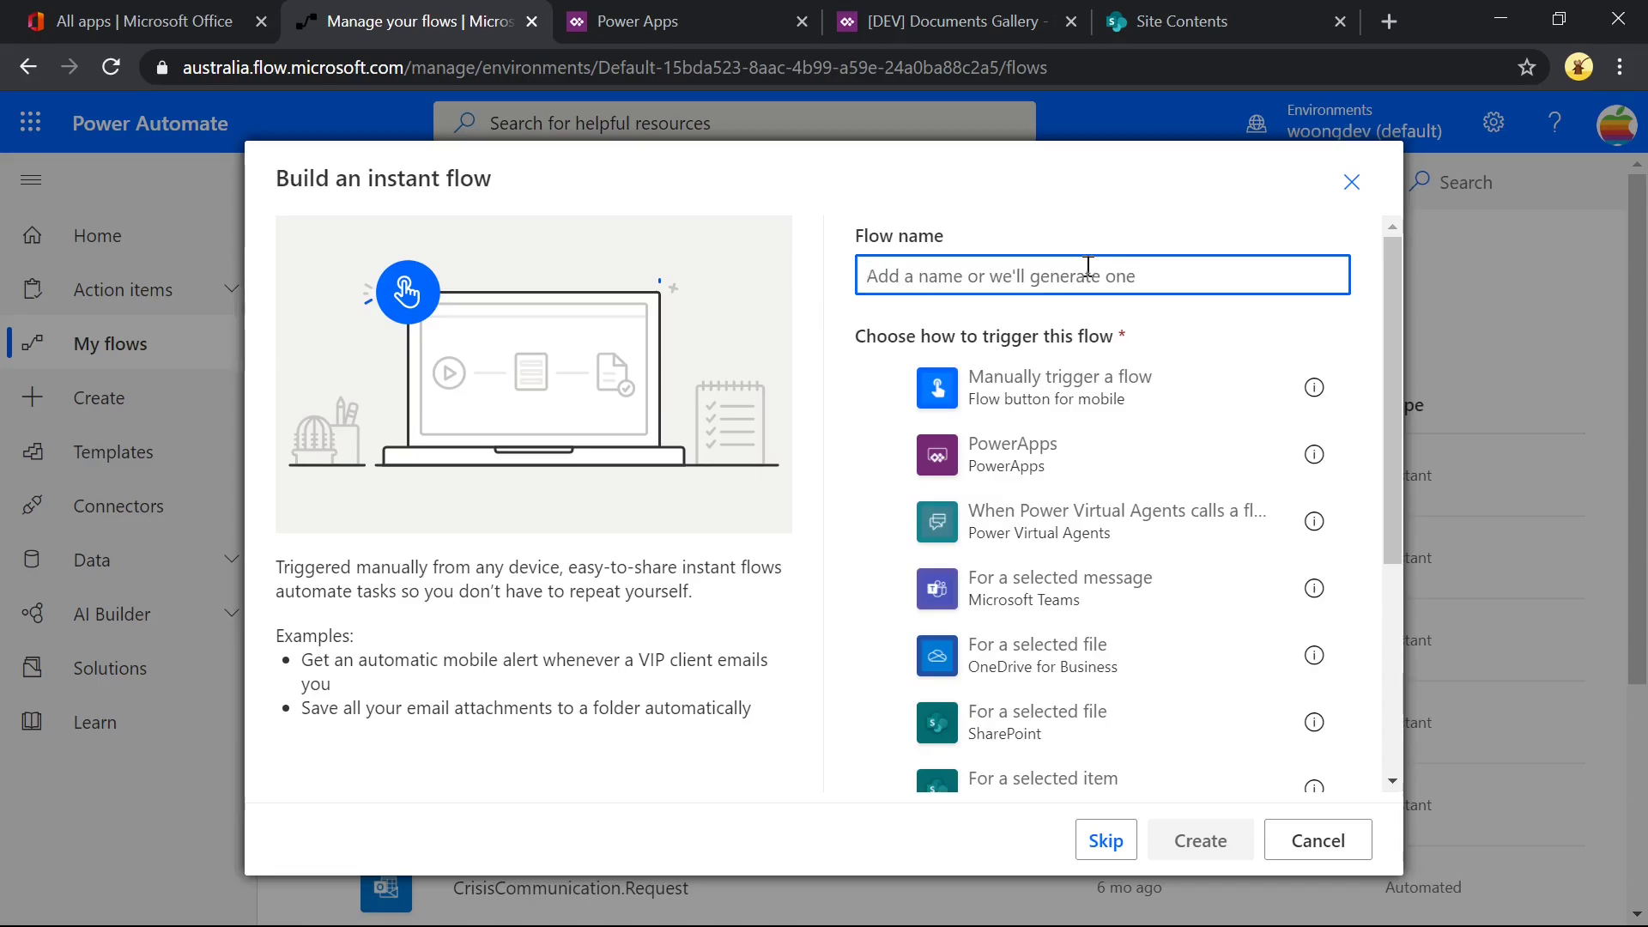
type("[DEV] Upload File")
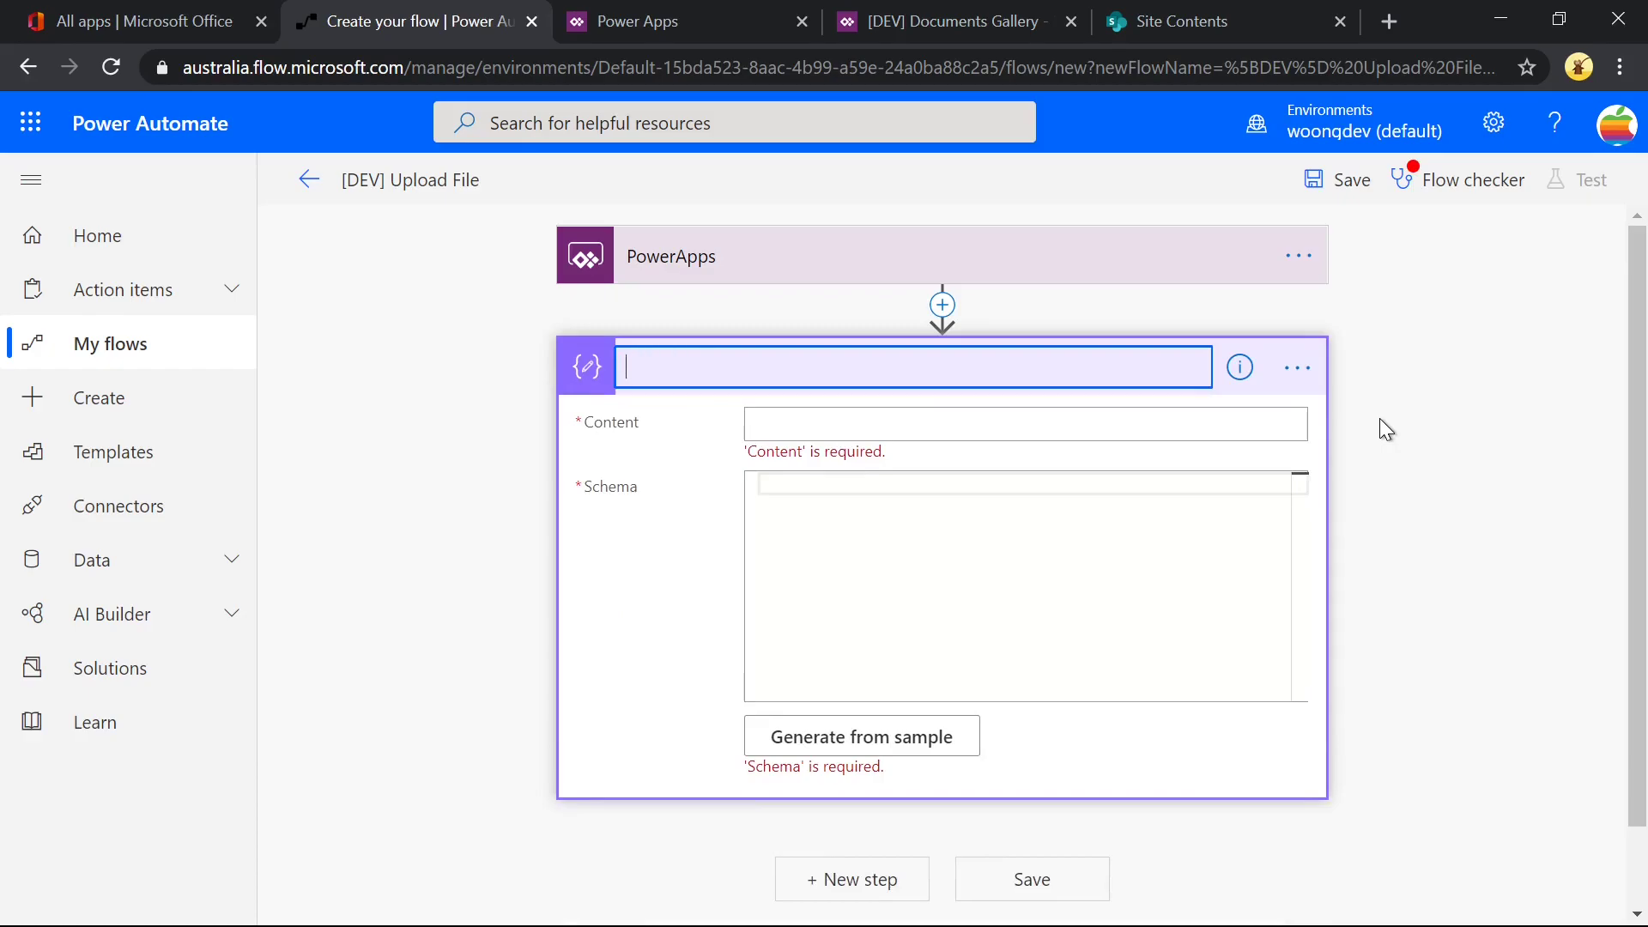
Have the Parse JSON step read Ask in PowerApps content with a schema generated from {"FileName":"", "FileContent":""}.
left_click(1025, 424)
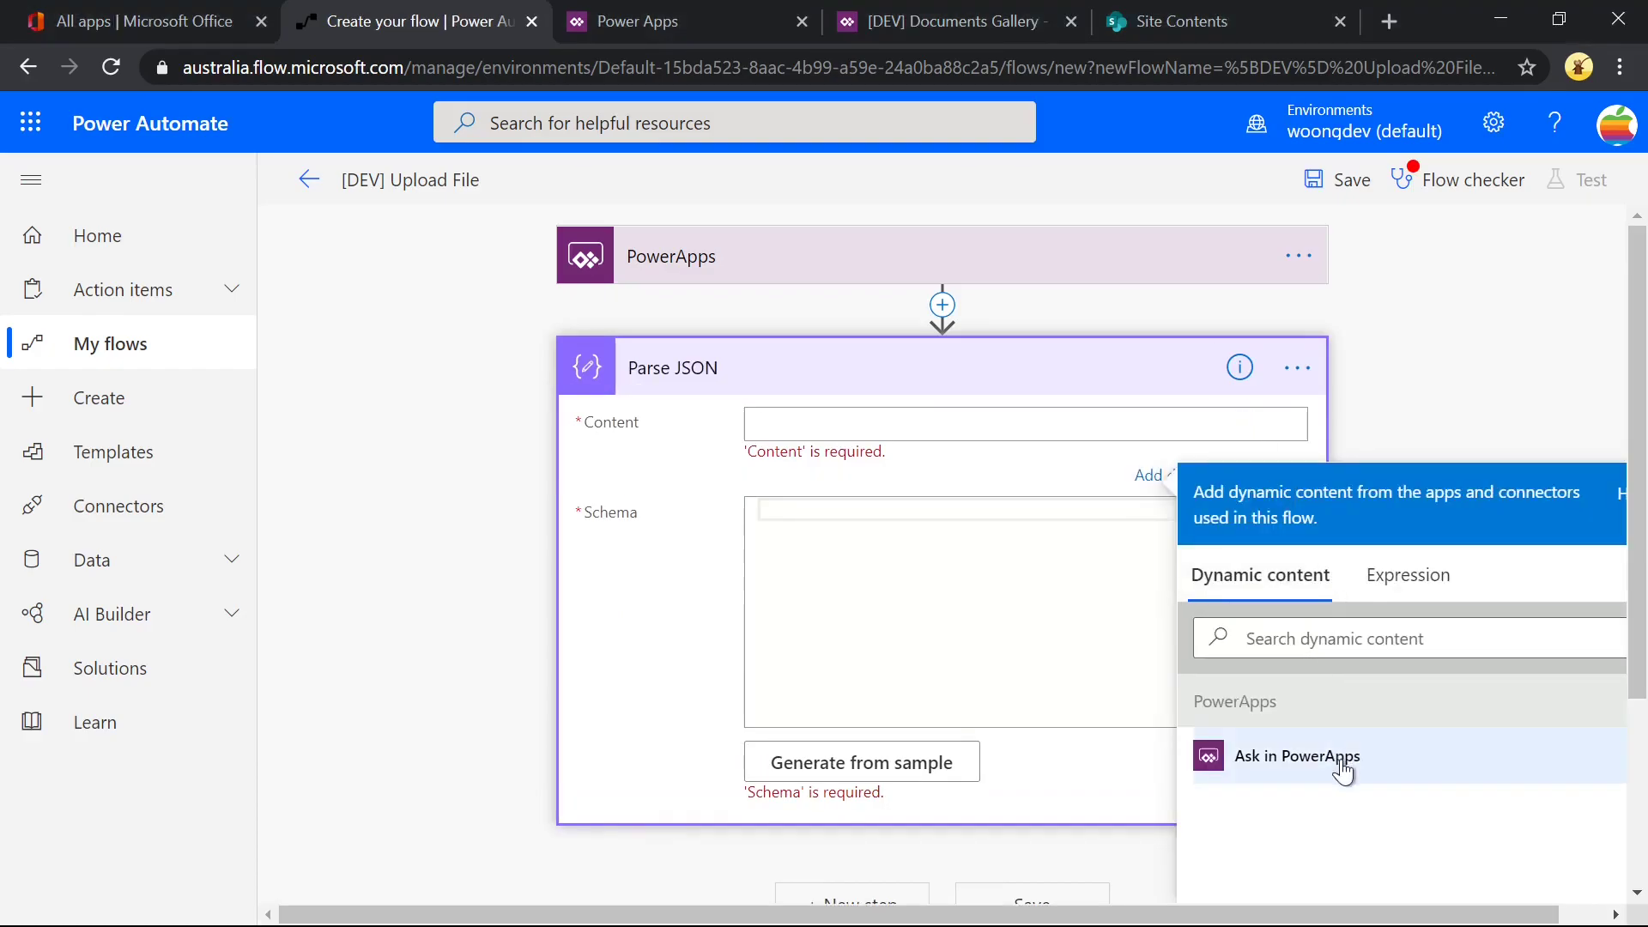
left_click(860, 761)
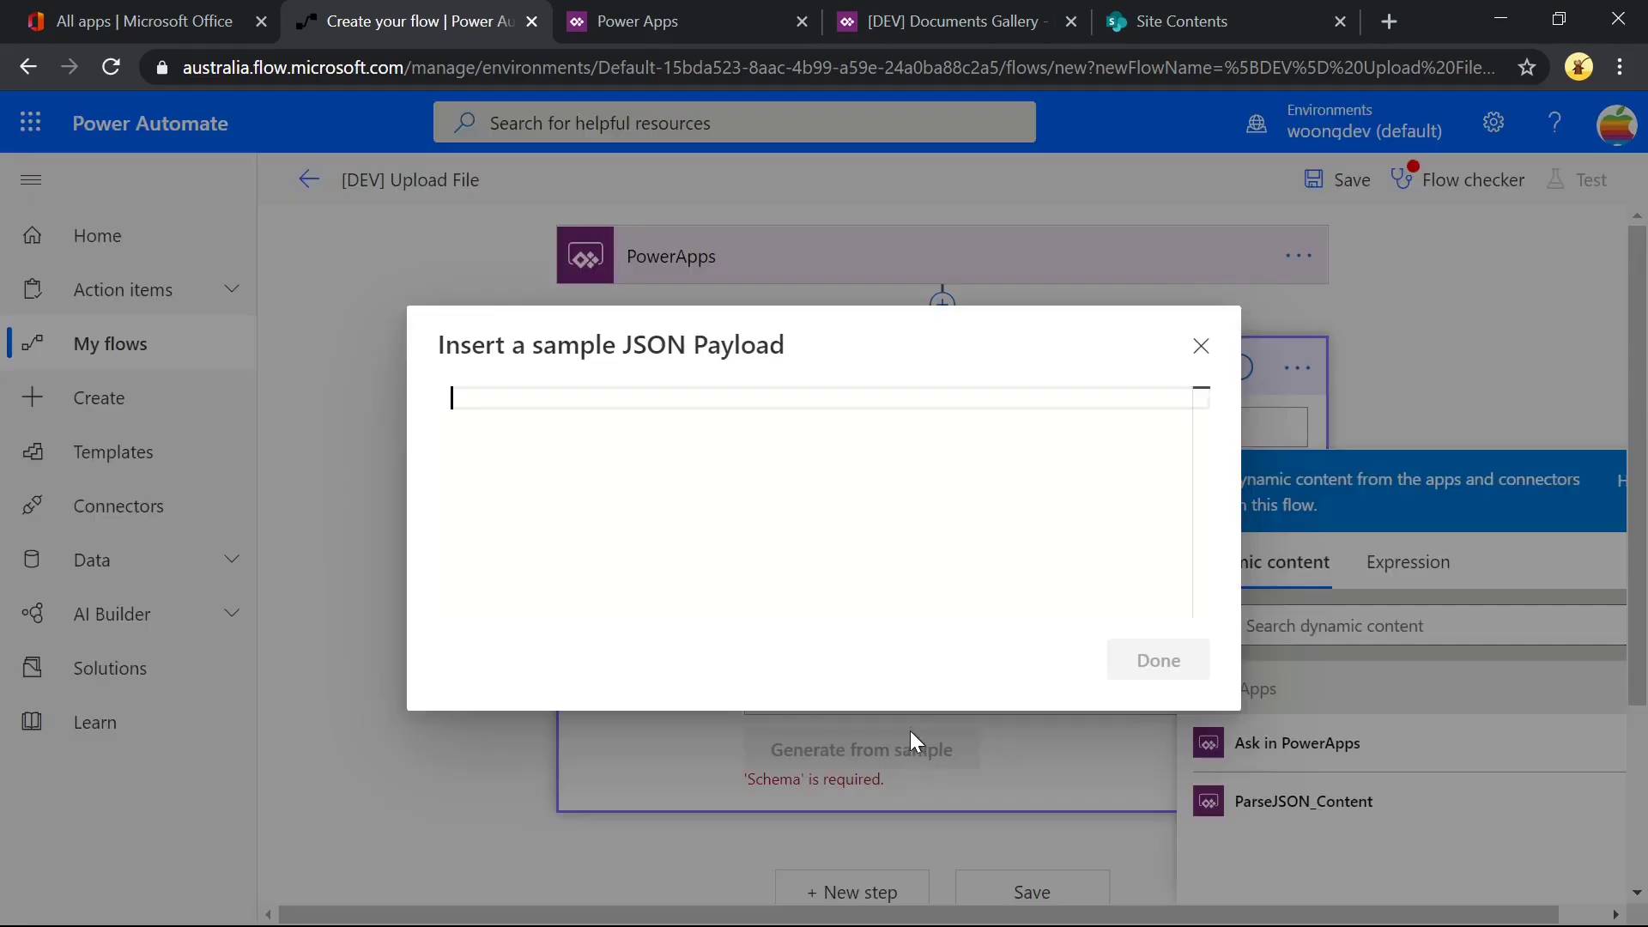
type("{\"FileName\":\"\", \"FileContent\":\"\"}")
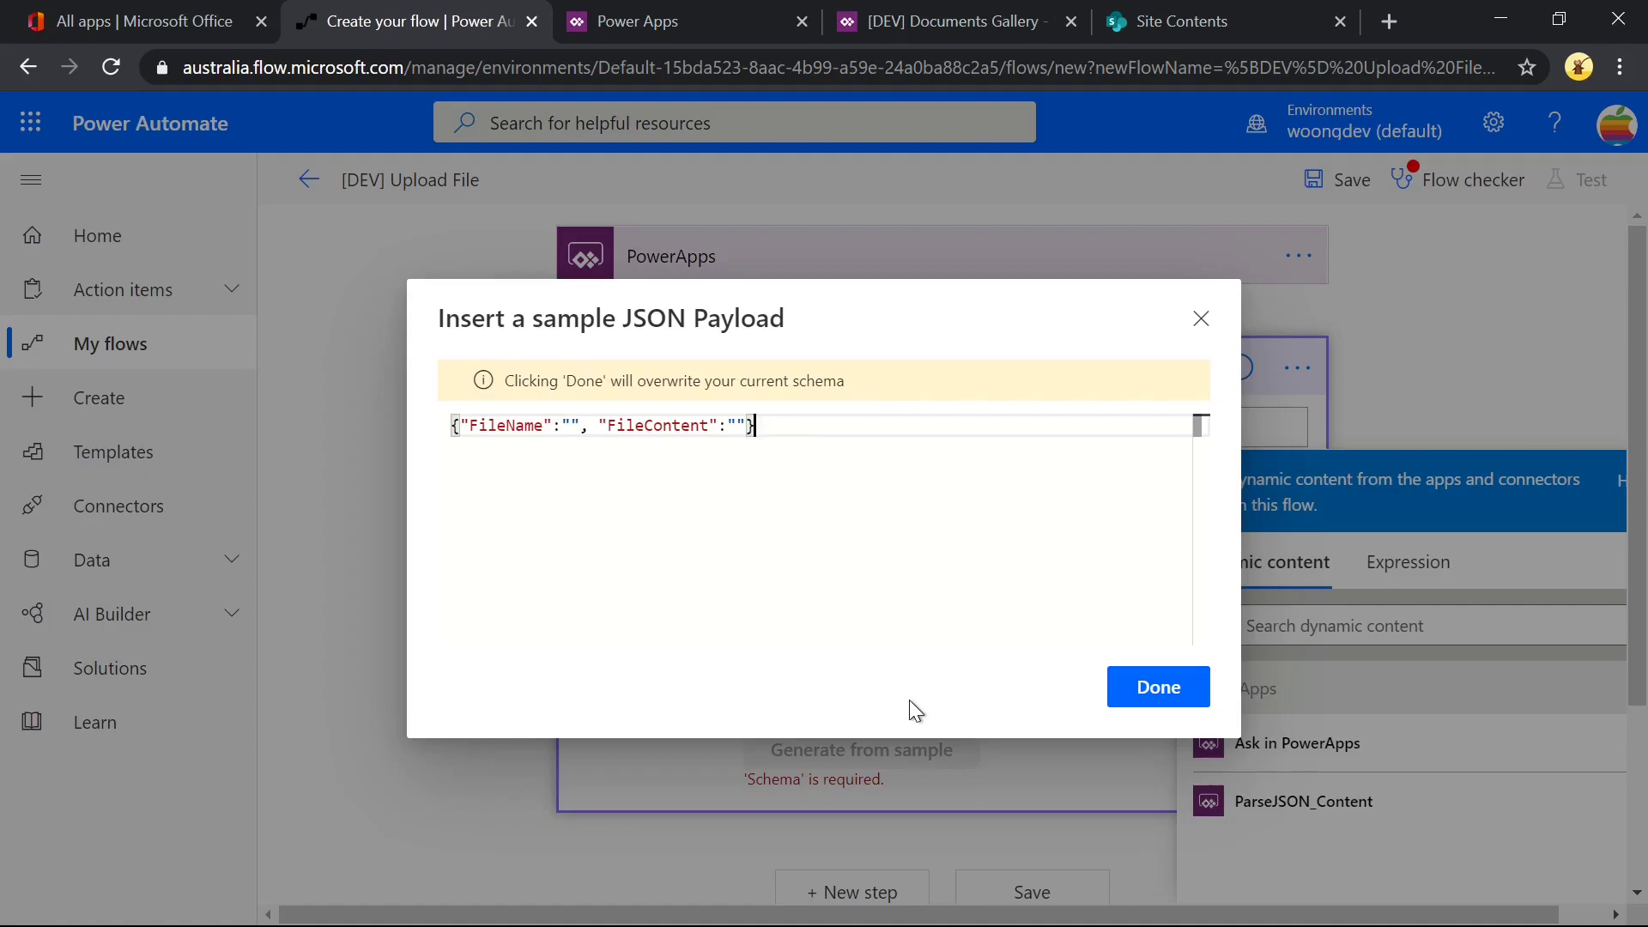
left_click(1157, 687)
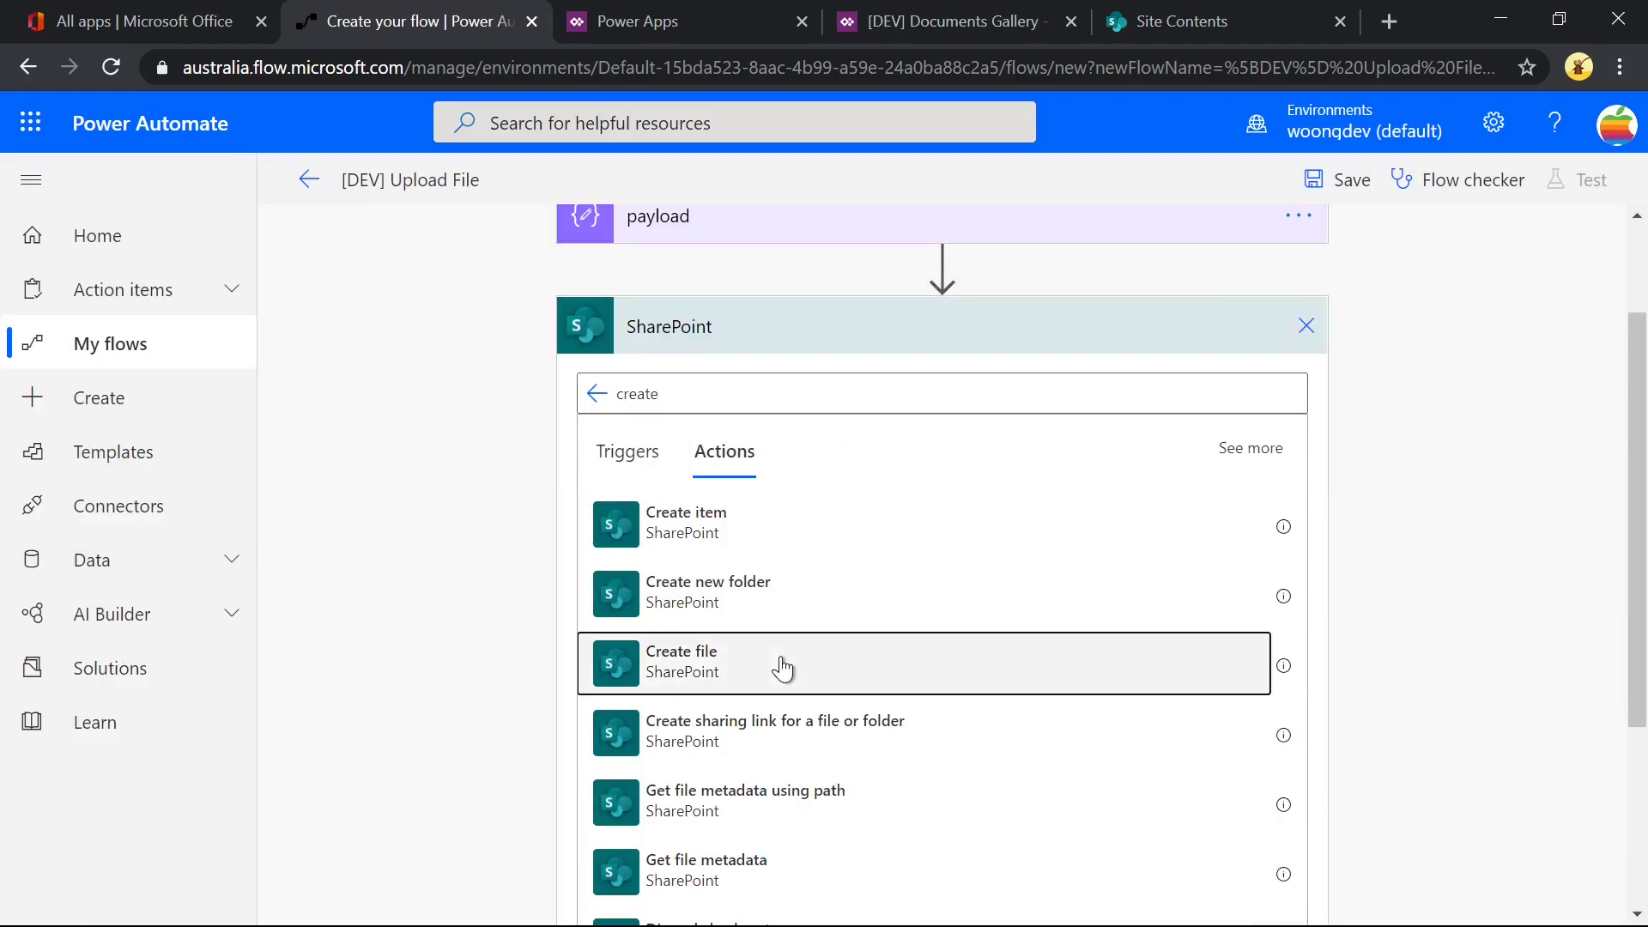
Add a Create file step to /Shared Documents of UngyiTech with FileName and dataUriToBinary content, then save the flow.
left_click(682, 663)
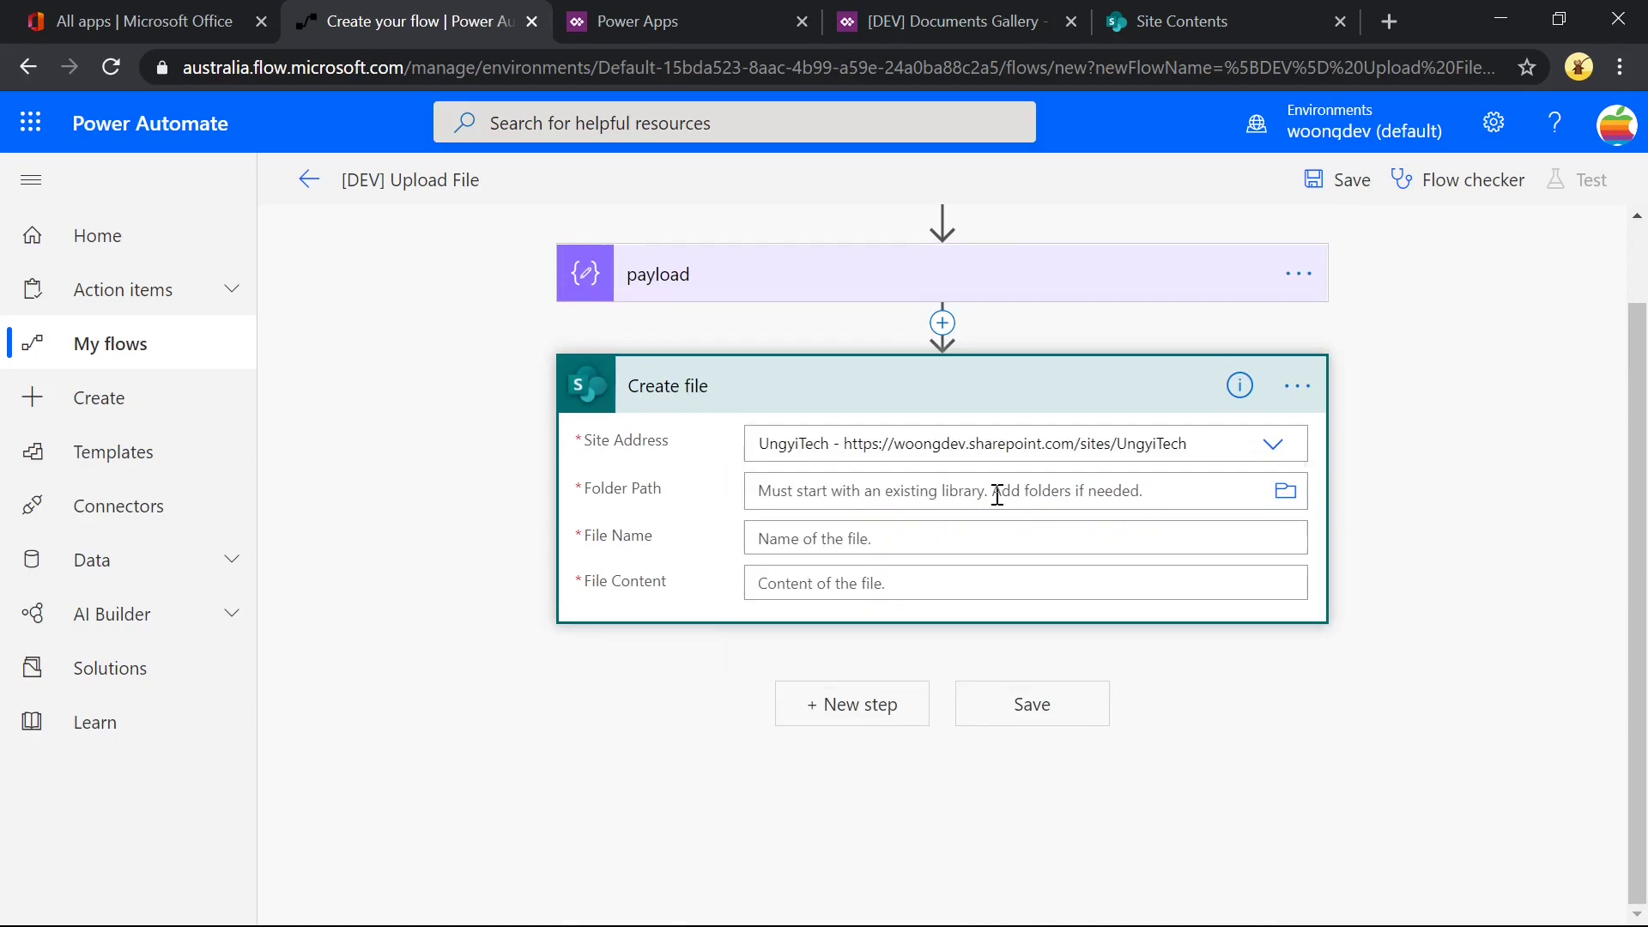
left_click(1030, 703)
type("dataUriToBinary(body('payload')?['FileCont")
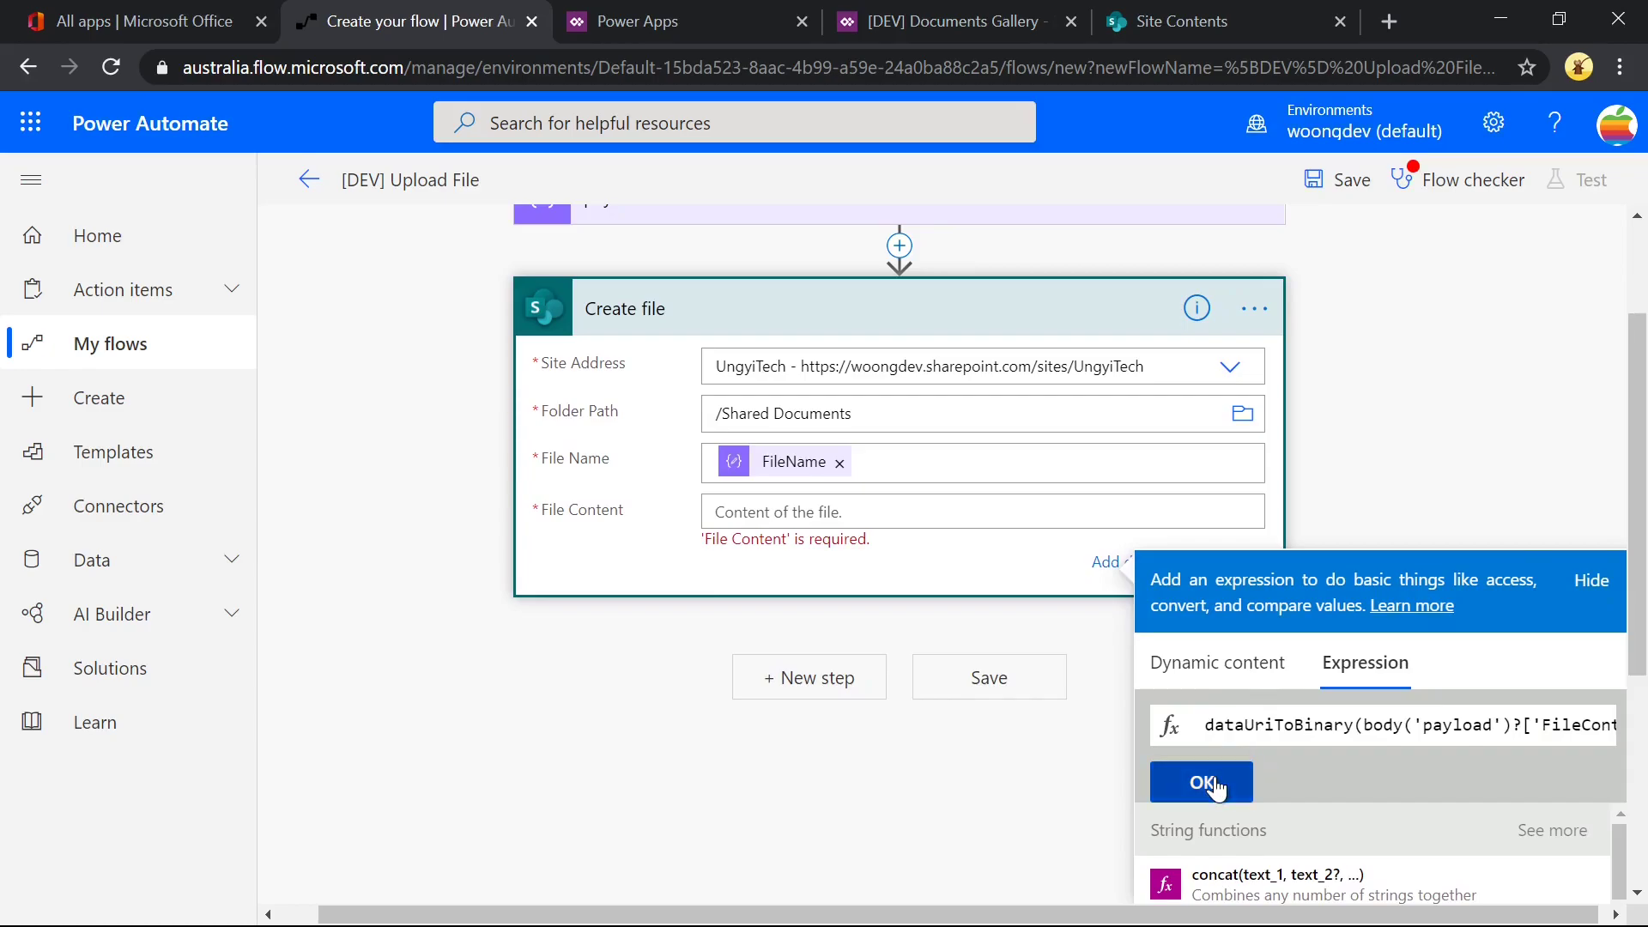
left_click(1200, 783)
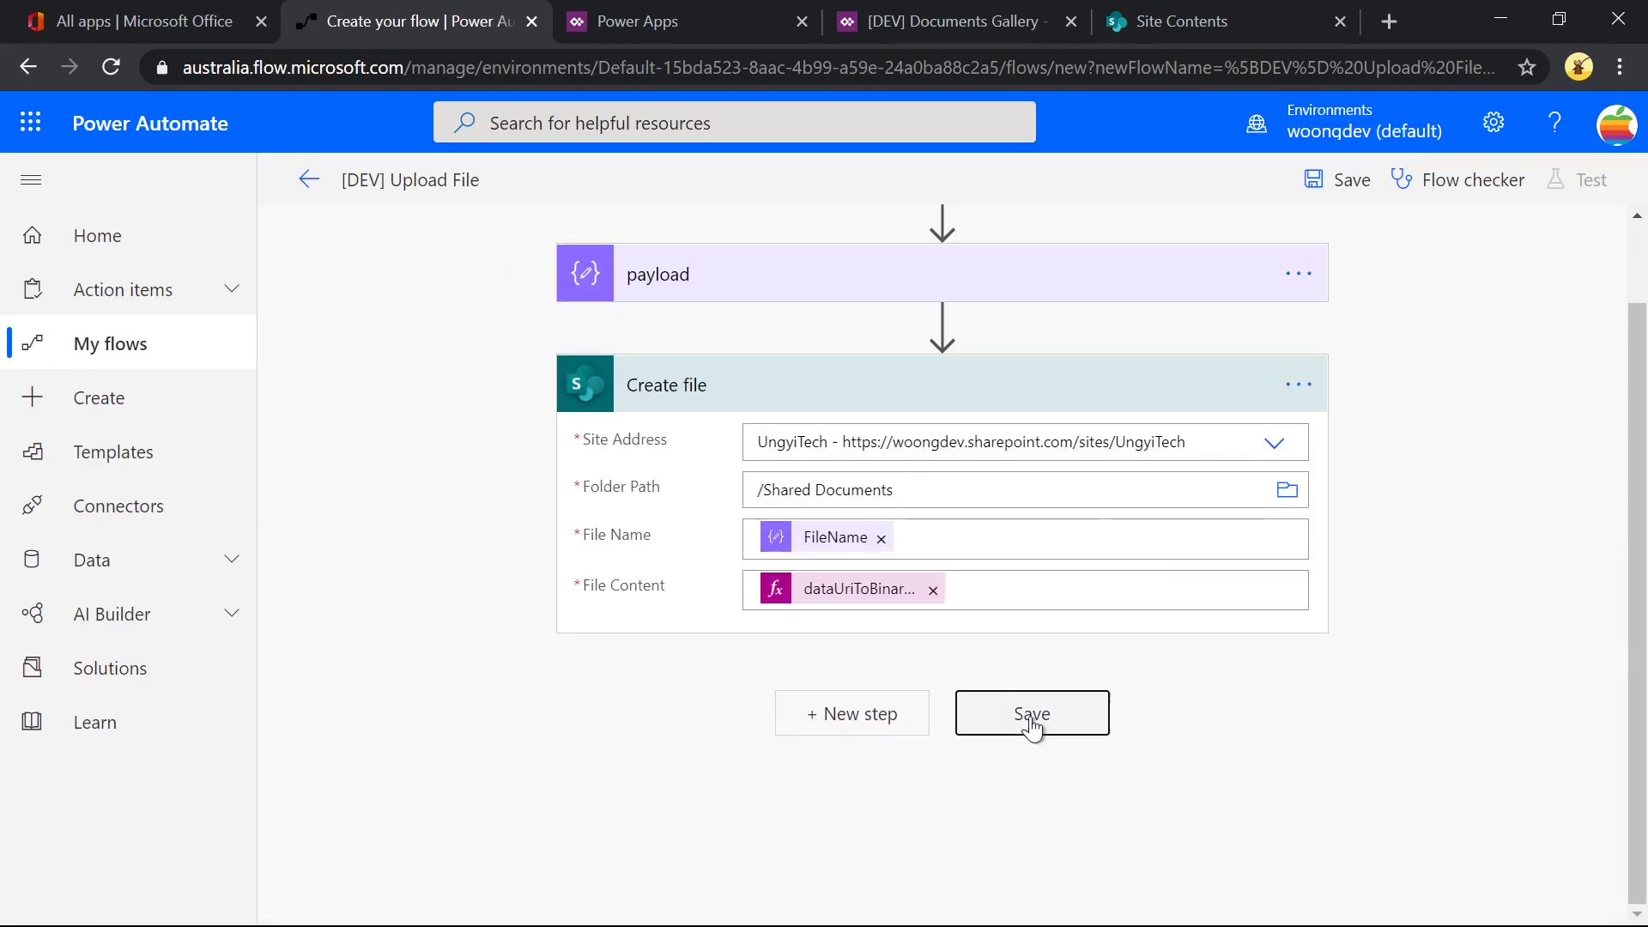
left_click(783, 20)
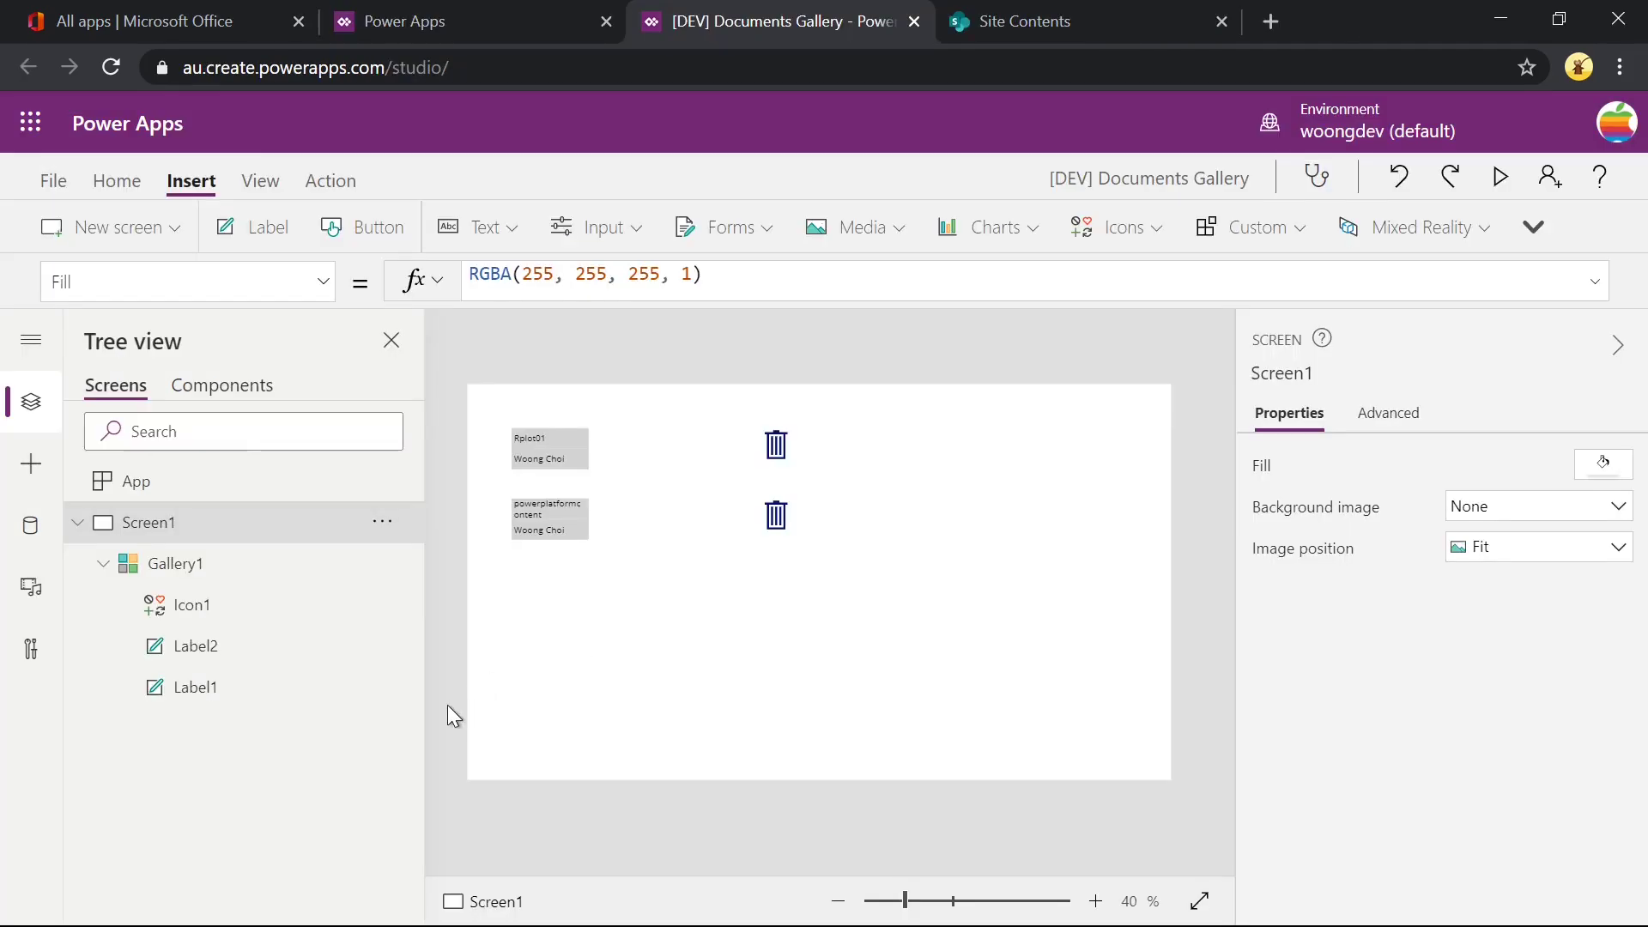
mouse_move(738, 419)
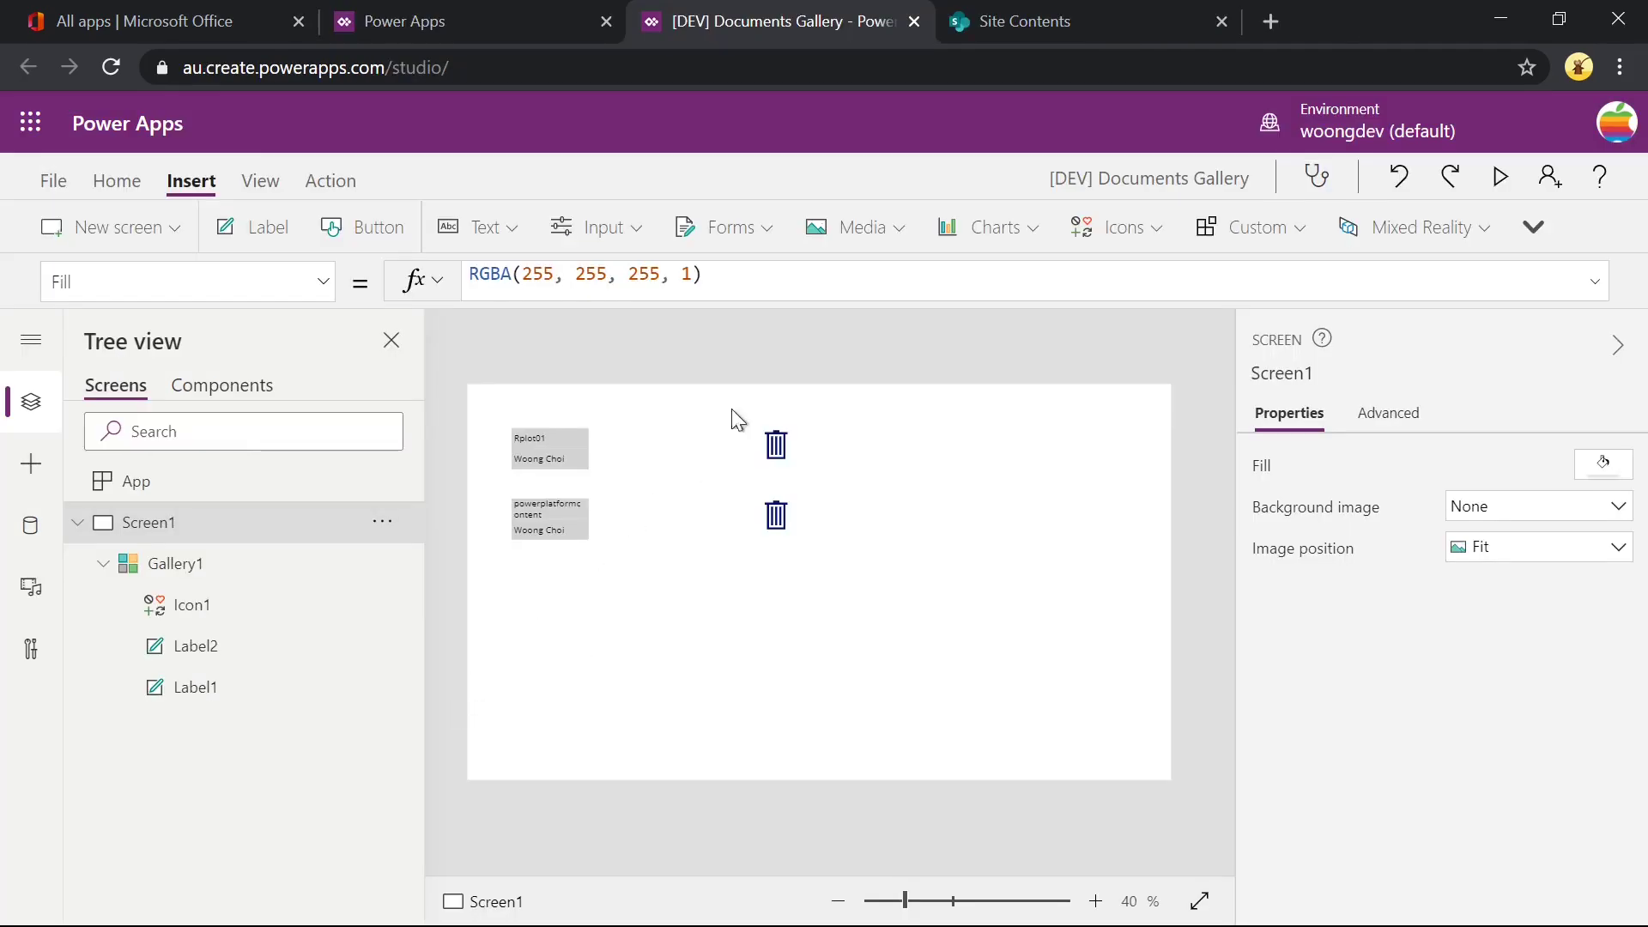
Insert an Edit form connected to the Dummy List through the existing SharePoint connection.
left_click(722, 227)
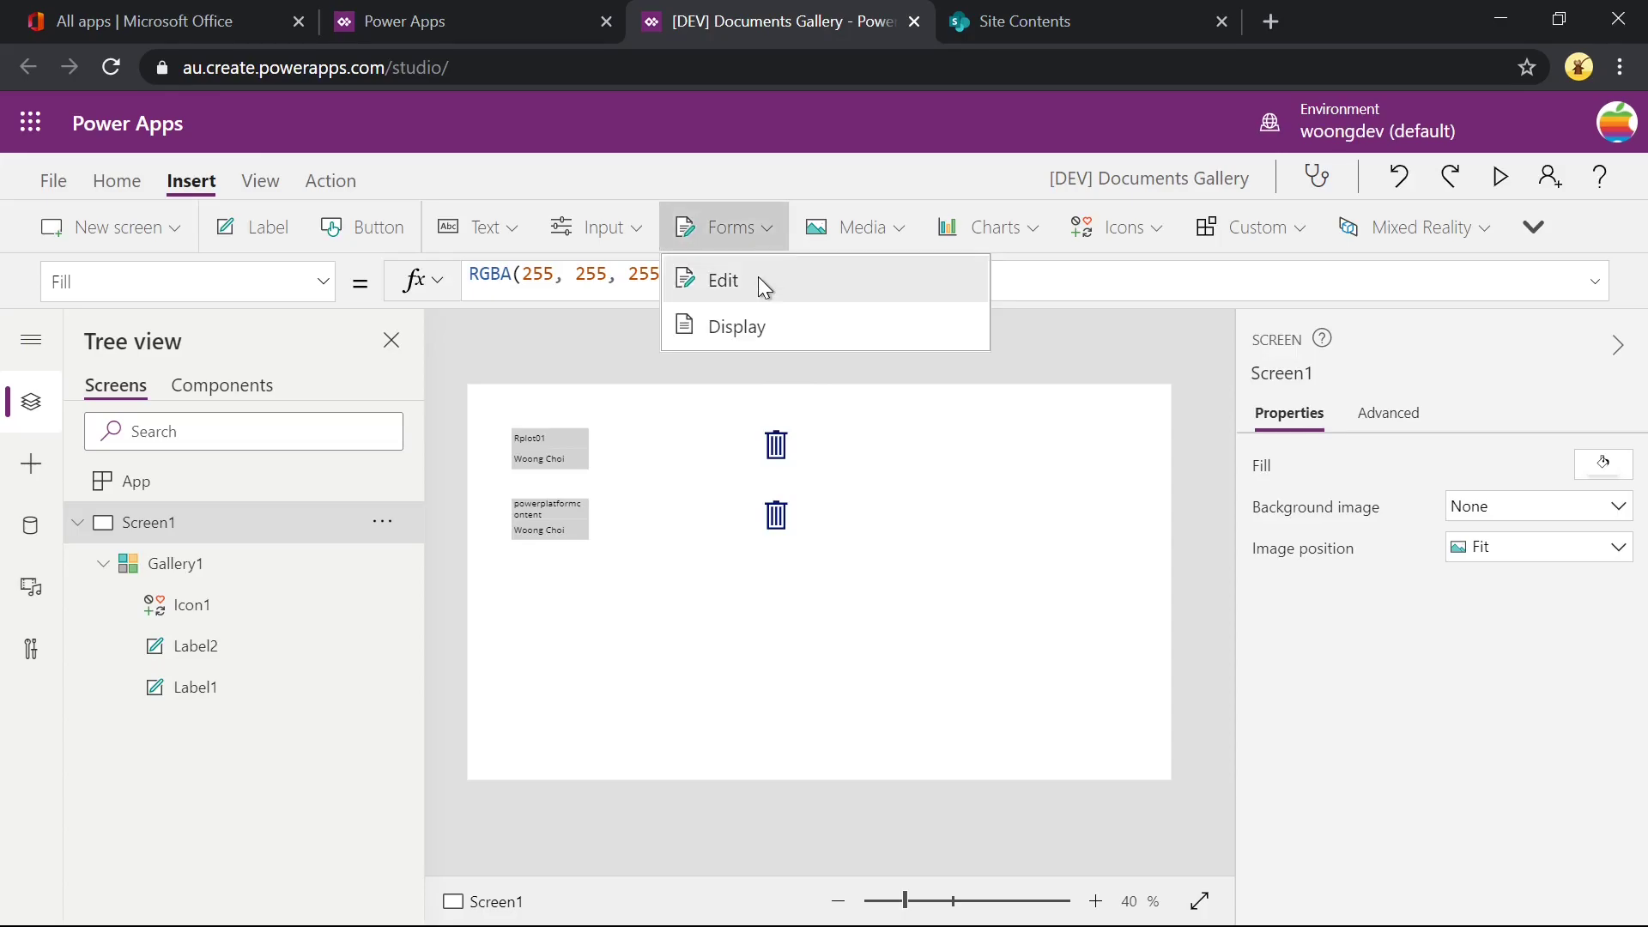
left_click(723, 280)
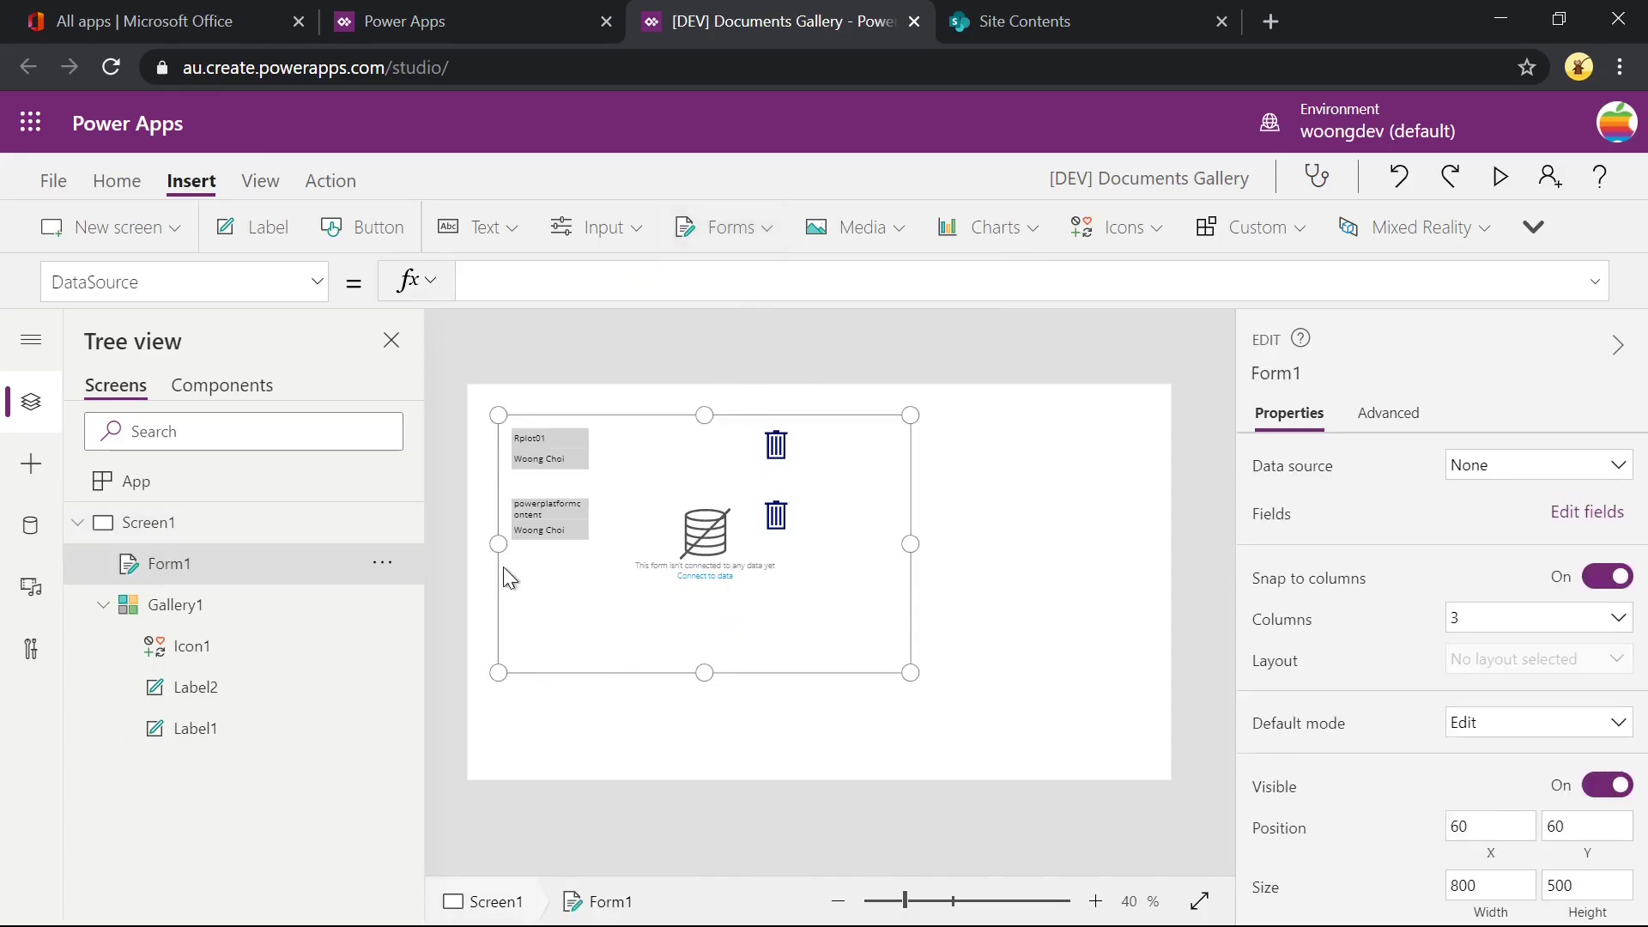
type("sha")
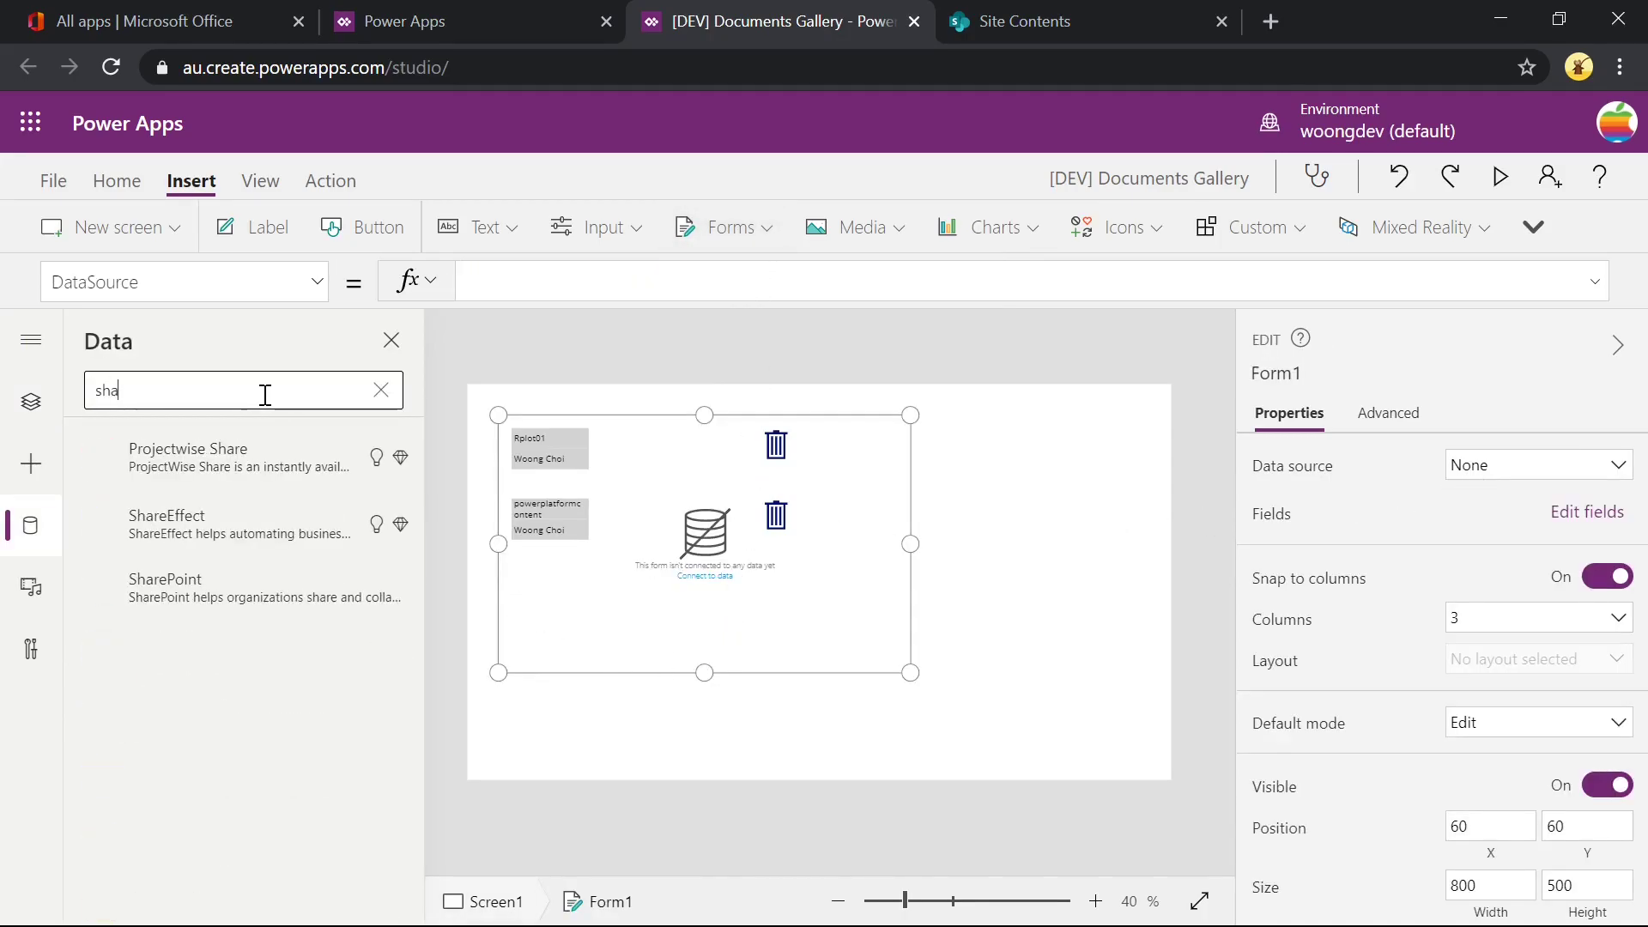
left_click(165, 587)
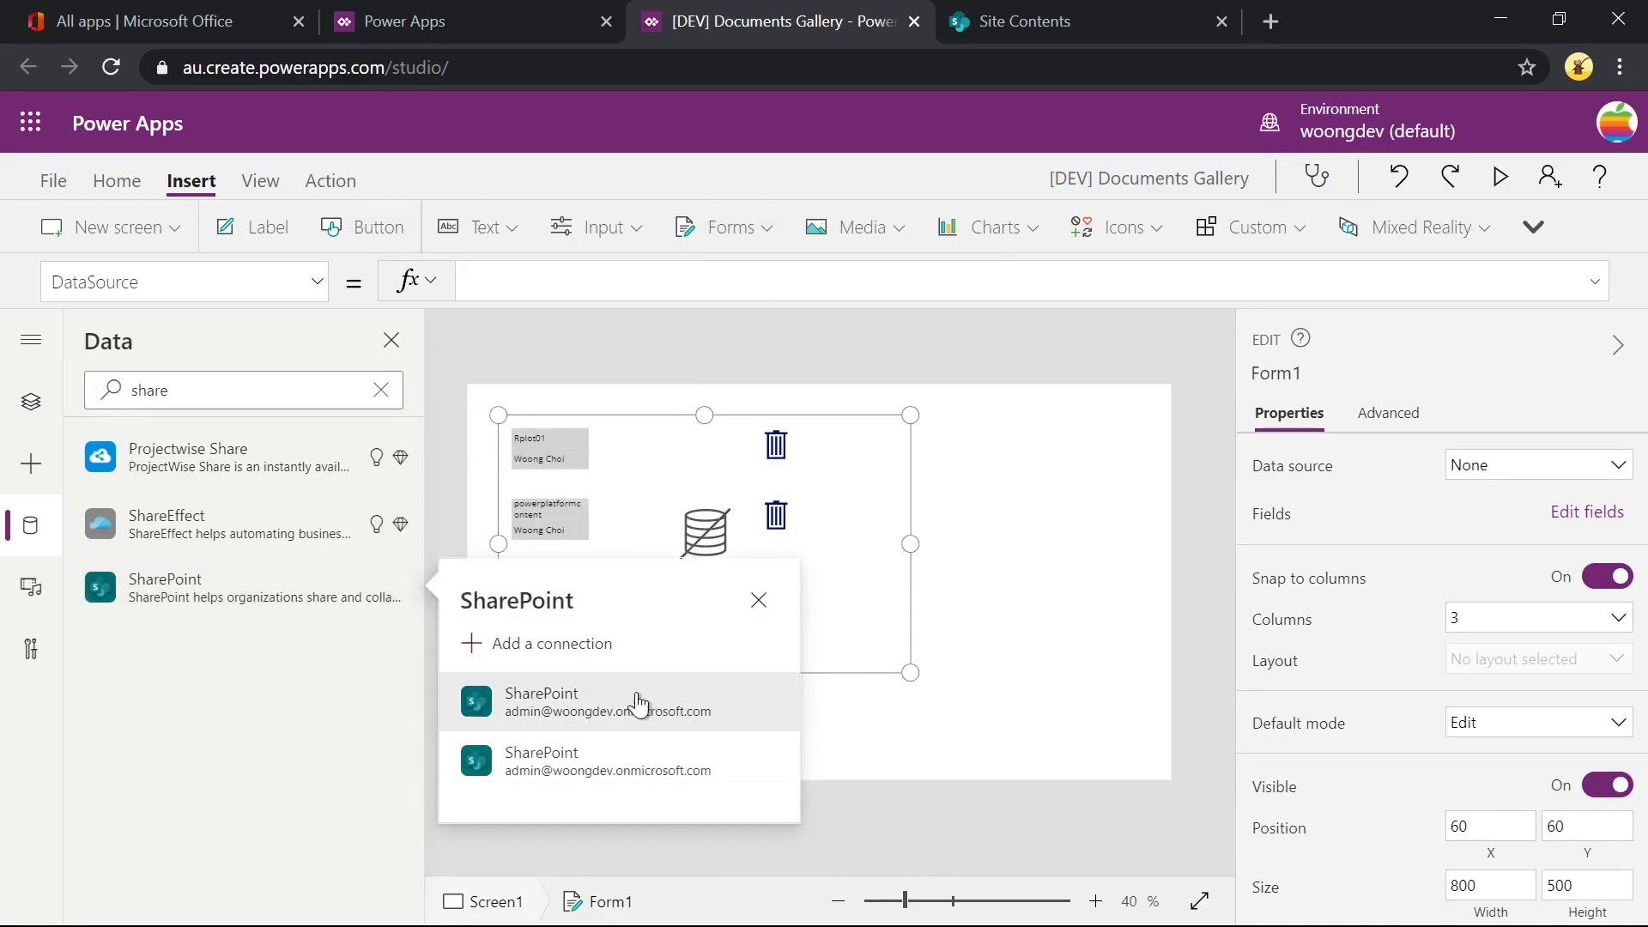
left_click(608, 702)
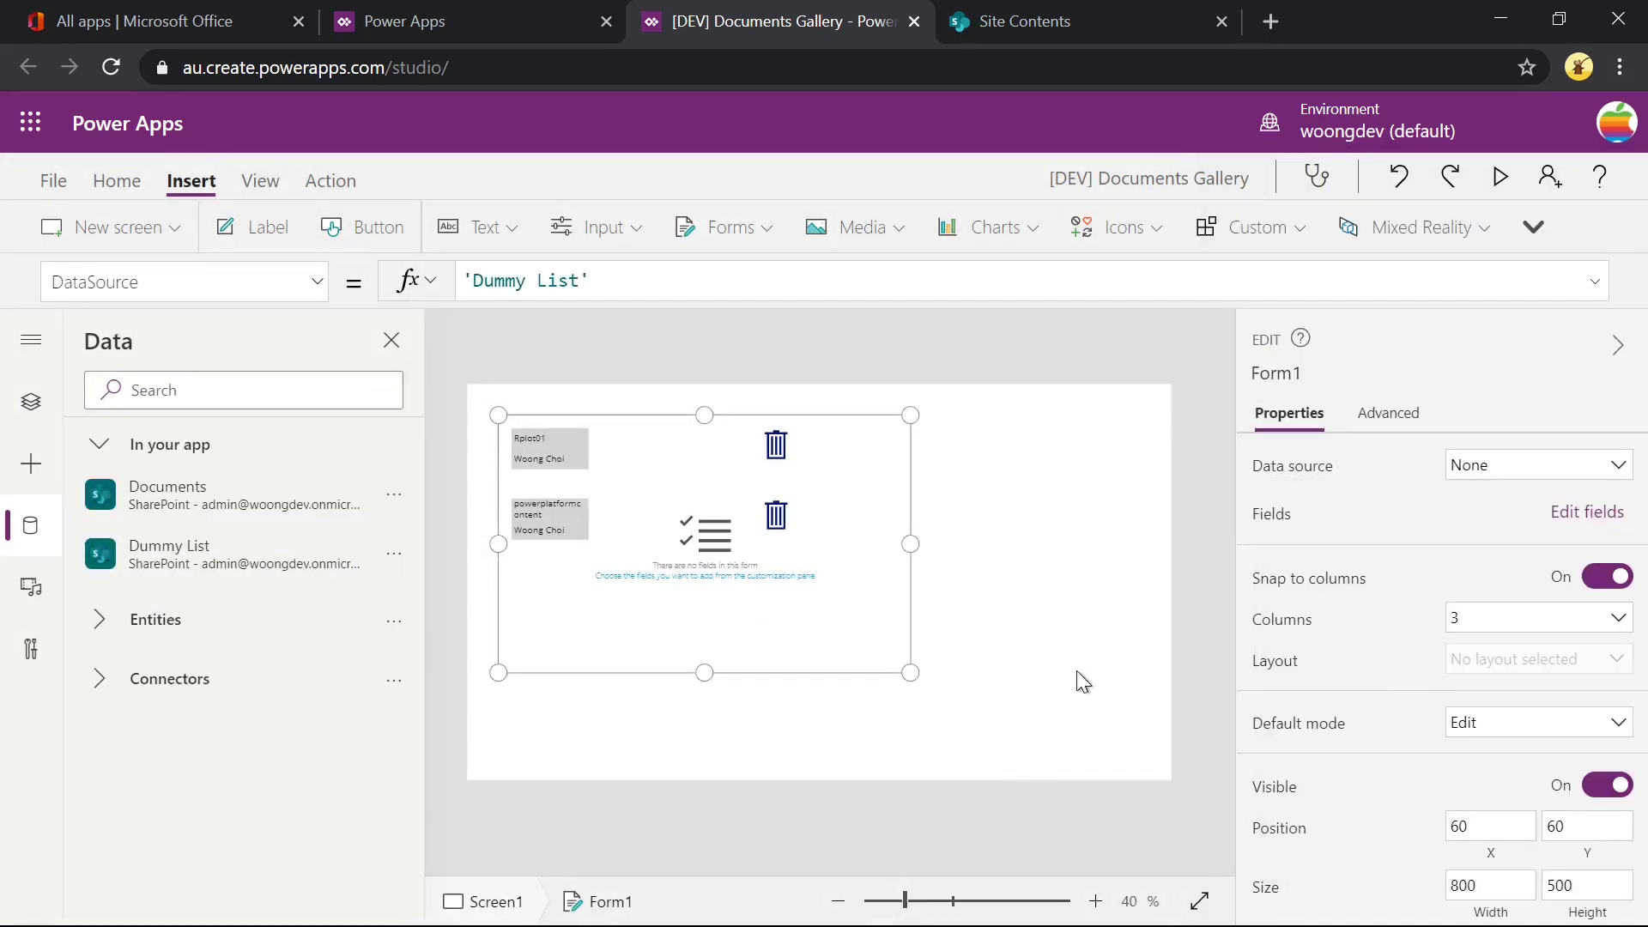
Extract the form's Attachments control onto the screen as attDocument and remove the form.
left_click(1535, 465)
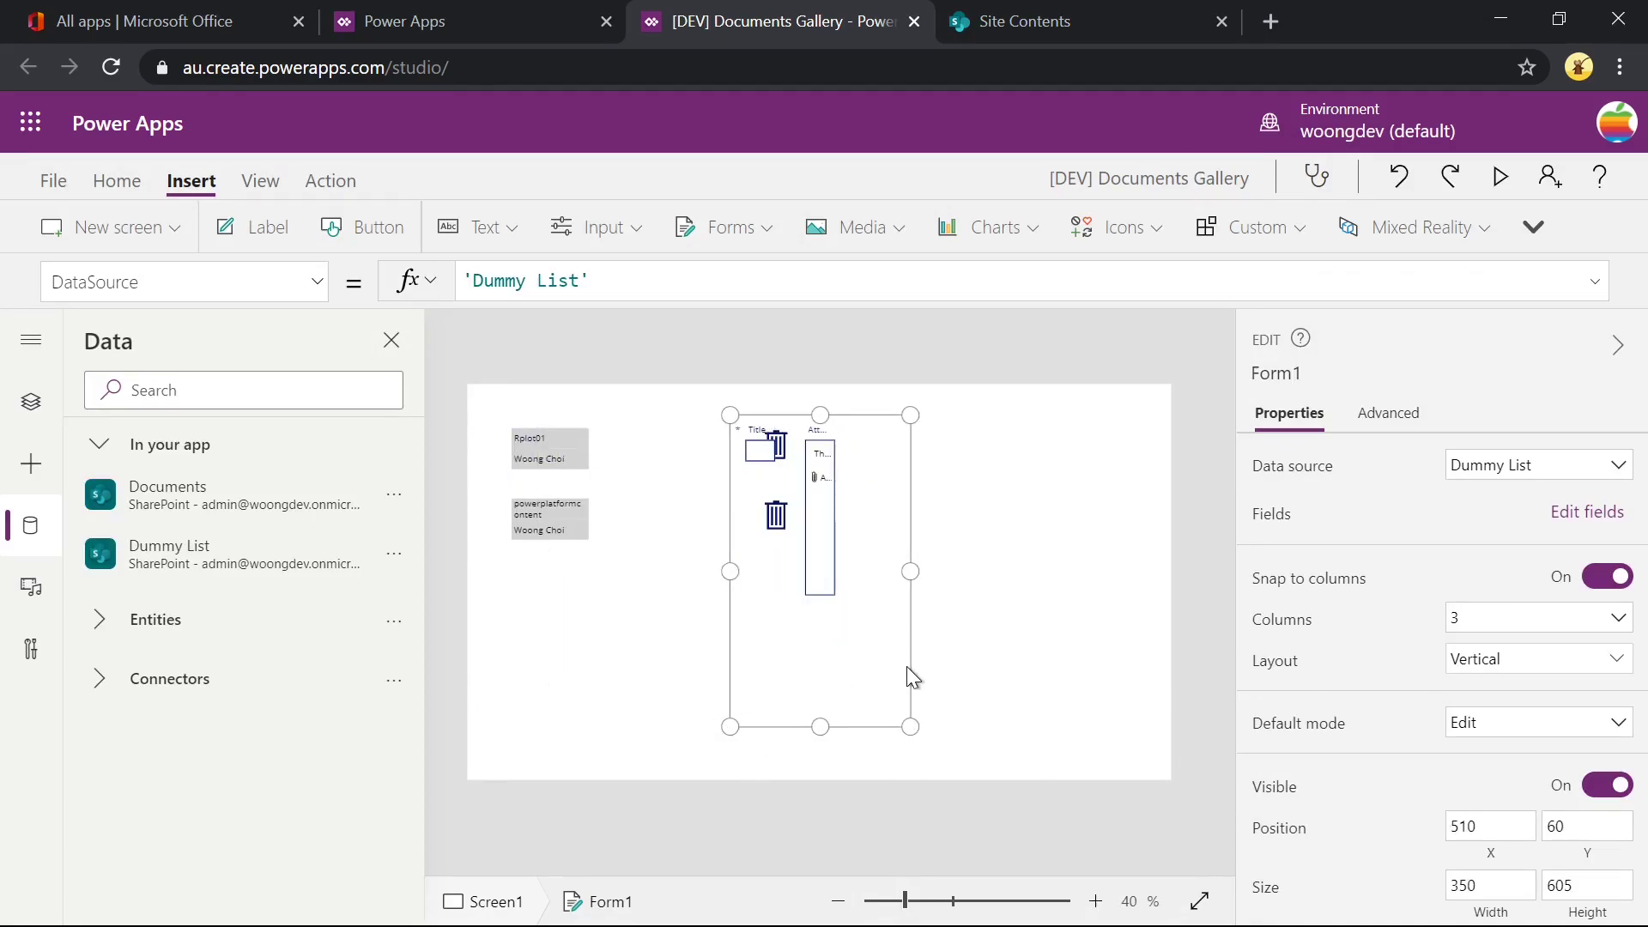
left_click(822, 515)
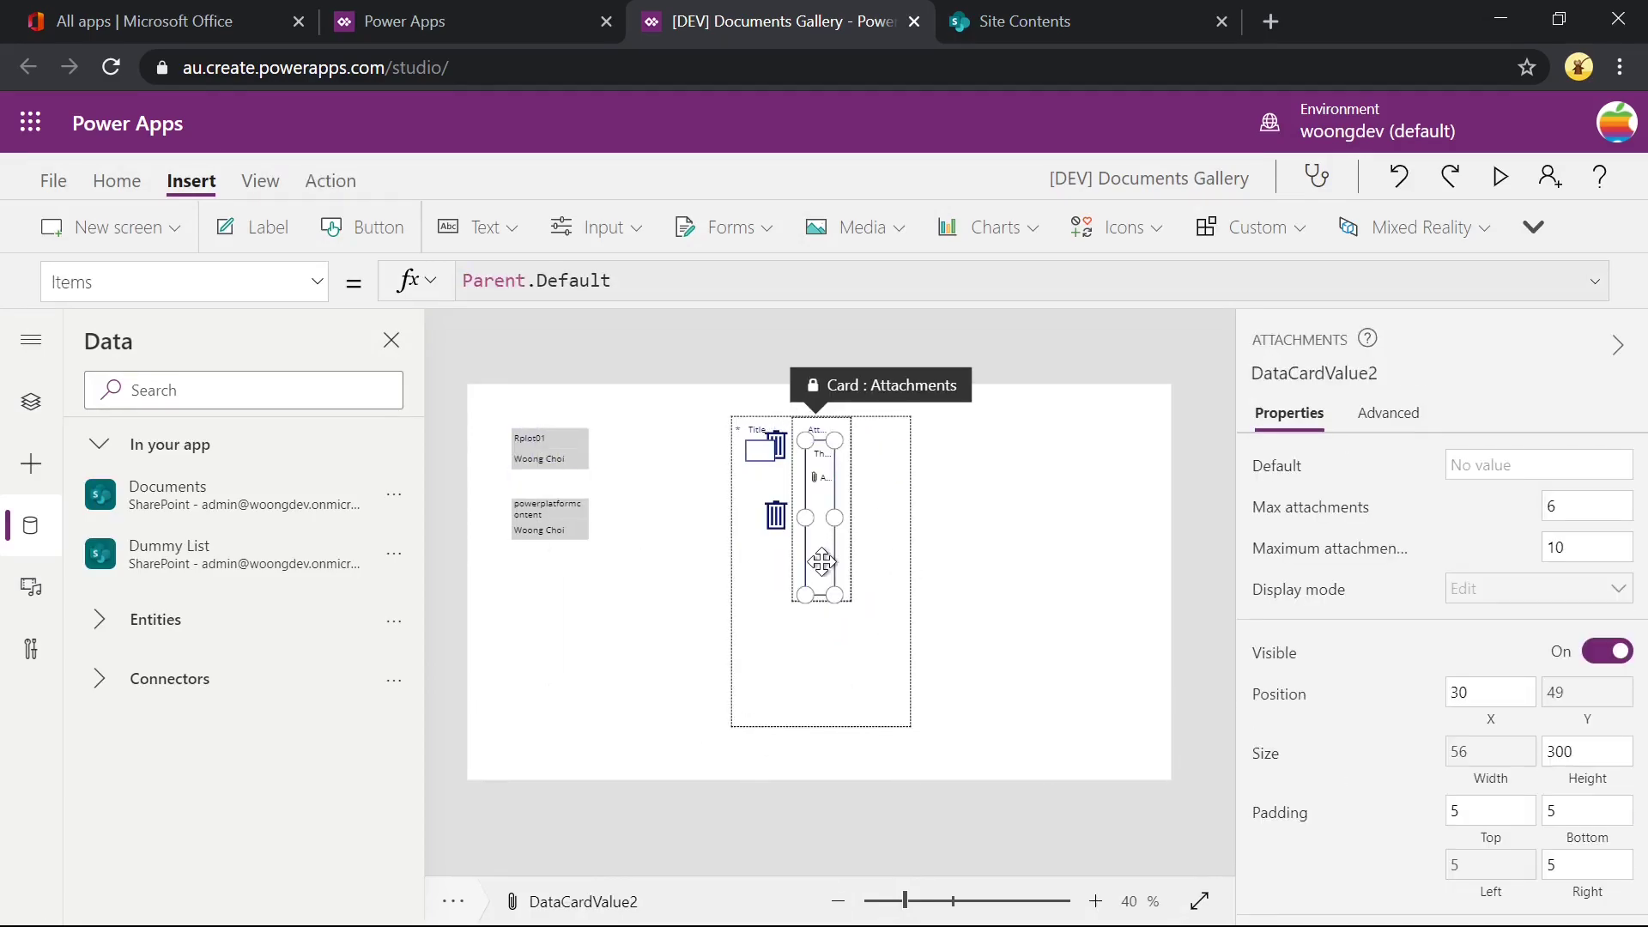
mouse_move(1035, 527)
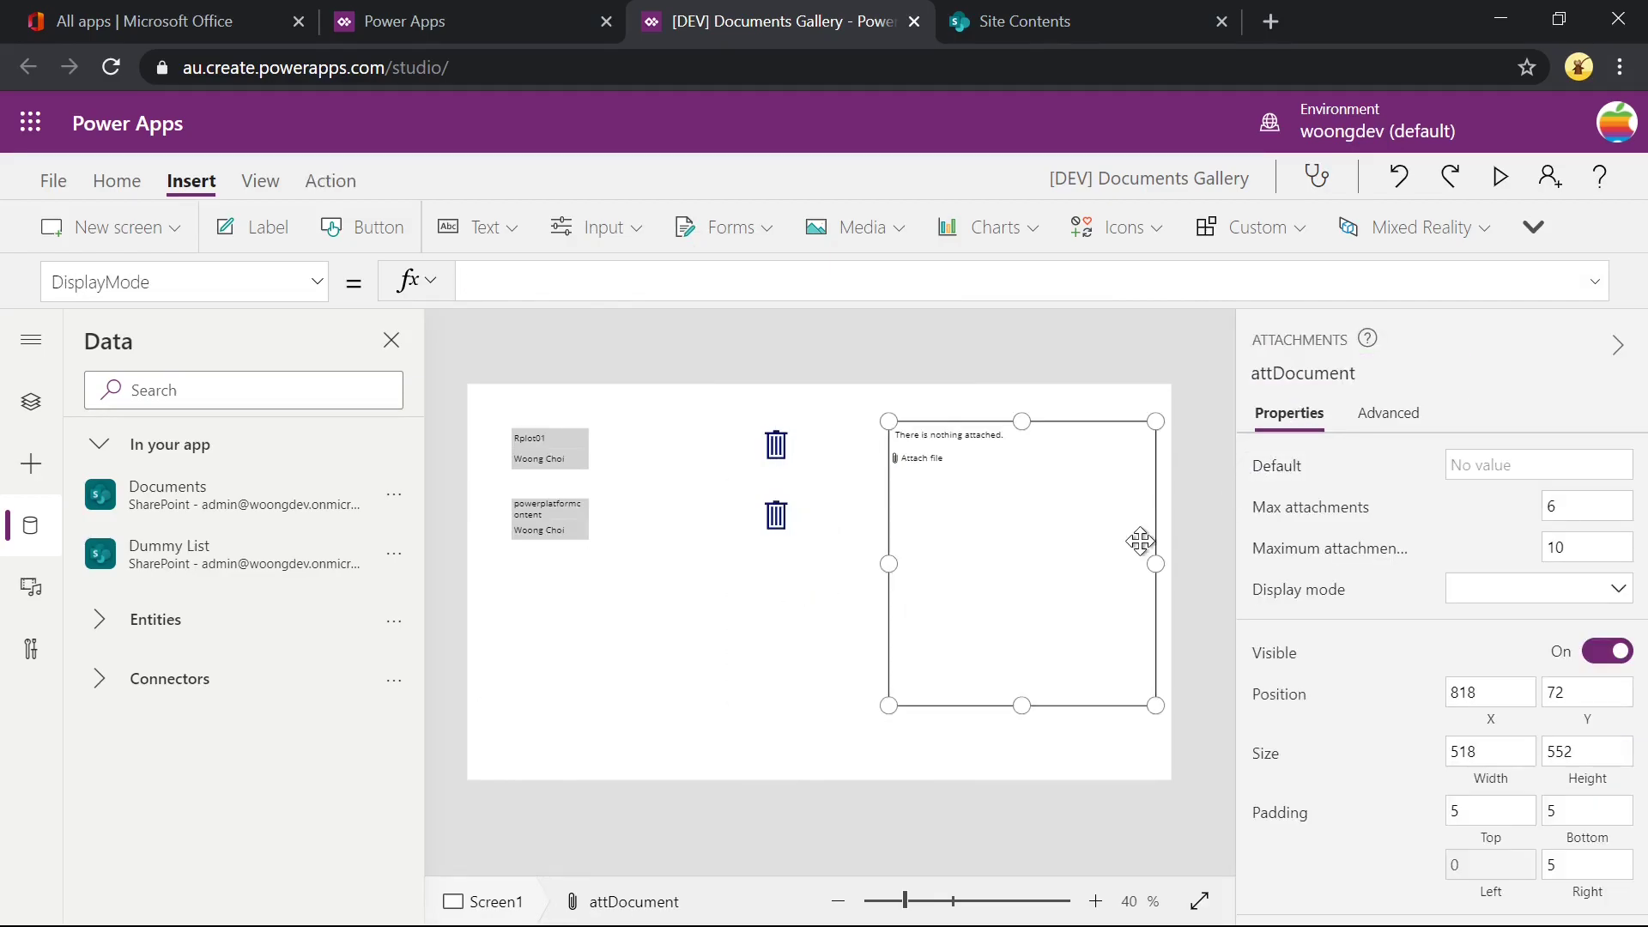
left_click(31, 402)
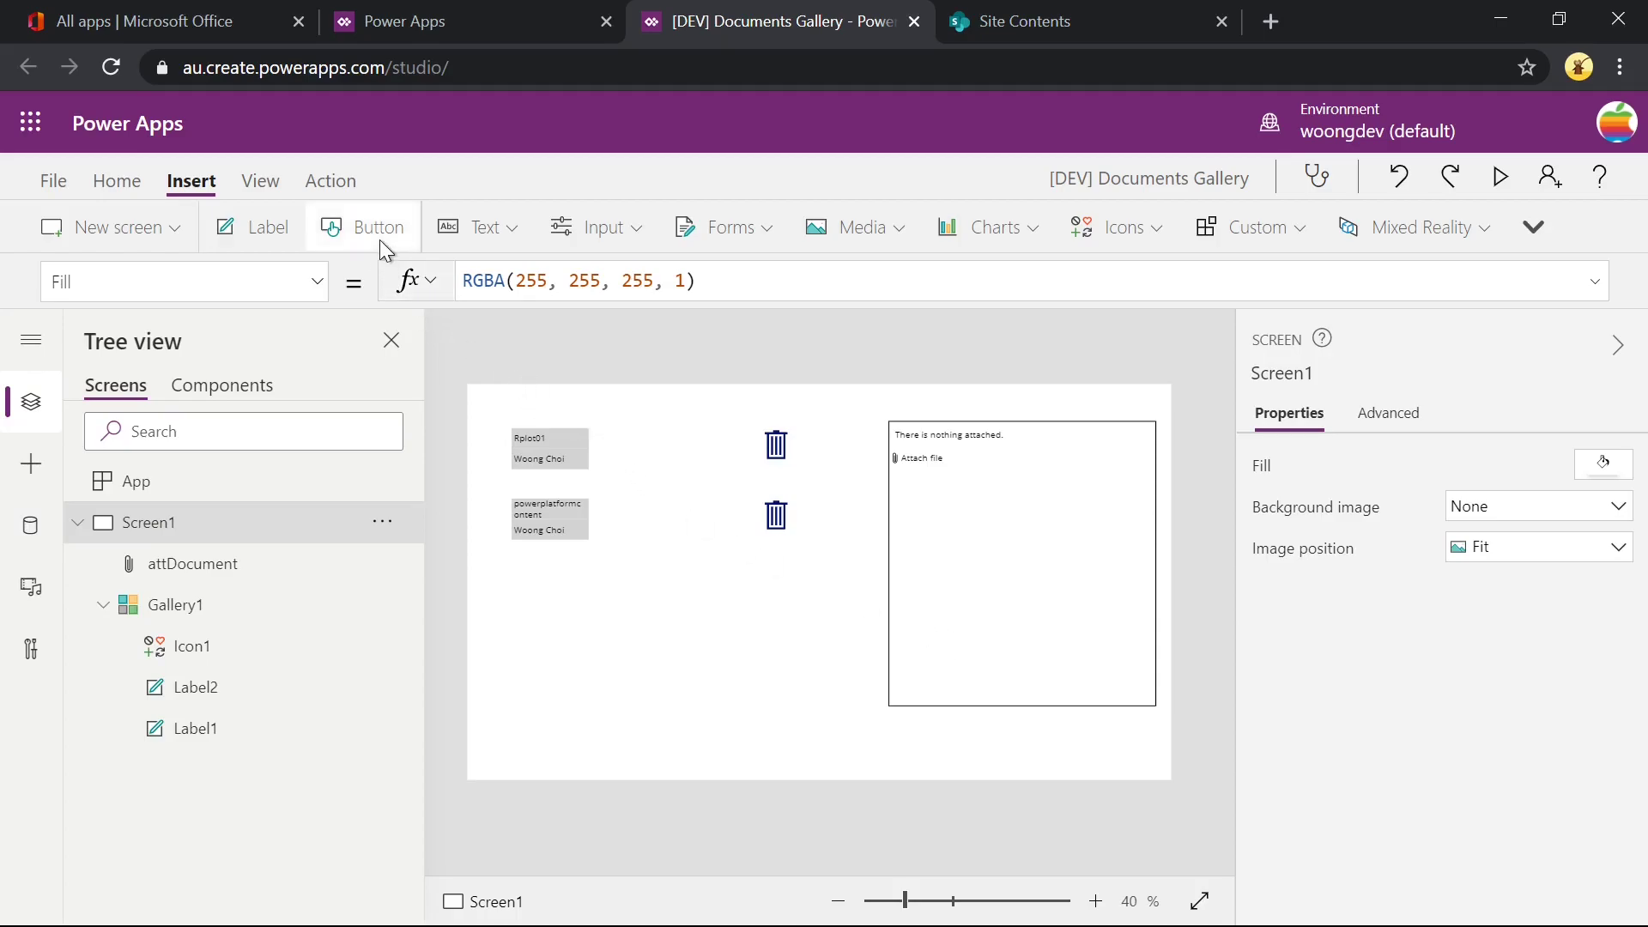
Add the [DEV] Upload File flow to the app through a temporary button's Power Automate action.
left_click(375, 227)
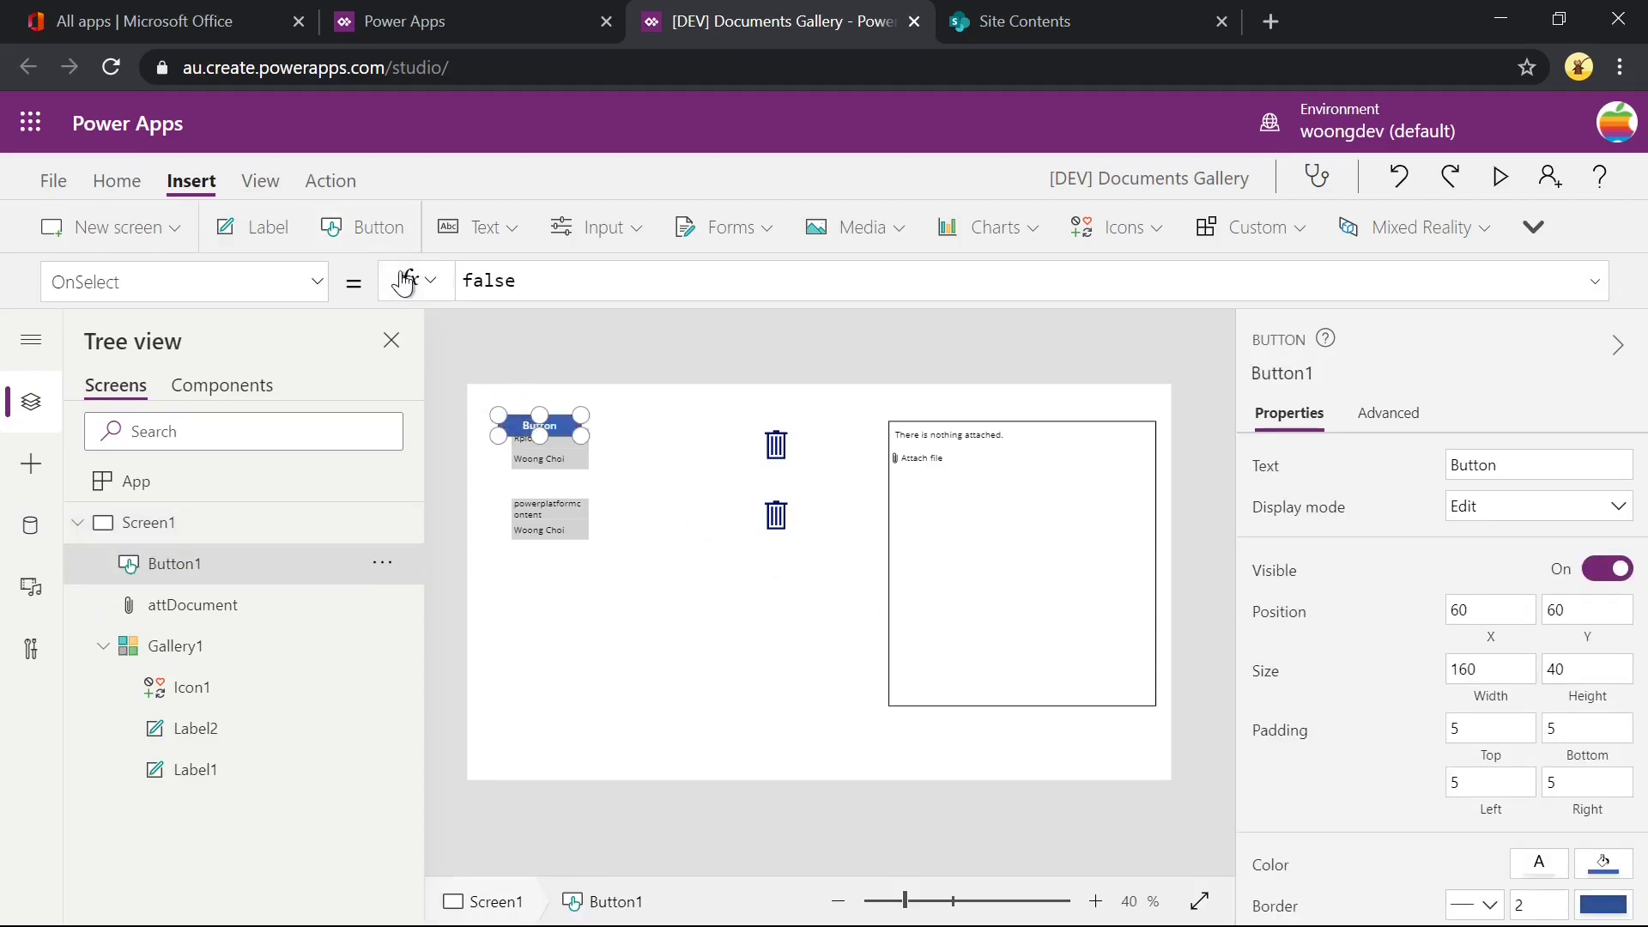
left_click(326, 180)
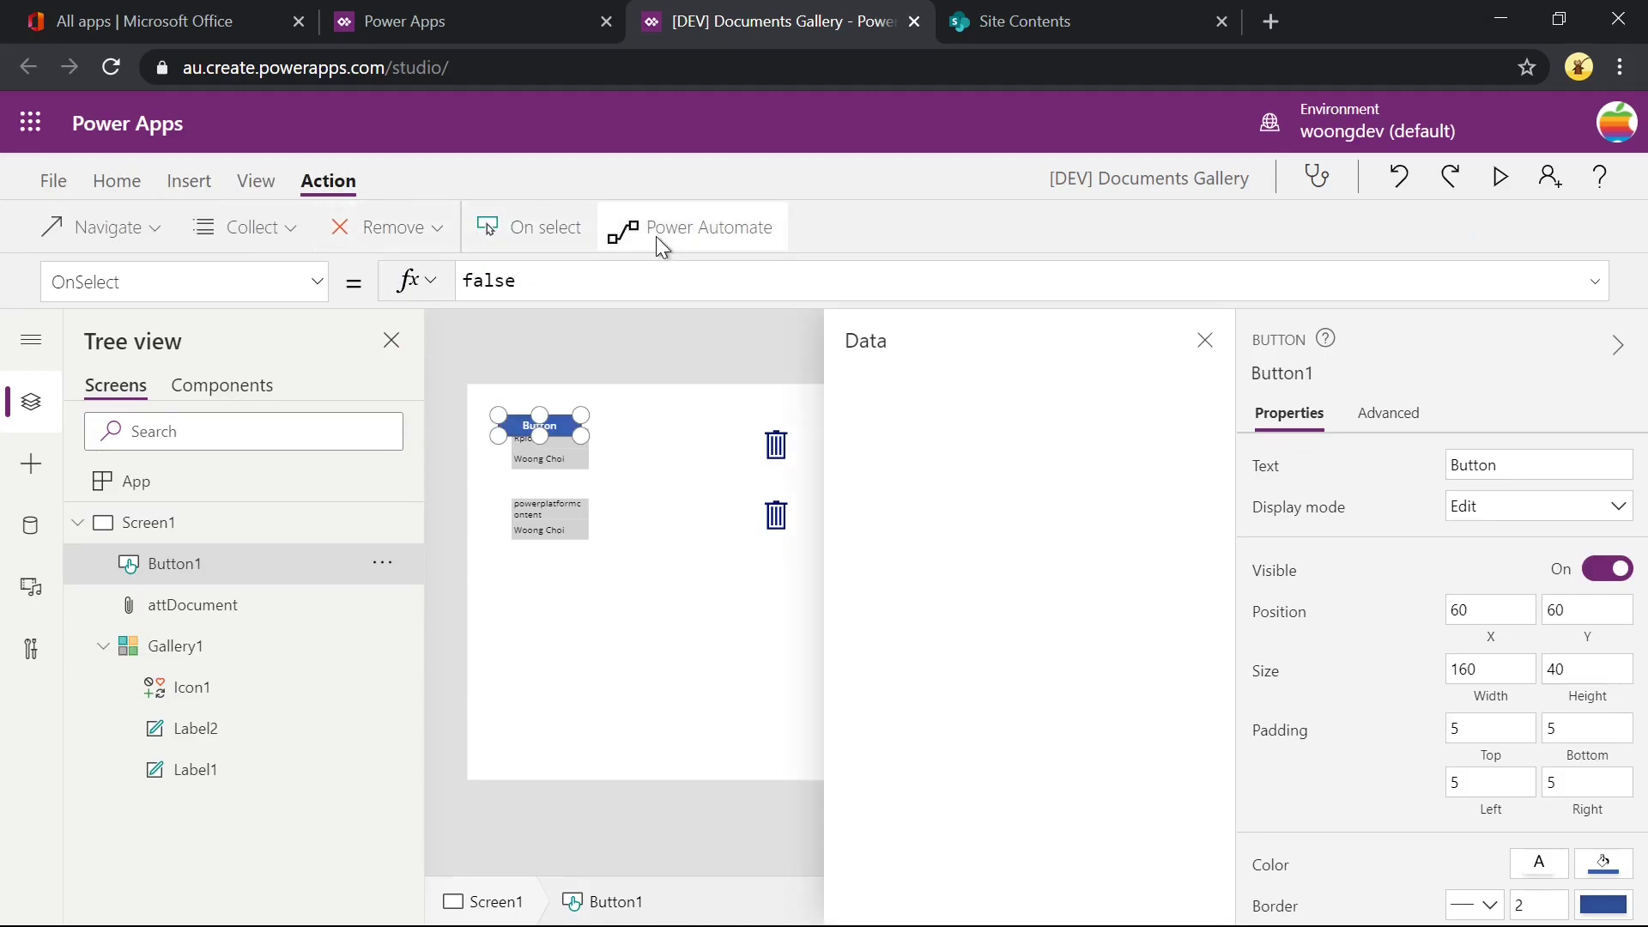
left_click(692, 227)
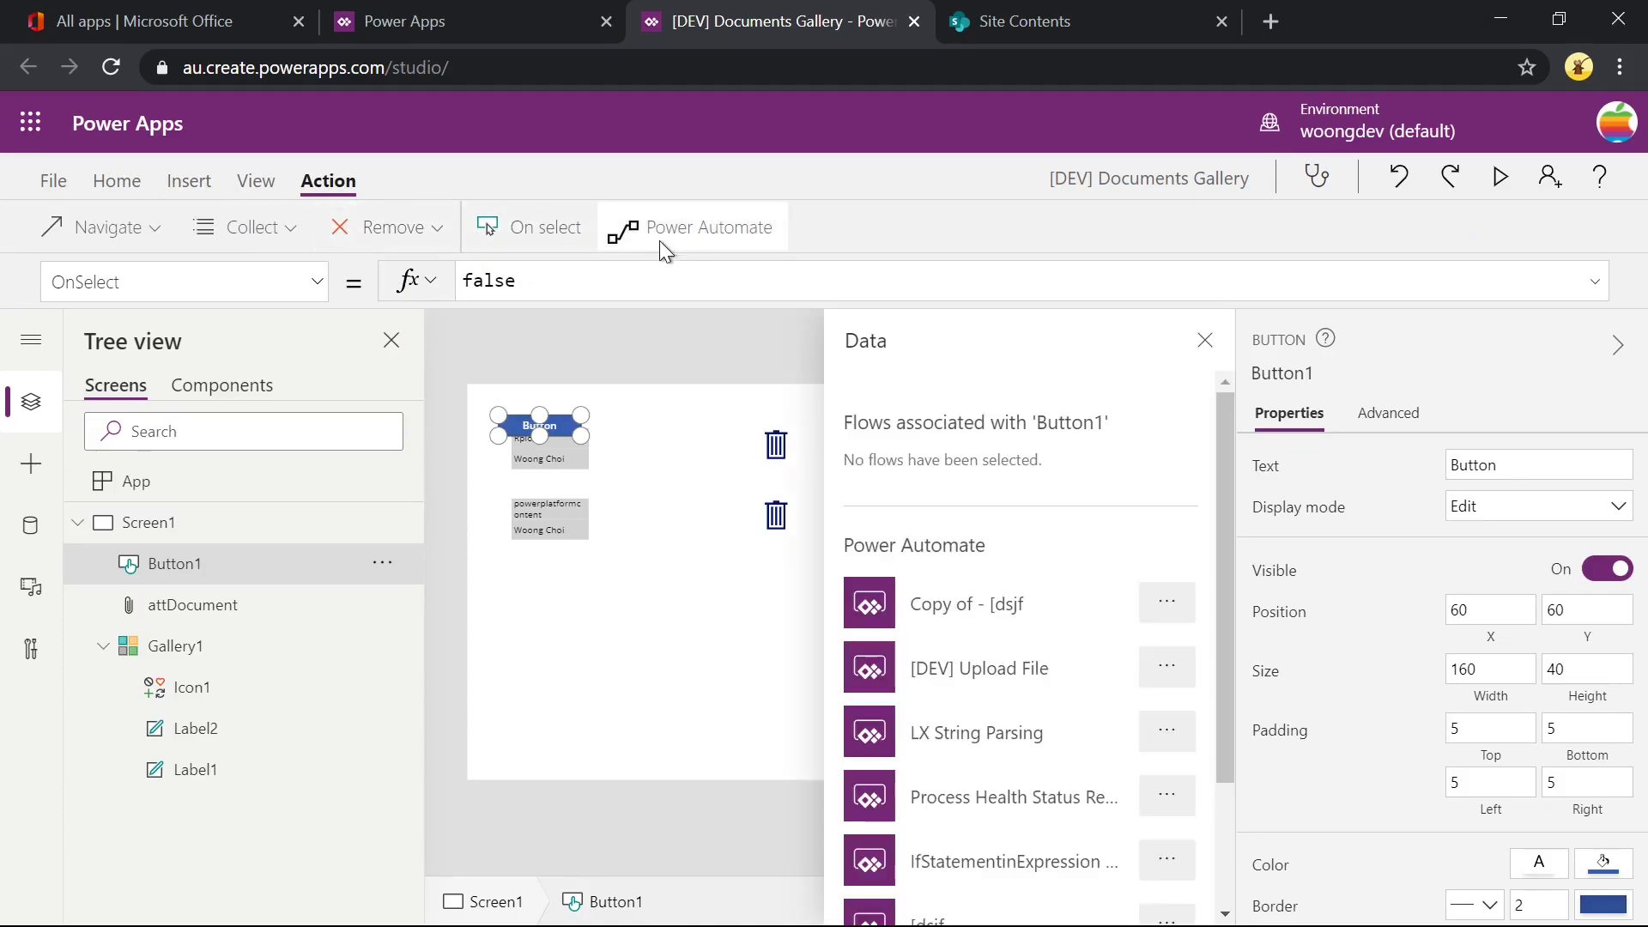
scroll("down", 3)
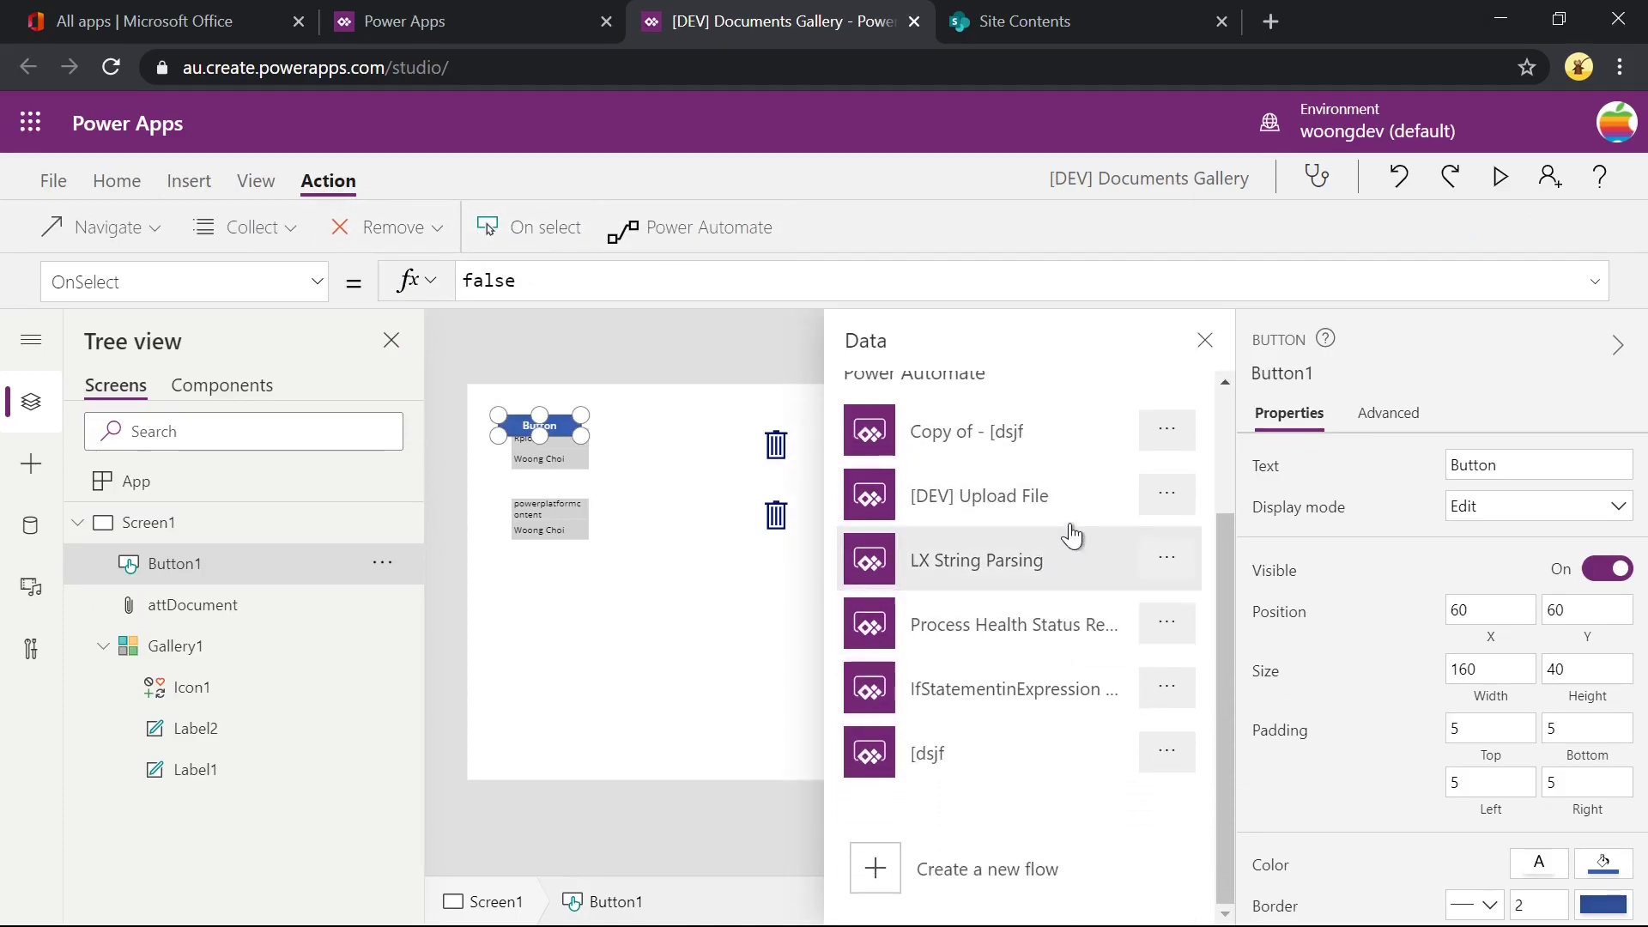
left_click(982, 494)
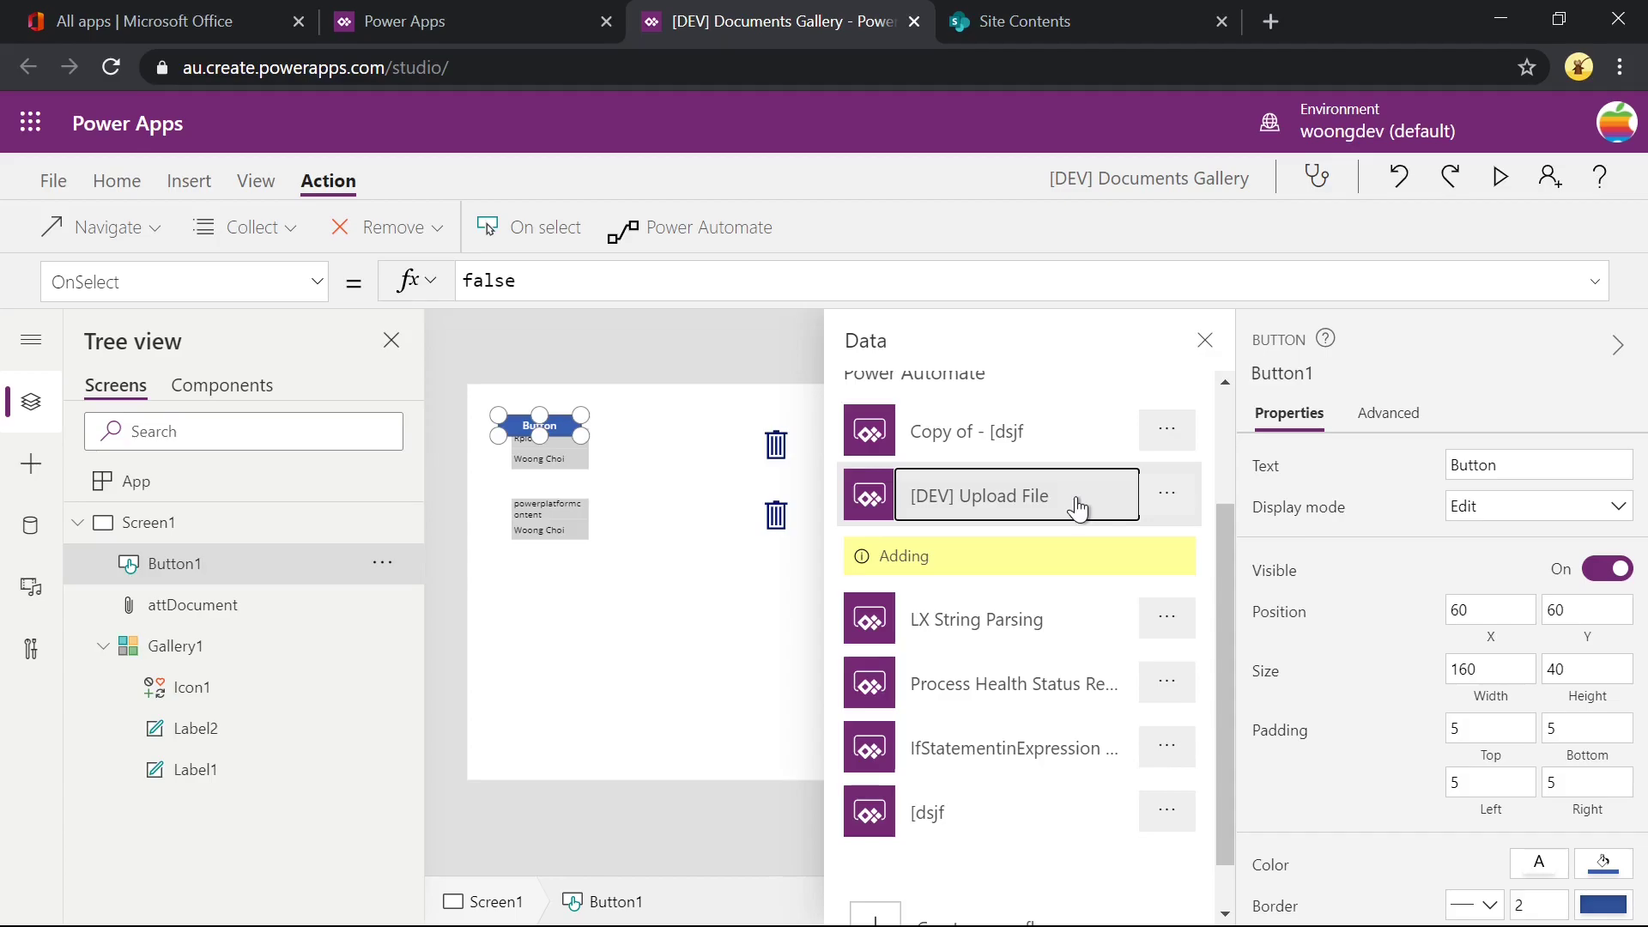
Close the flows panel and delete the temporary button.
left_click(979, 495)
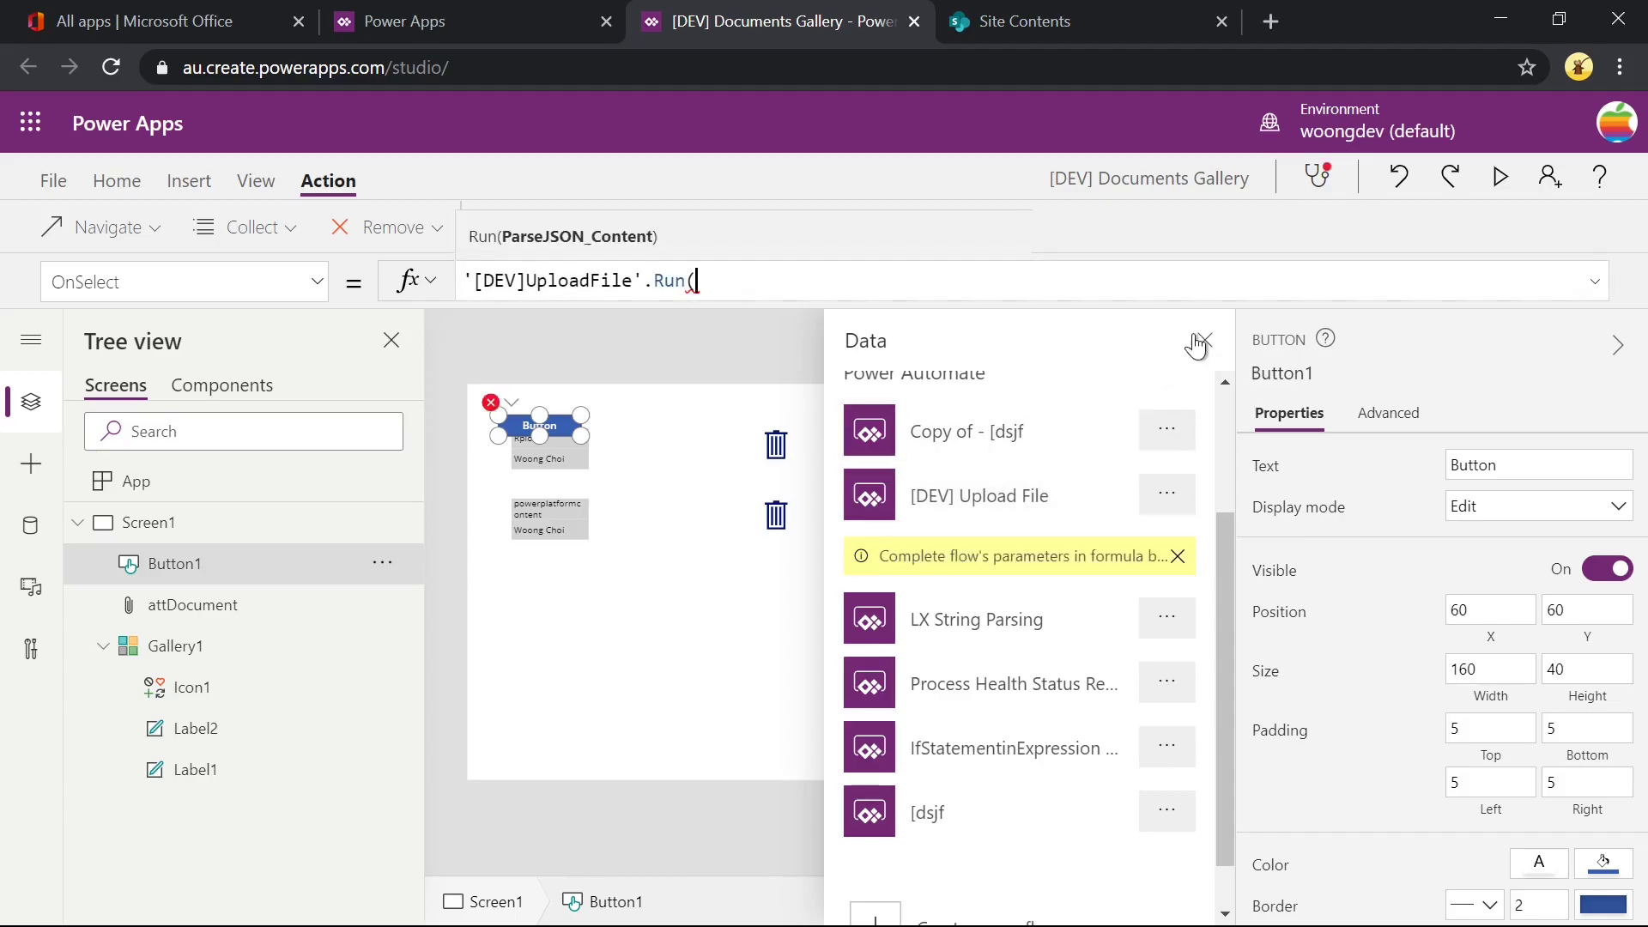
left_click(1201, 340)
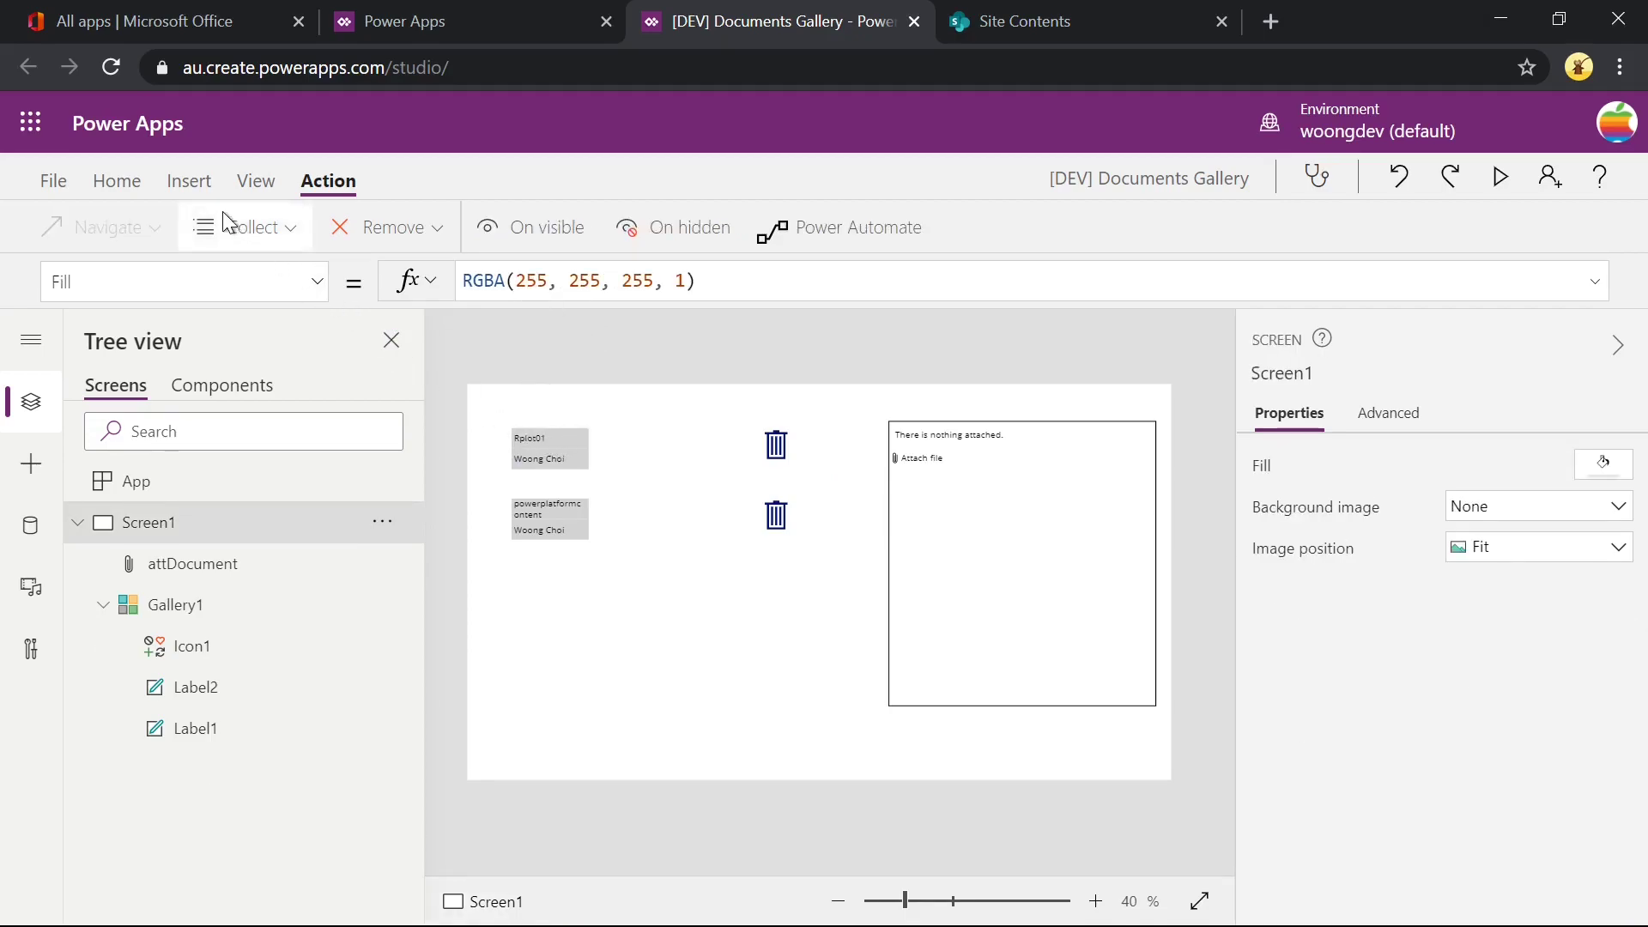
Add a hidden Image control reading First(attDocument.Attachments).Value, then select attDocument.
left_click(190, 180)
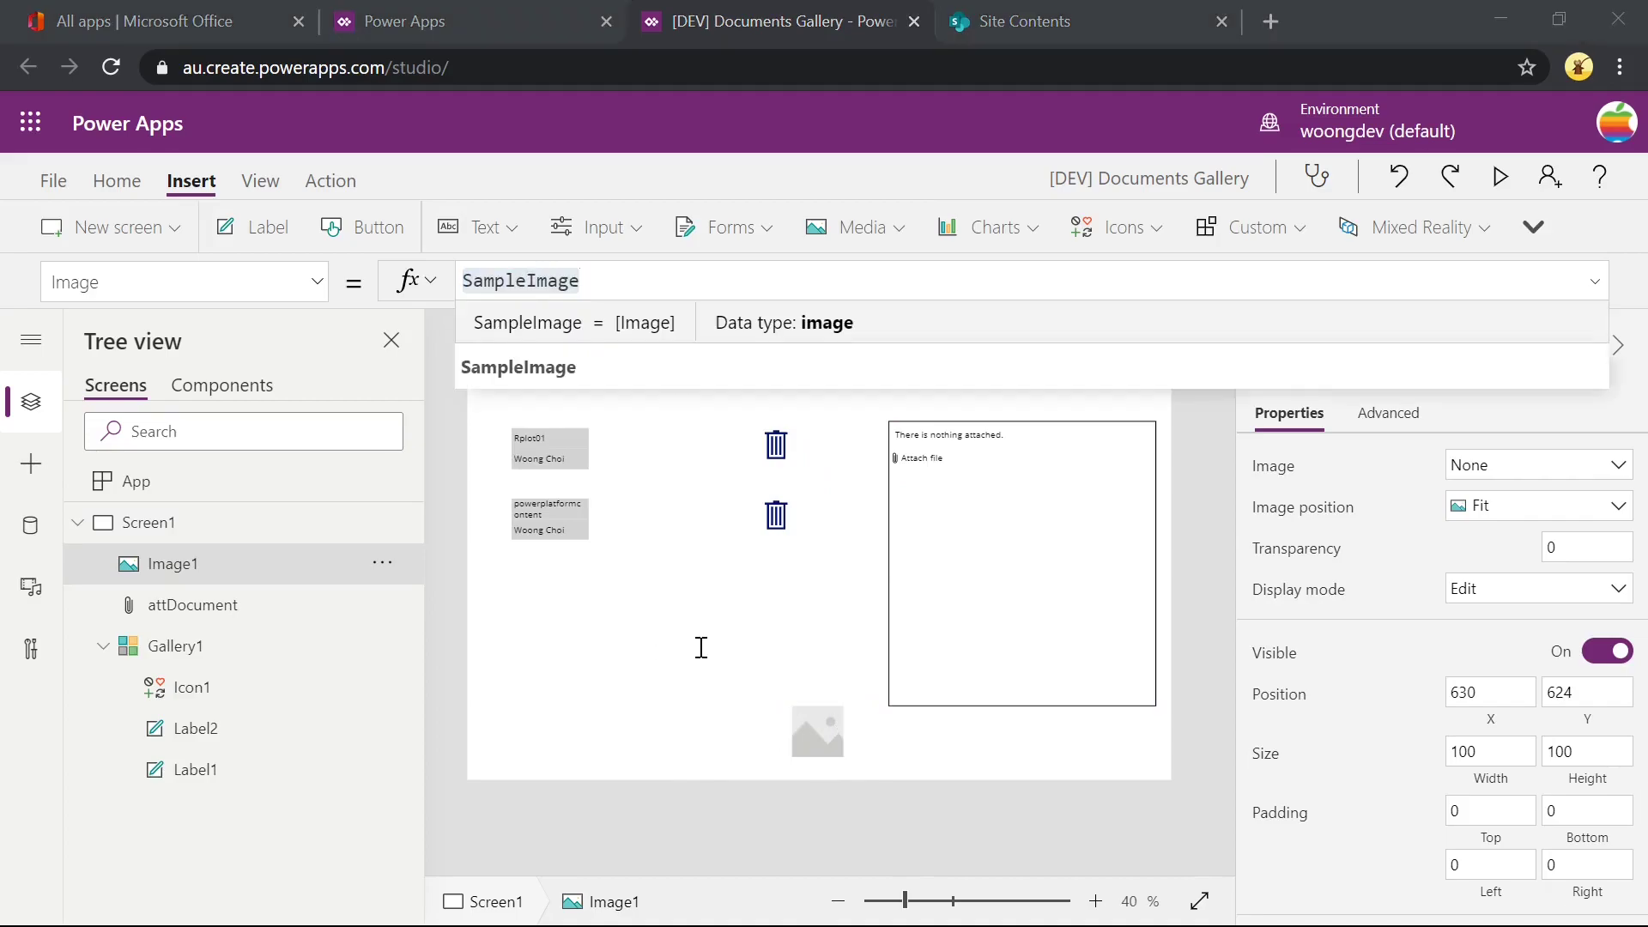
mouse_move(678, 635)
type("First(attDocument.Attachments).Value")
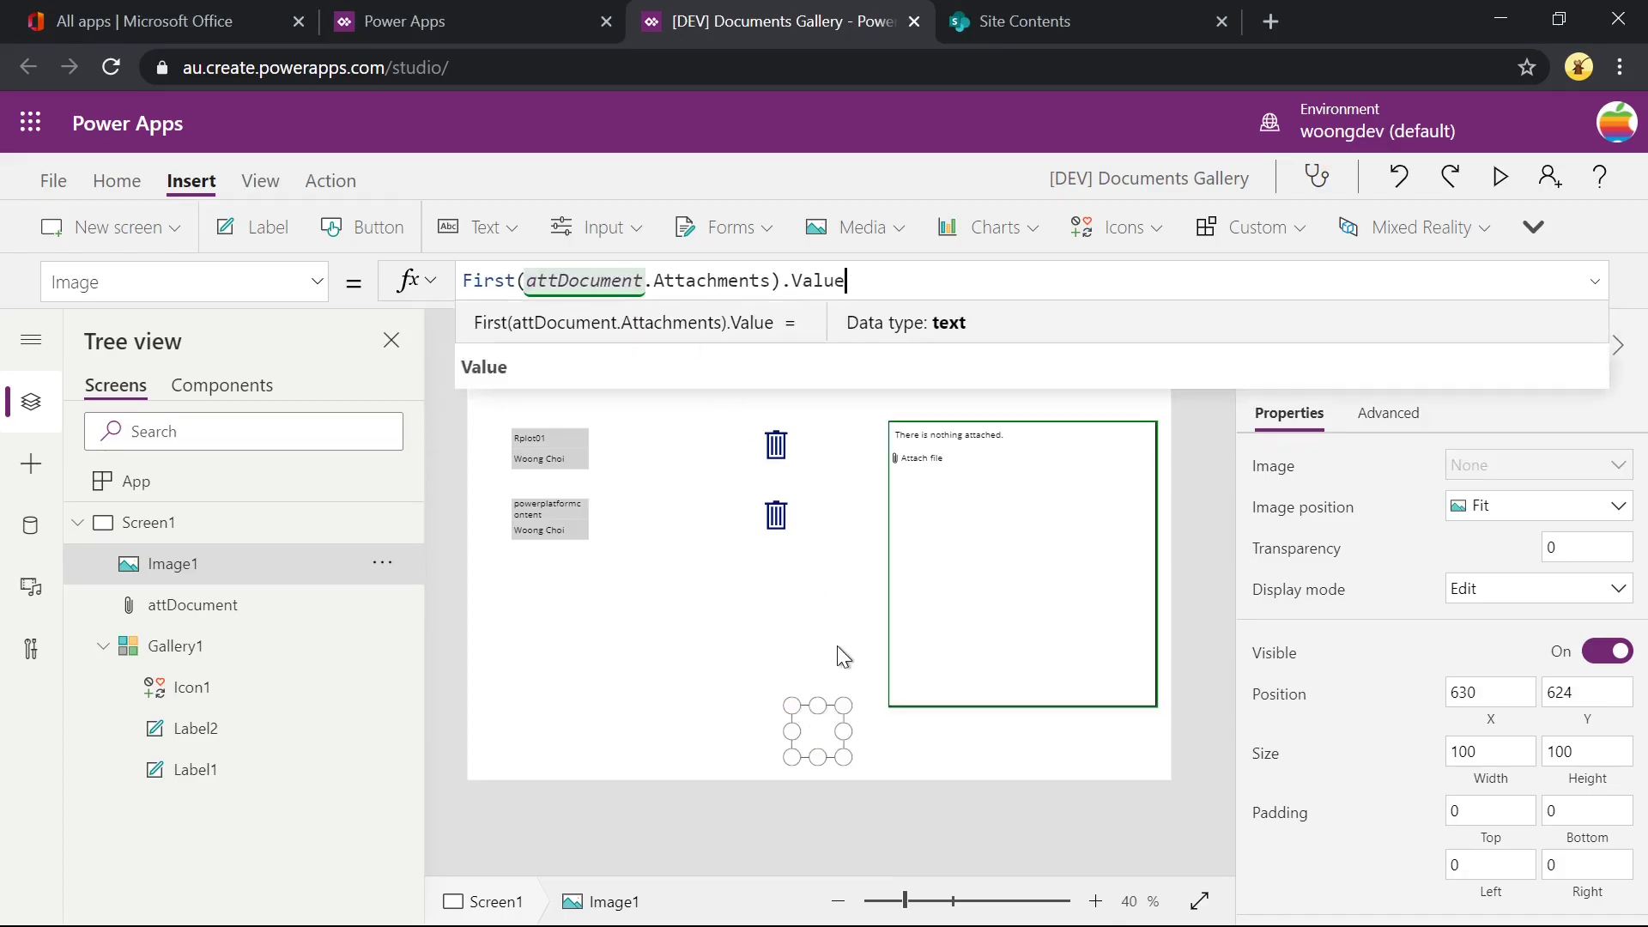
mouse_move(1514, 666)
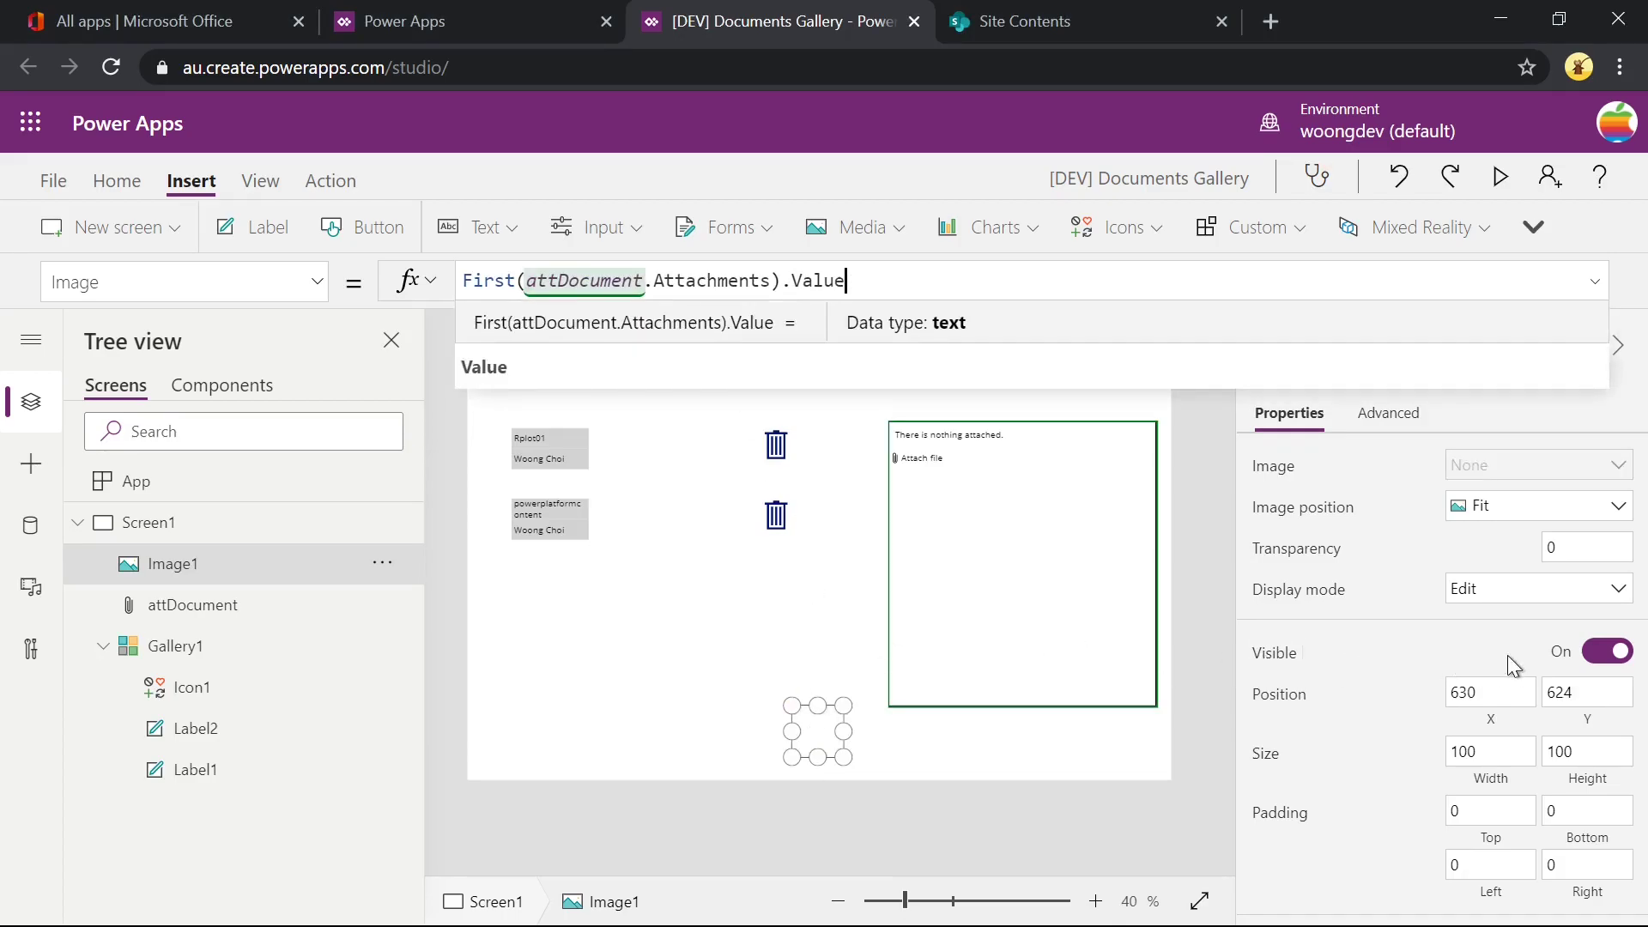
left_click(1607, 651)
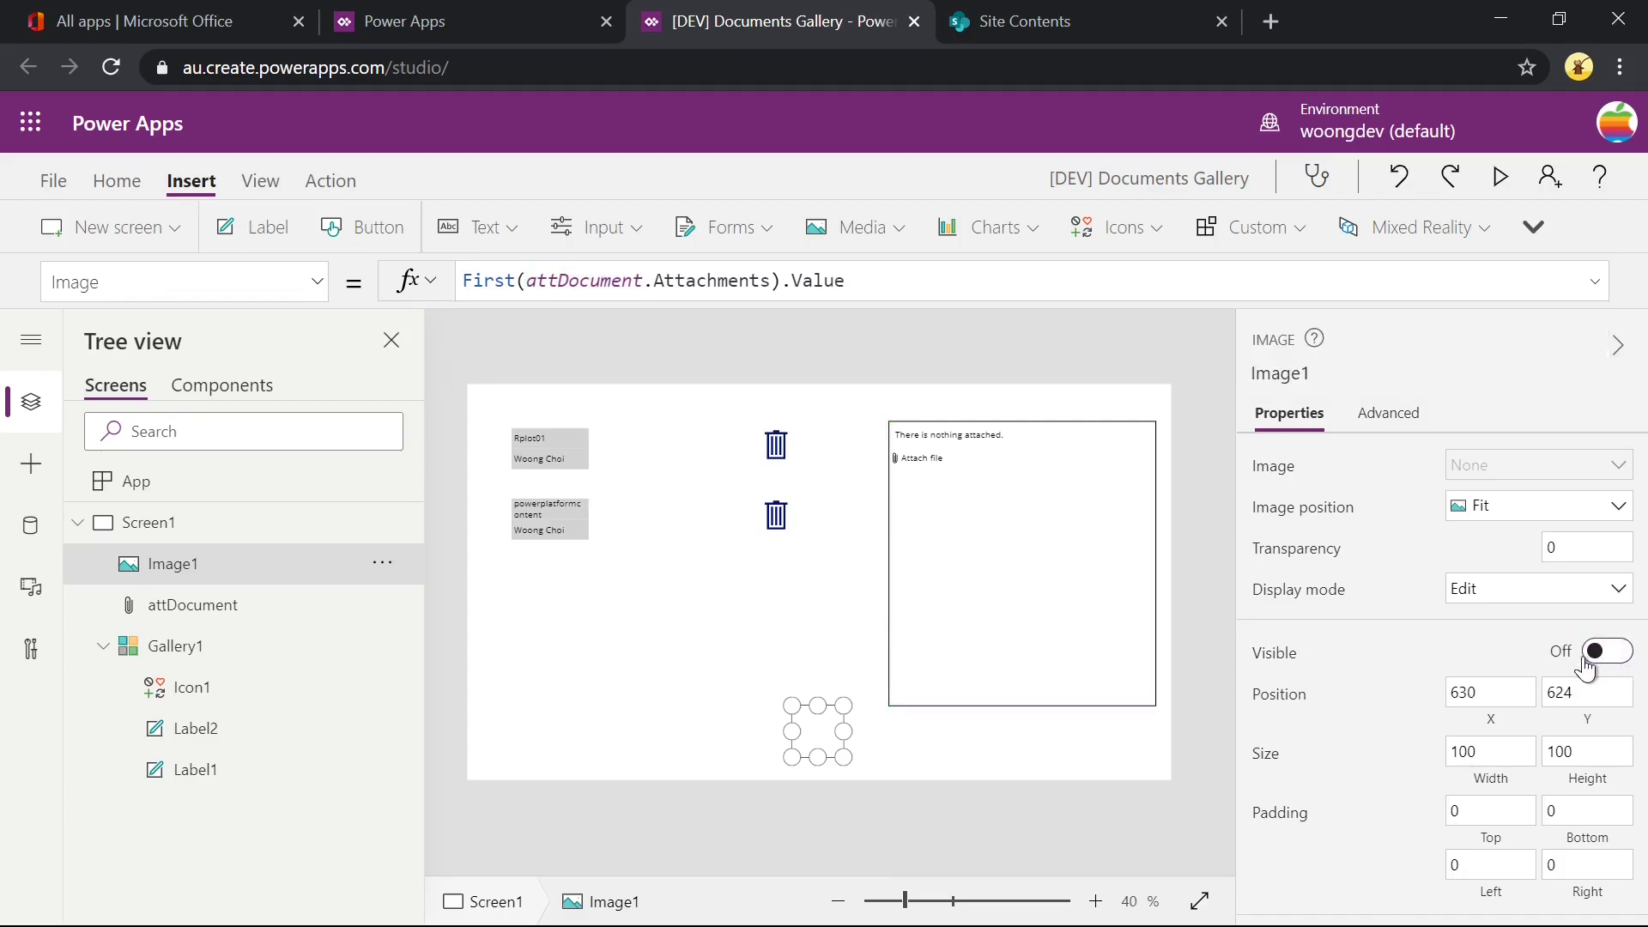
mouse_move(1048, 660)
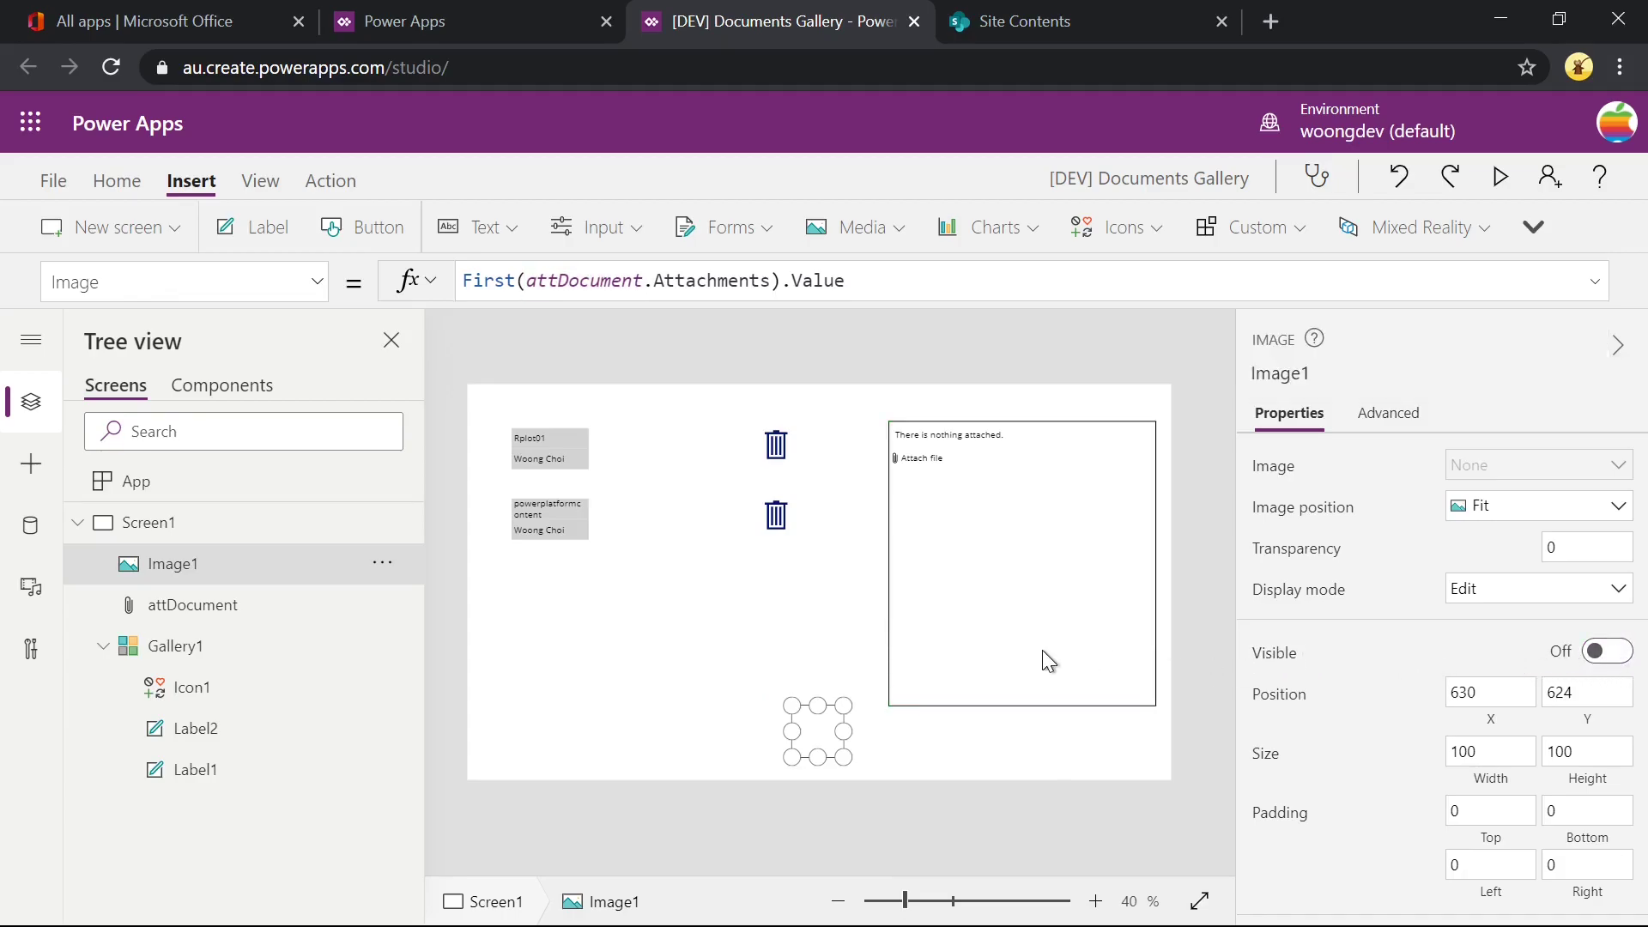
left_click(194, 604)
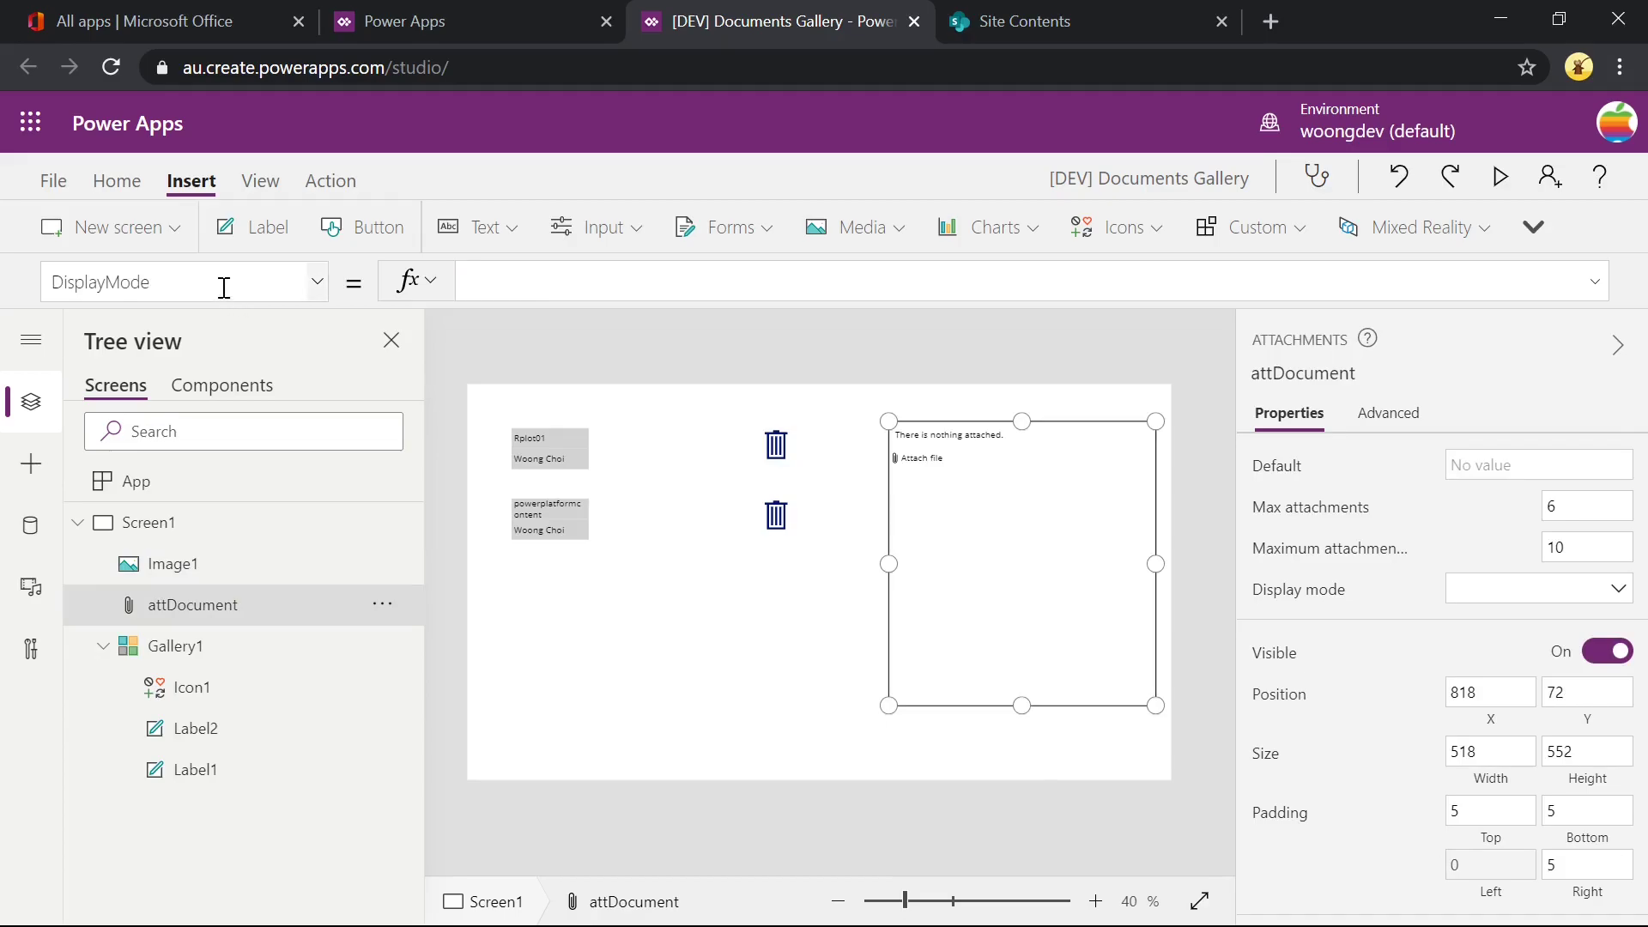
Set attDocument.OnAddFile to run '[DEV]UploadFile' with JSON of FileName and Image1.Image, then Reset(Self).
left_click(316, 280)
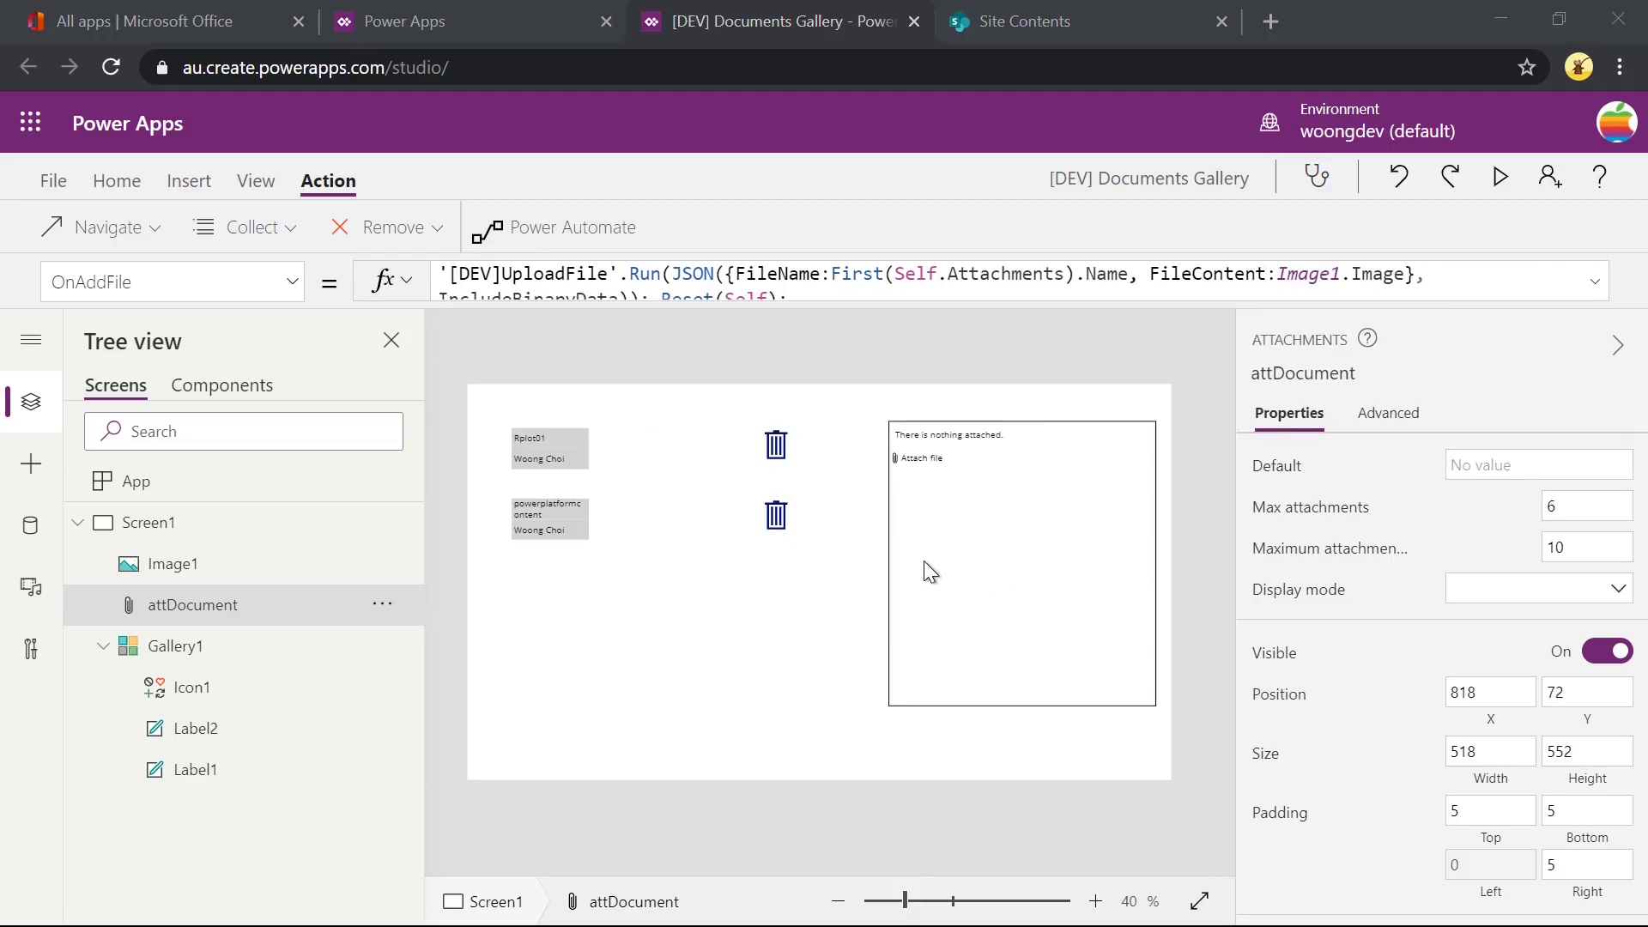
left_click(1019, 563)
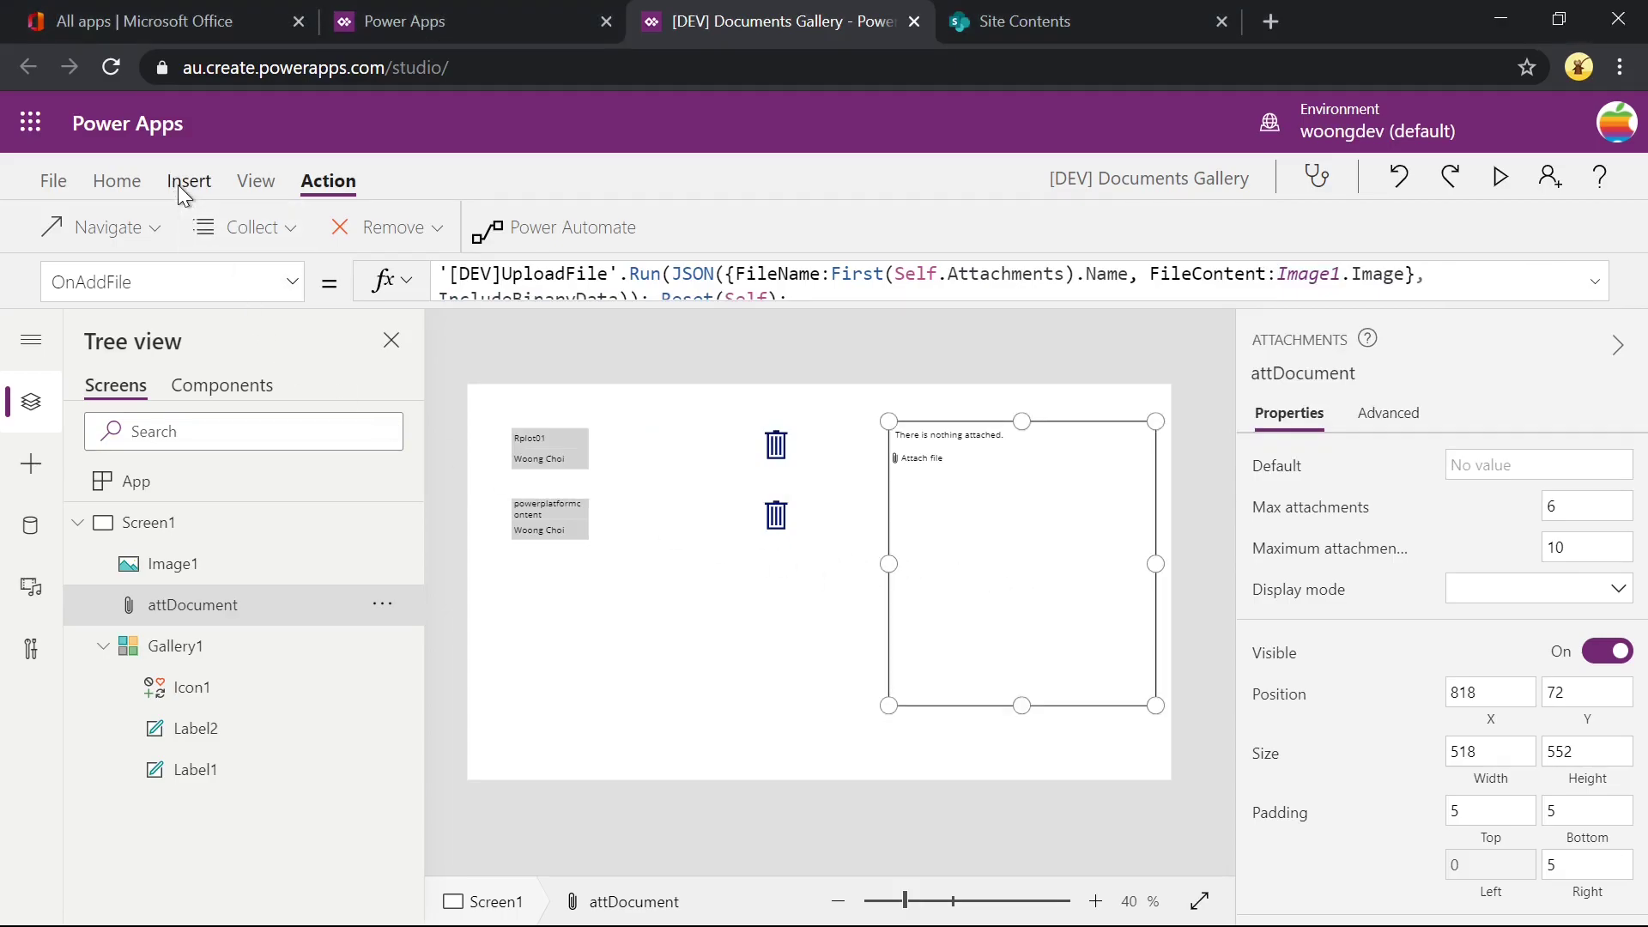
Add a button above the trash icons with OnSelect set to Refresh(Documents).
left_click(376, 227)
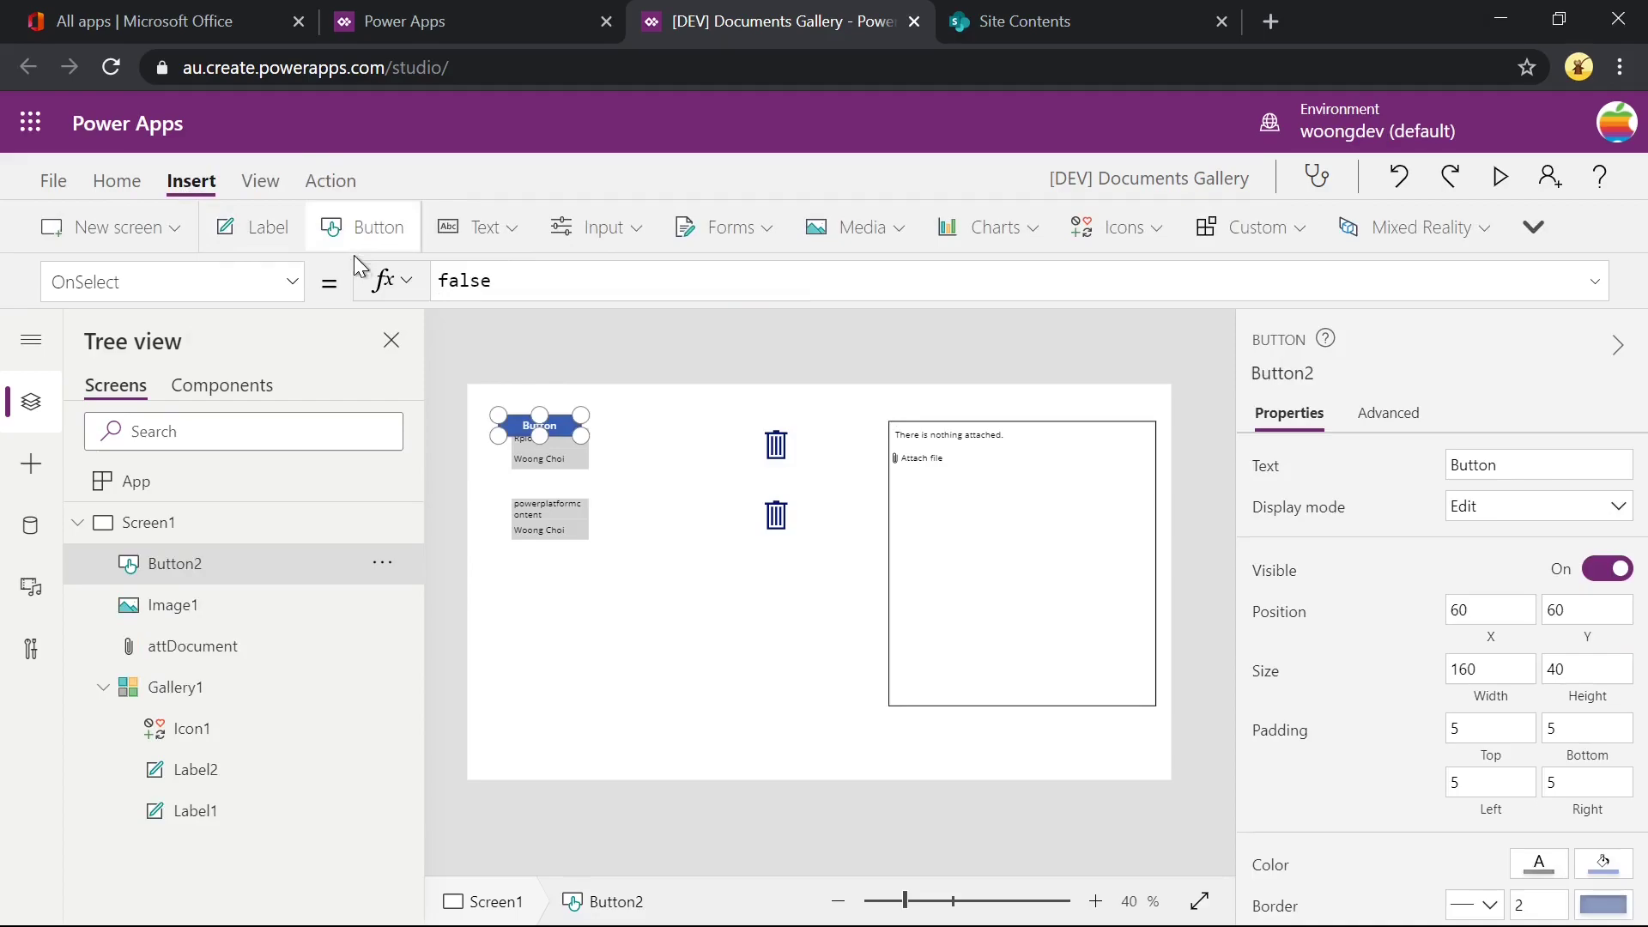
left_click_drag(539, 426, 815, 413)
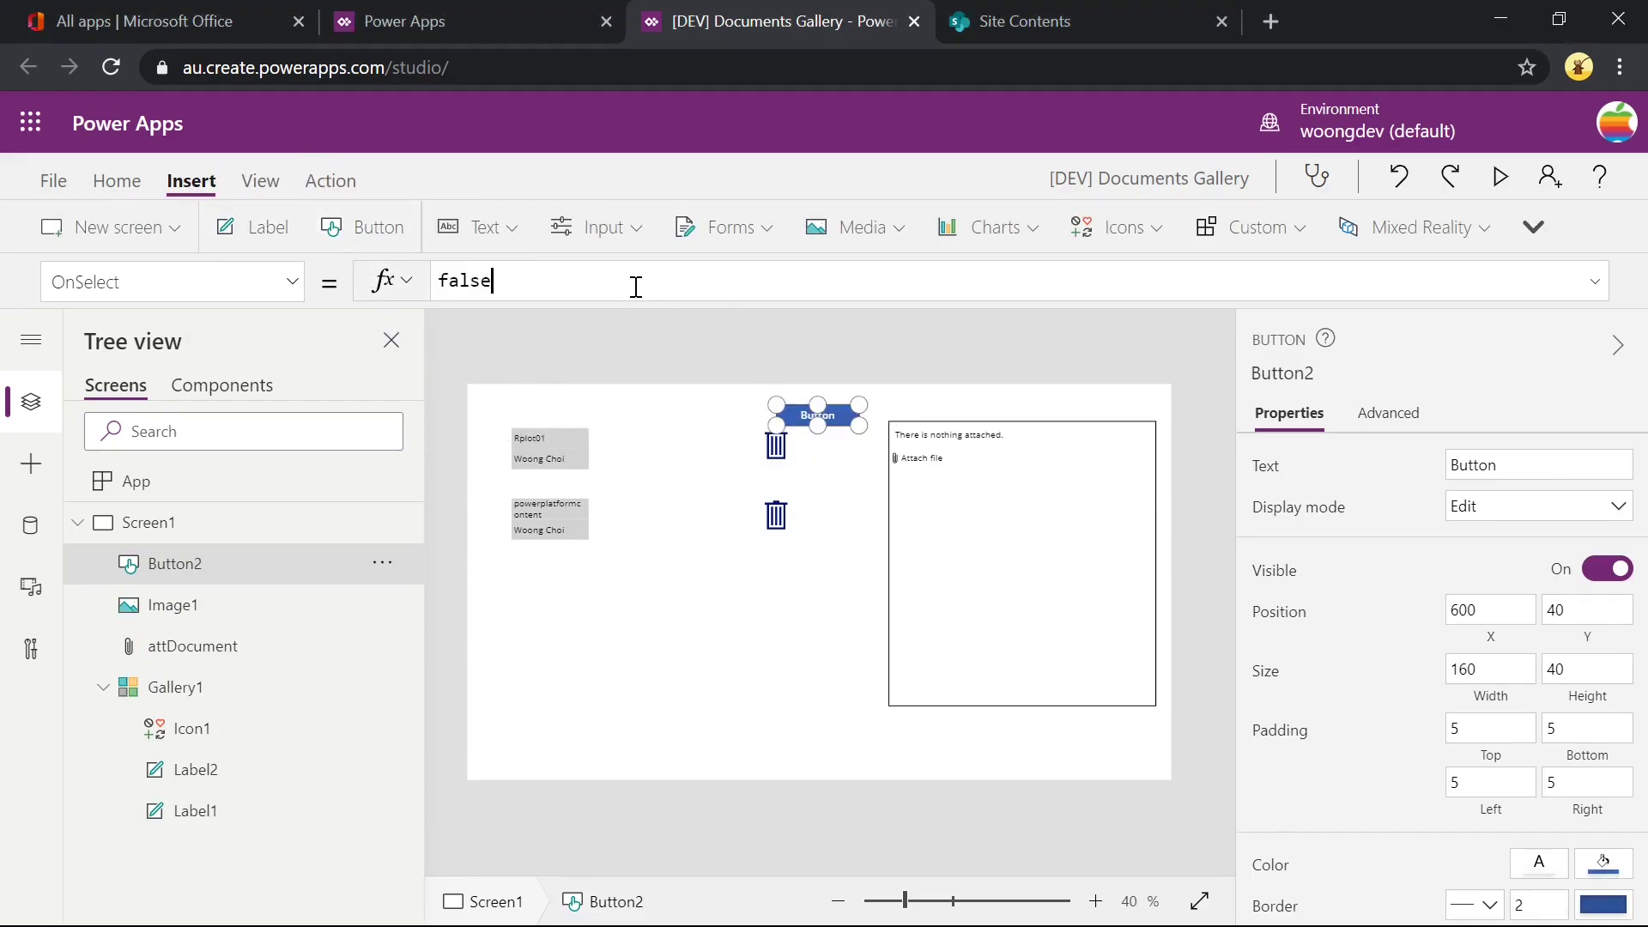
type("Re")
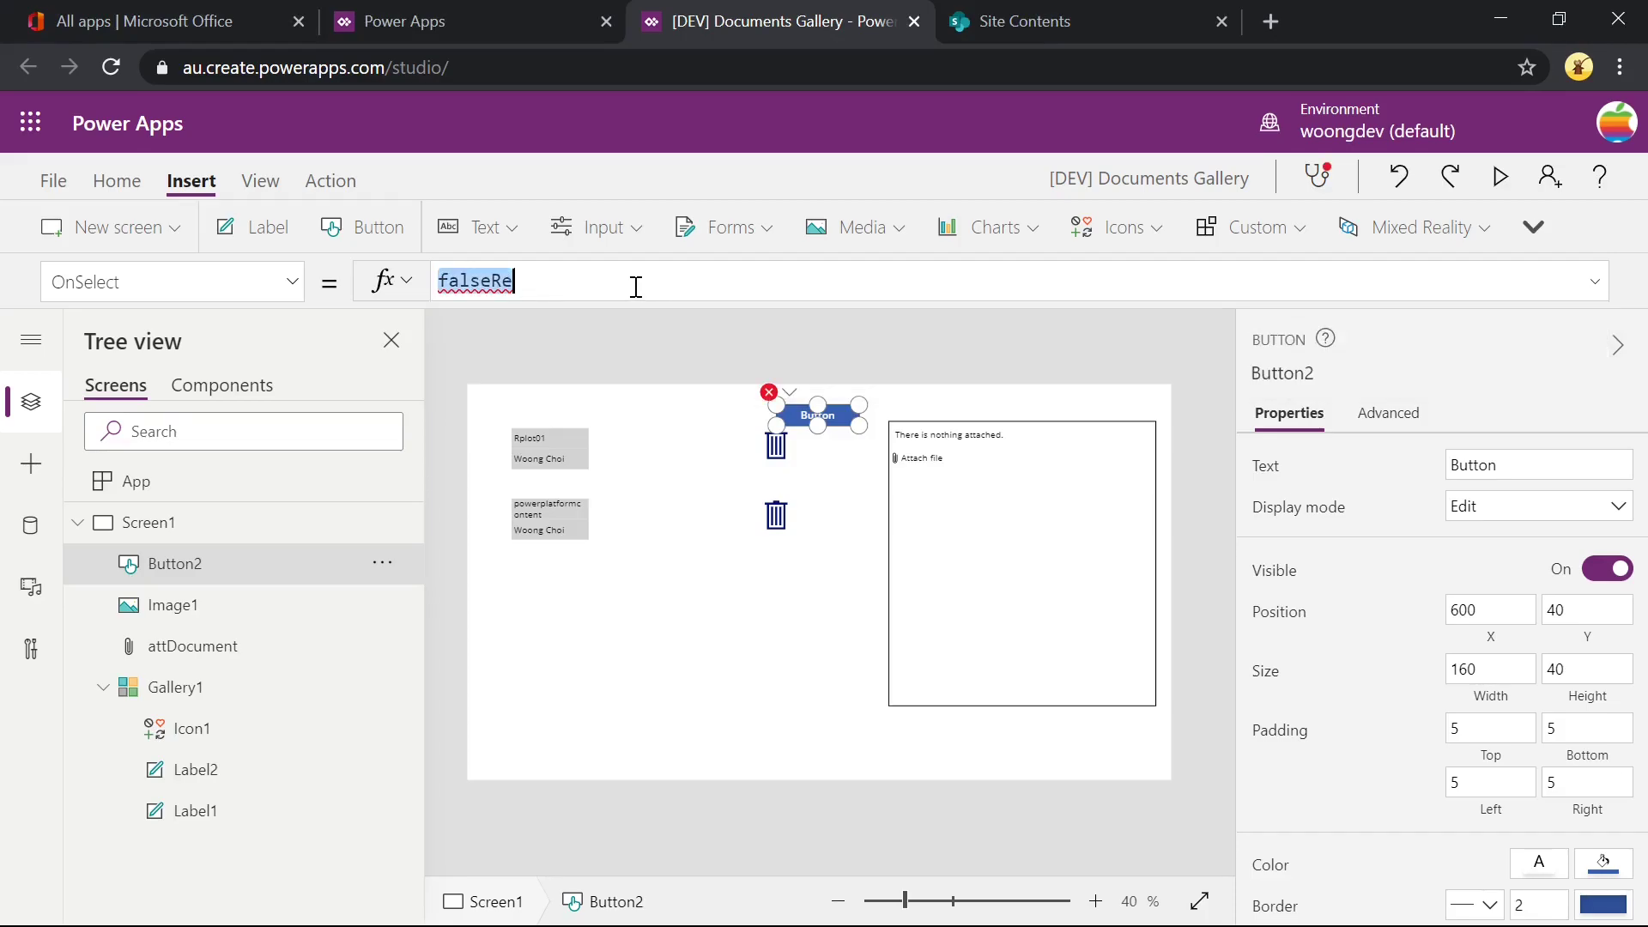
type("Refresh(Document")
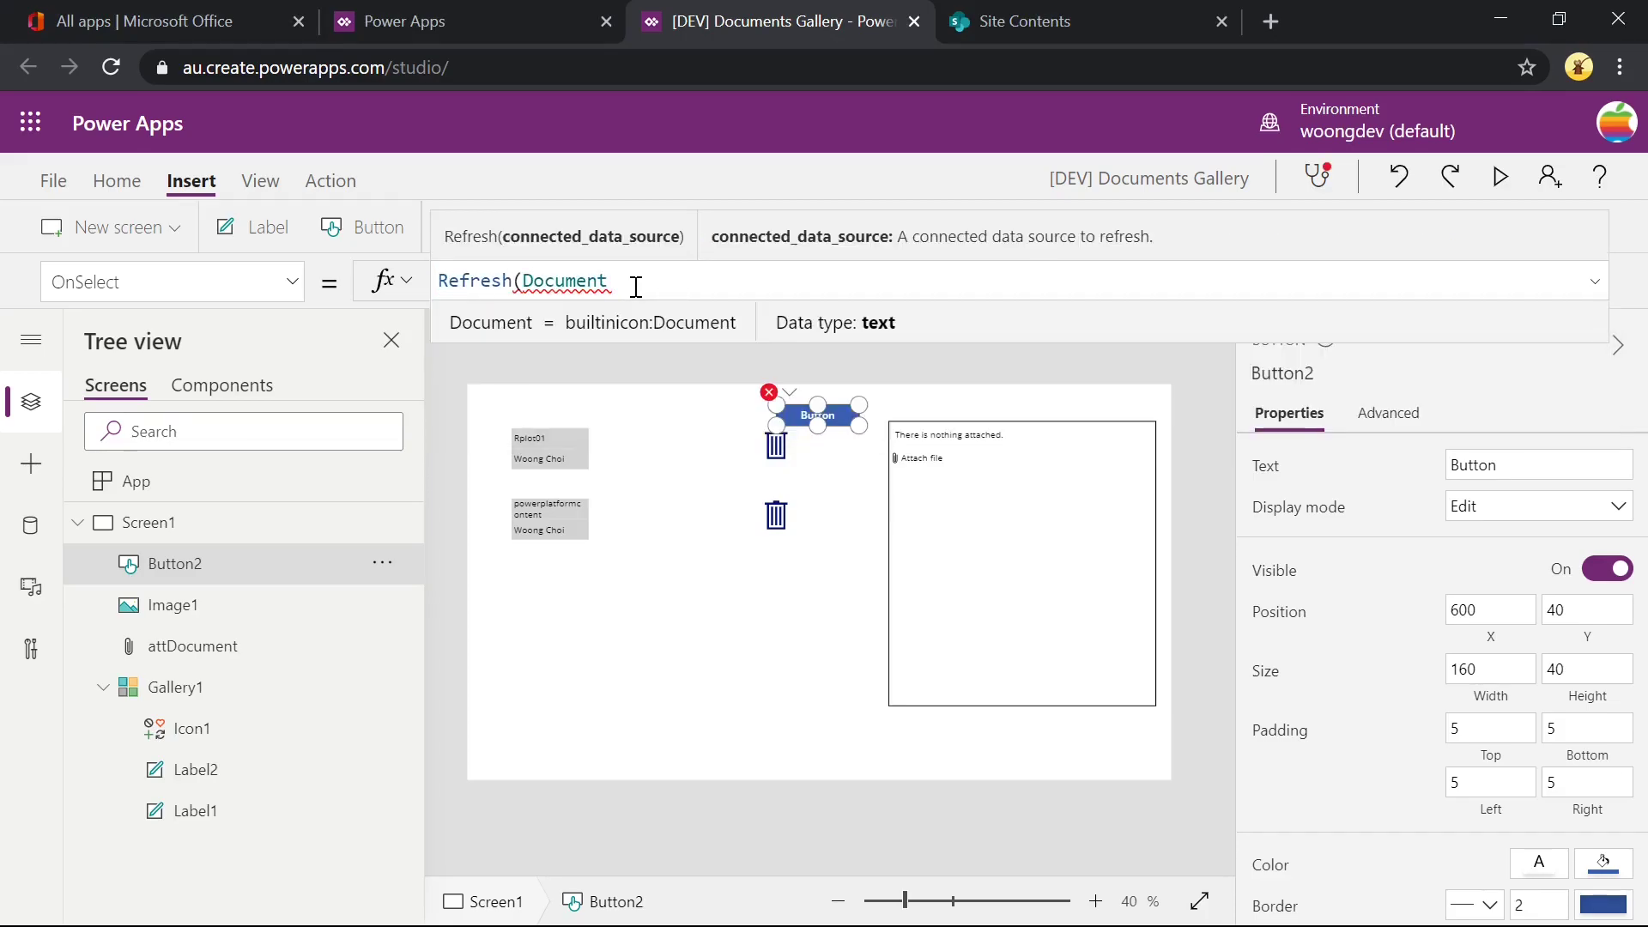
type("s")
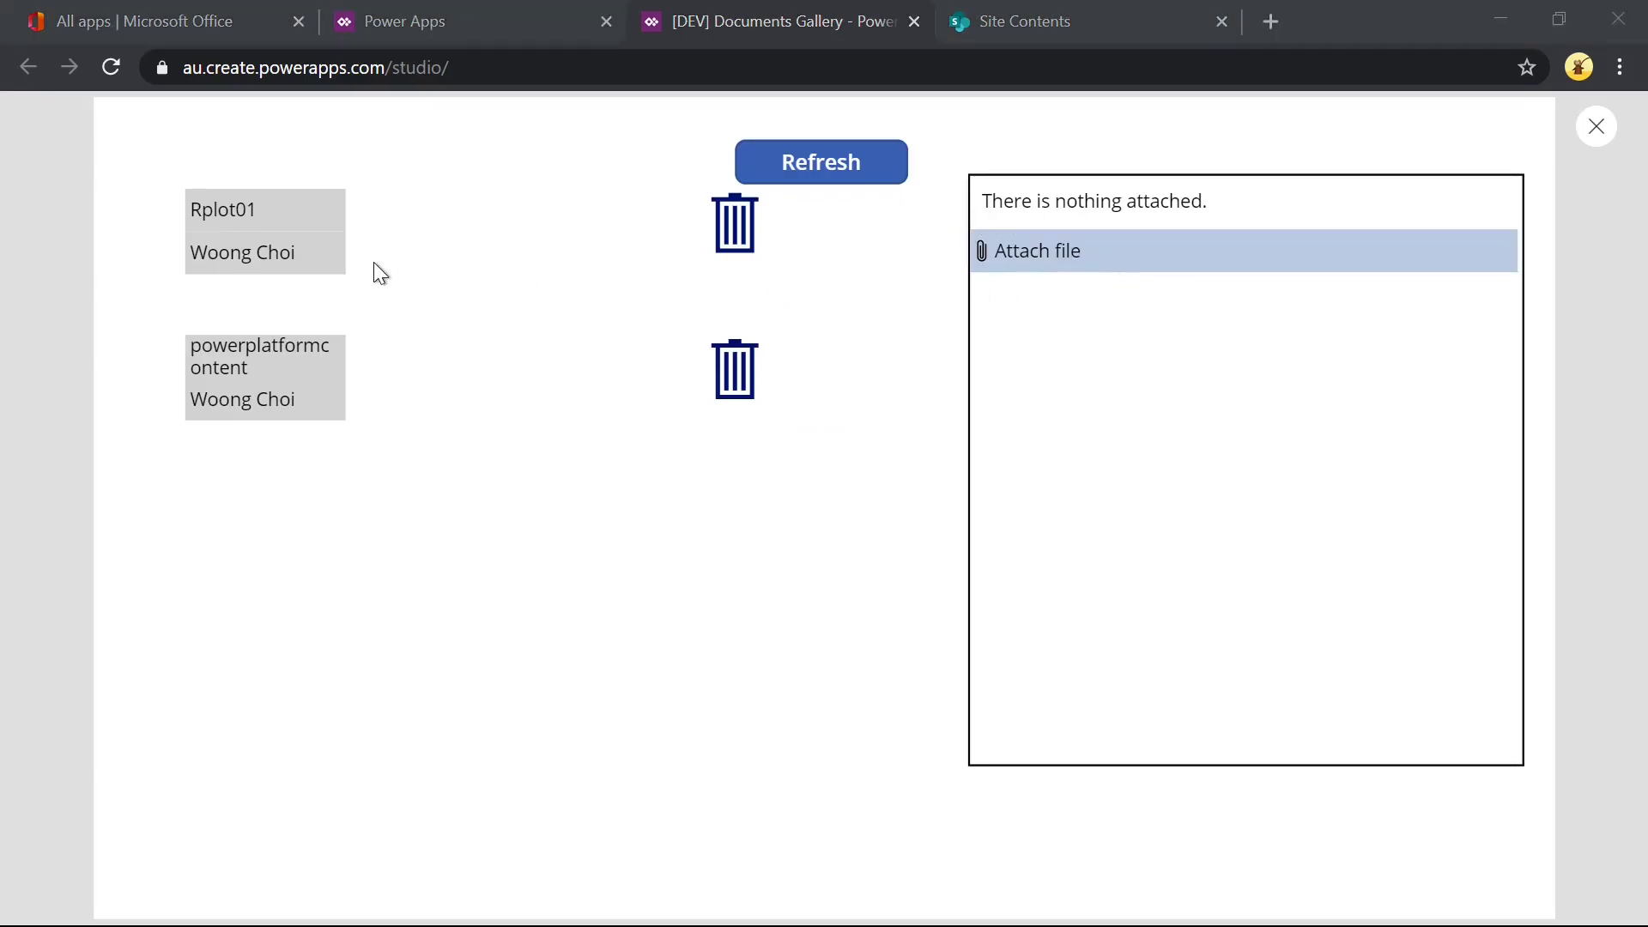
mouse_move(376, 228)
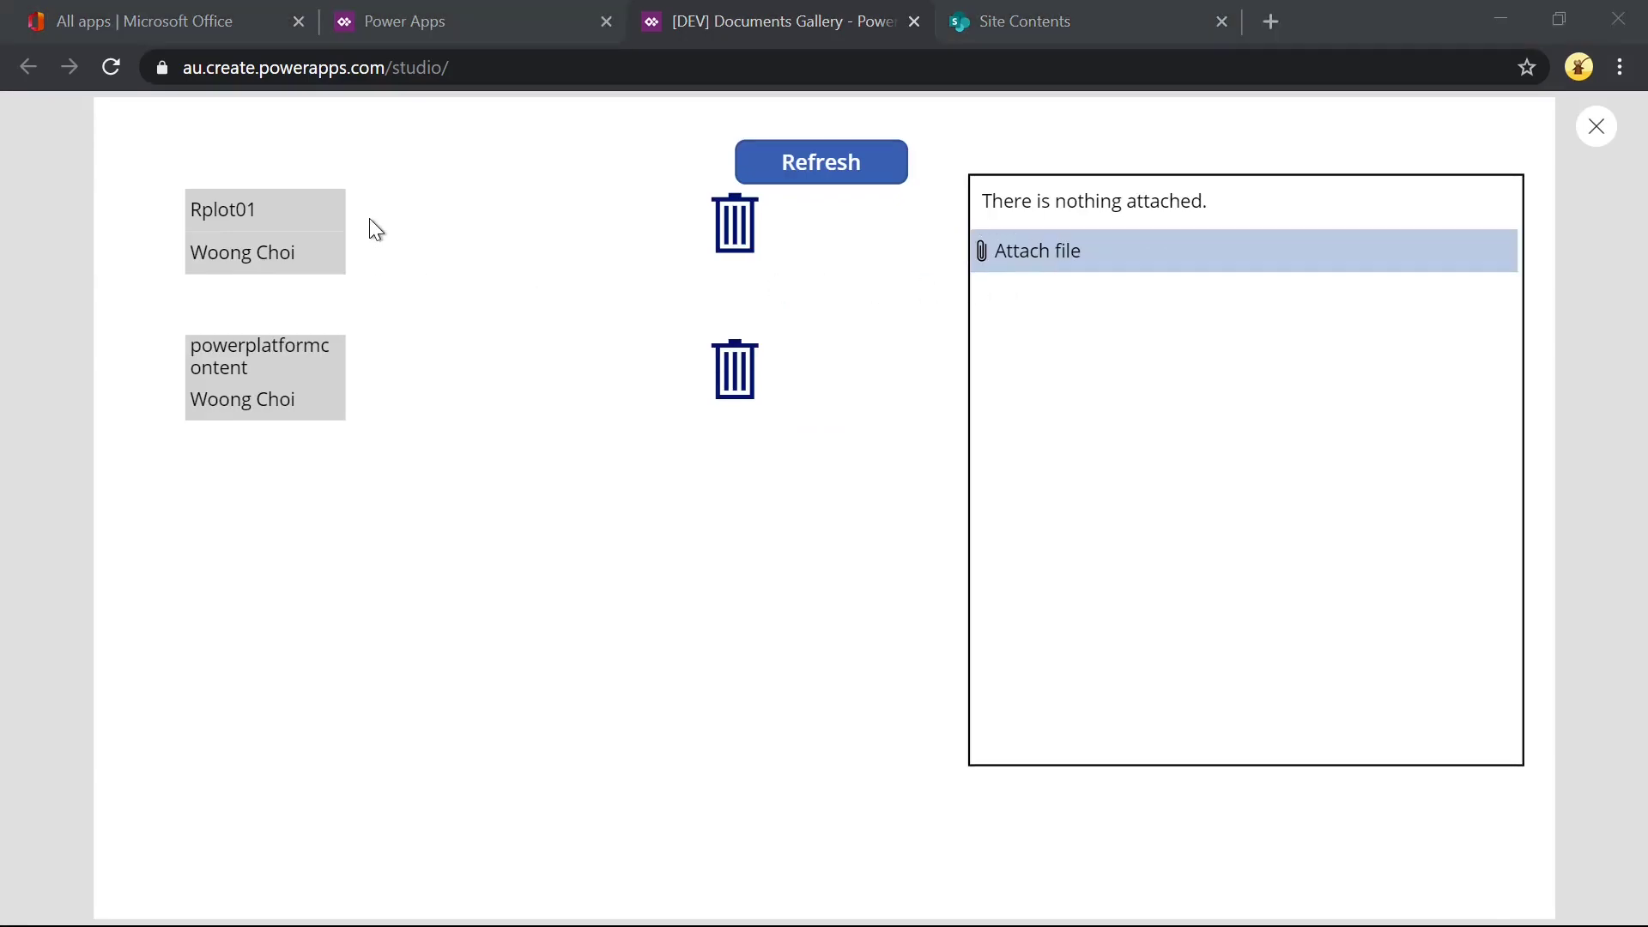
In preview, upload a file, refresh to show LOGO2, and delete Rplot01 with its trash icon.
left_click(1041, 250)
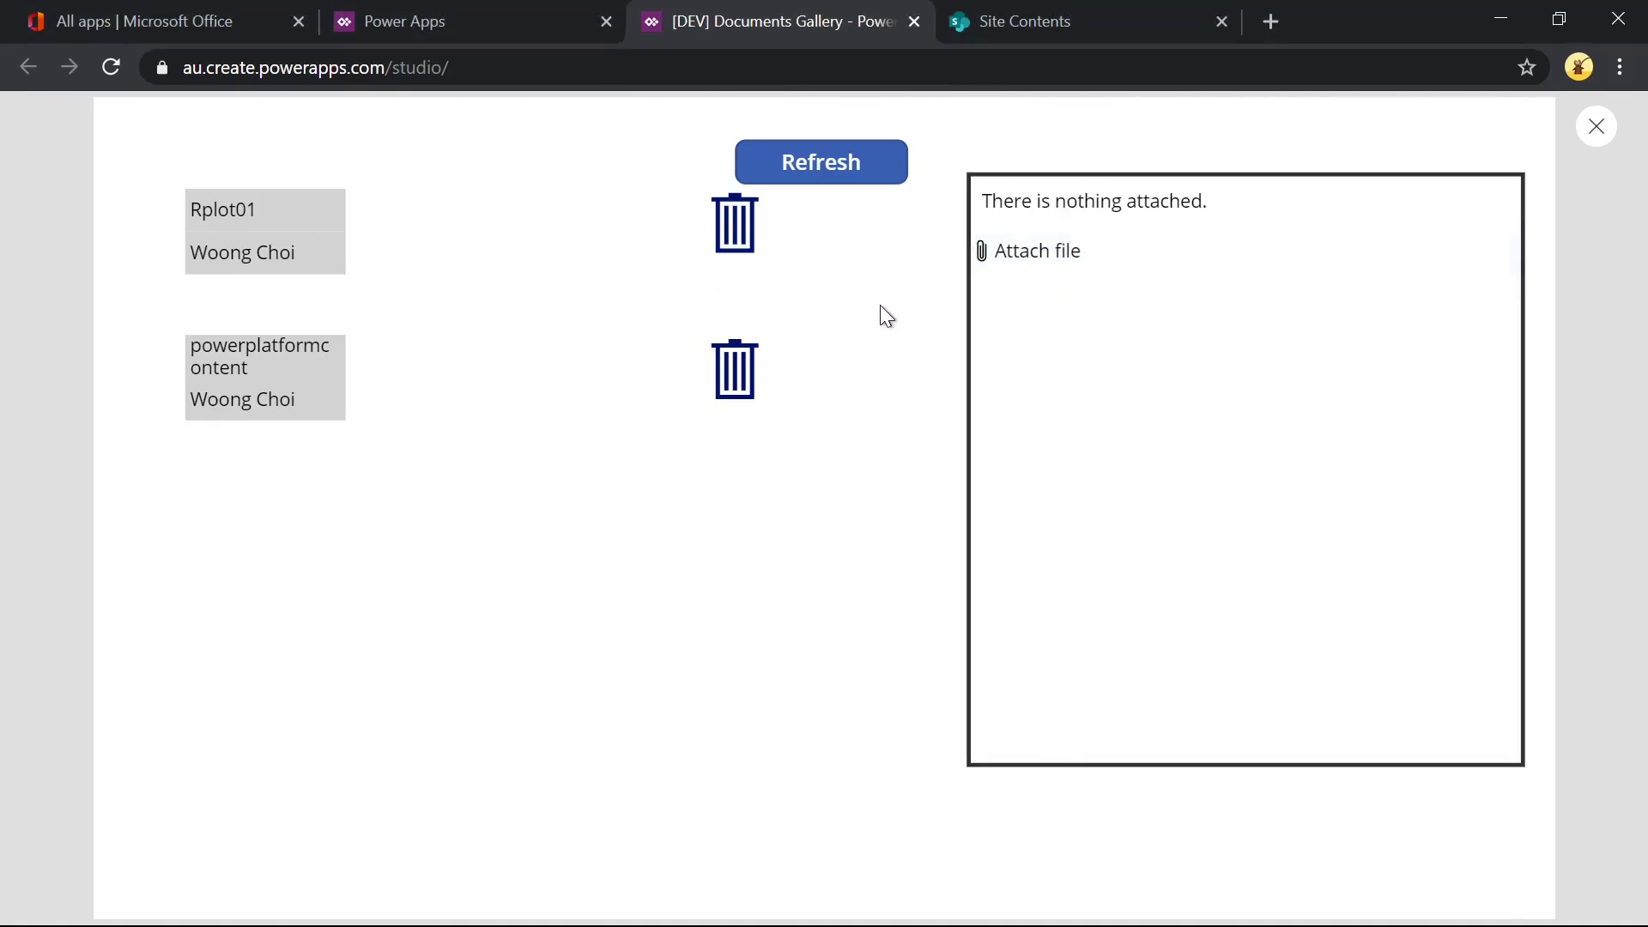
left_click(821, 162)
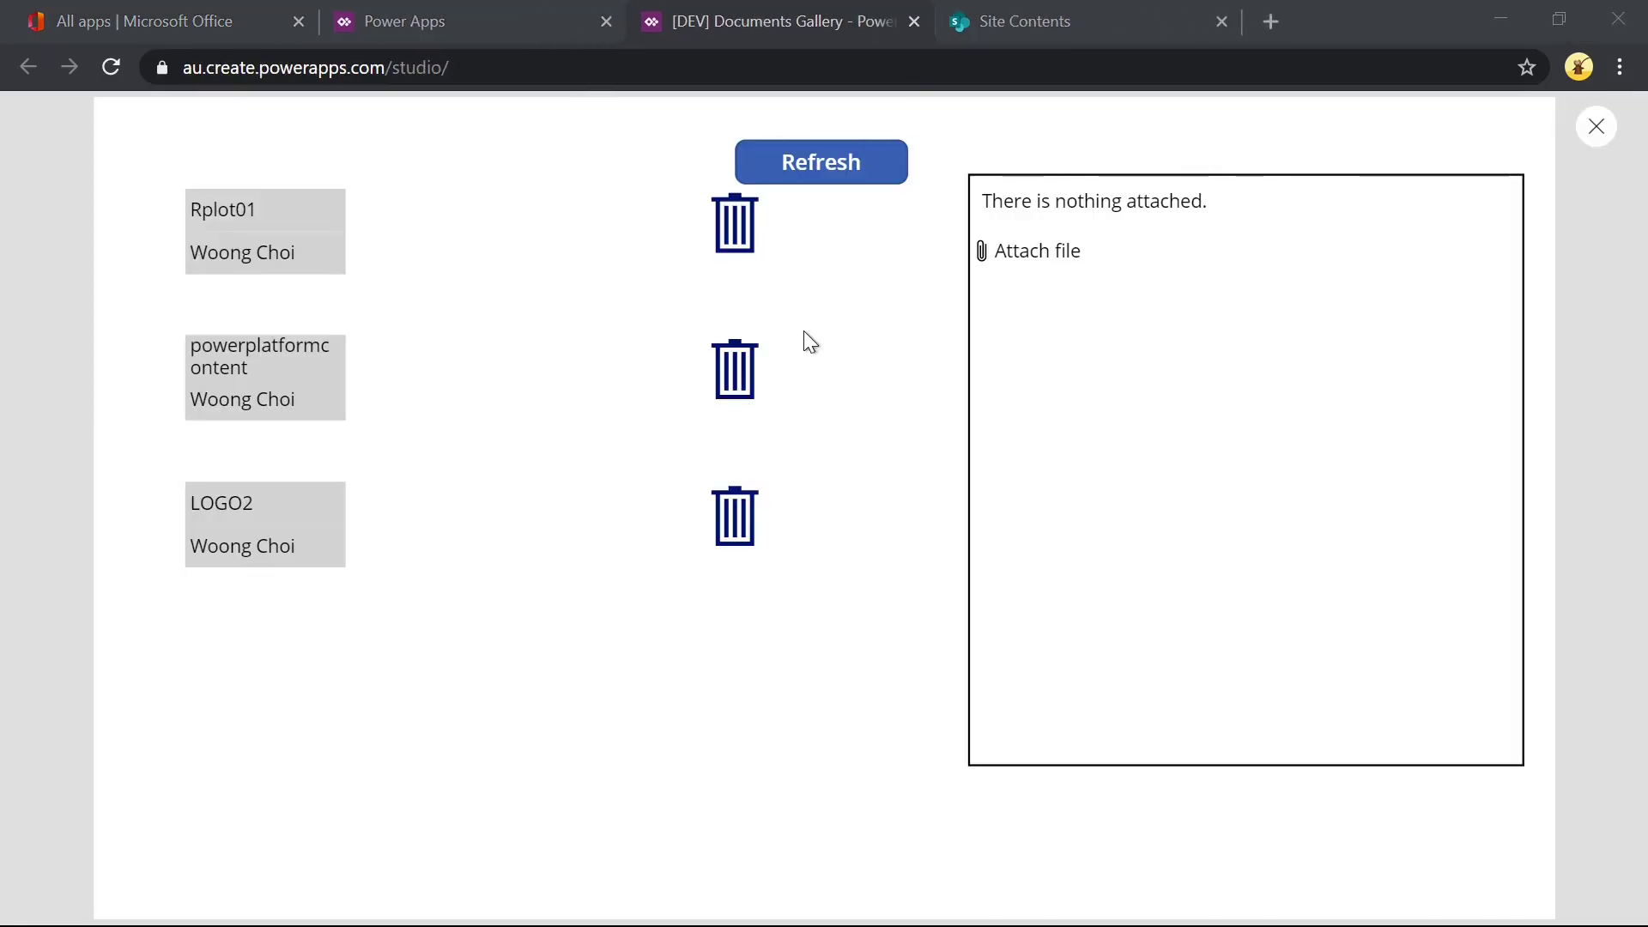
left_click(733, 223)
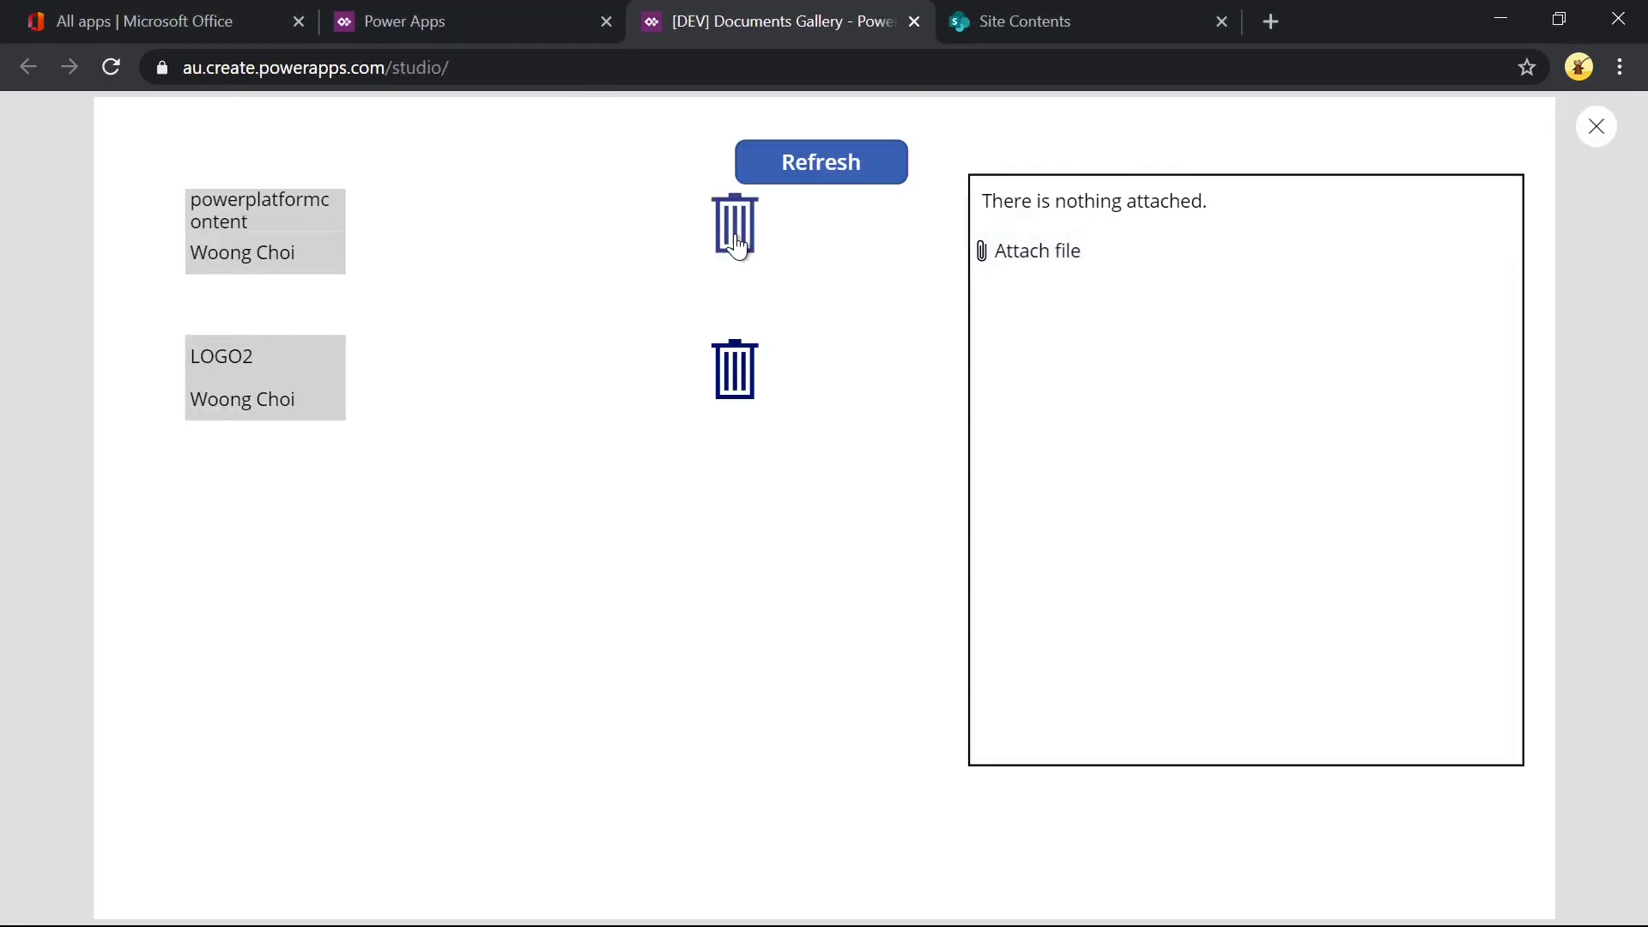